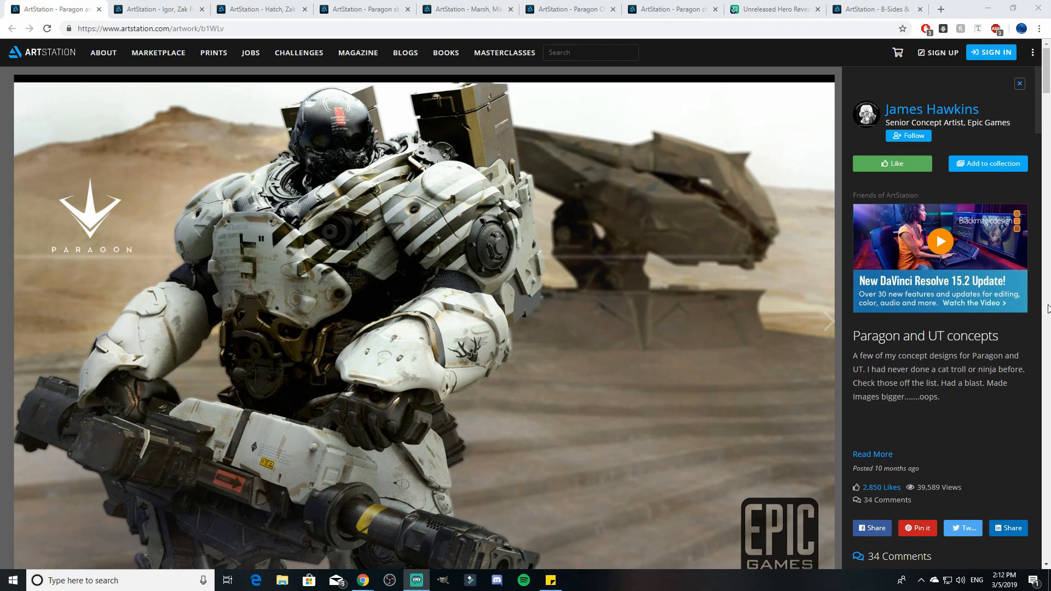
mouse_move(792, 239)
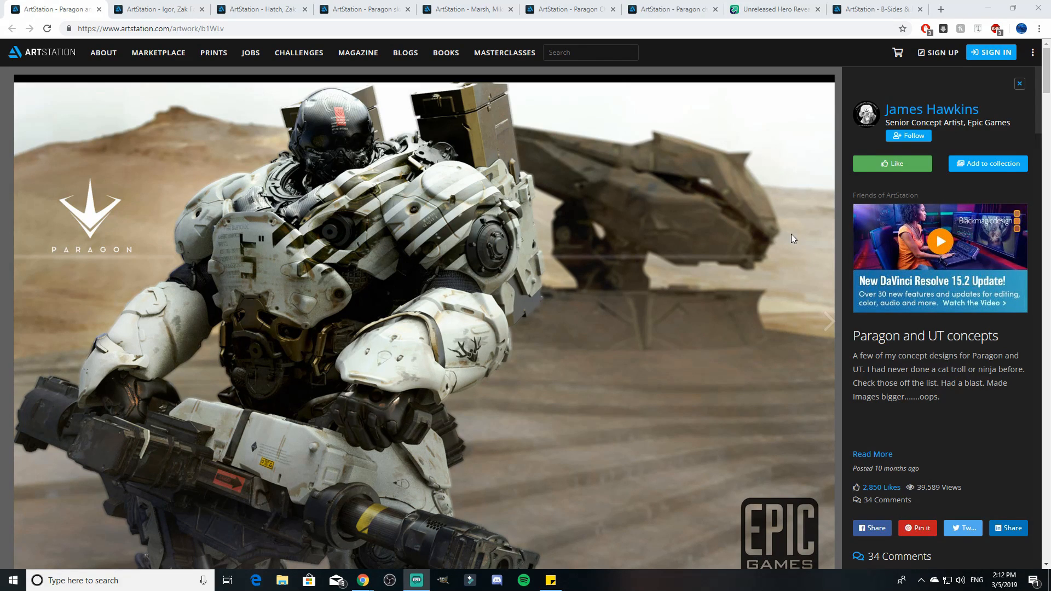
mouse_move(749, 241)
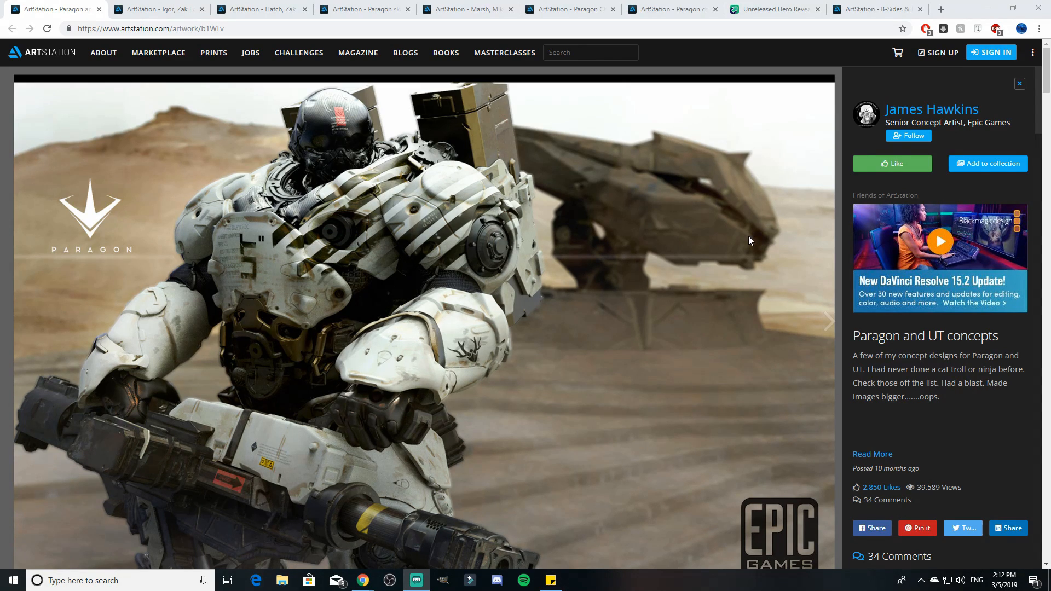
mouse_move(688, 228)
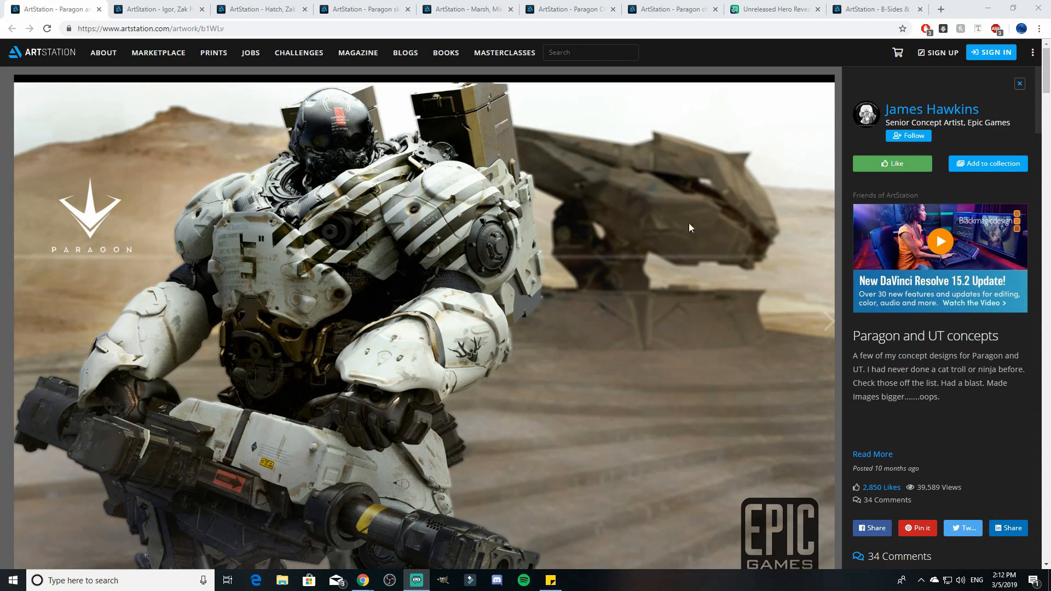
Glance at the Marsh and B-Sides & Rarities pages, then return to the Paragon and UT concepts post.
left_click(261, 9)
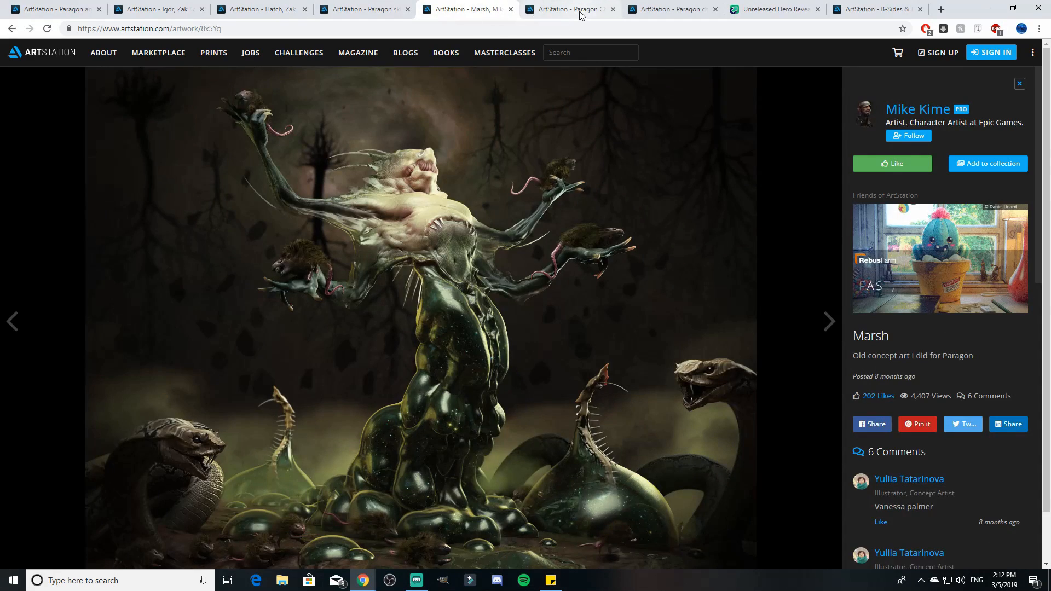
left_click(878, 8)
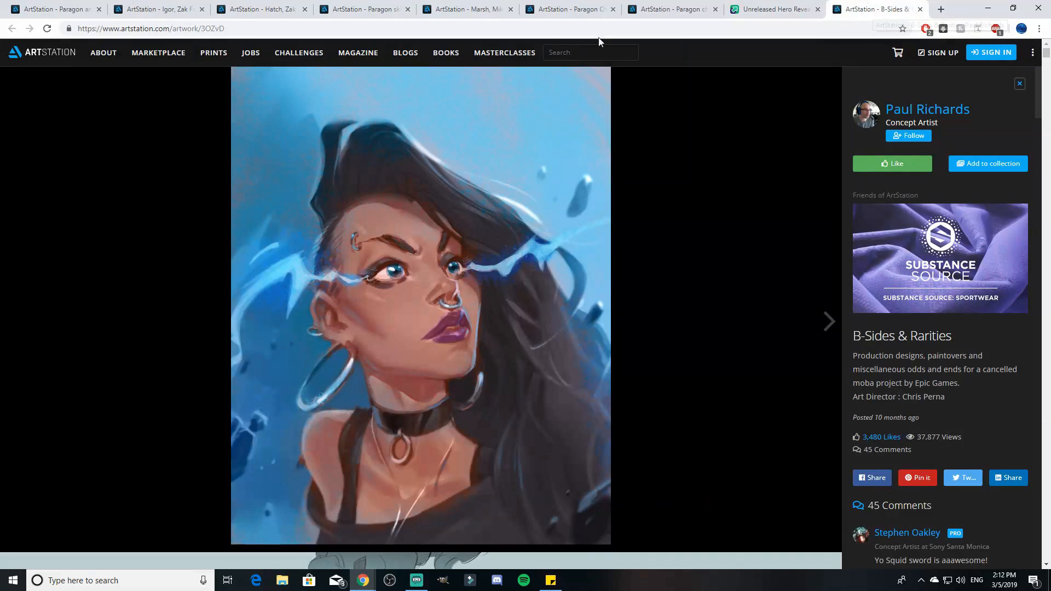
left_click(53, 9)
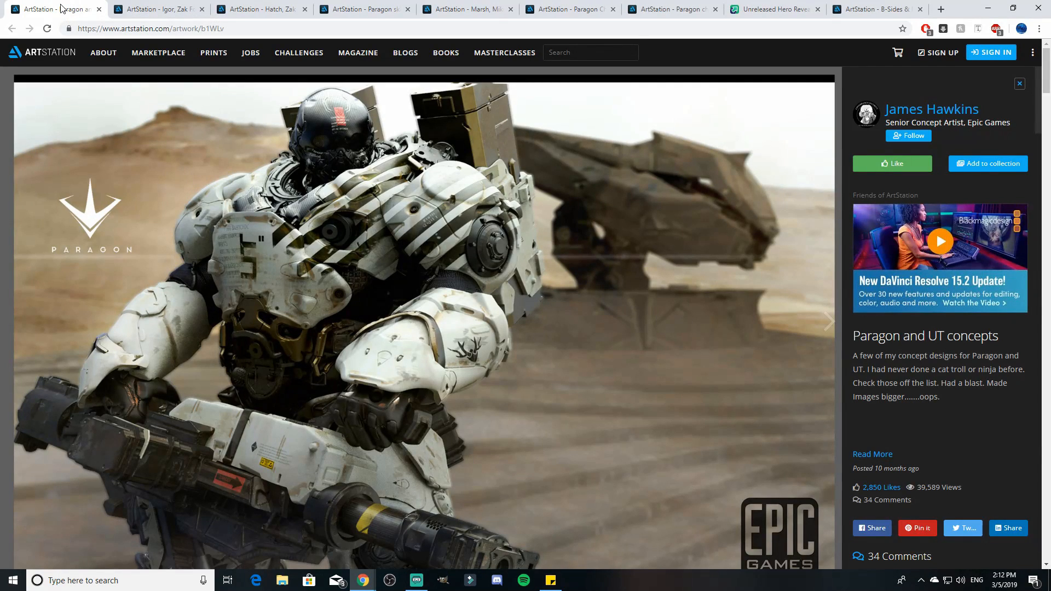
mouse_move(638, 336)
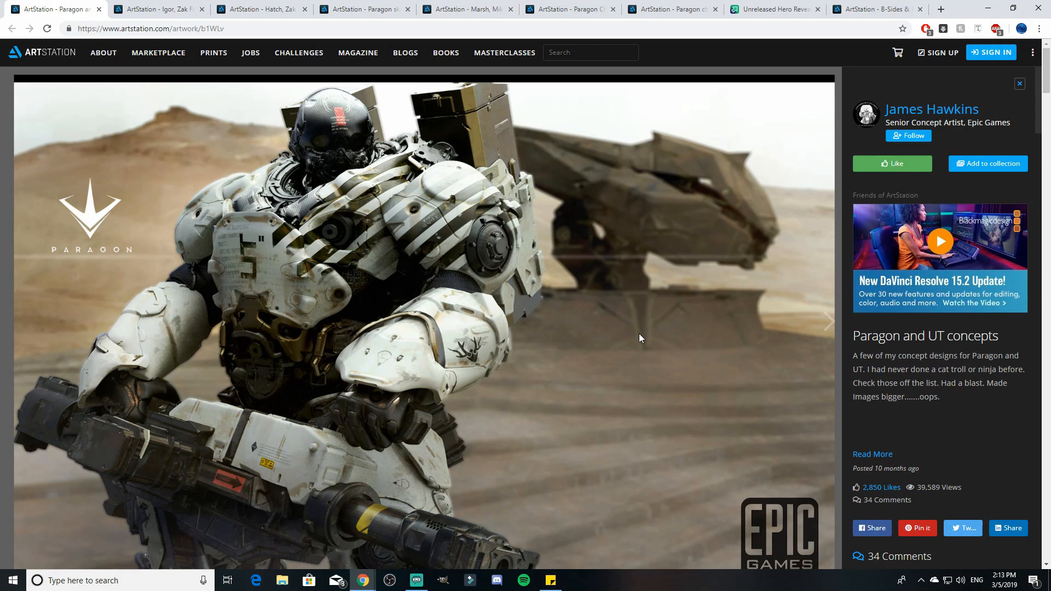
Scroll down the Paragon and UT concepts post through the armor upgrade and creature sculpt designs.
scroll("down", 3)
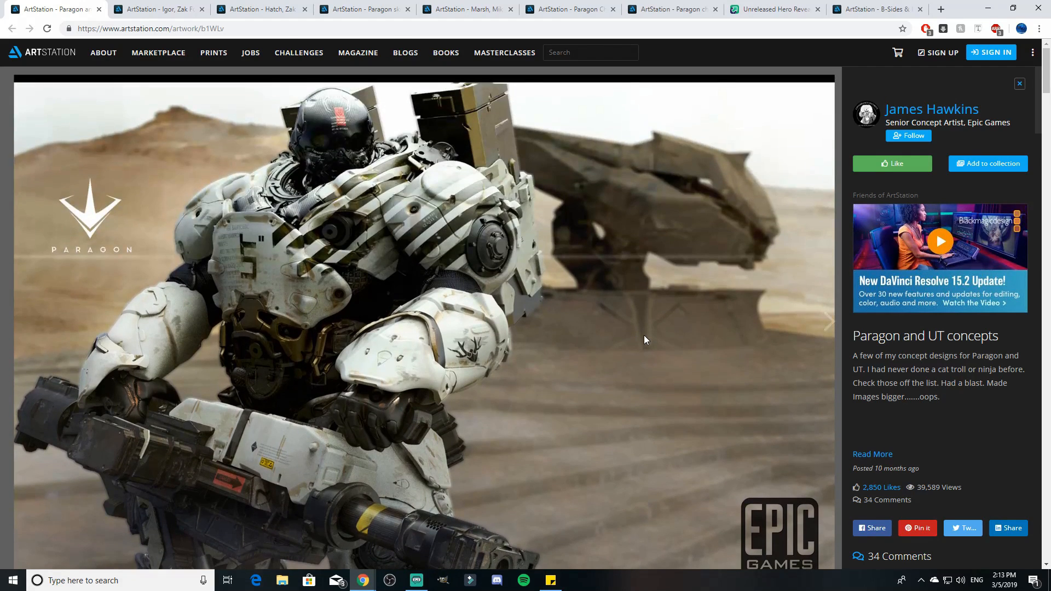
left_click(828, 321)
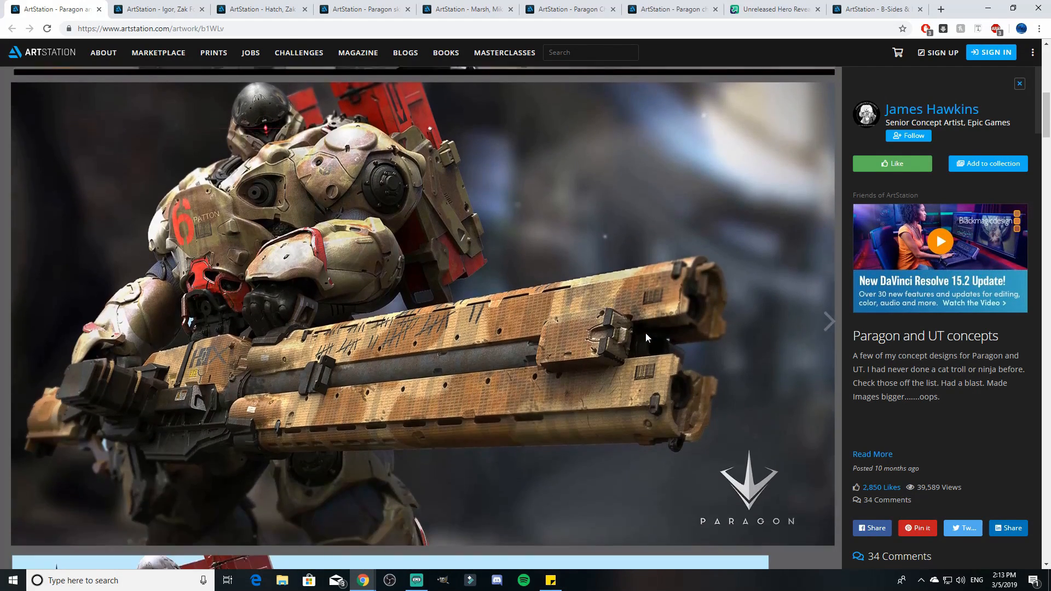
scroll("down", 3)
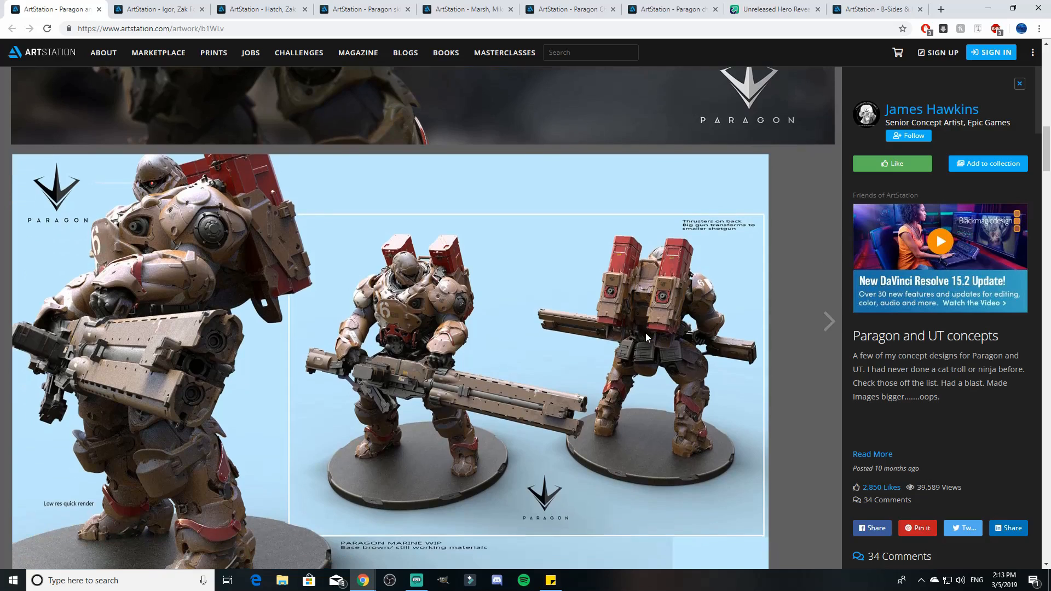
scroll("down", 3)
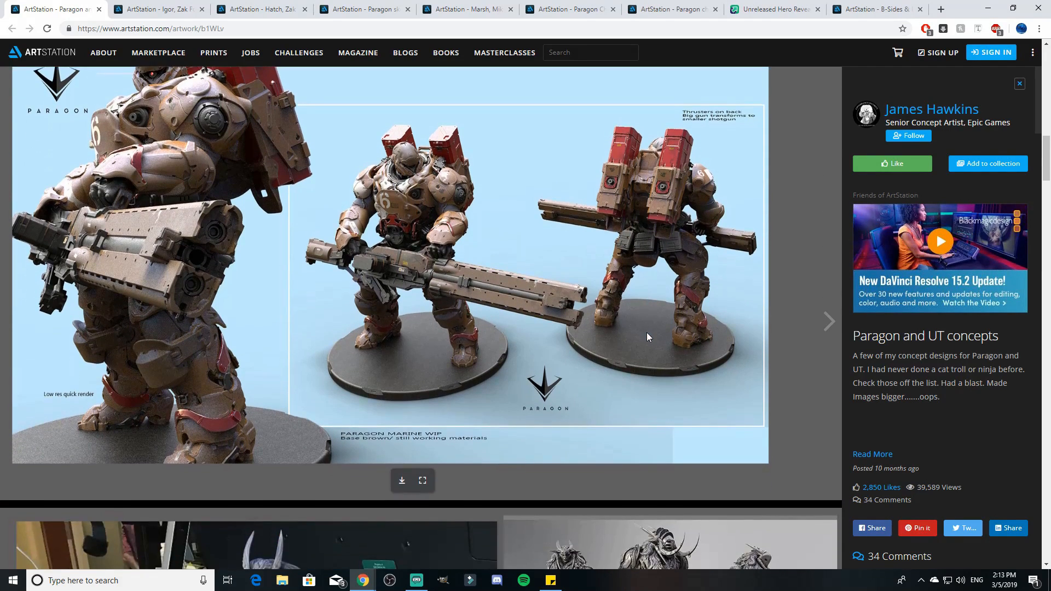
scroll("down", 3)
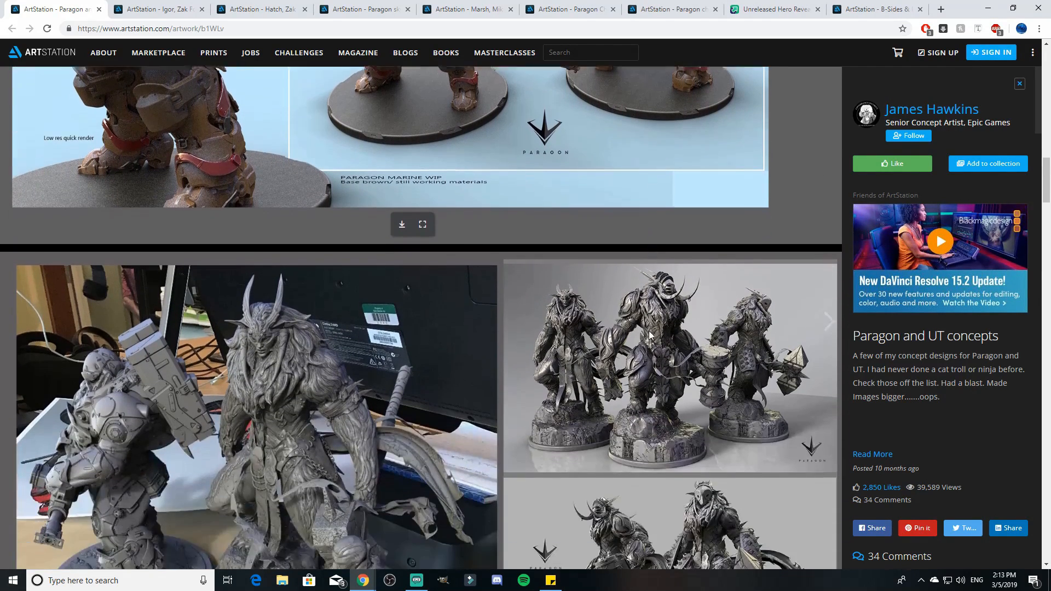
scroll("down", 3)
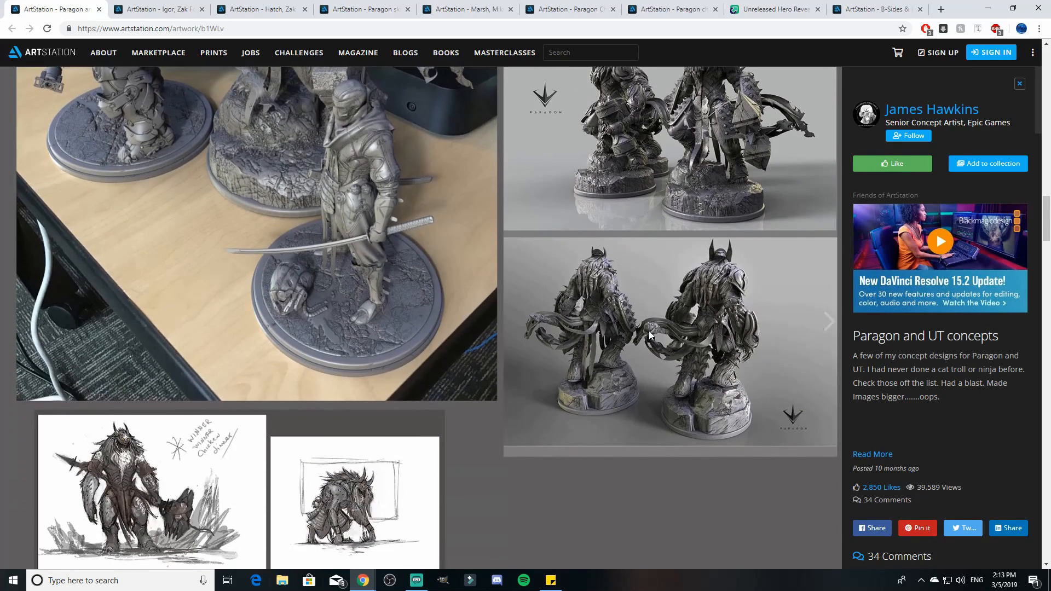
scroll("down", 3)
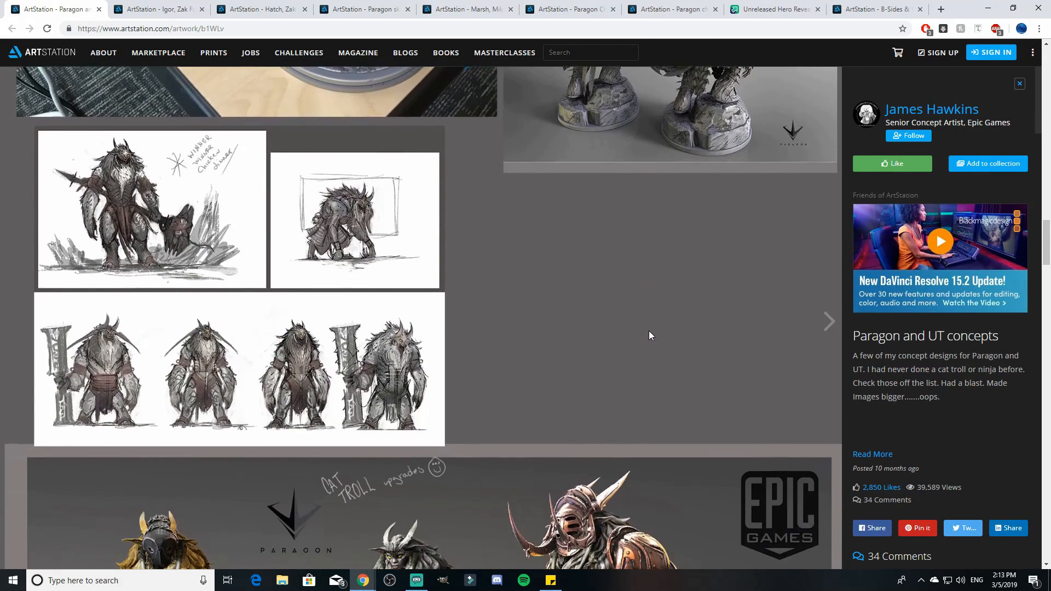
scroll("down", 3)
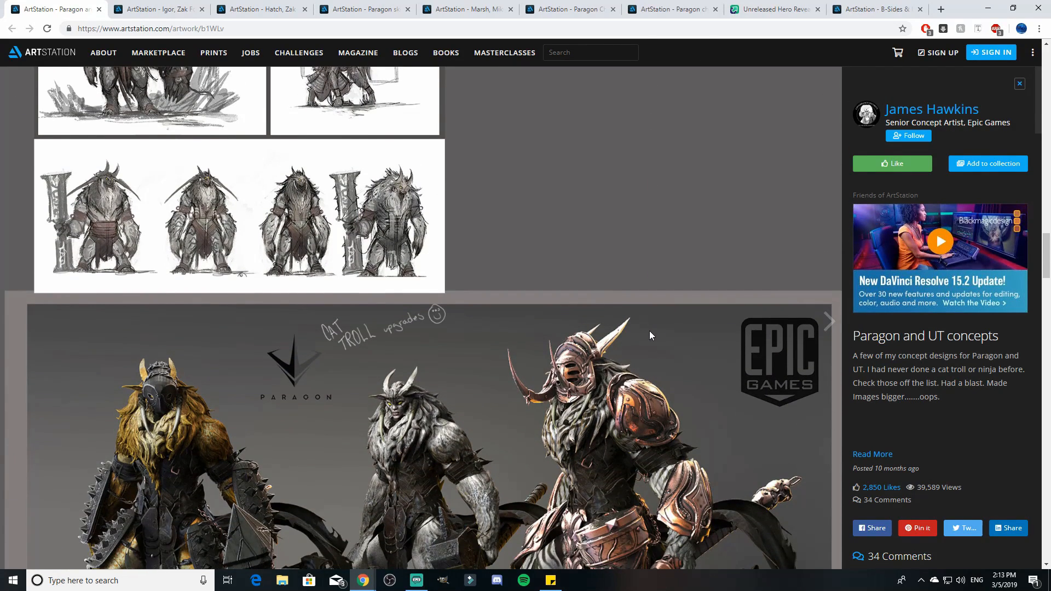
scroll("down", 3)
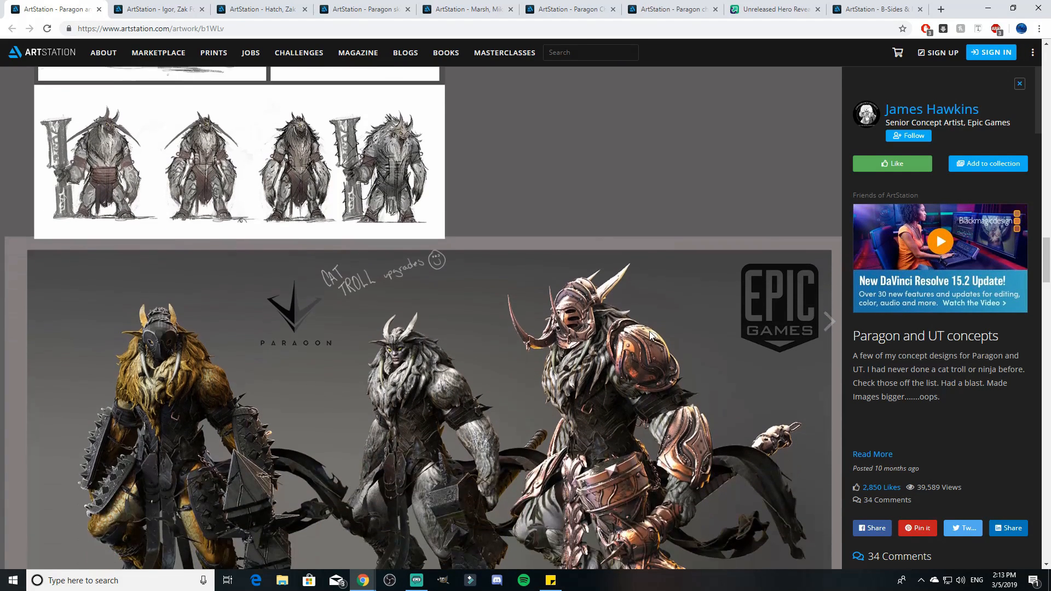
scroll("down", 3)
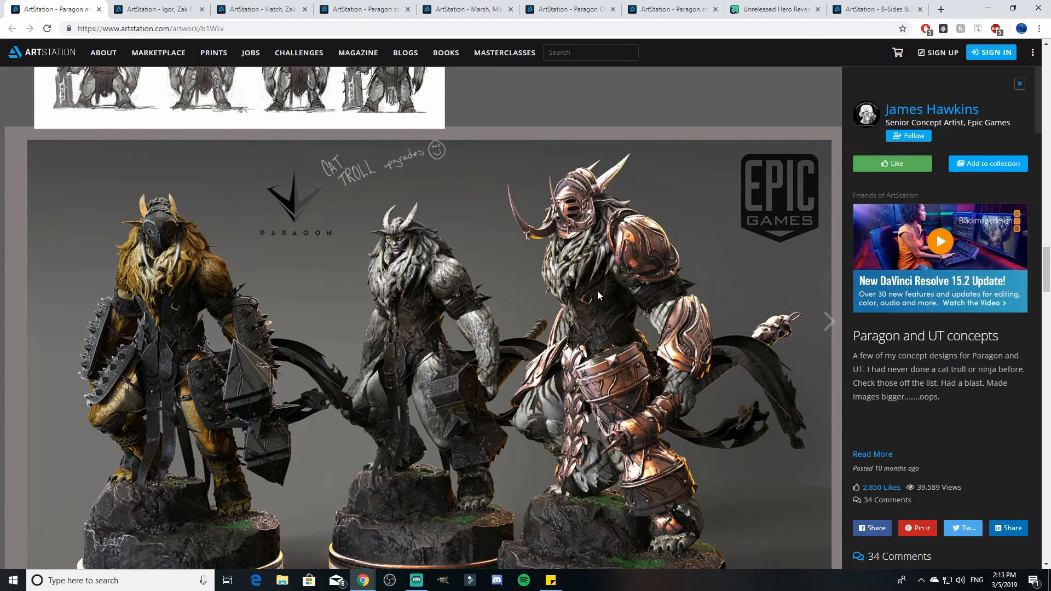
scroll("down", 3)
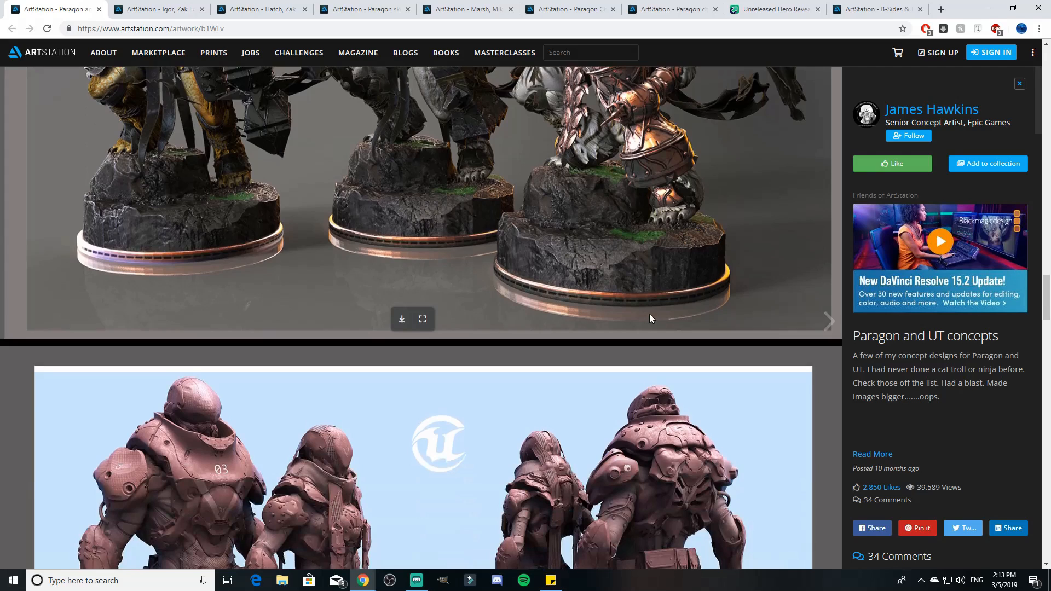
scroll("down", 3)
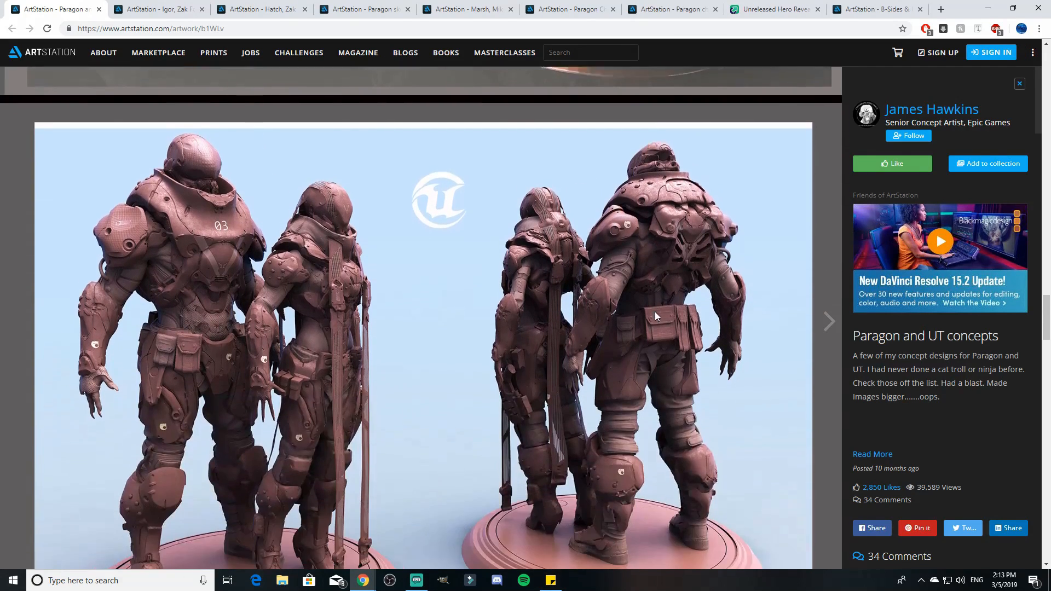
scroll("down", 3)
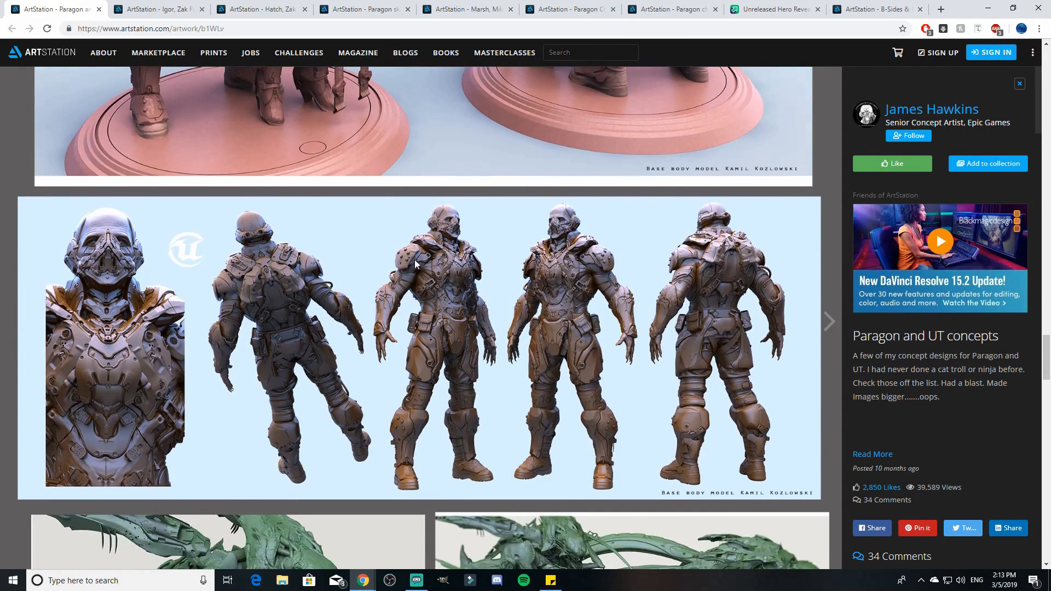
scroll("down", 3)
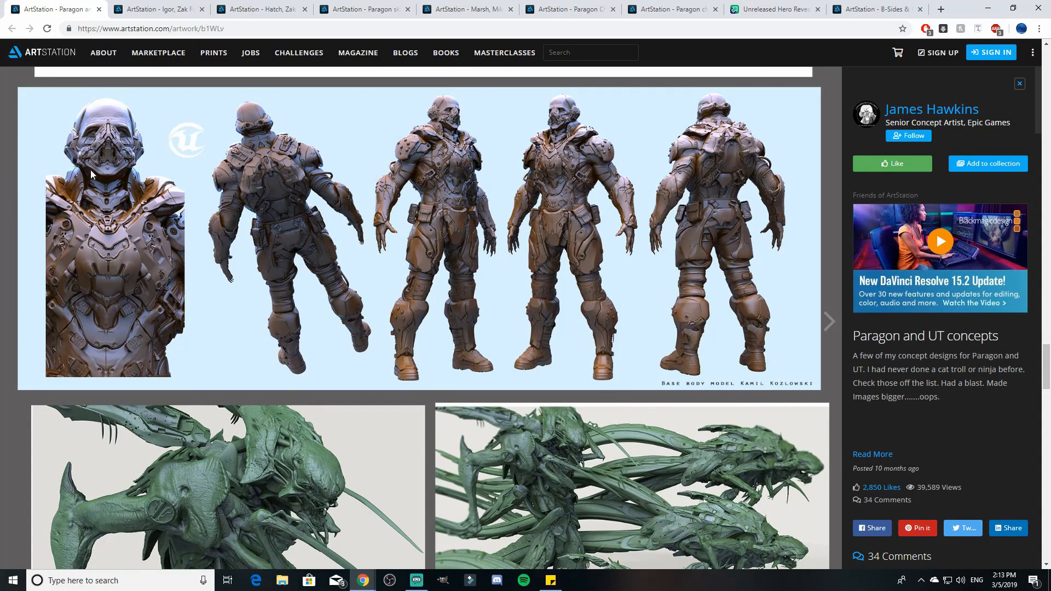
mouse_move(580, 154)
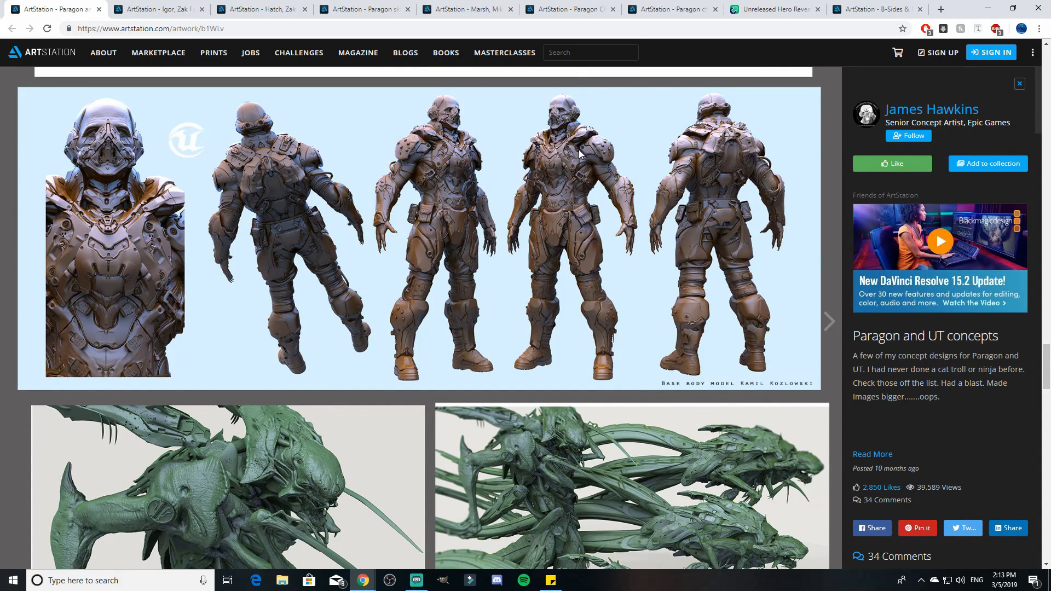
Continue down past the red ninja and armored mech designs to the base body model.
scroll("down", 3)
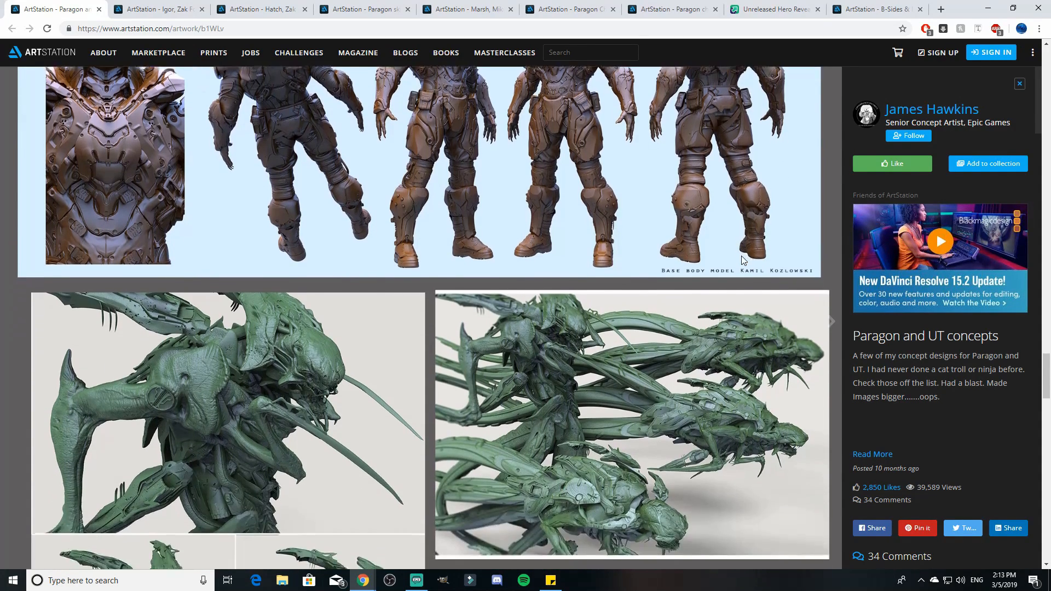
scroll("down", 3)
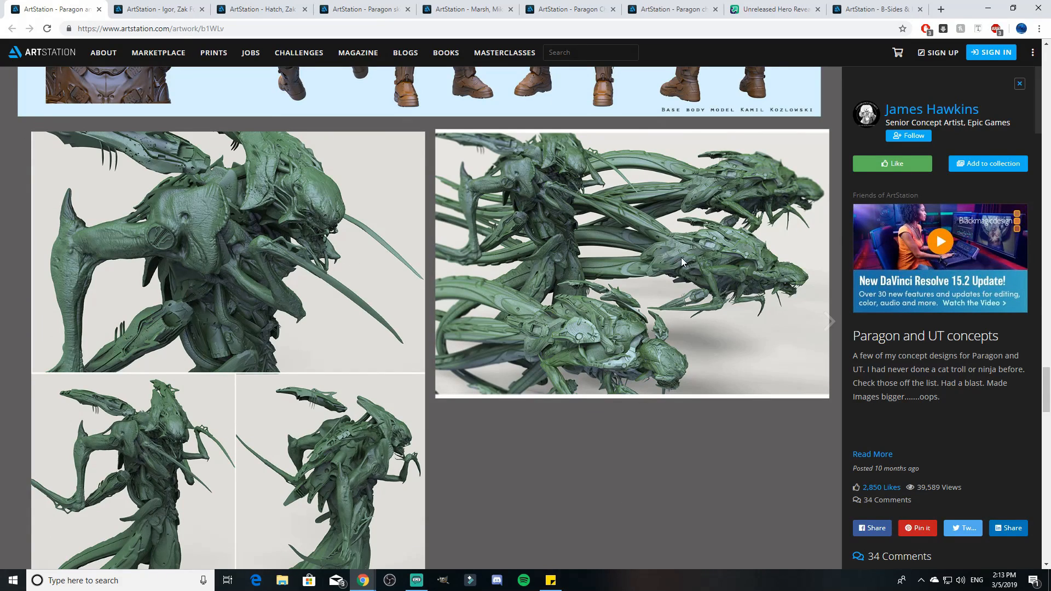
mouse_move(395, 285)
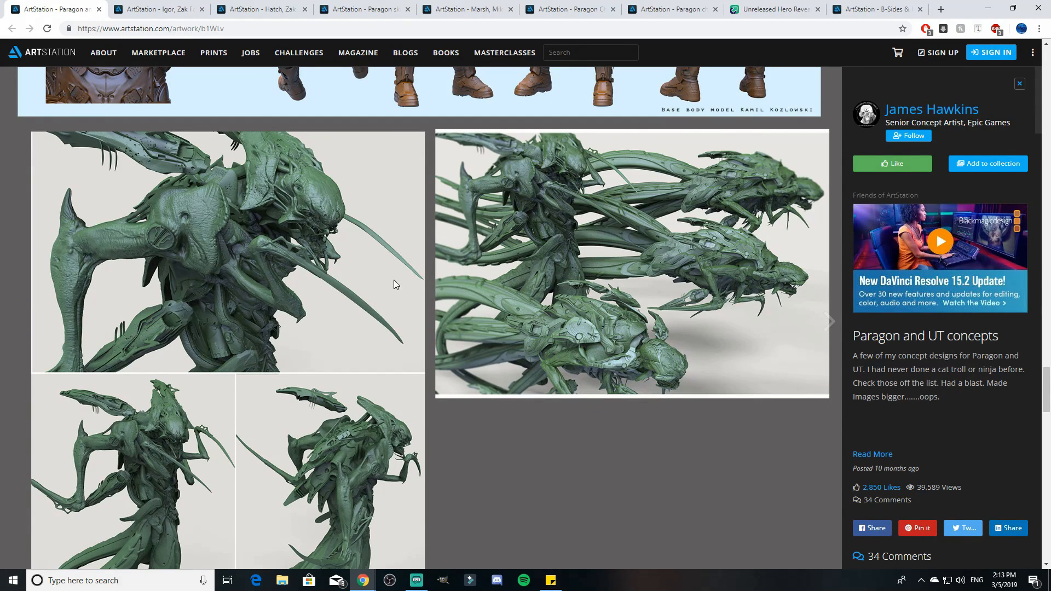
scroll("down", 3)
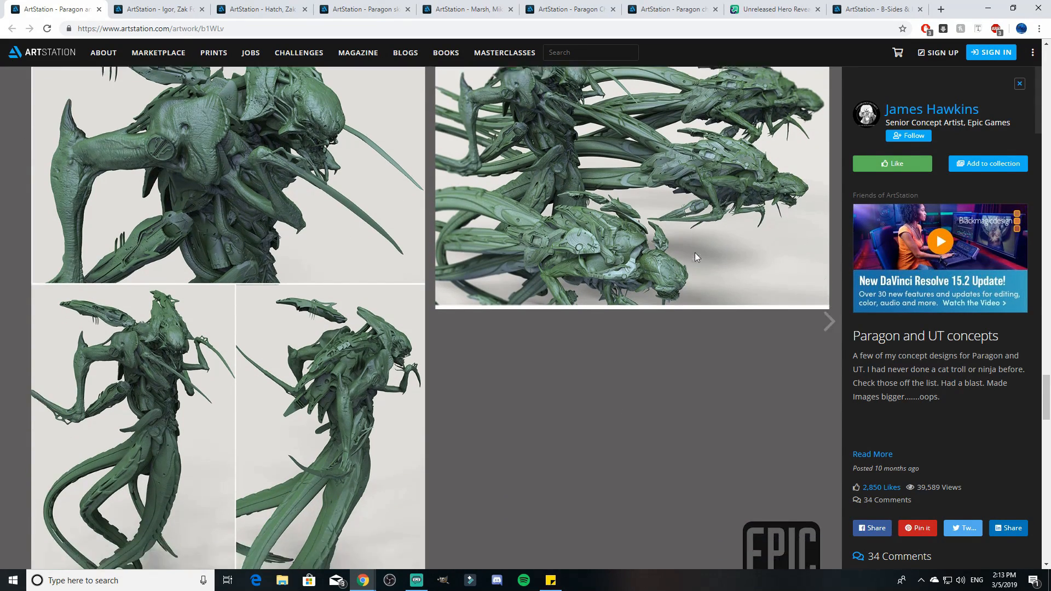
scroll("down", 3)
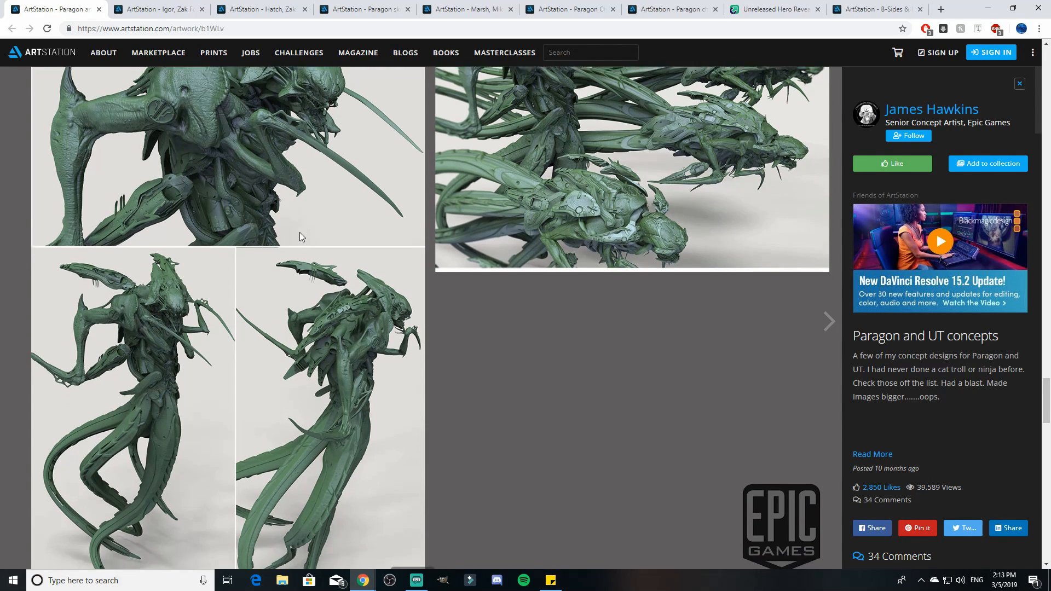
scroll("down", 3)
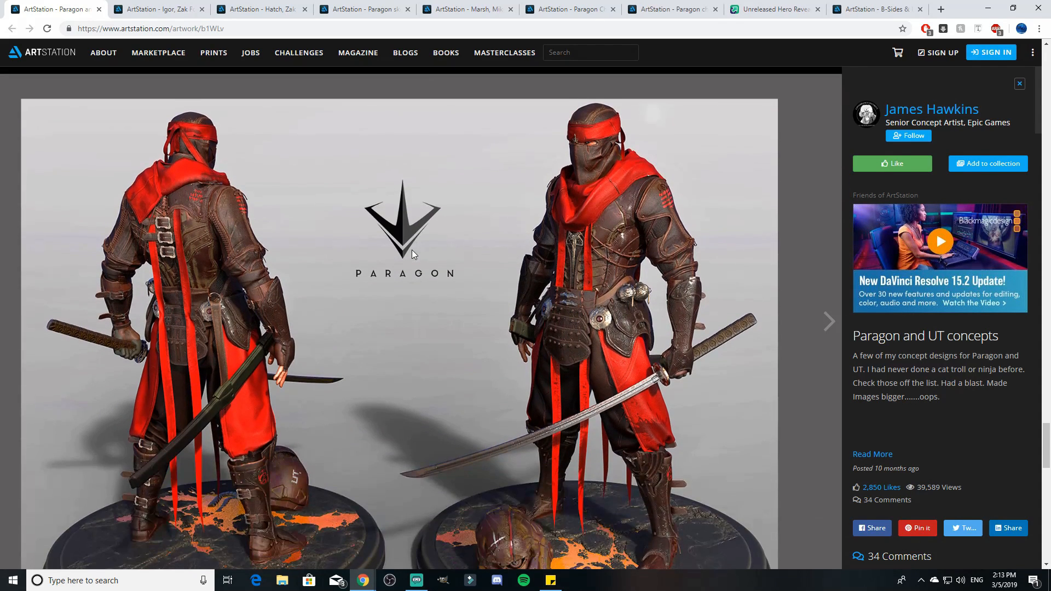
scroll("down", 3)
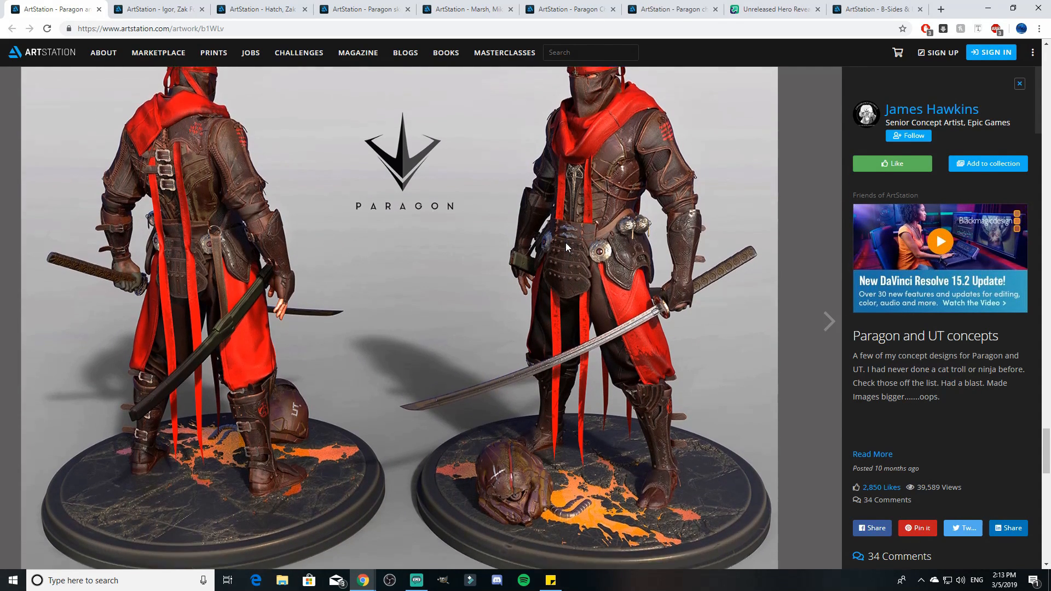
scroll("down", 3)
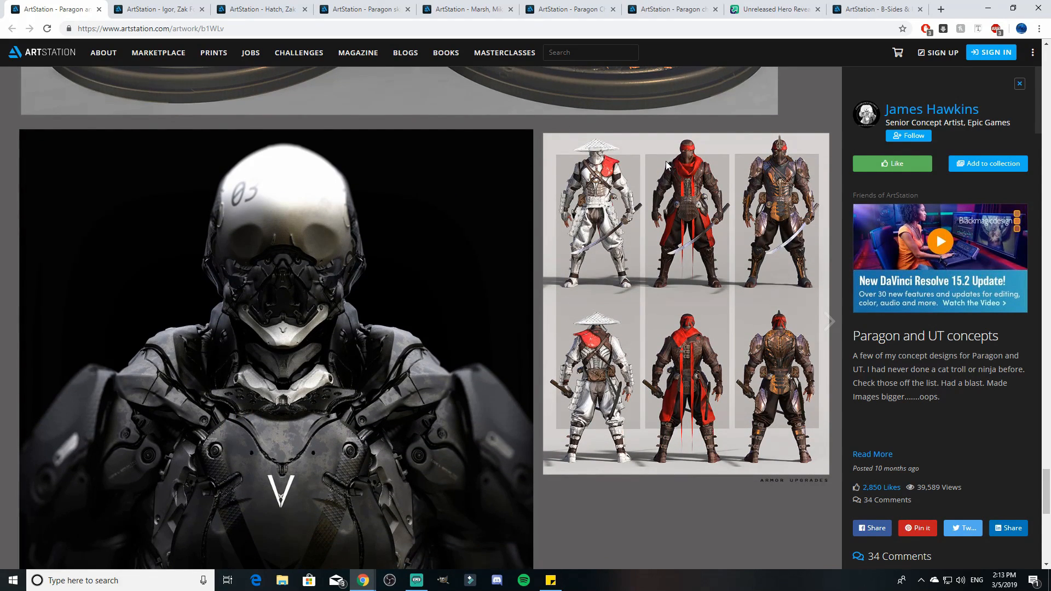
scroll("down", 3)
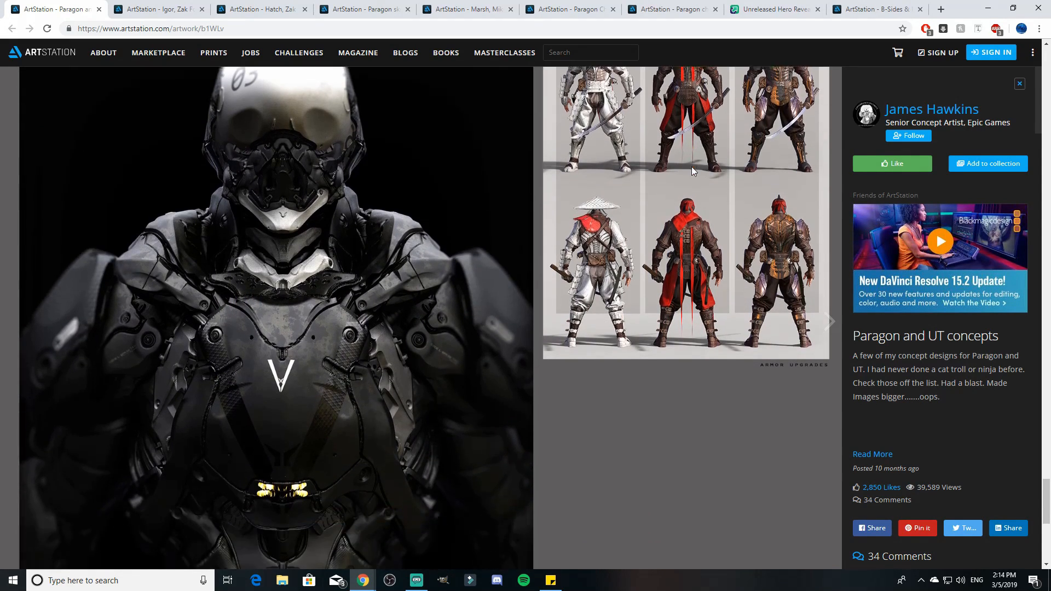
scroll("down", 3)
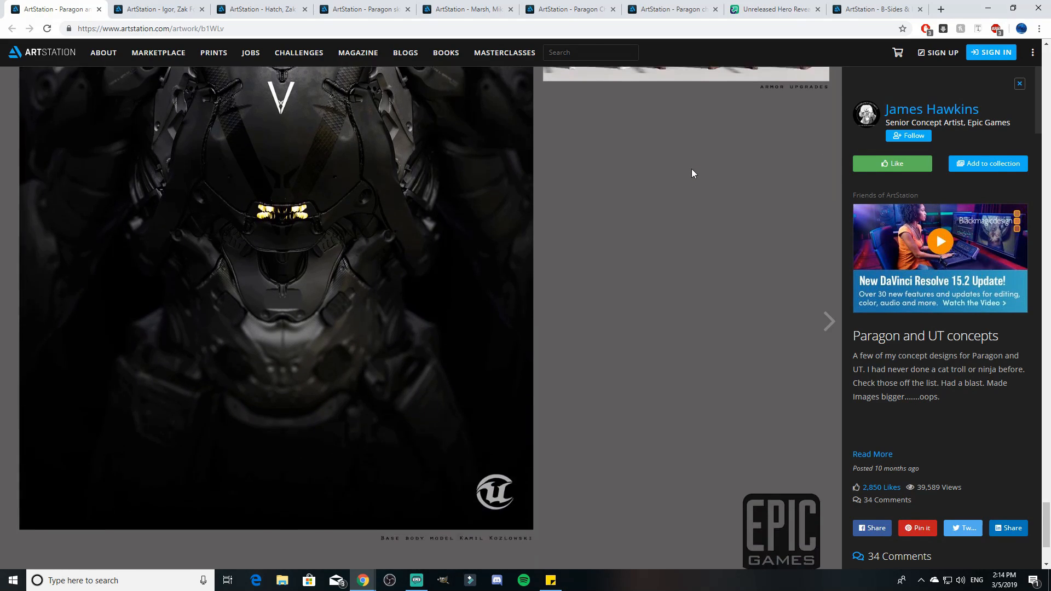
scroll("down", 3)
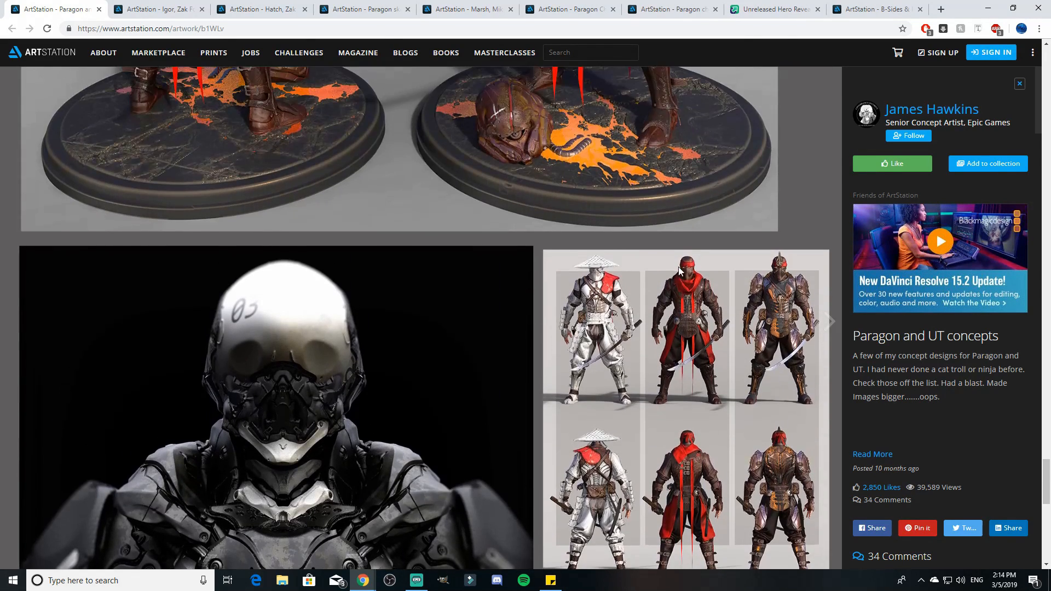
Switch to Zak Foreman's Igor post and scroll from the final sculpt past the ultimate-ability sketch to the initial sketches.
left_click(158, 9)
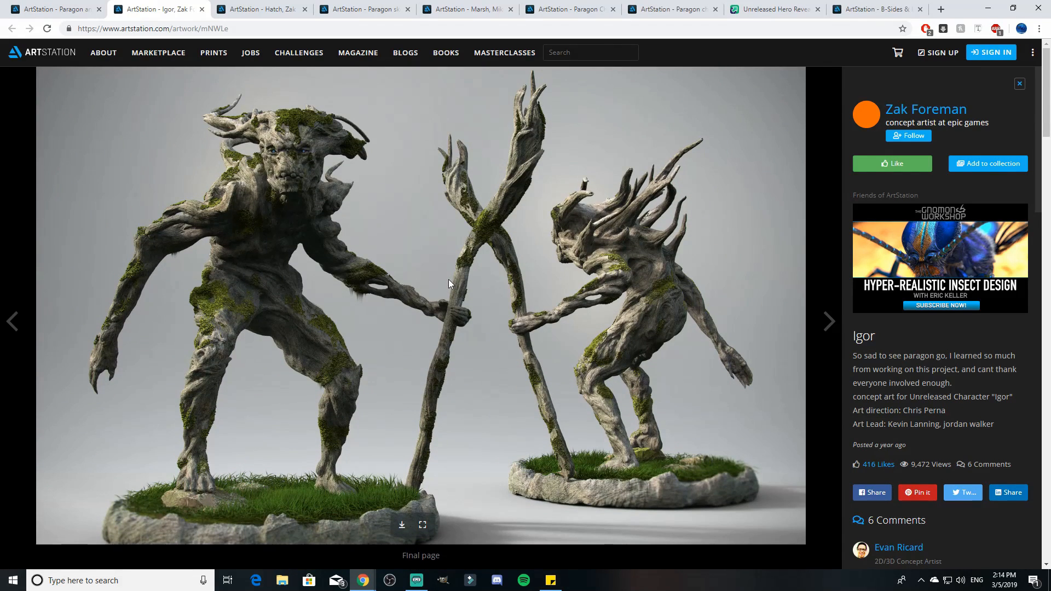
mouse_move(453, 272)
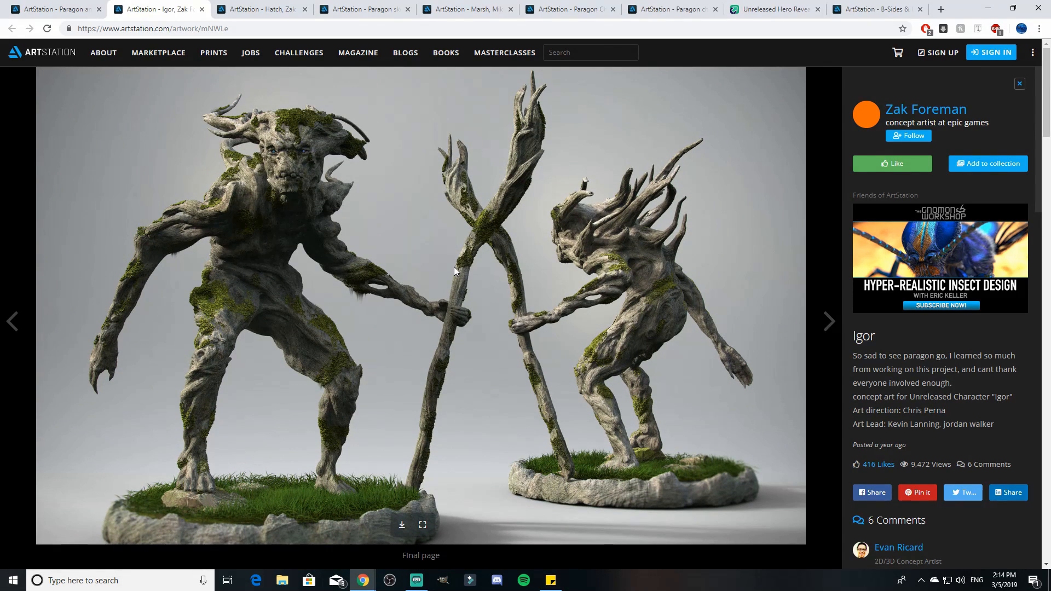
scroll("down", 3)
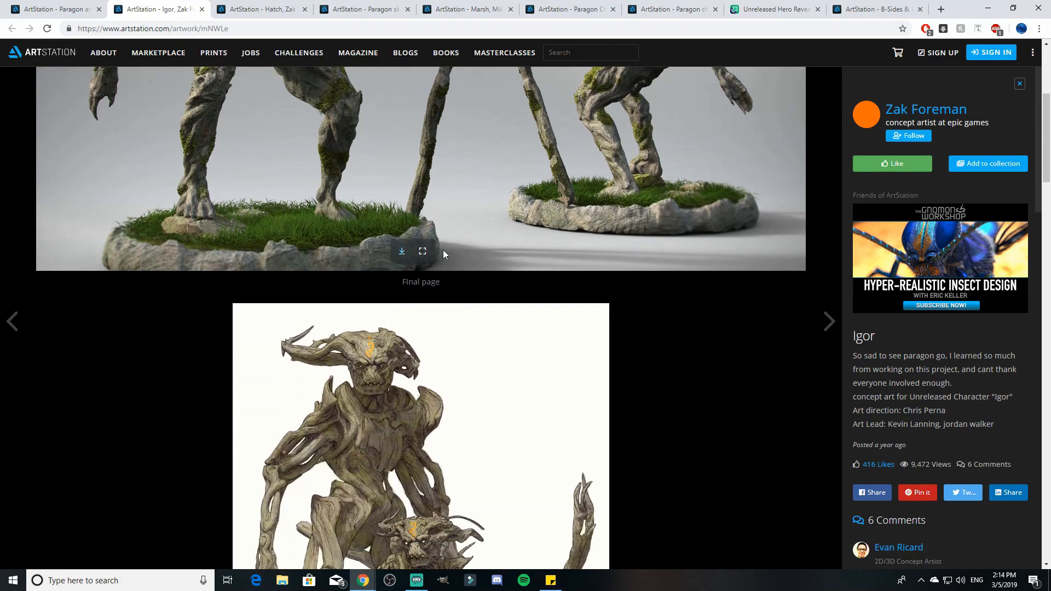
scroll("down", 3)
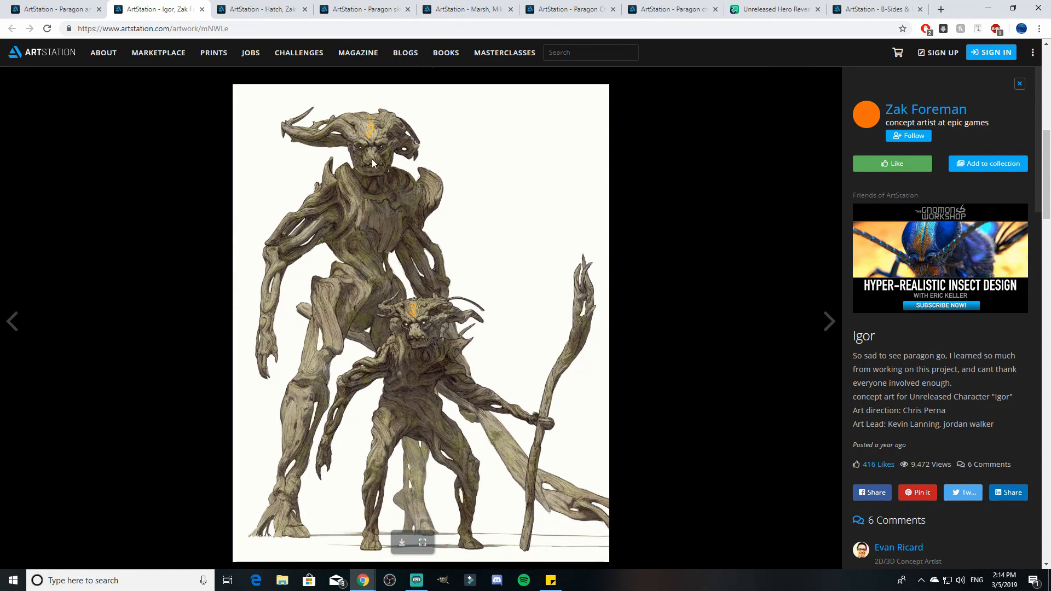
scroll("down", 3)
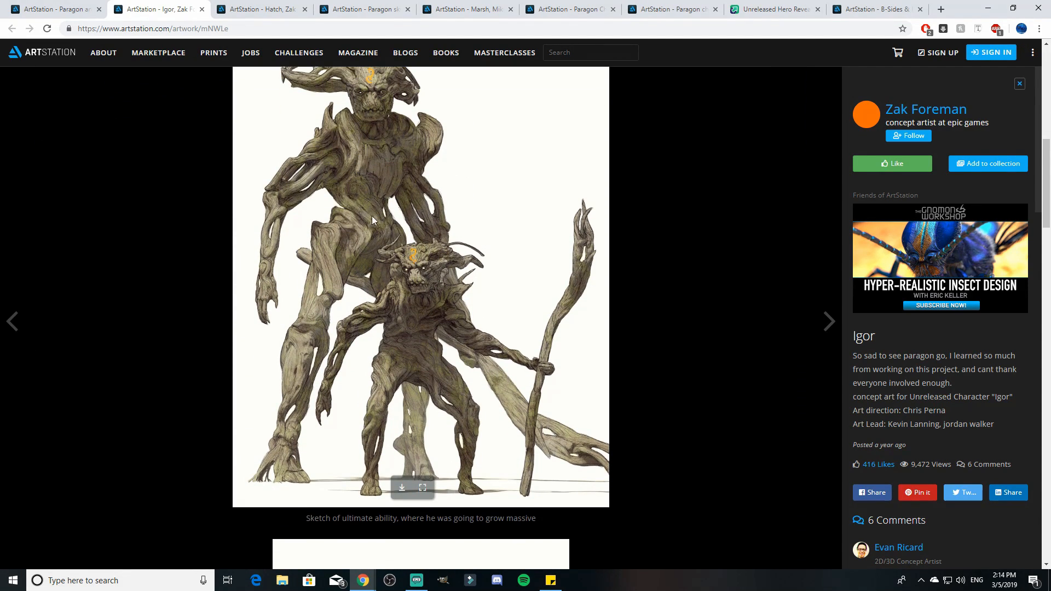
mouse_move(431, 232)
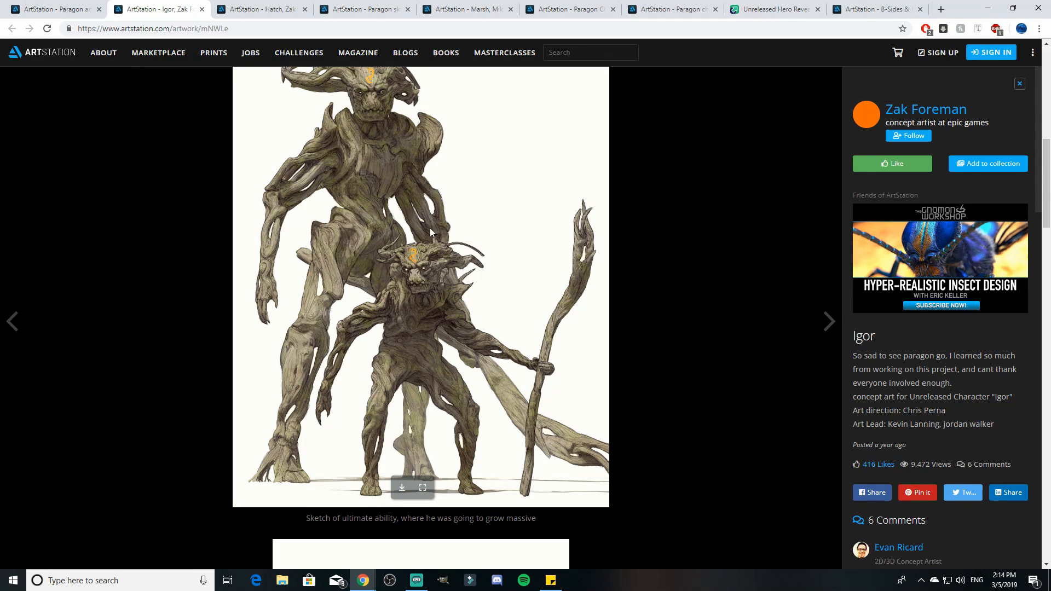
scroll("down", 3)
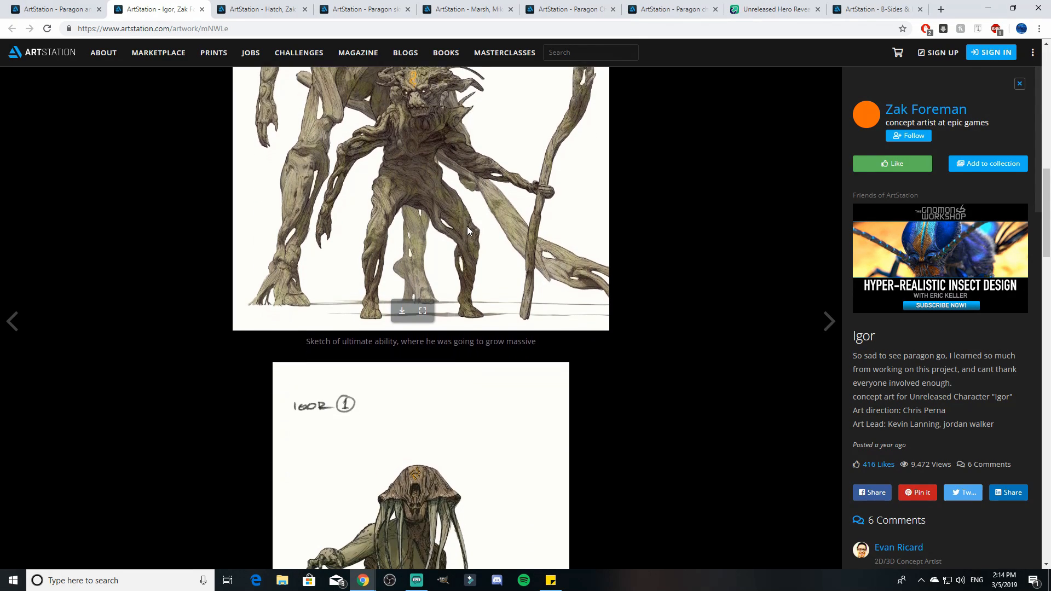
scroll("down", 3)
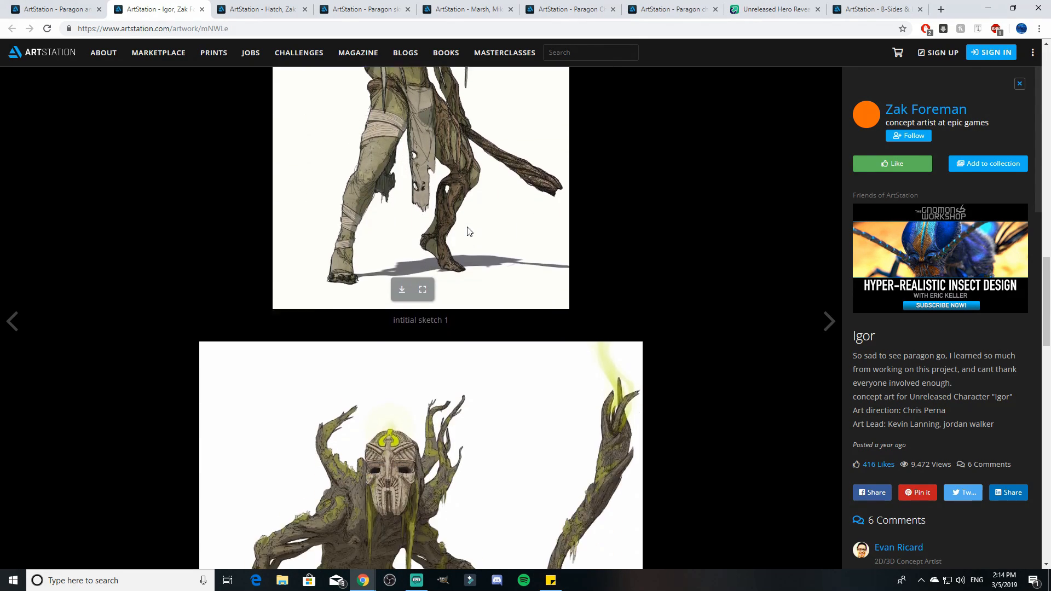
scroll("down", 3)
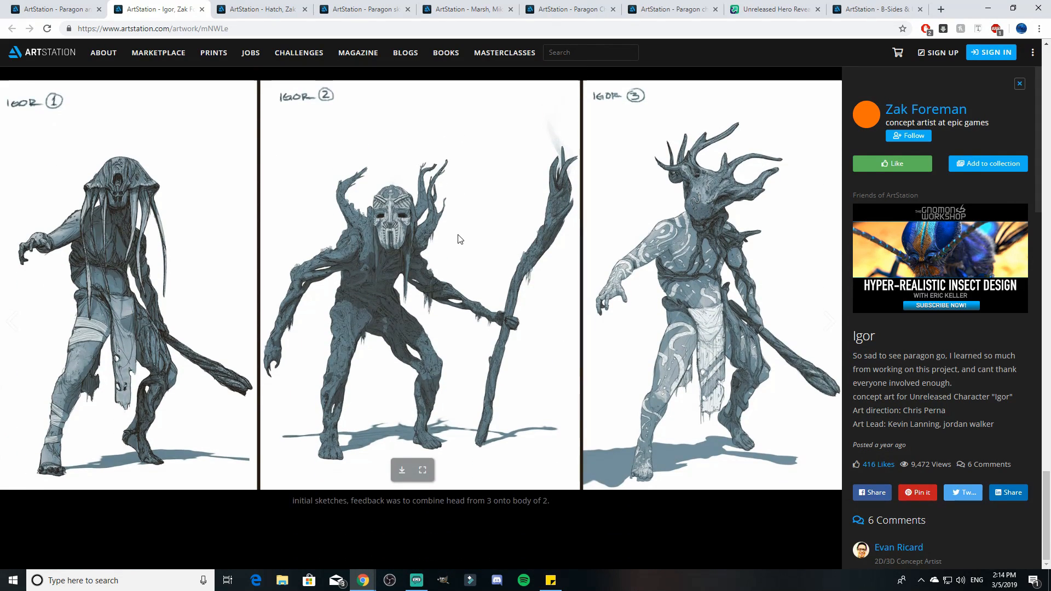
Switch to the Hatch spider concept post and scroll through its renders and sketches to the video.
left_click(261, 8)
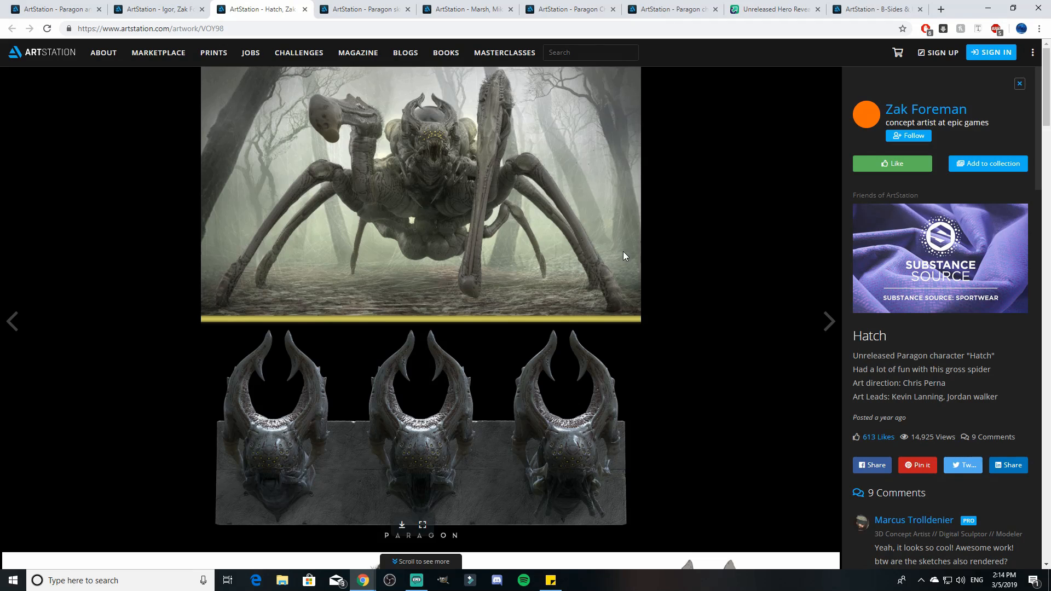
mouse_move(720, 259)
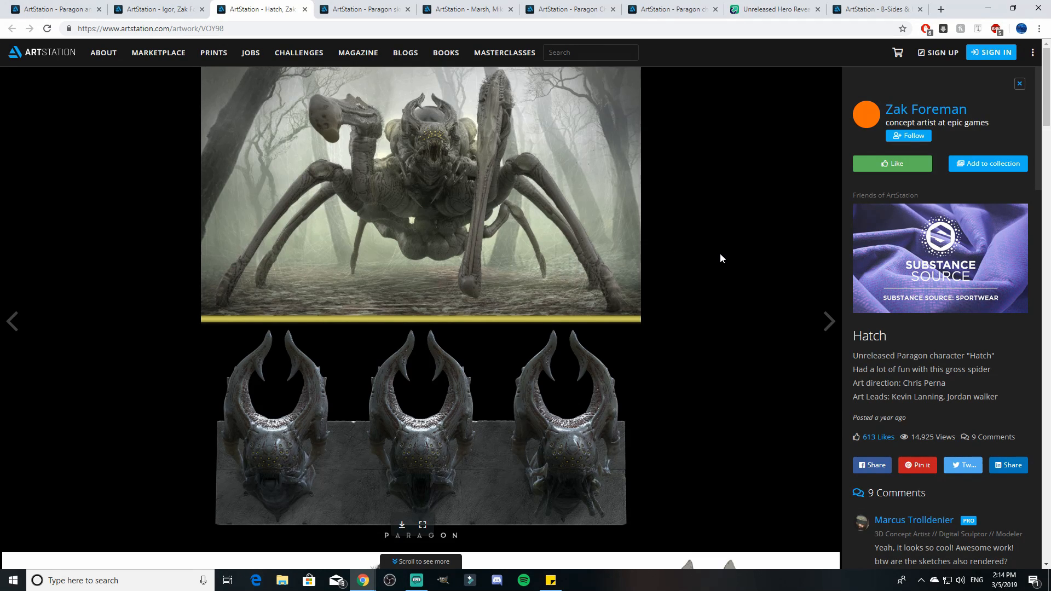
mouse_move(652, 264)
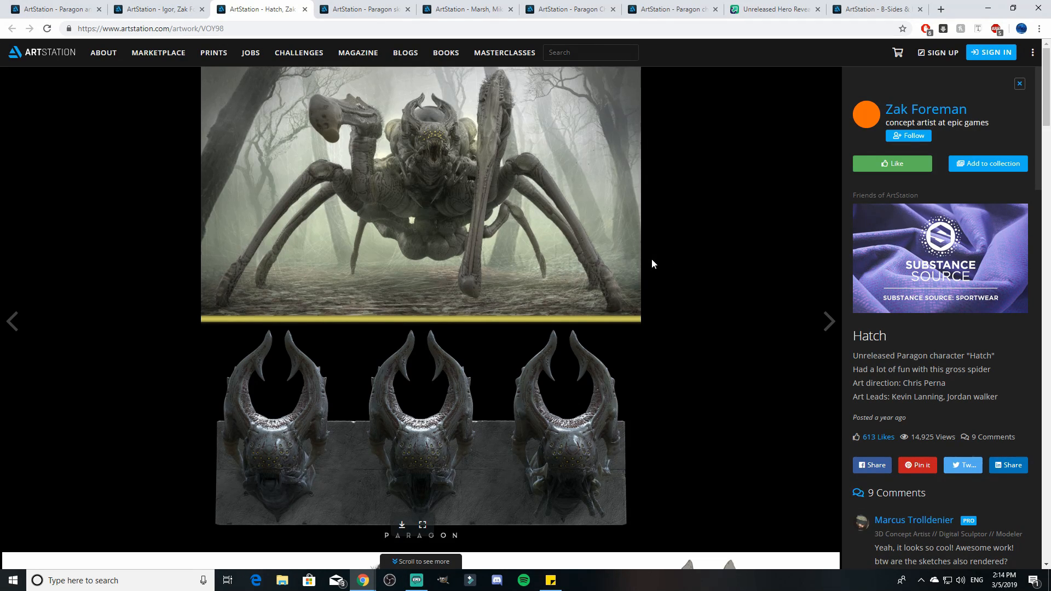
scroll("down", 3)
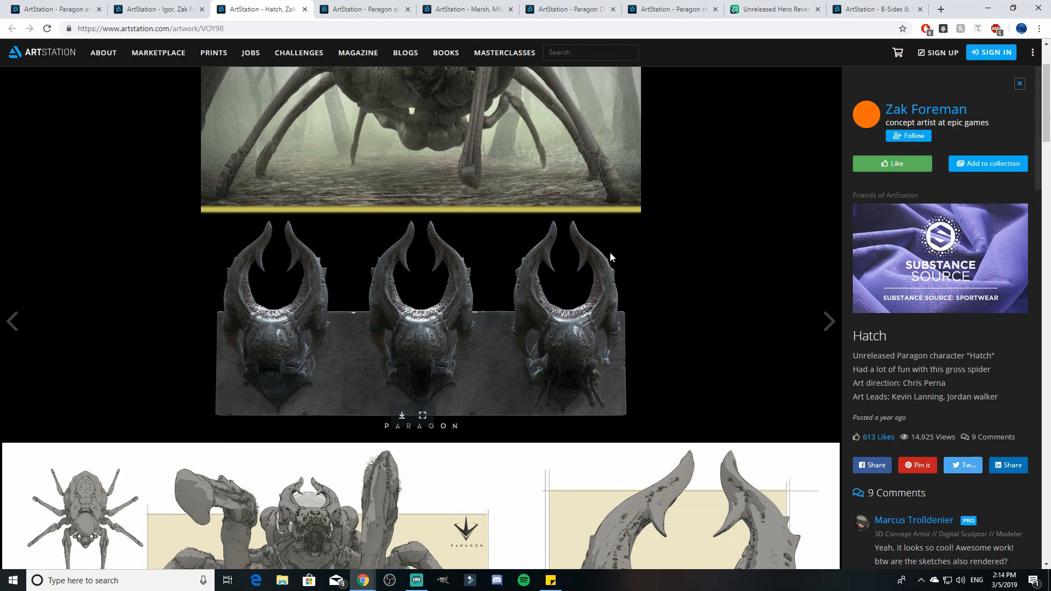
scroll("down", 3)
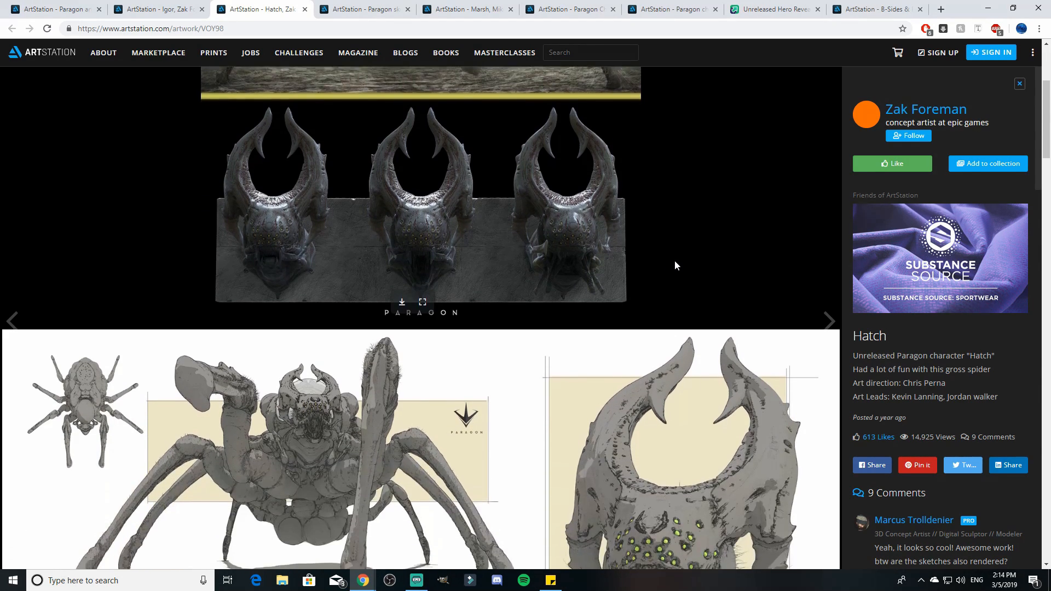
scroll("down", 3)
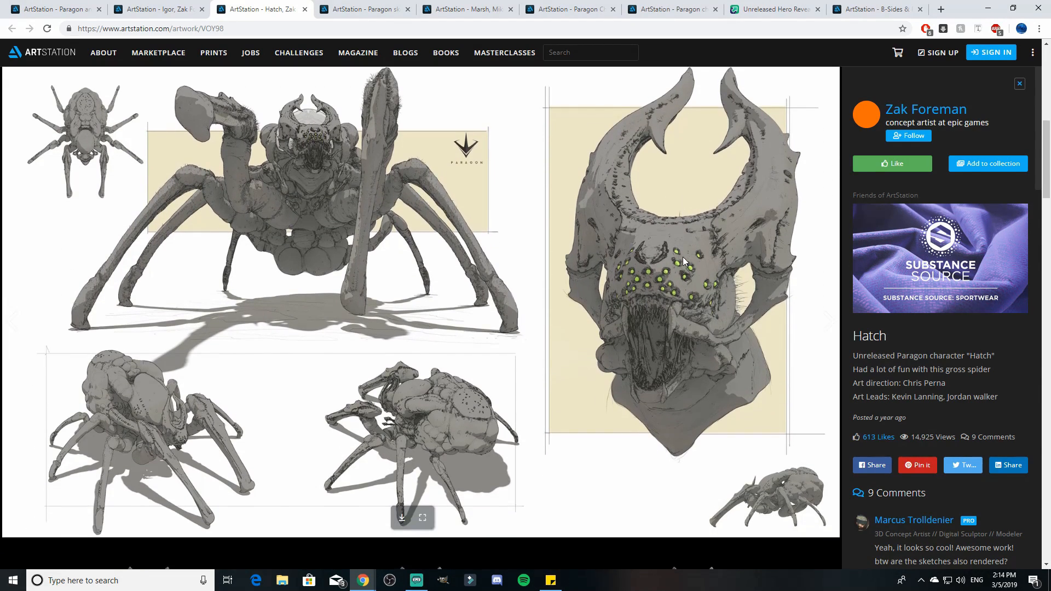
scroll("down", 3)
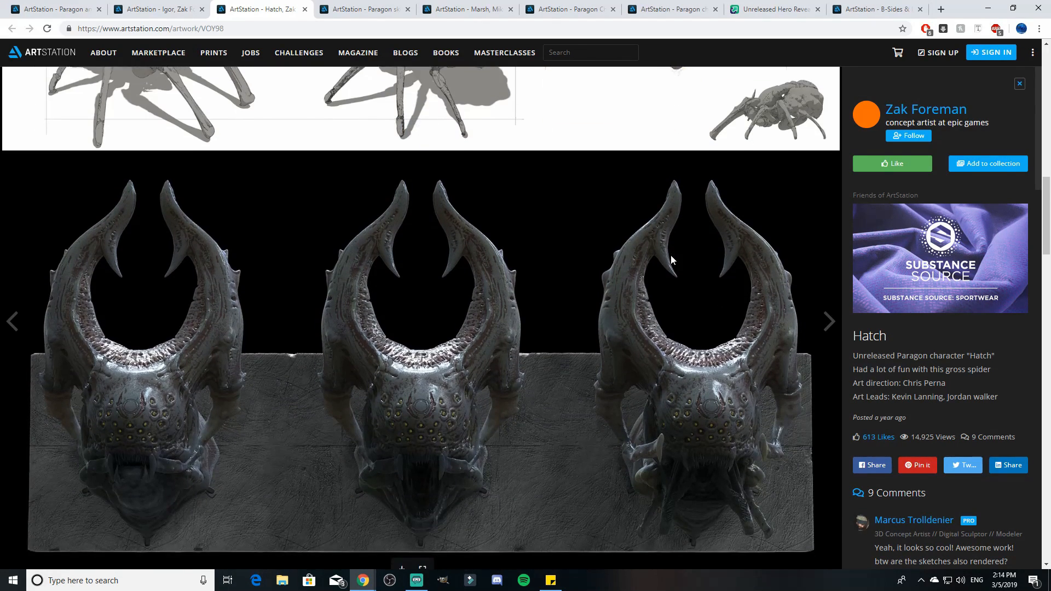
scroll("down", 3)
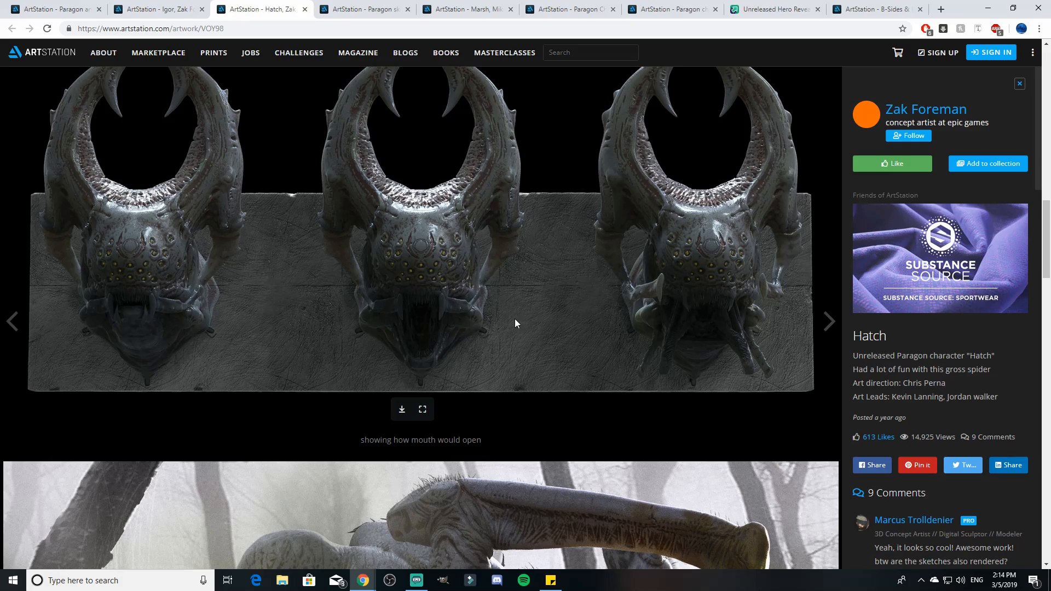
scroll("down", 3)
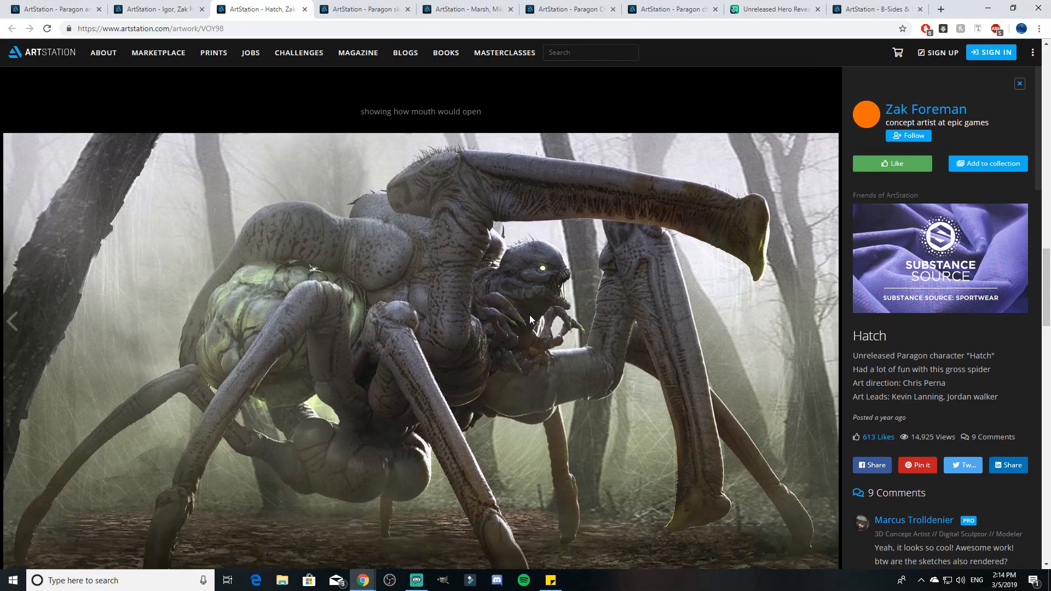
scroll("down", 3)
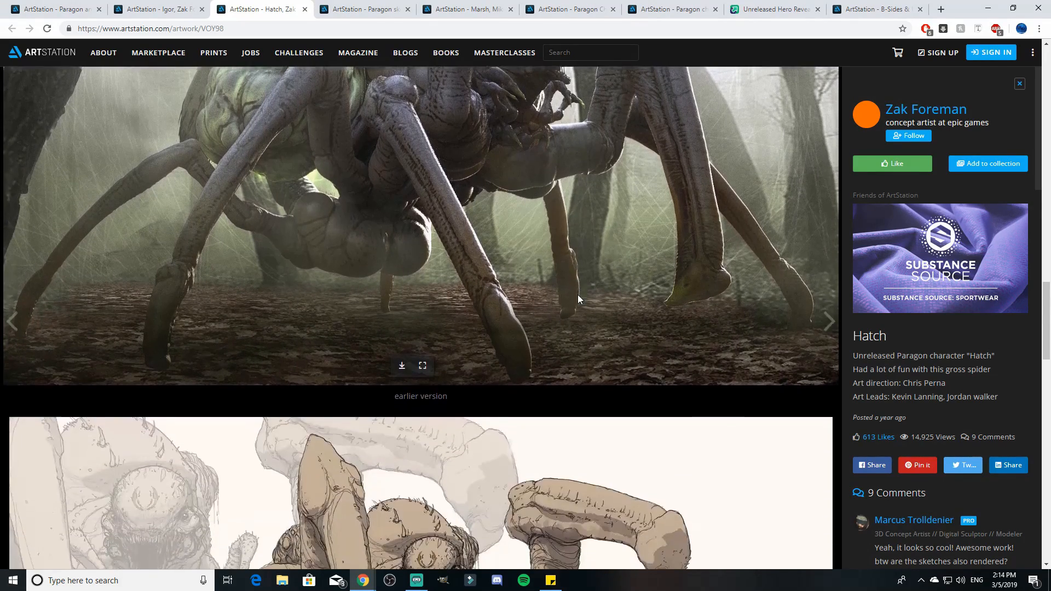
scroll("down", 3)
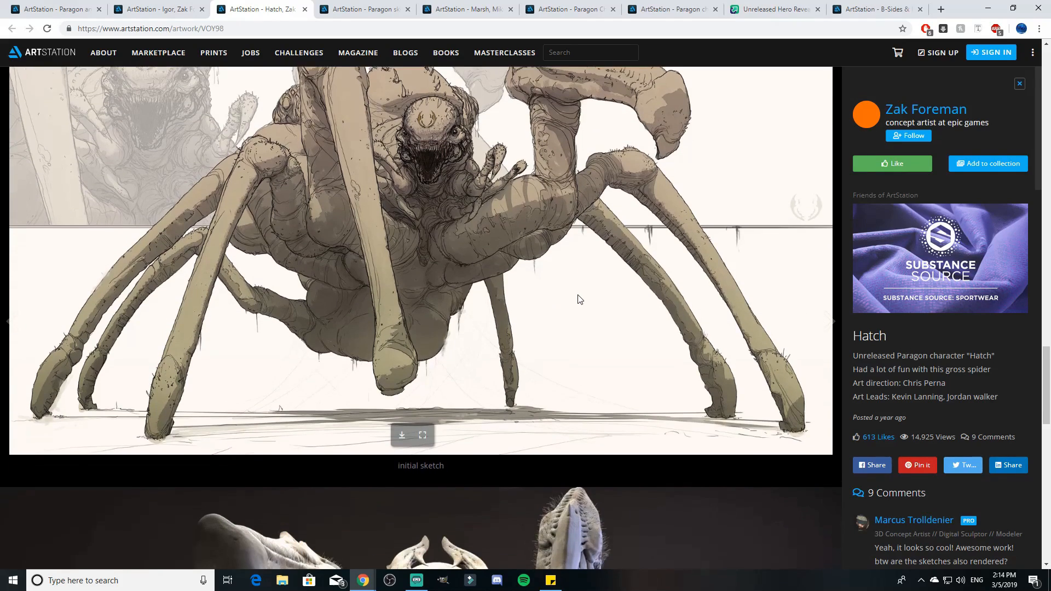
scroll("down", 3)
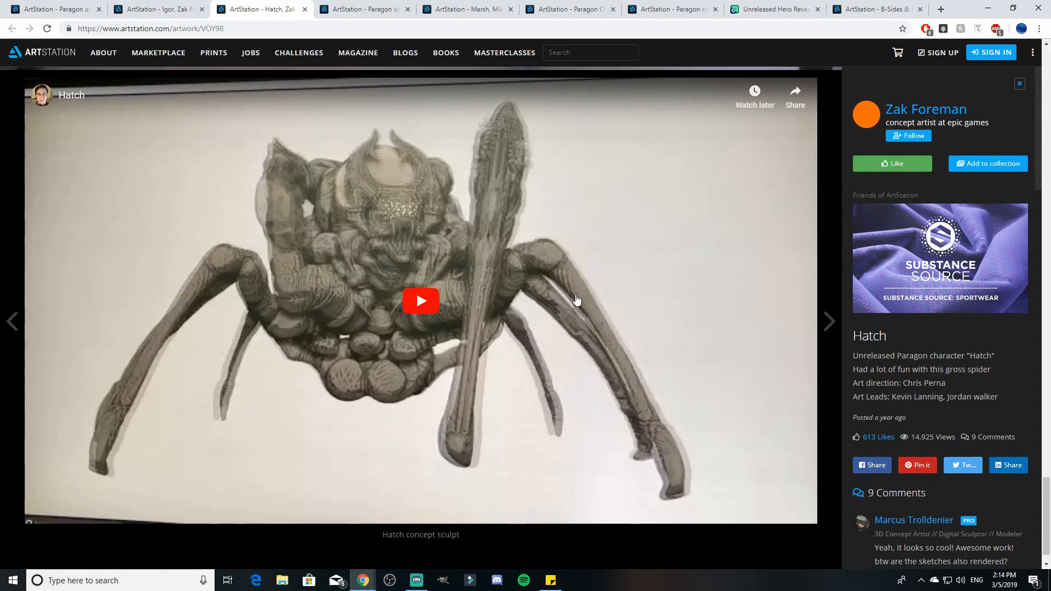
Play the embedded Hatch concept sculpt YouTube video for a few seconds, then pause it.
left_click(421, 300)
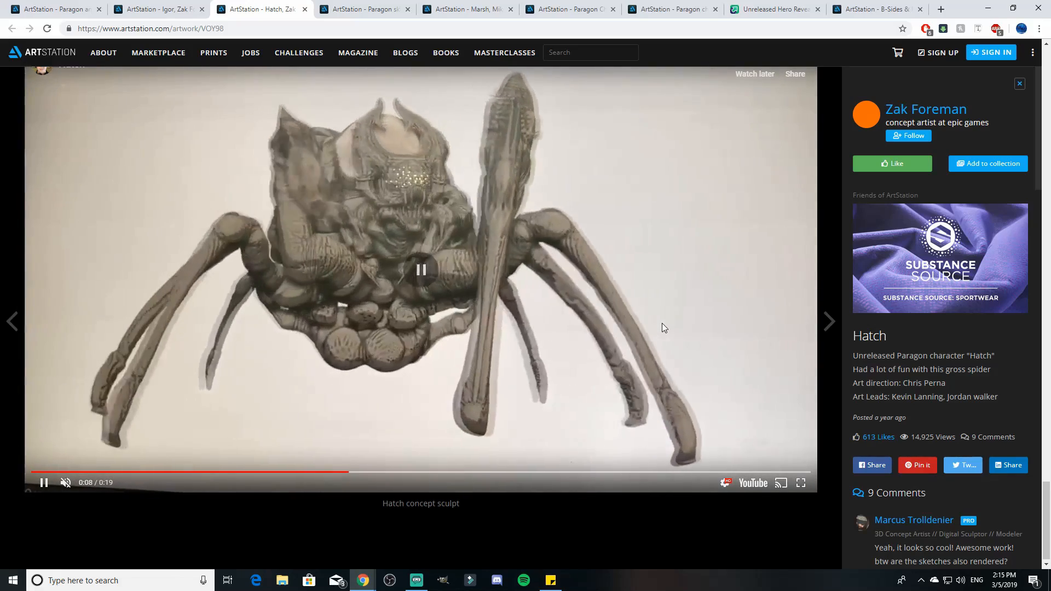
left_click(421, 269)
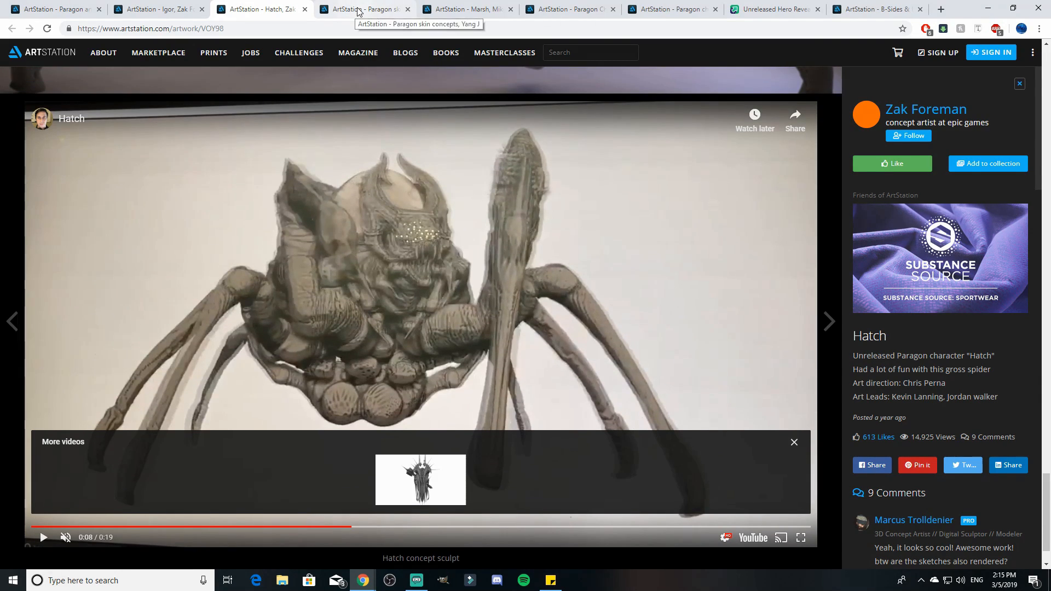
Switch to Yang J's Paragon skin concepts post and scroll past Greystone cave man and Serath to Grux Gladiator.
left_click(365, 8)
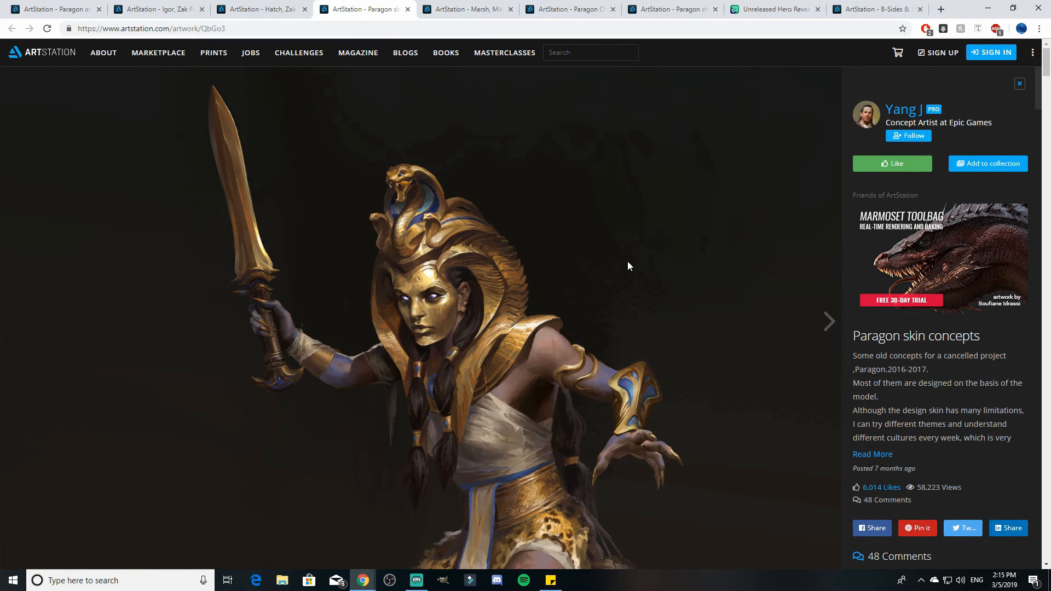
scroll("down", 3)
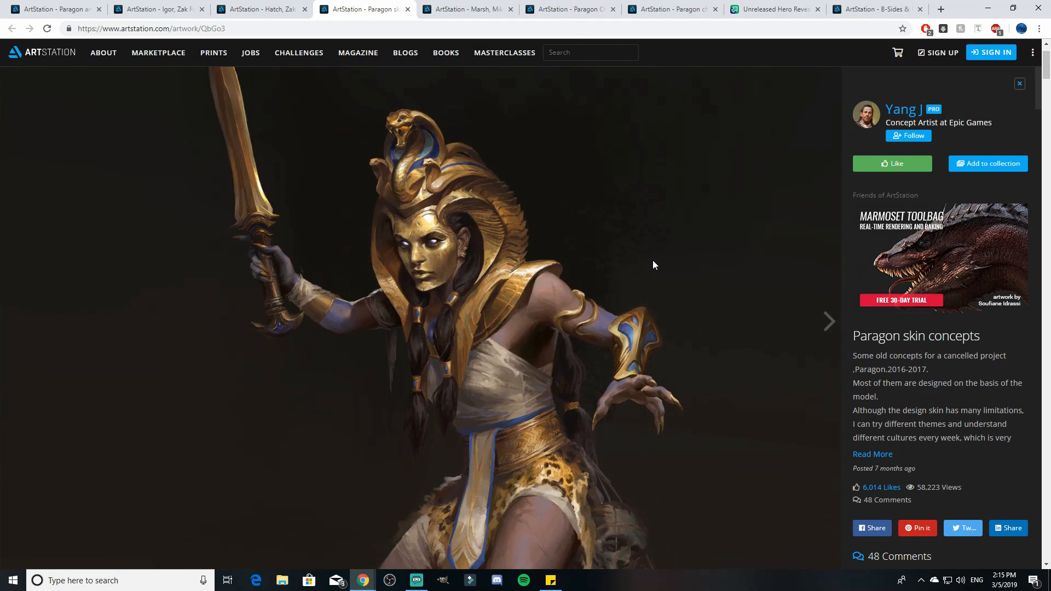
left_click(829, 320)
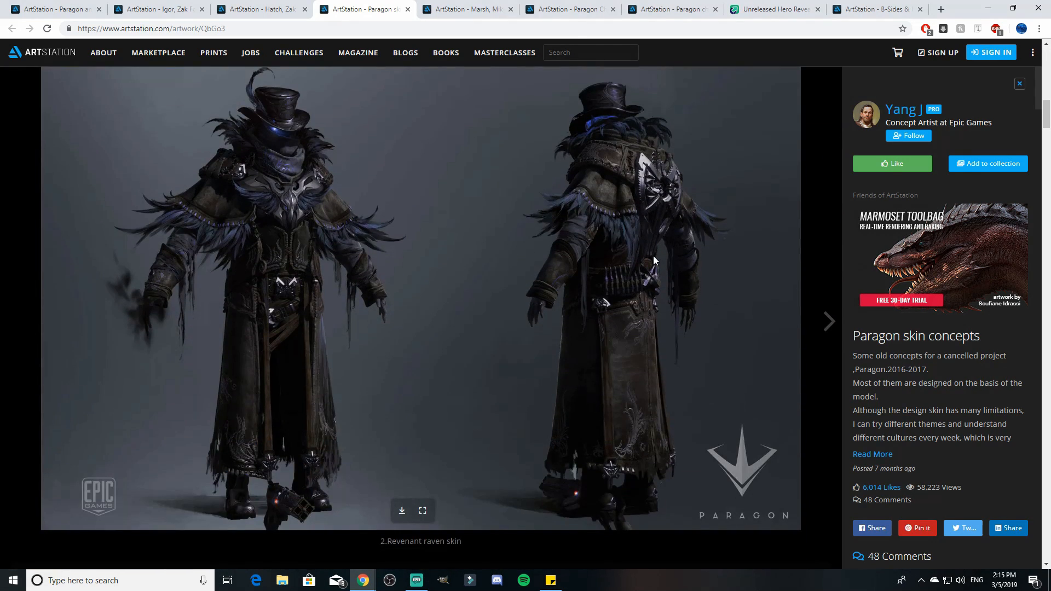
scroll("down", 3)
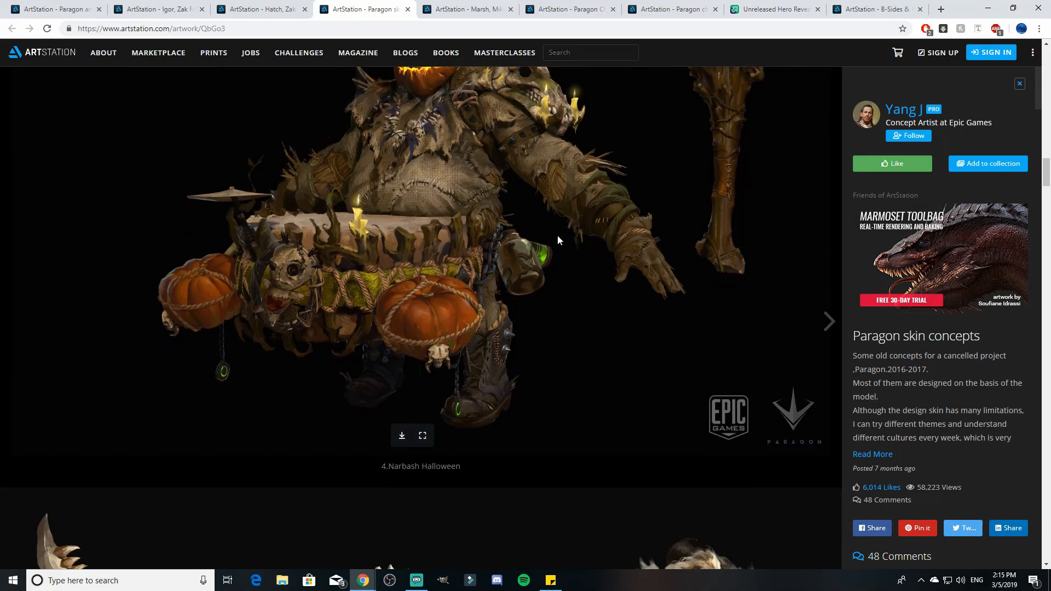
left_click(829, 321)
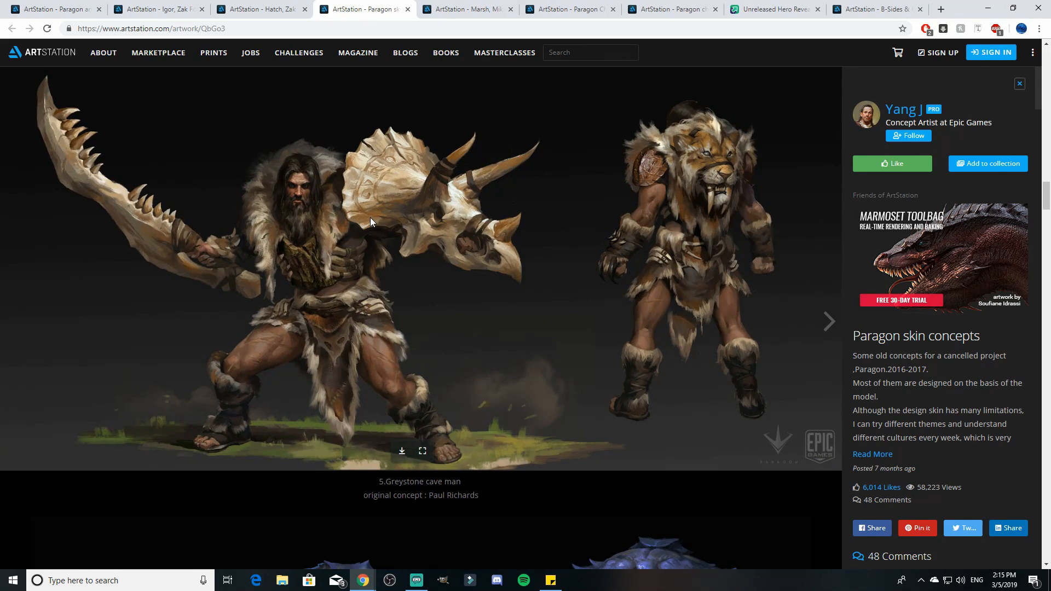
scroll("down", 3)
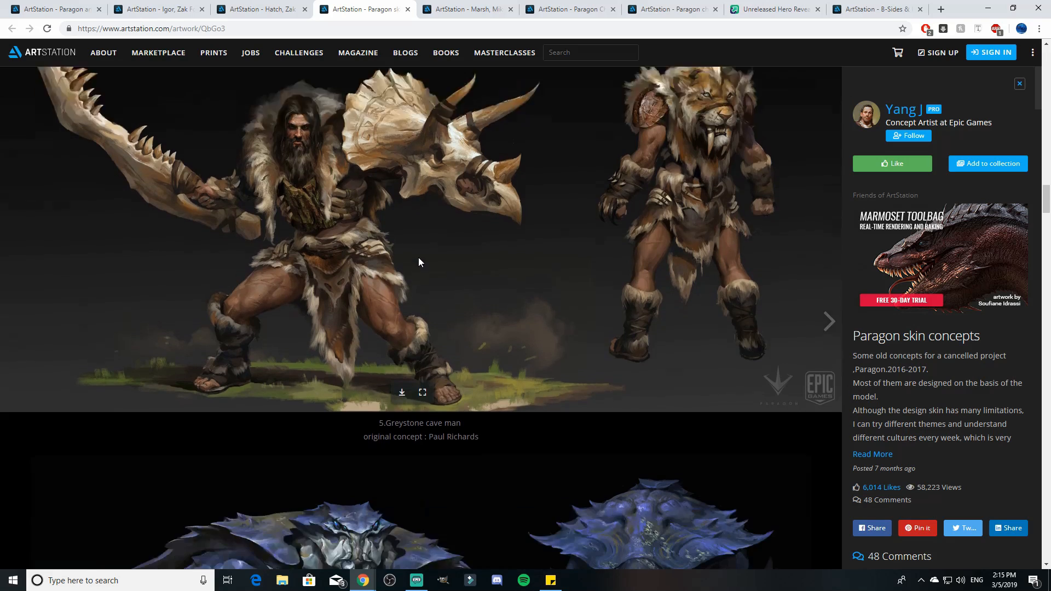
left_click(828, 321)
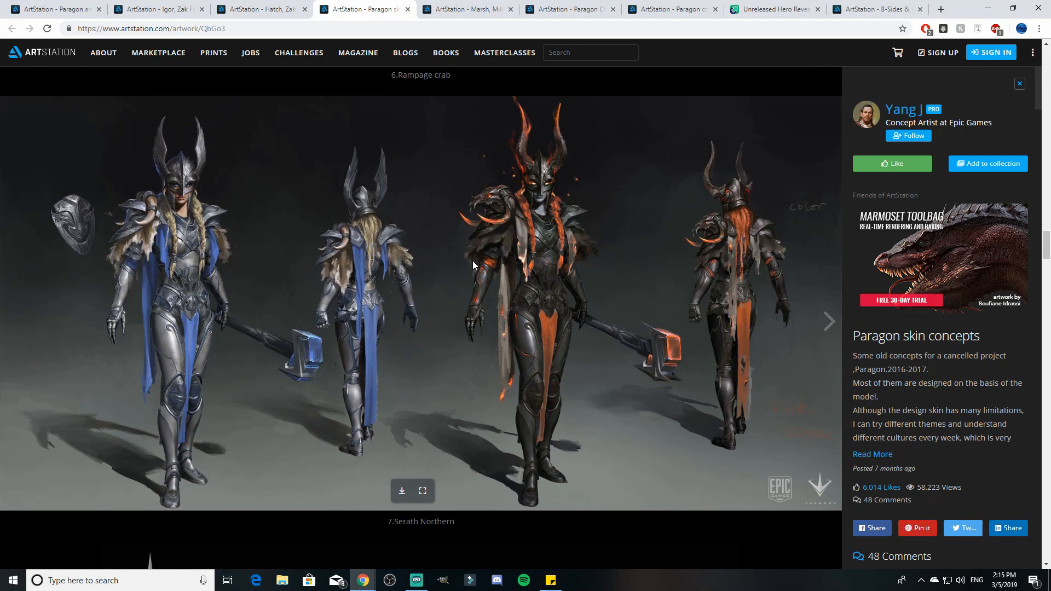
mouse_move(495, 273)
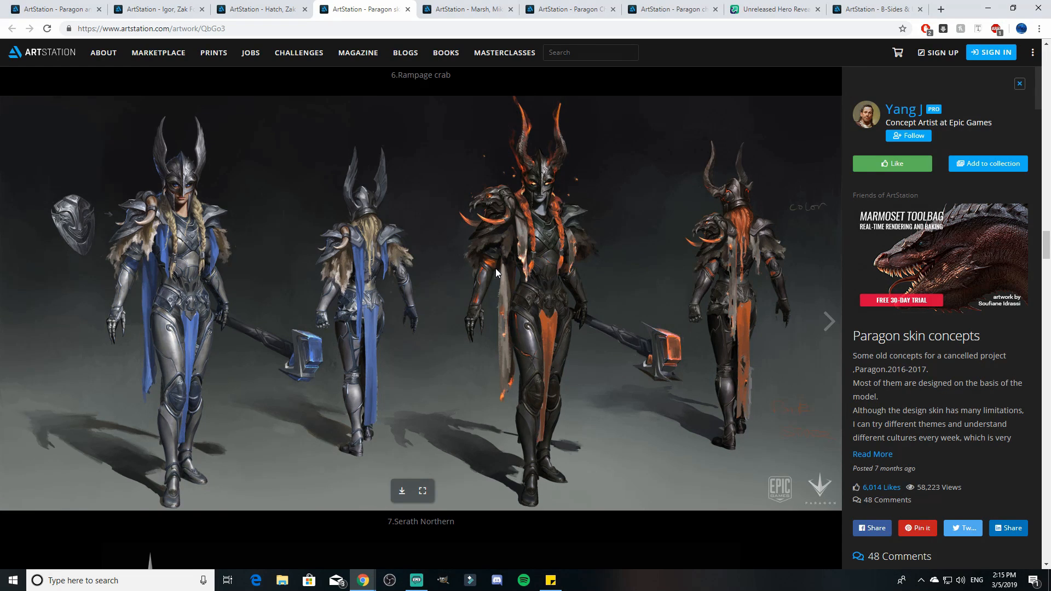
scroll("down", 3)
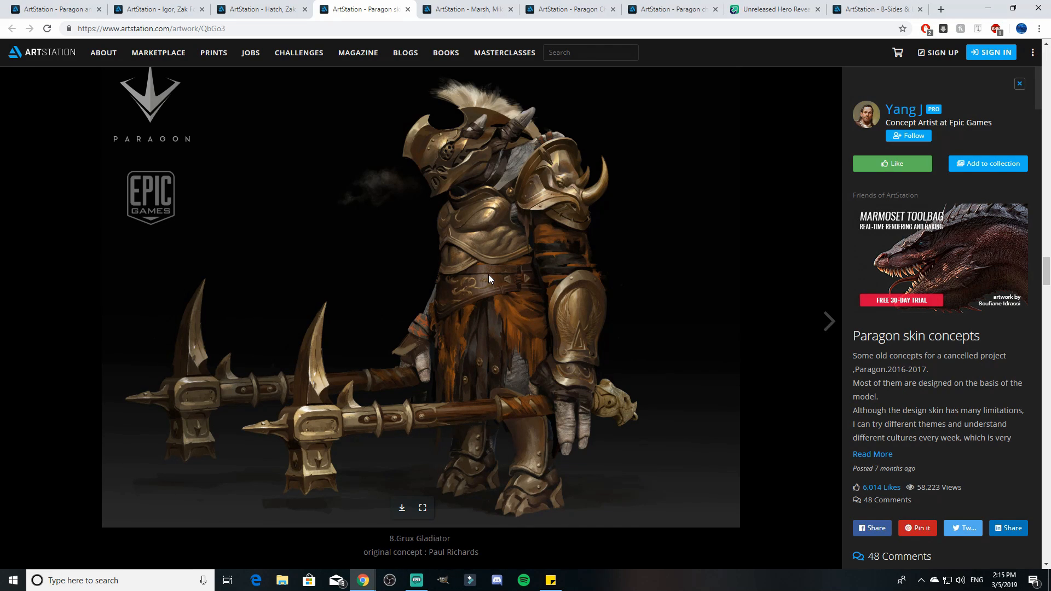
Scroll further down the skin concepts through the Grux, Wraith, Aurora and Muriel images.
scroll("down", 3)
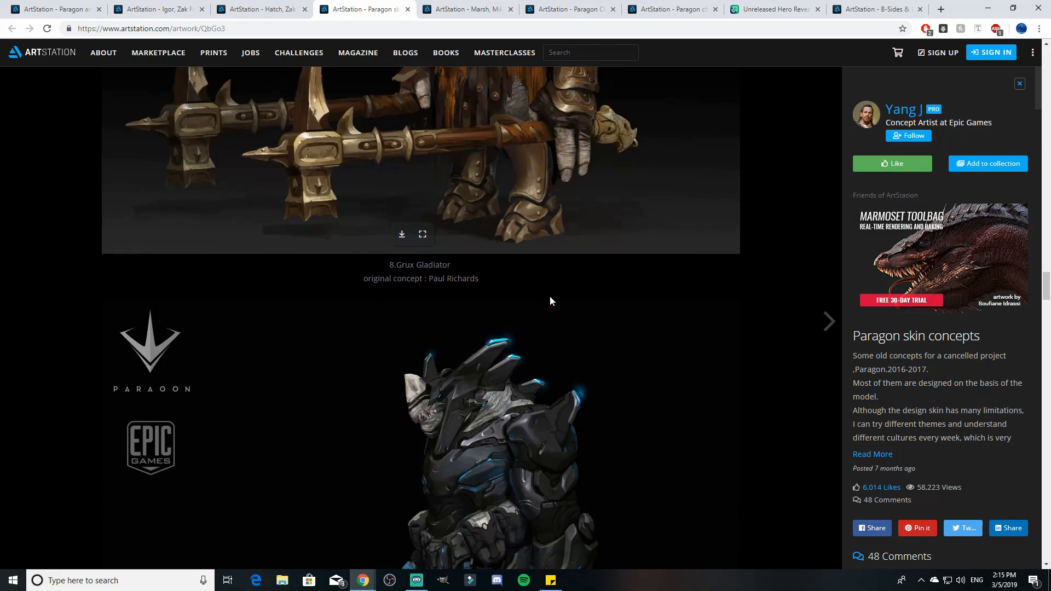
scroll("down", 3)
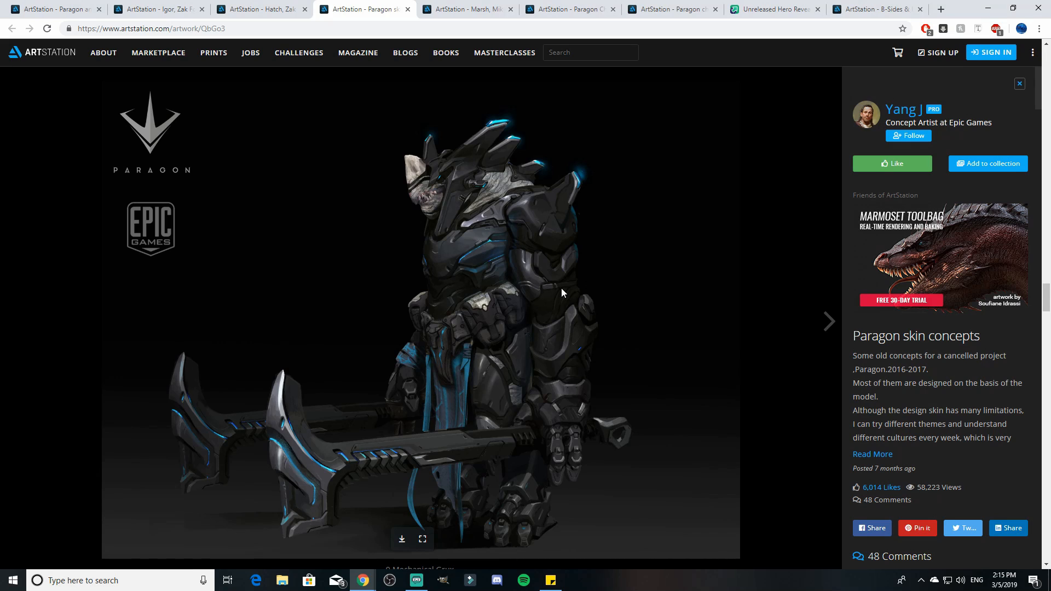
scroll("down", 3)
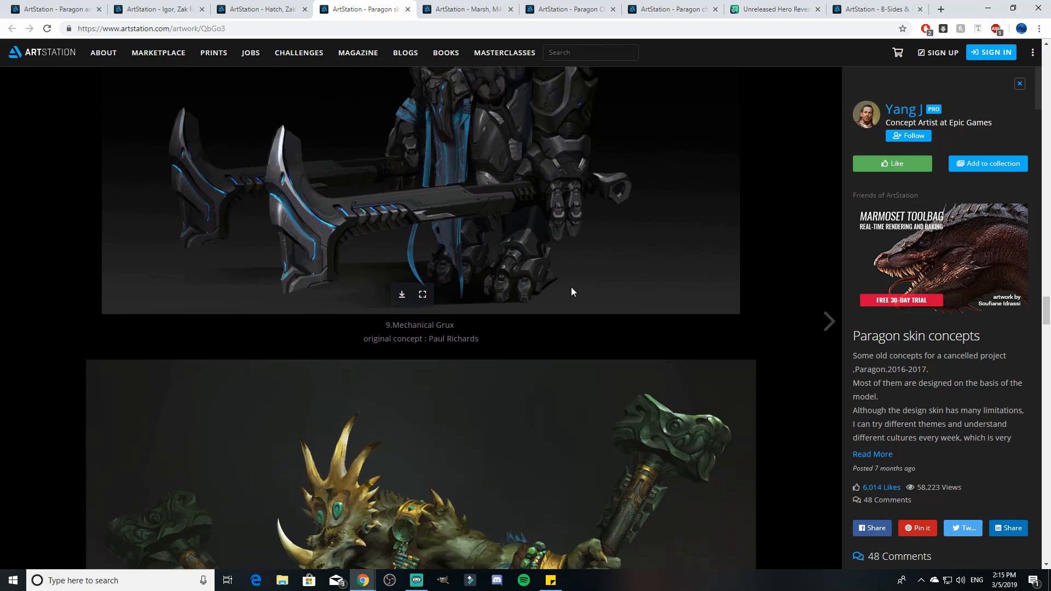
scroll("down", 3)
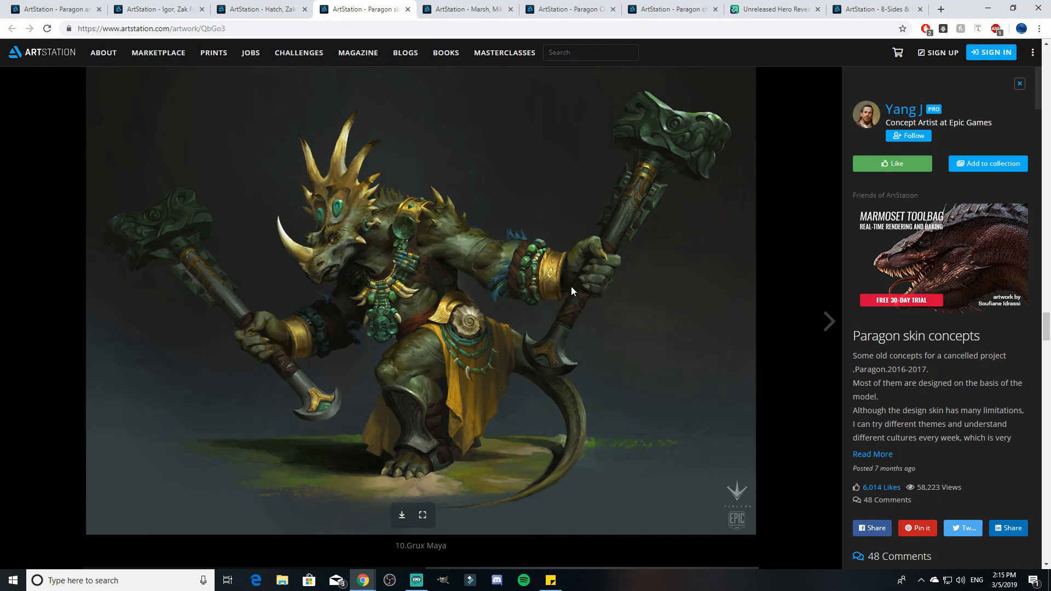
scroll("down", 3)
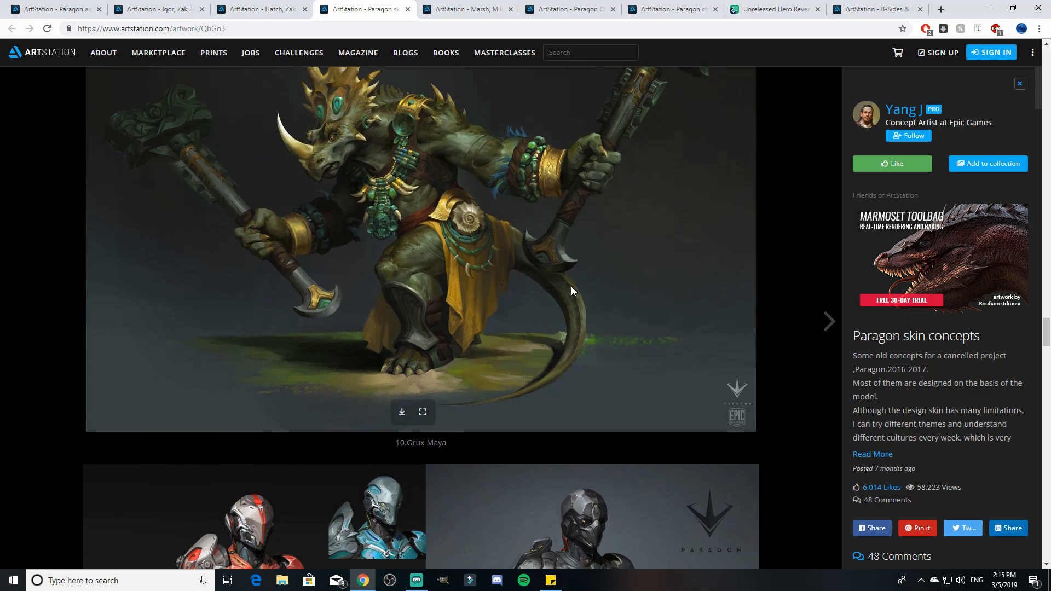
scroll("down", 3)
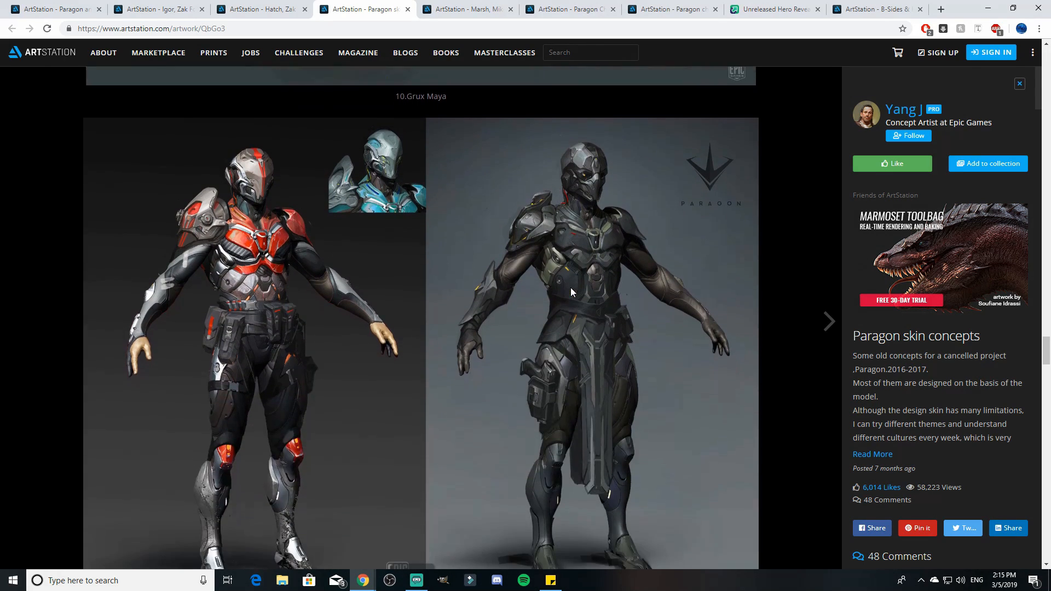
scroll("down", 3)
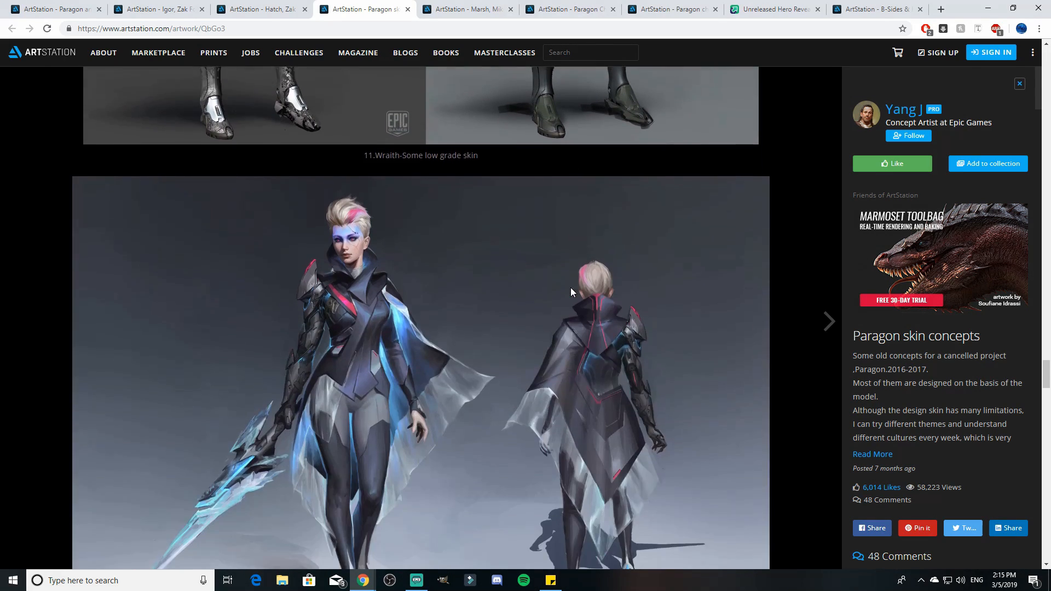
scroll("down", 3)
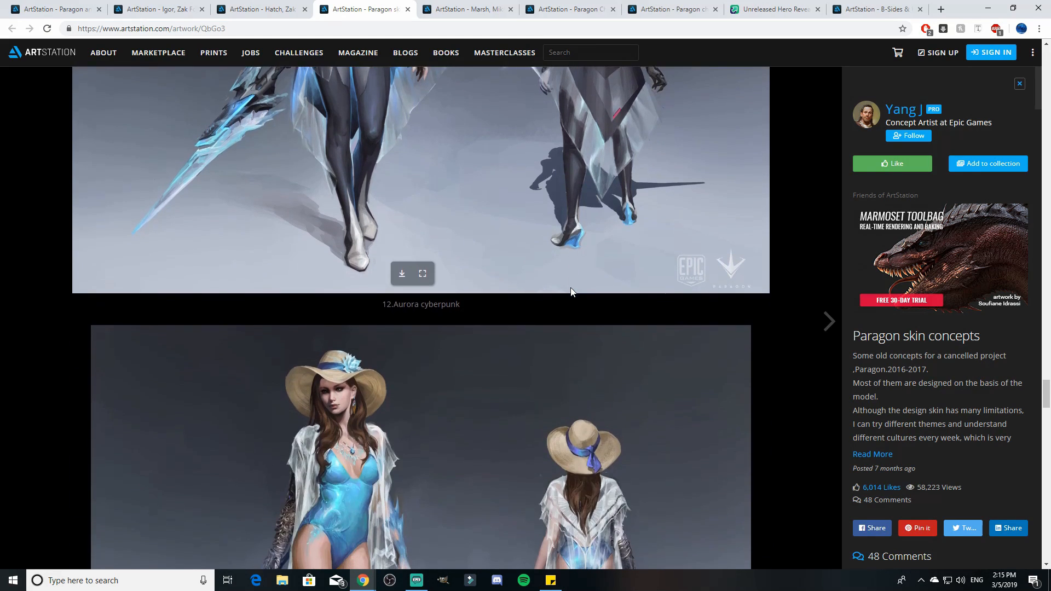
scroll("down", 3)
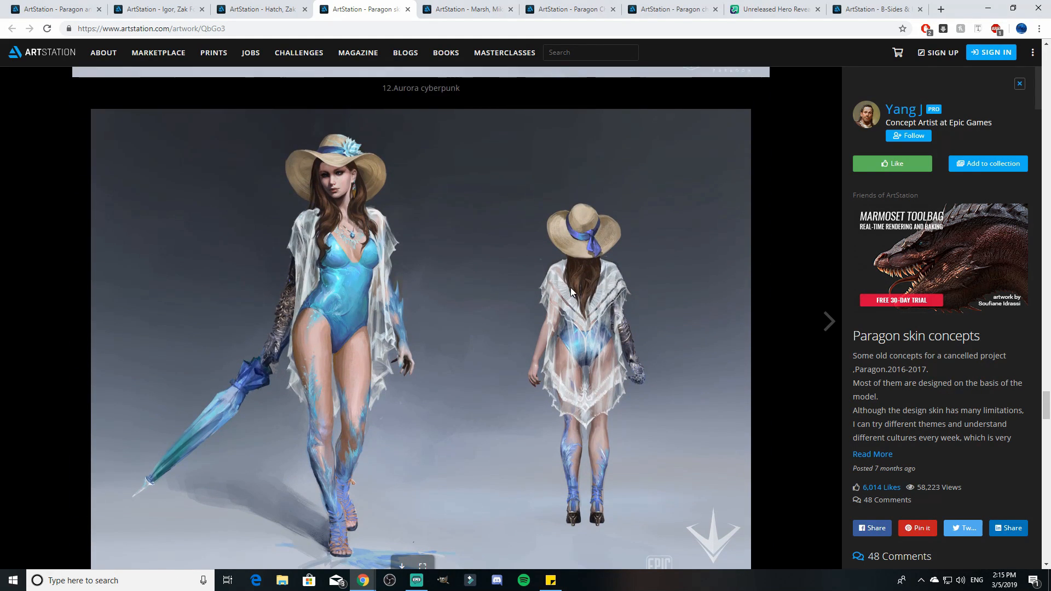
scroll("down", 3)
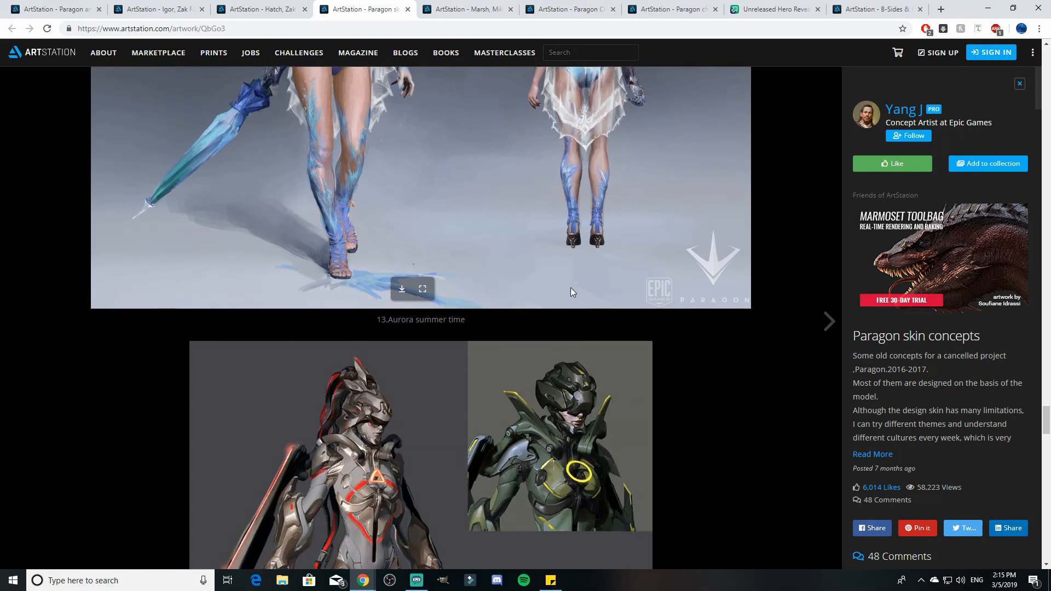
scroll("down", 3)
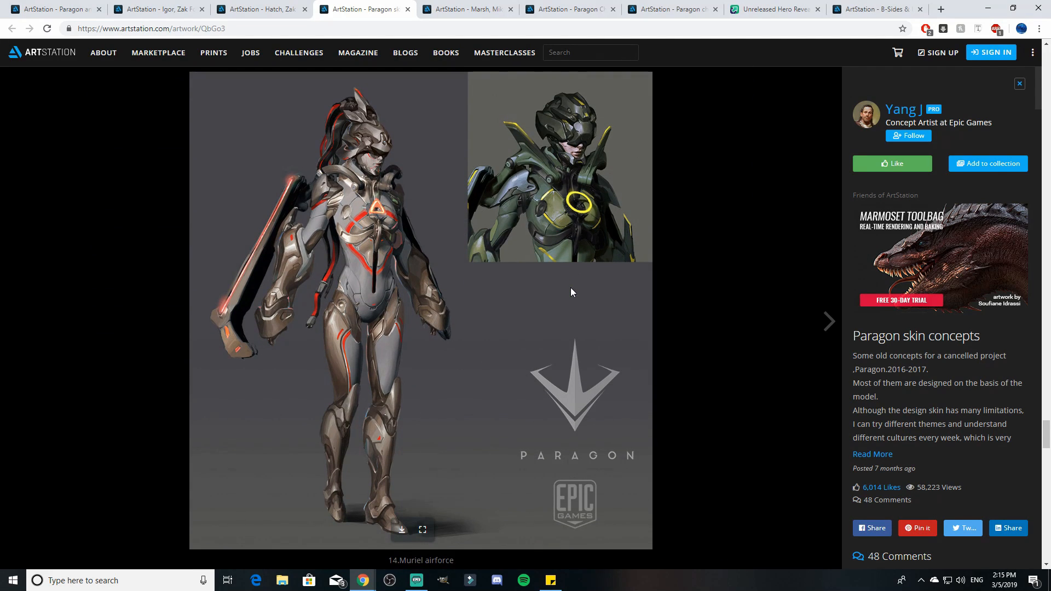
Continue past Countess shadow ops and vampire rogue down to the Countess samurai concept.
left_click(829, 321)
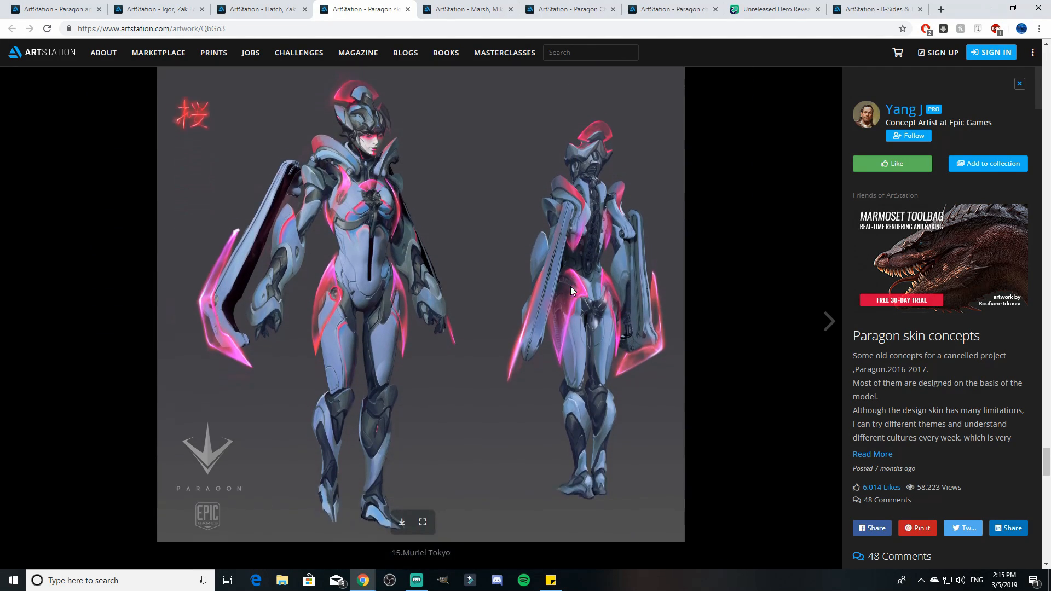
scroll("down", 3)
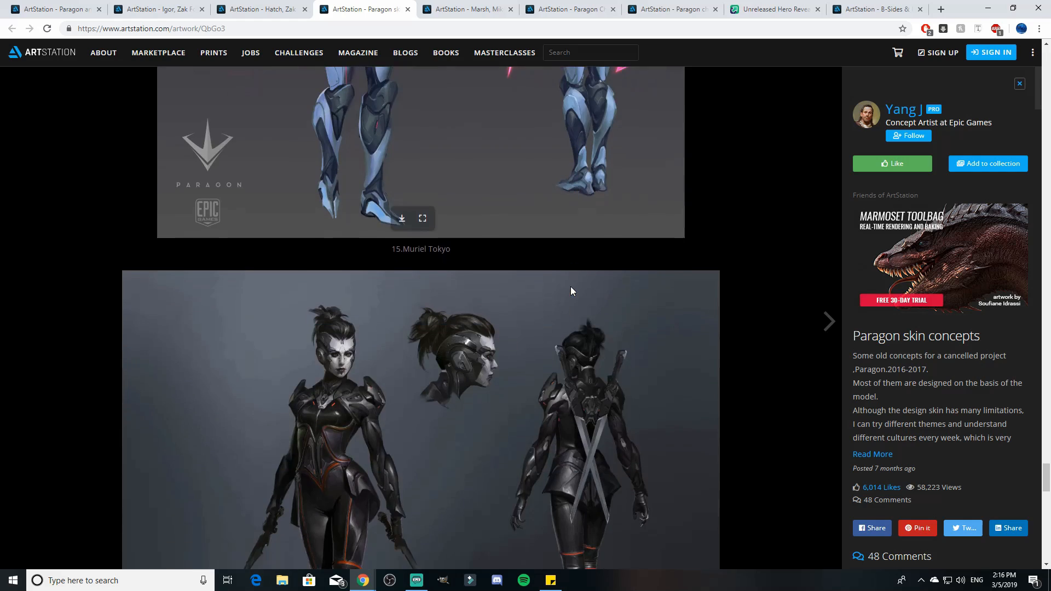
scroll("down", 3)
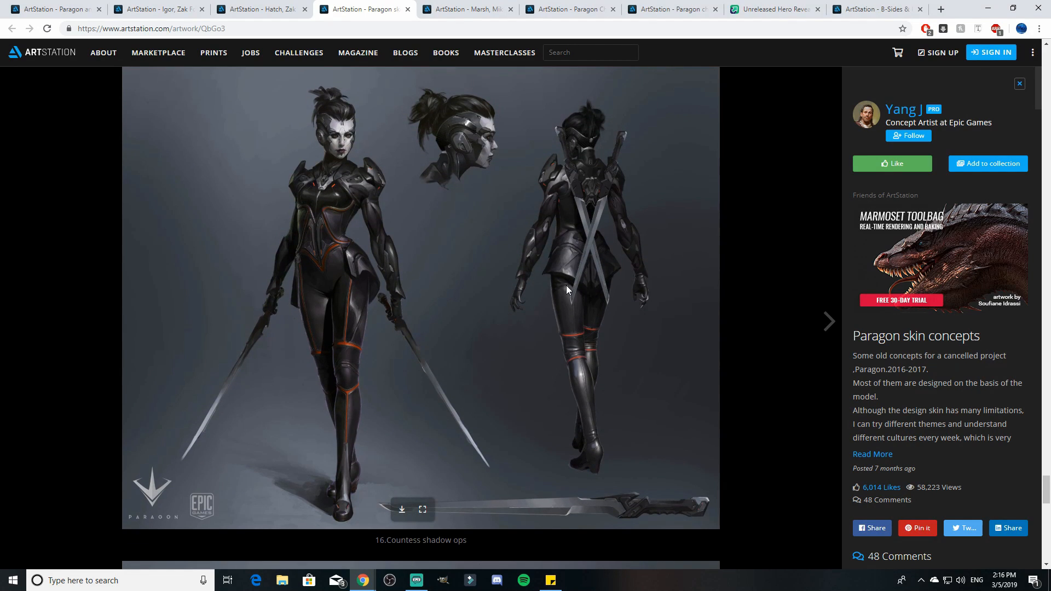
left_click(829, 322)
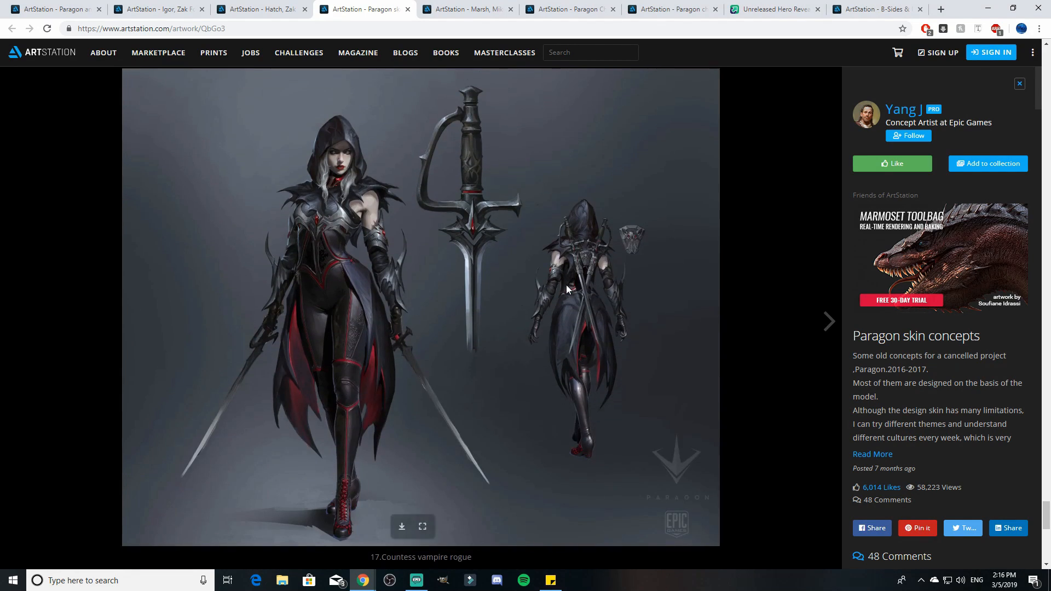
scroll("down", 3)
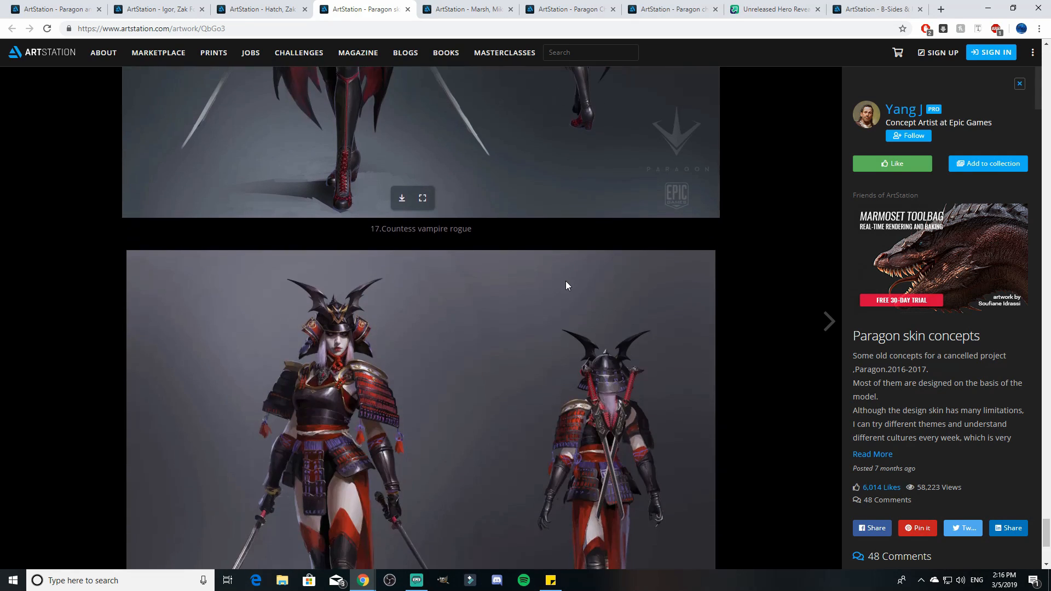
scroll("down", 3)
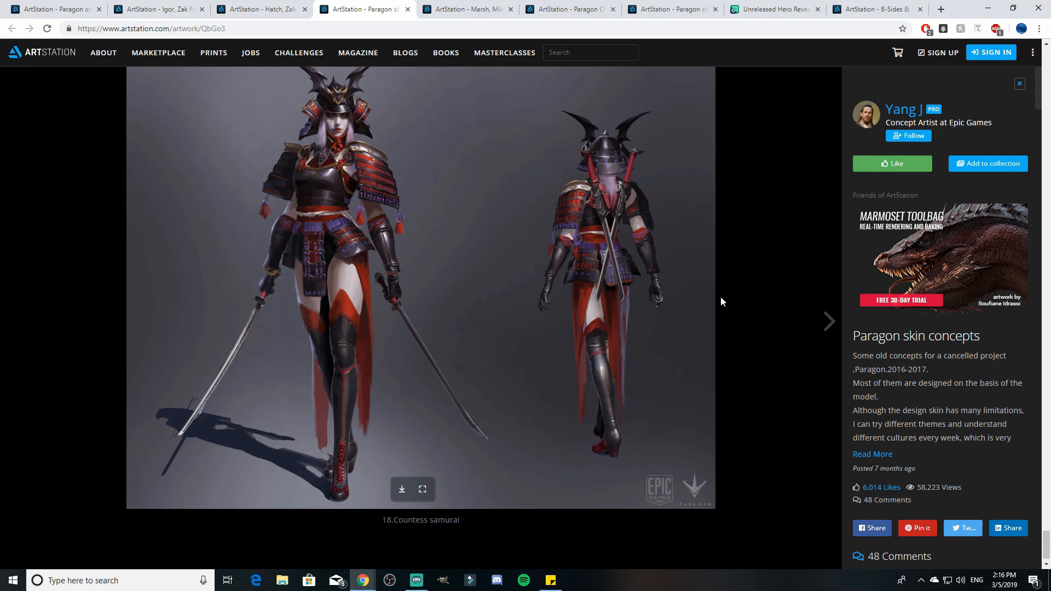
mouse_move(704, 296)
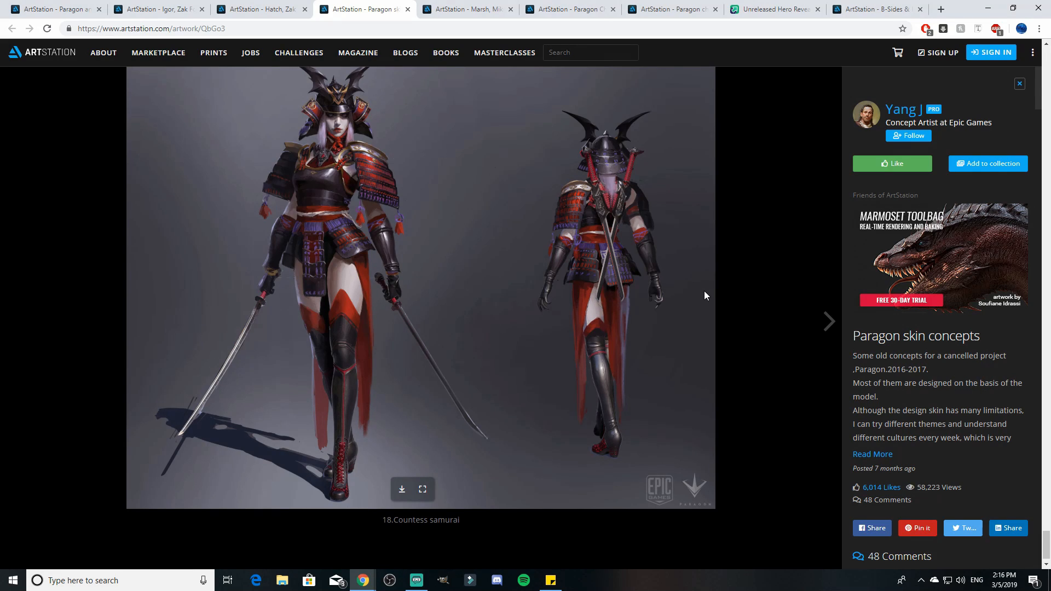
scroll("down", 3)
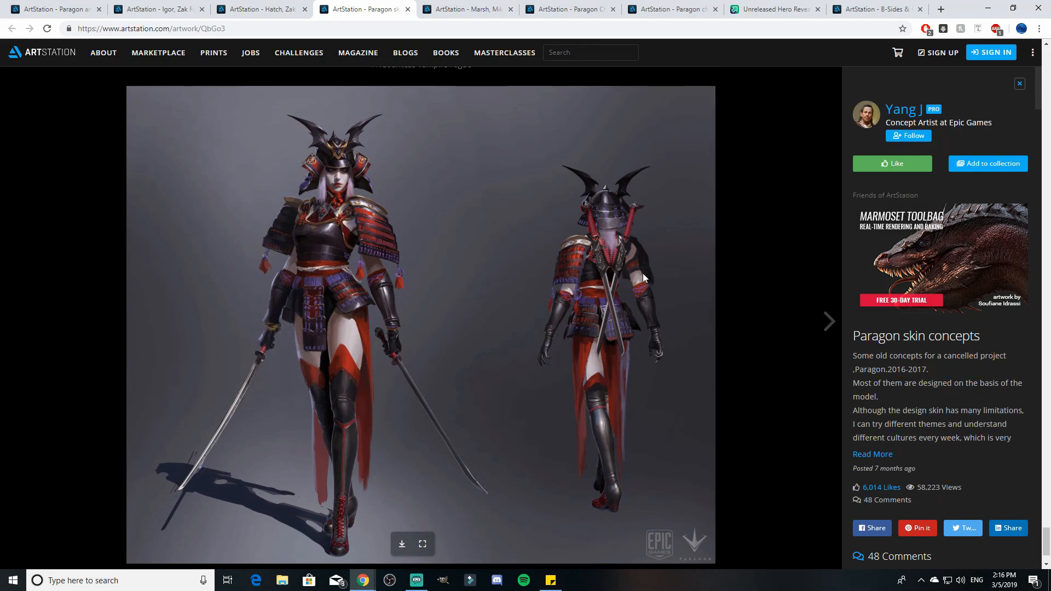
mouse_move(447, 212)
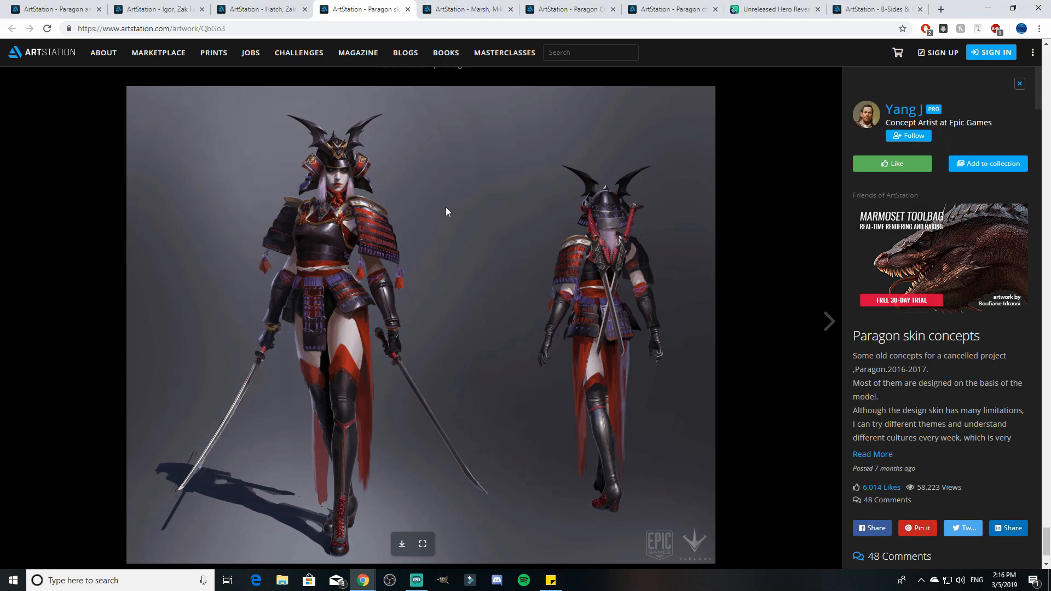
scroll("down", 3)
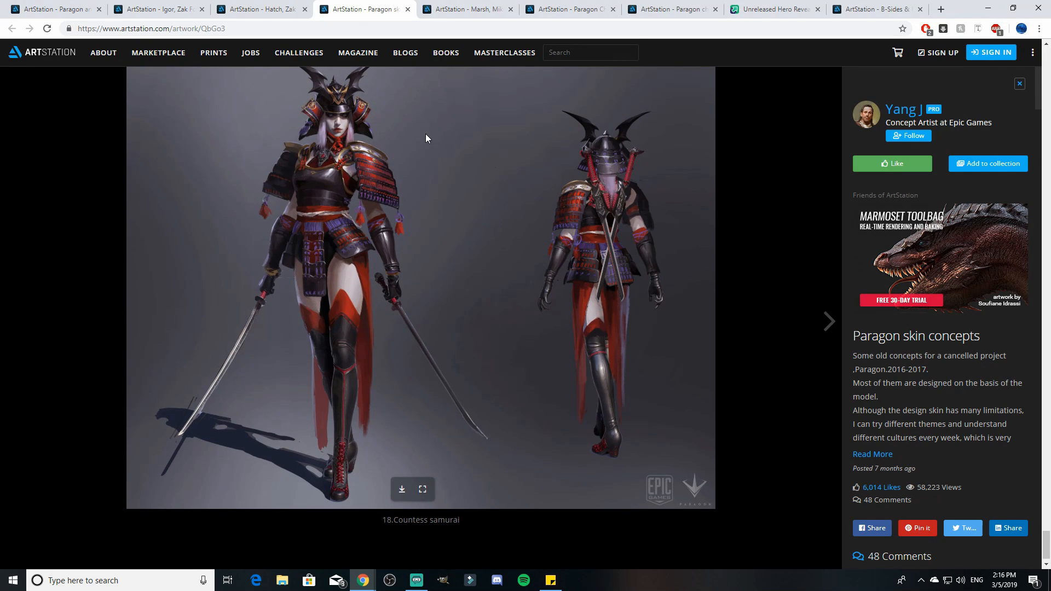
mouse_move(470, 9)
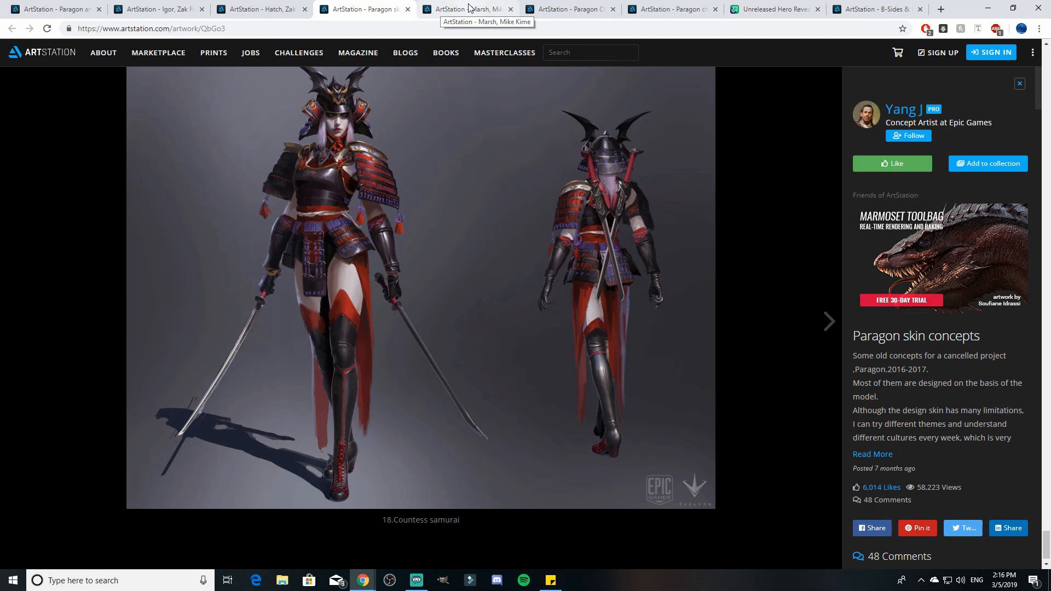
Switch to Mike Kime's Marsh concept art page showing the swamp creature illustration.
left_click(470, 8)
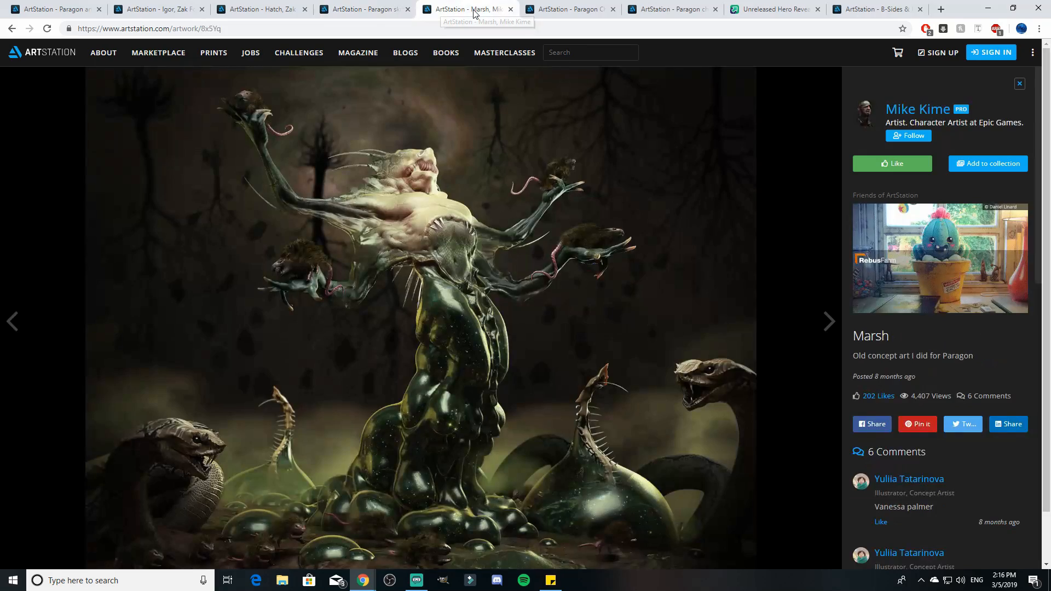
mouse_move(637, 221)
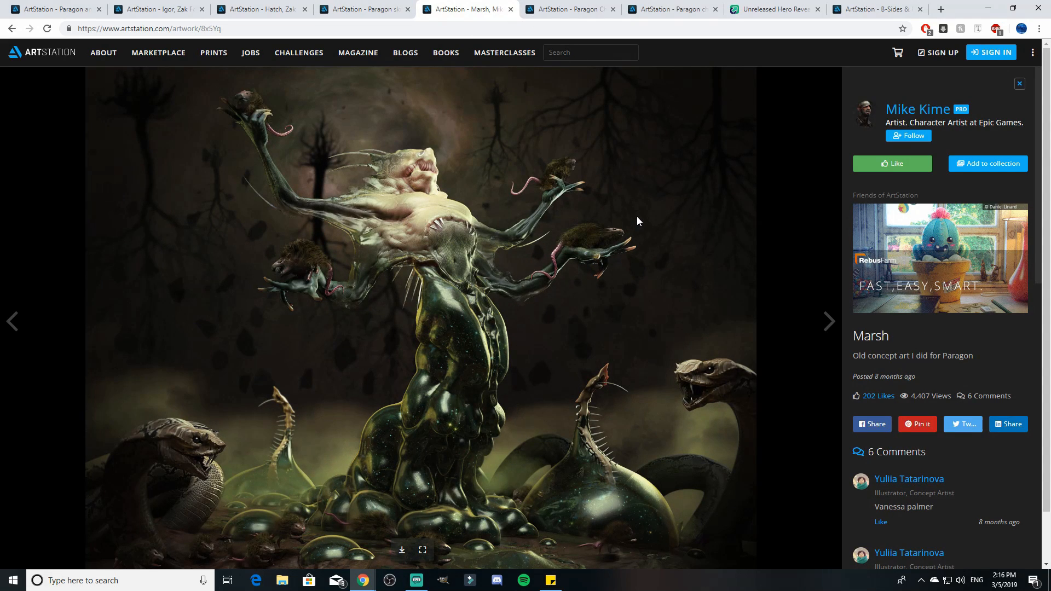
mouse_move(652, 216)
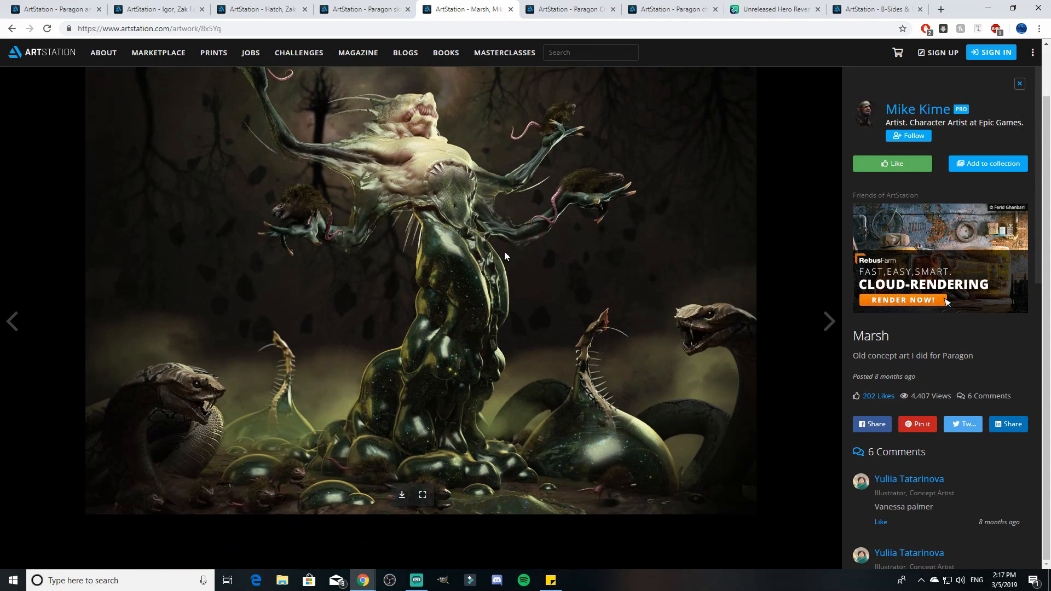
Switch to Herman Ng's Paragon Character Ability Designs post and scroll from Yin's colour sheets to the start of Patton's sketches.
left_click(569, 9)
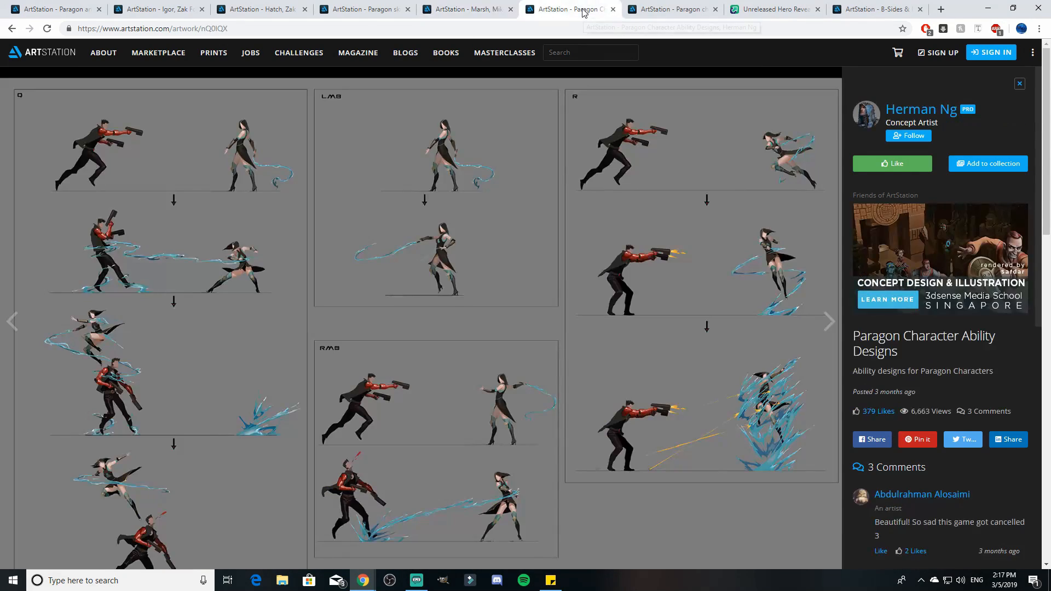
scroll("down", 3)
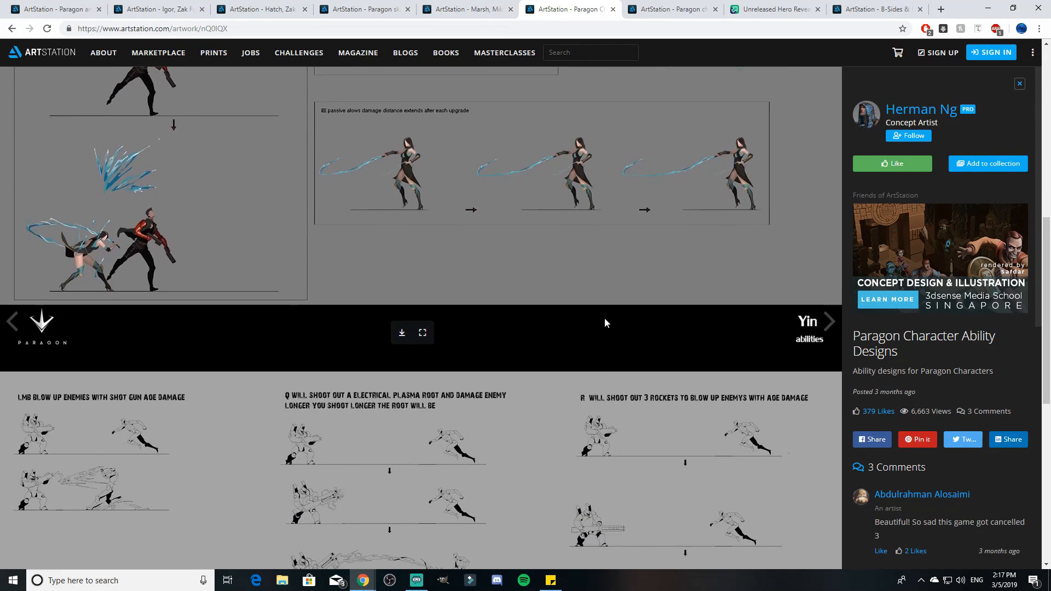
scroll("up", 3)
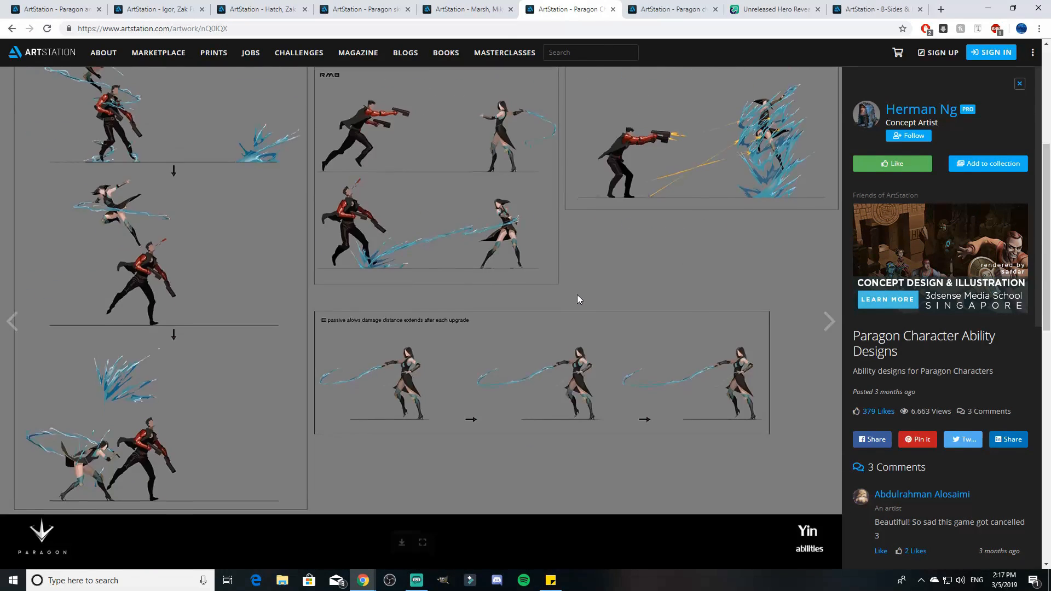
scroll("up", 3)
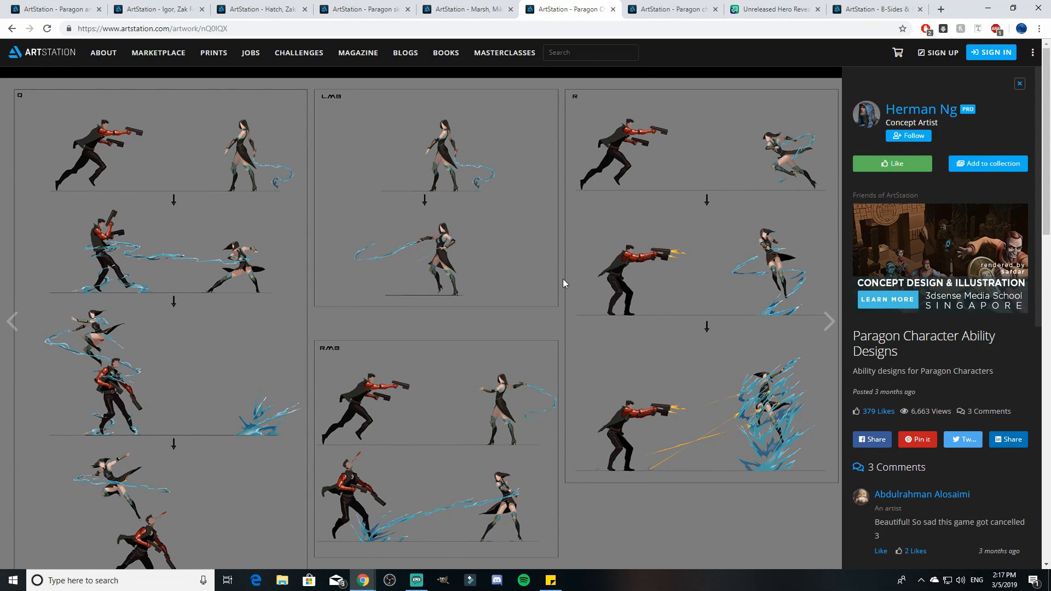
scroll("down", 3)
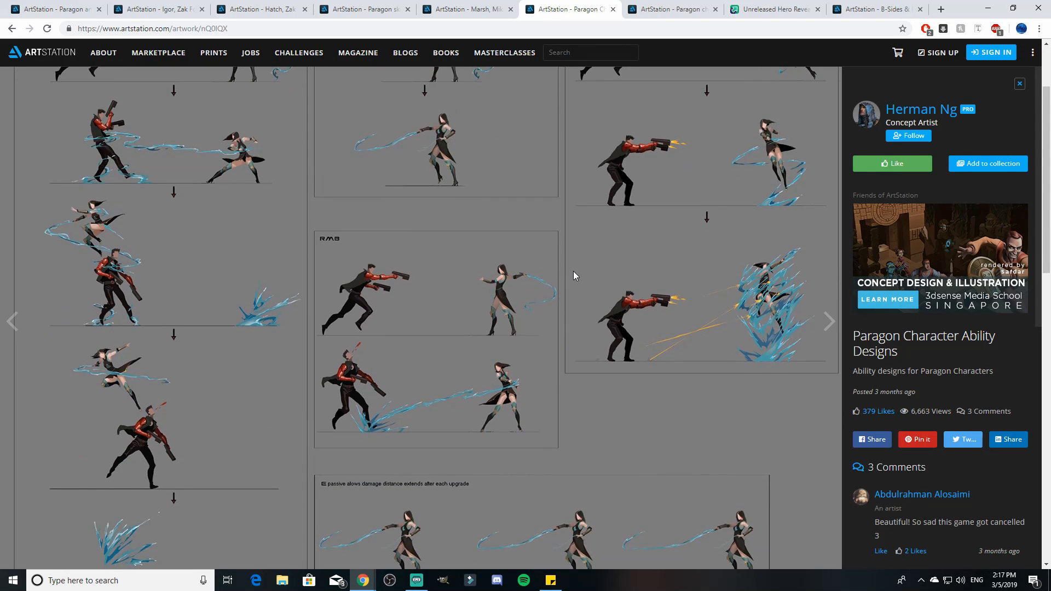
scroll("down", 3)
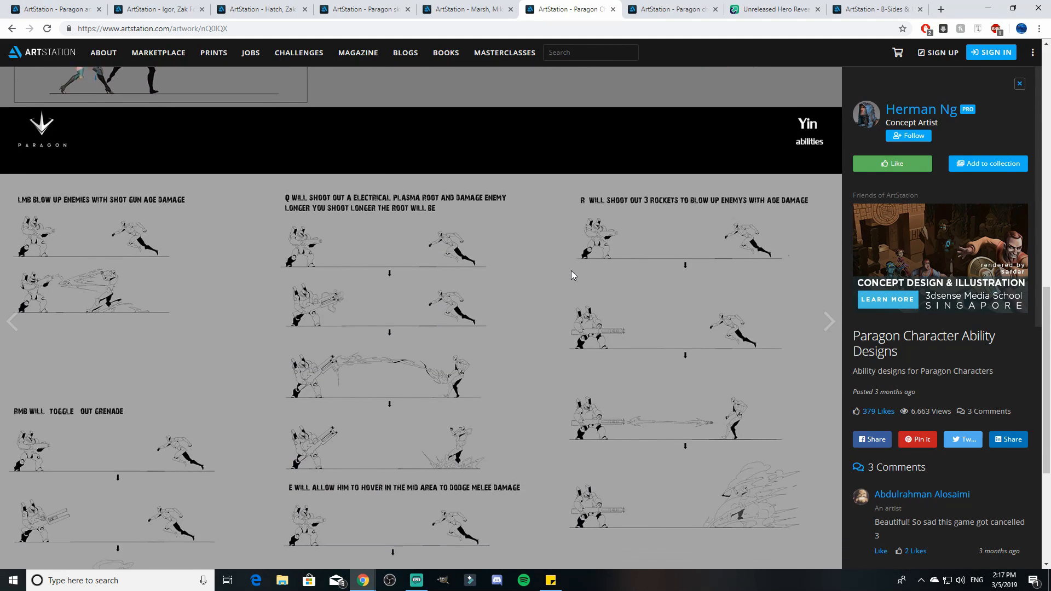
scroll("down", 3)
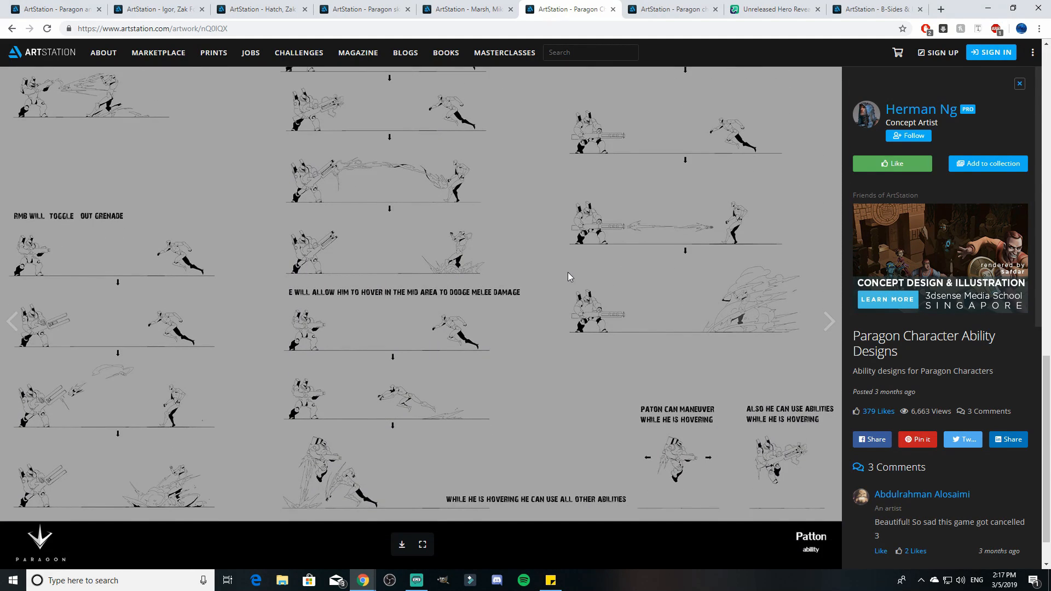
scroll("down", 3)
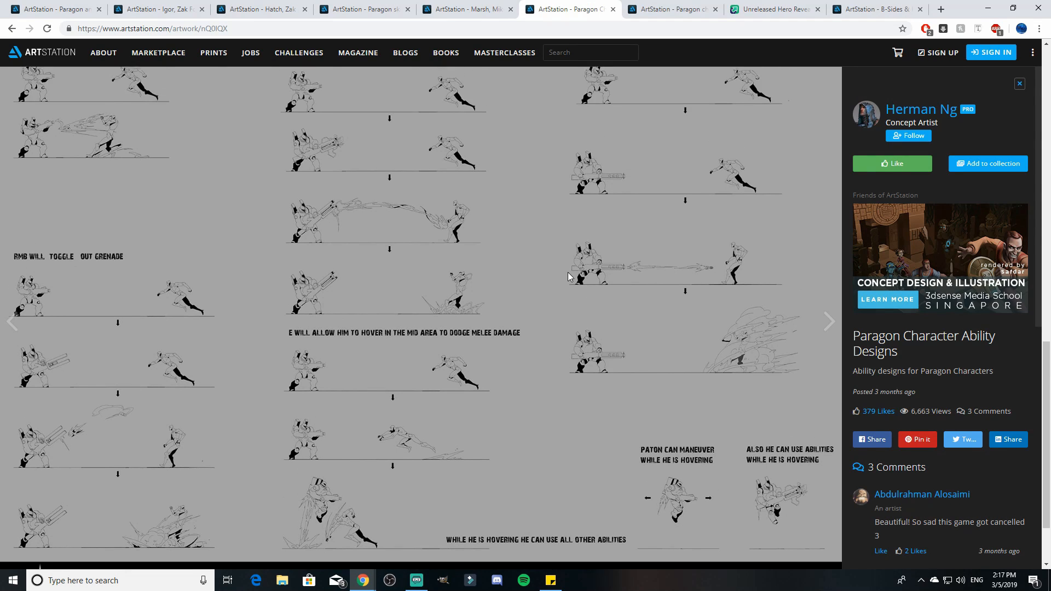
scroll("up", 3)
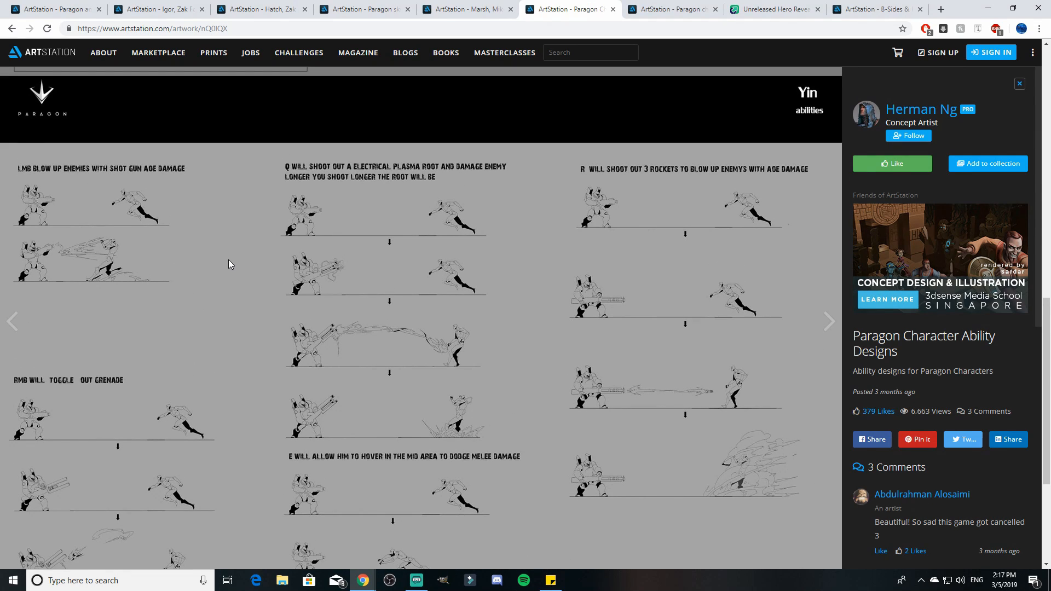
mouse_move(58, 244)
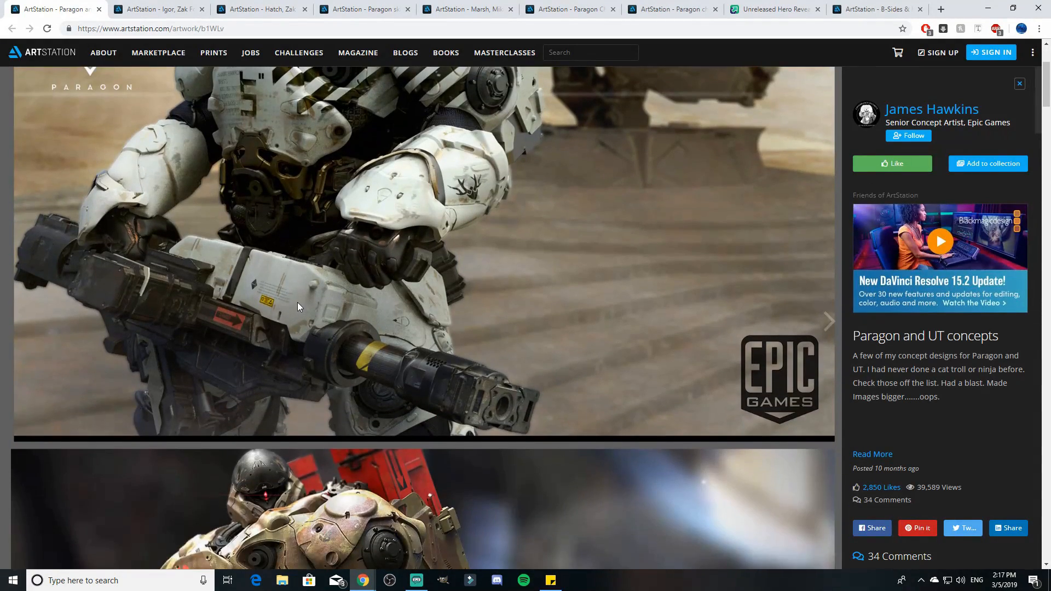
Scroll the Paragon and UT concepts post down from the white mech to the painted Patton render.
scroll("down", 3)
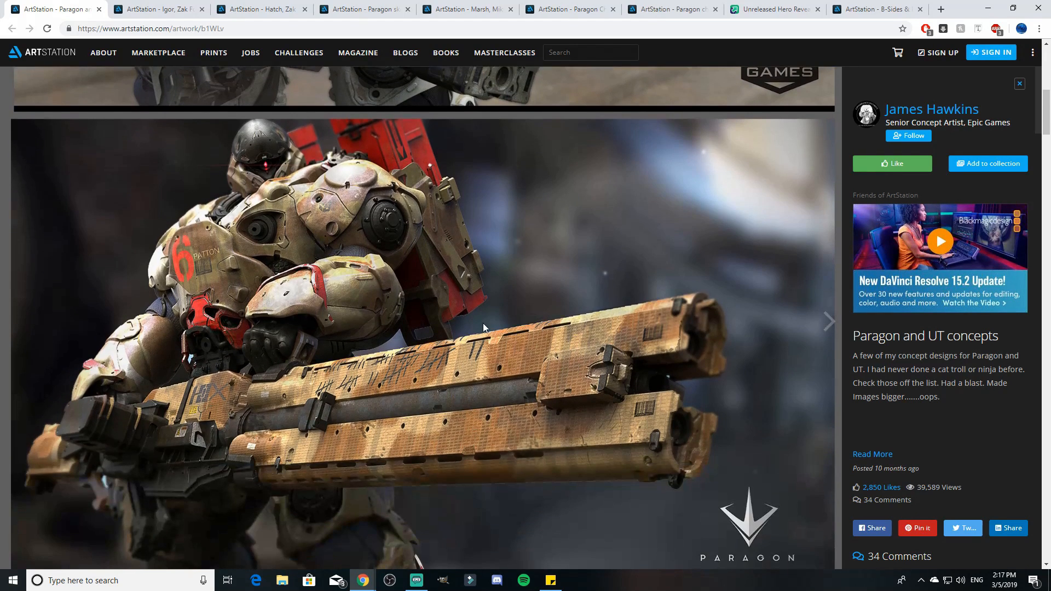
mouse_move(402, 380)
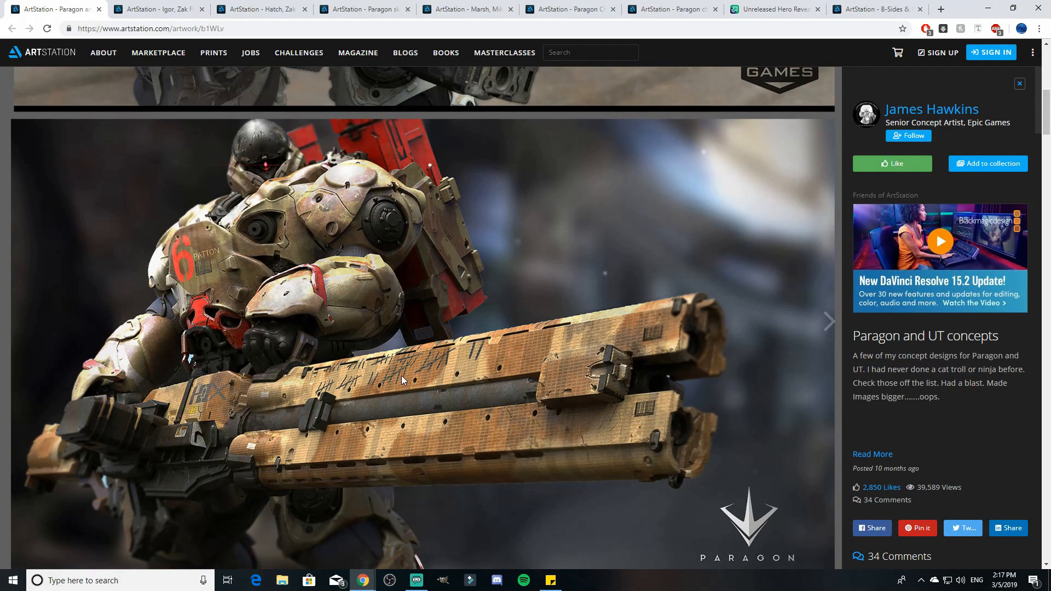
mouse_move(376, 383)
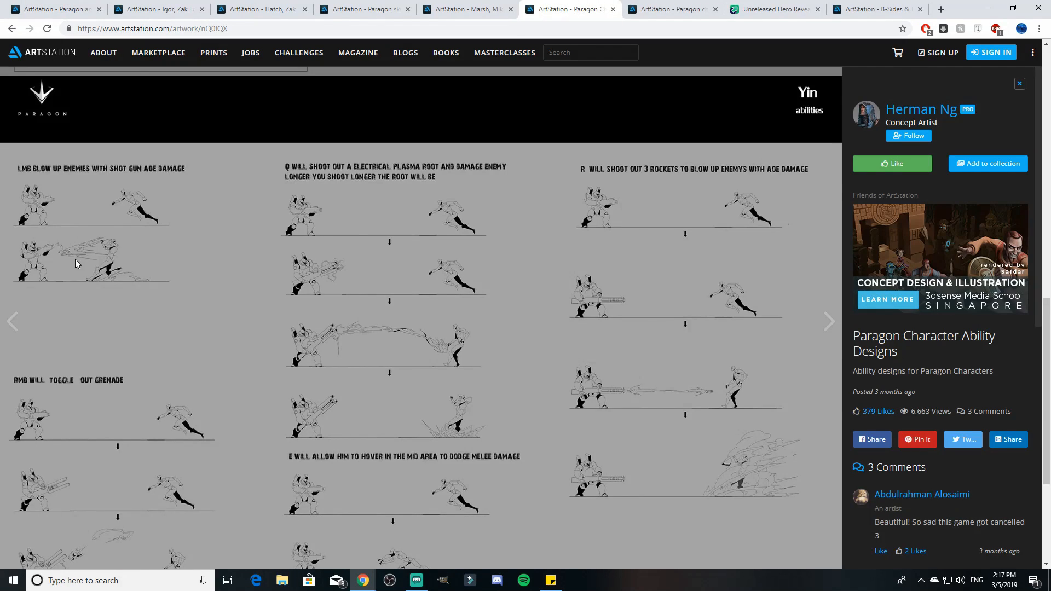
mouse_move(98, 251)
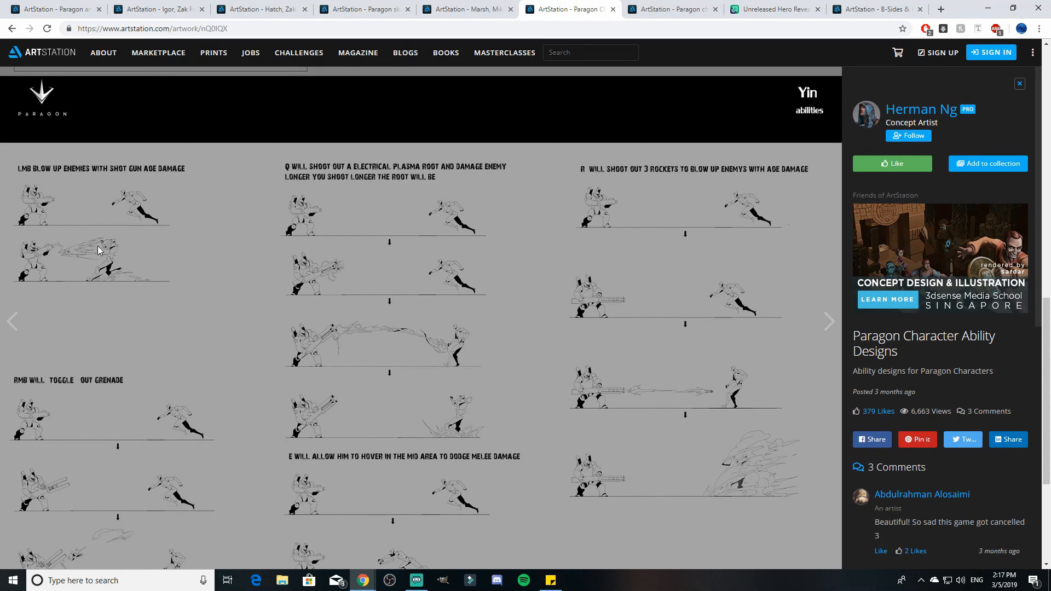
Scroll up and down through Patton's hover-ability sketches, ending at the bottom of his sheet.
scroll("down", 3)
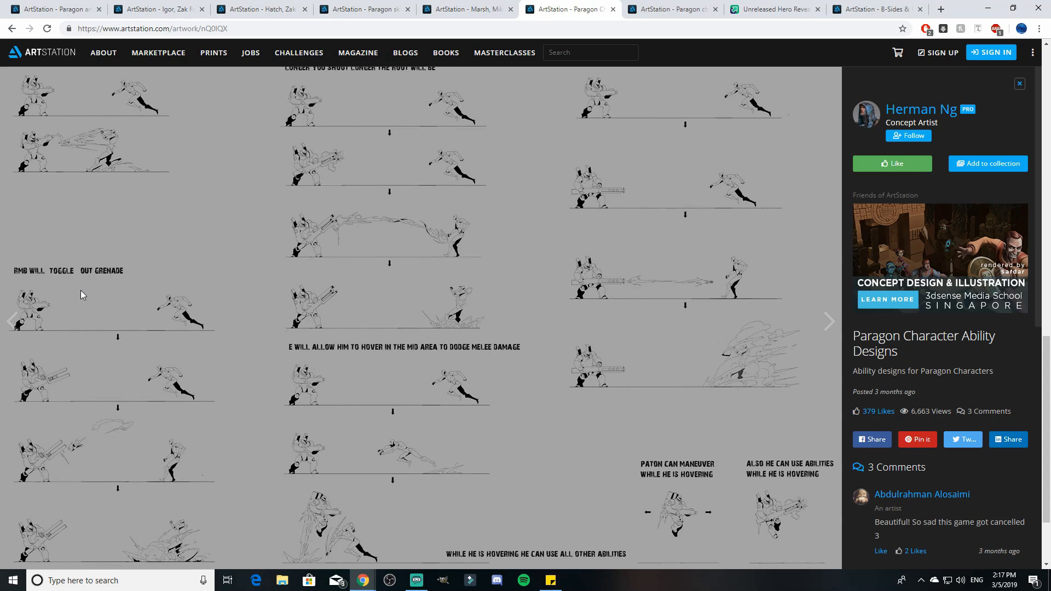
scroll("down", 3)
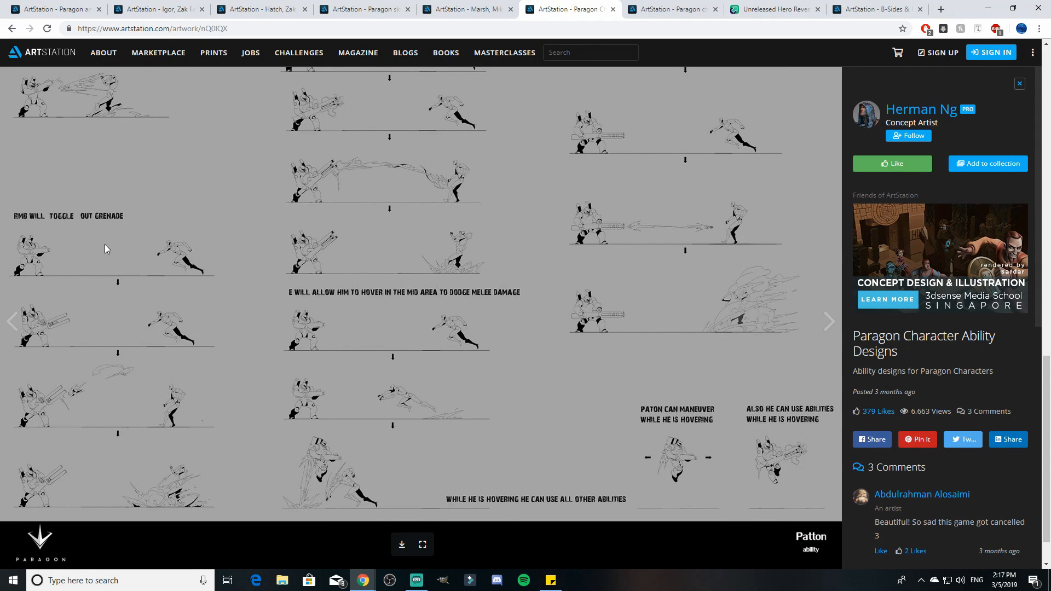
scroll("up", 3)
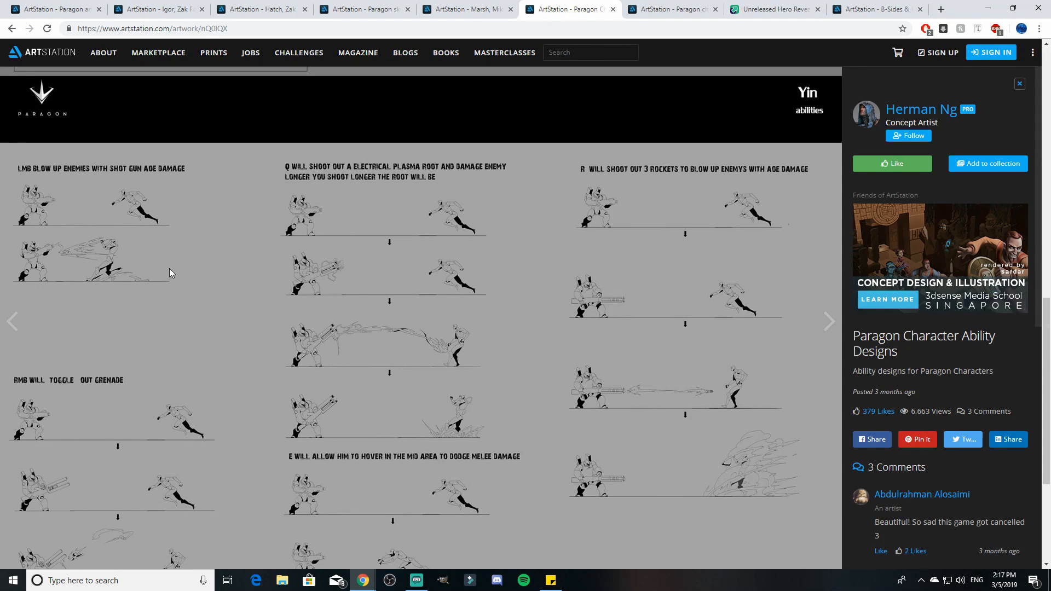
mouse_move(191, 297)
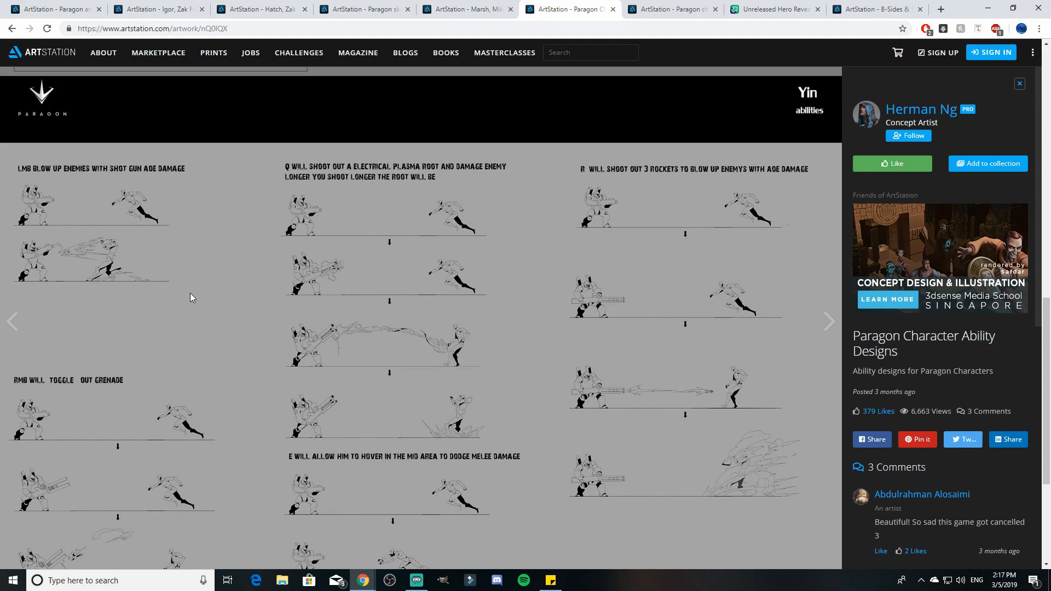
mouse_move(133, 199)
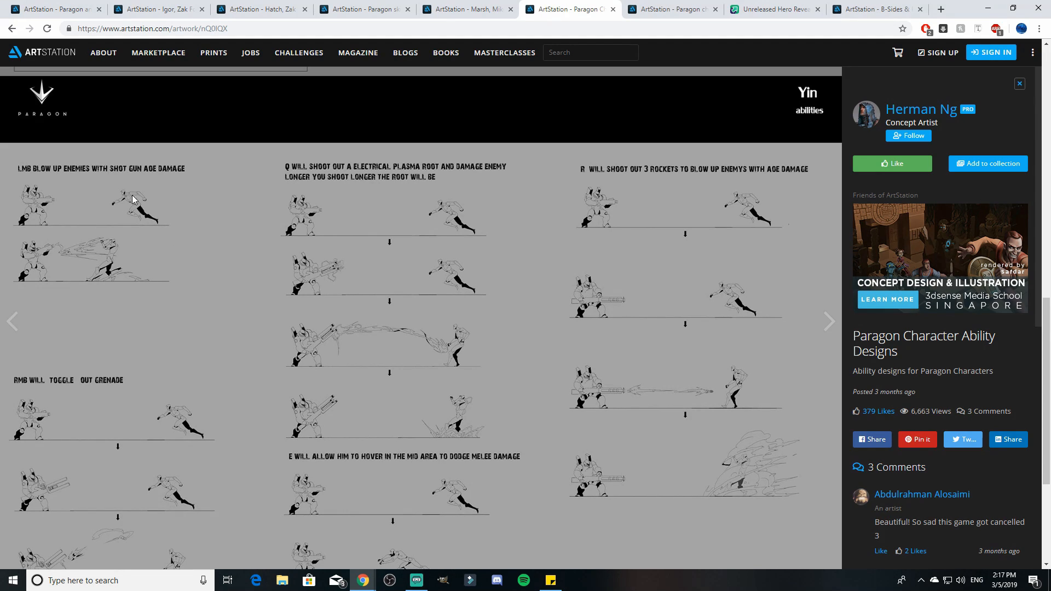
scroll("down", 3)
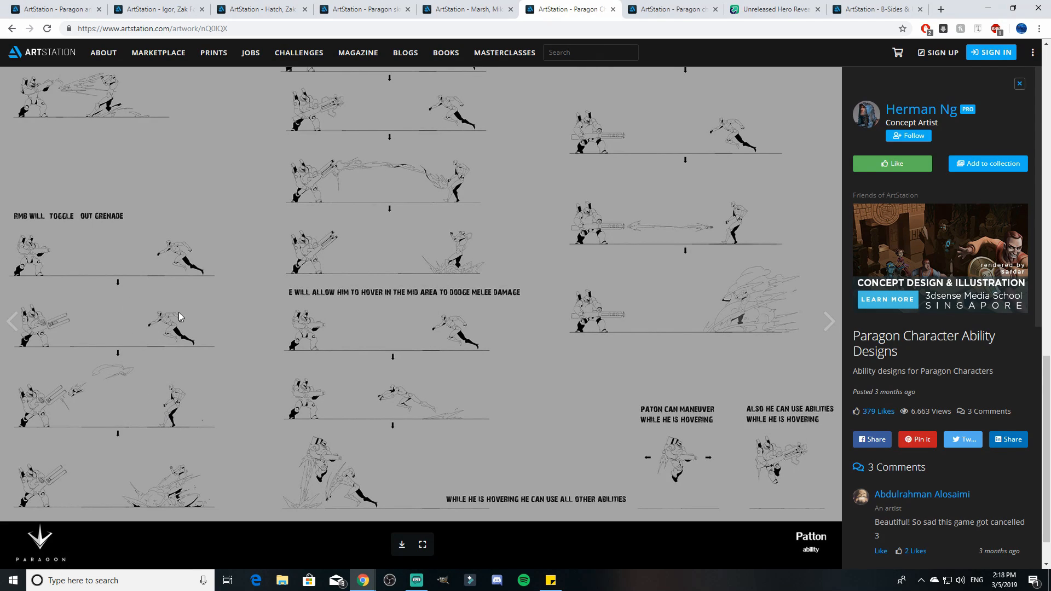
scroll("up", 3)
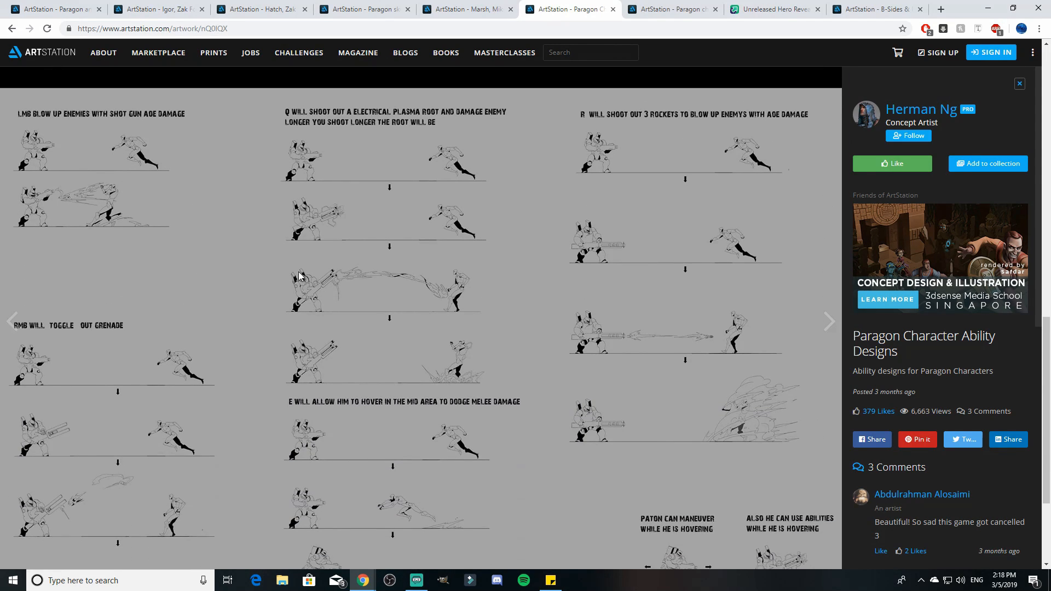
scroll("up", 3)
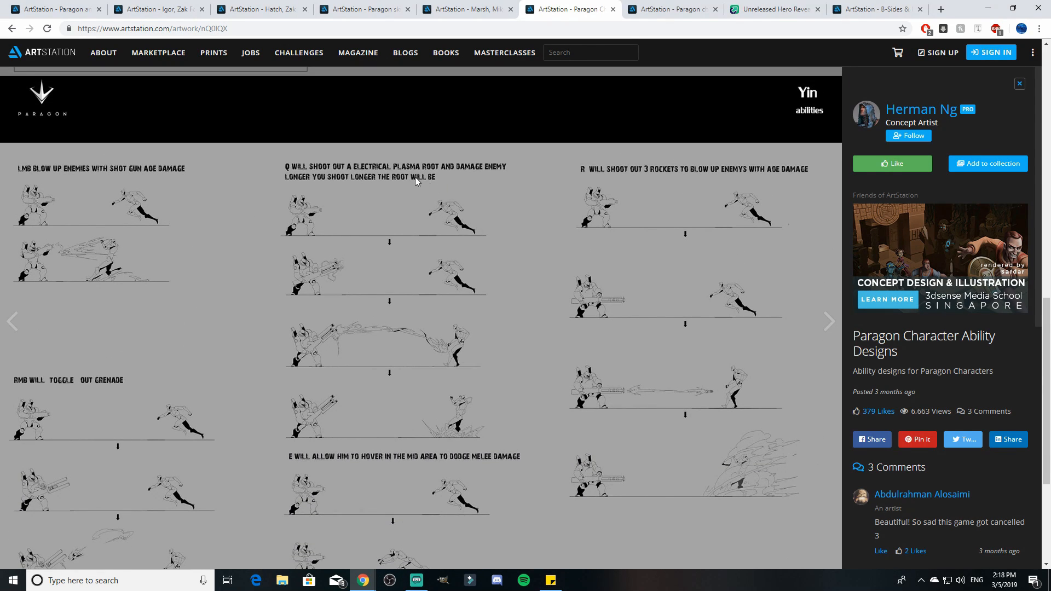
mouse_move(366, 196)
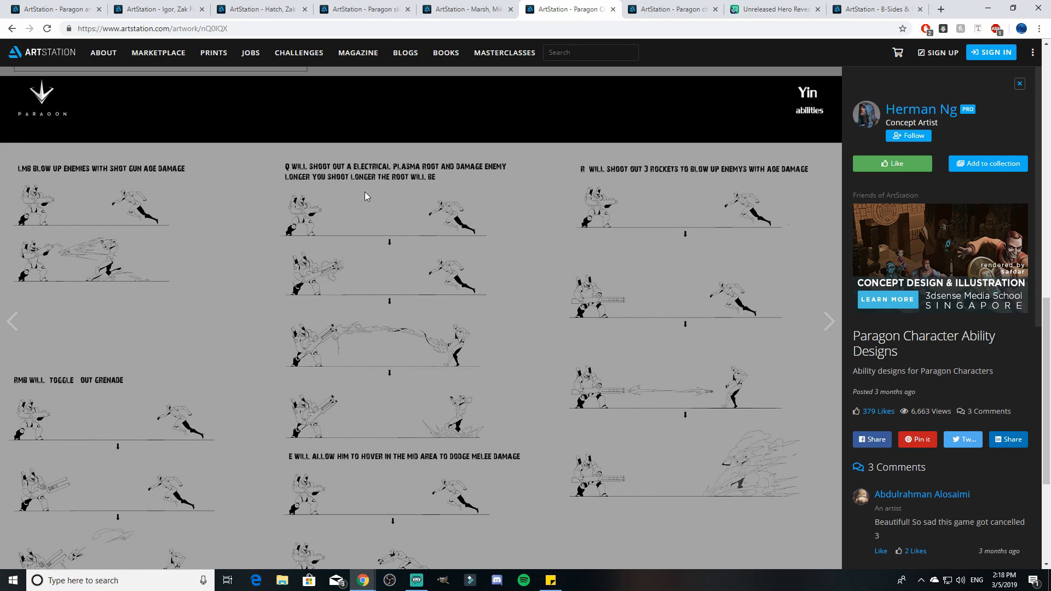
mouse_move(512, 286)
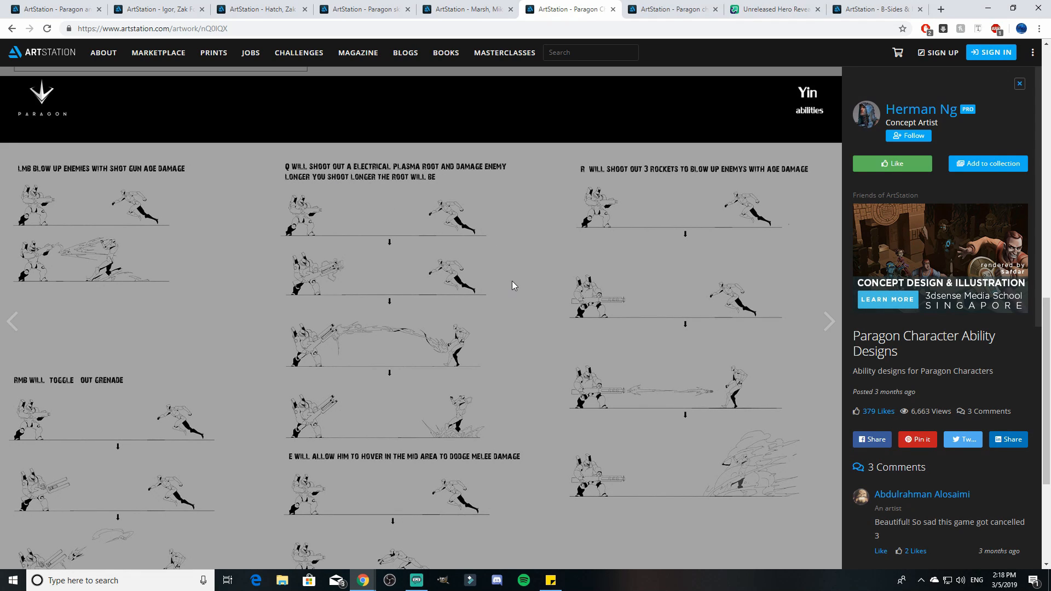
scroll("down", 3)
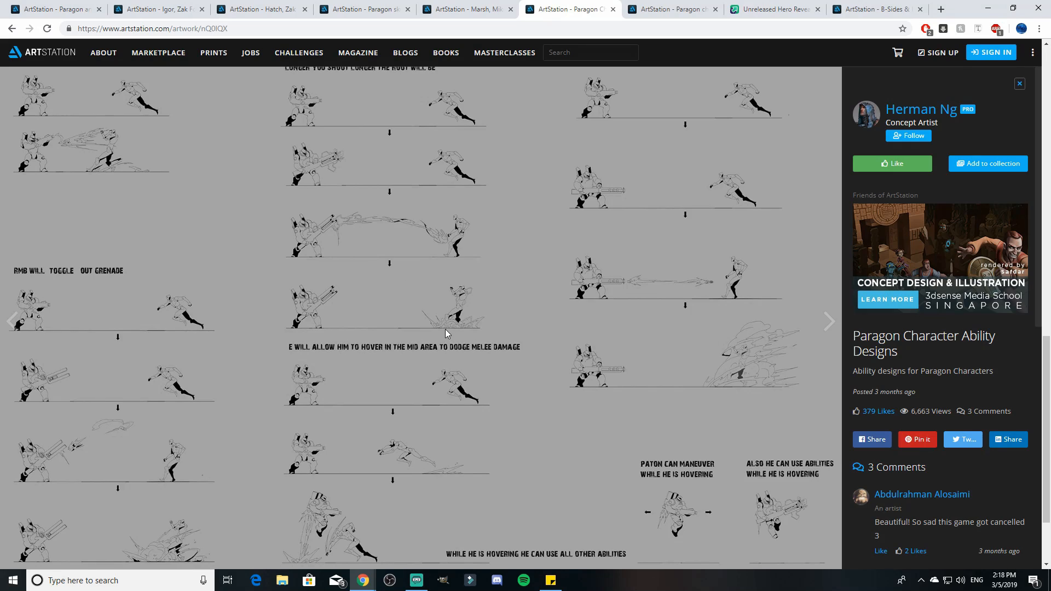
mouse_move(465, 291)
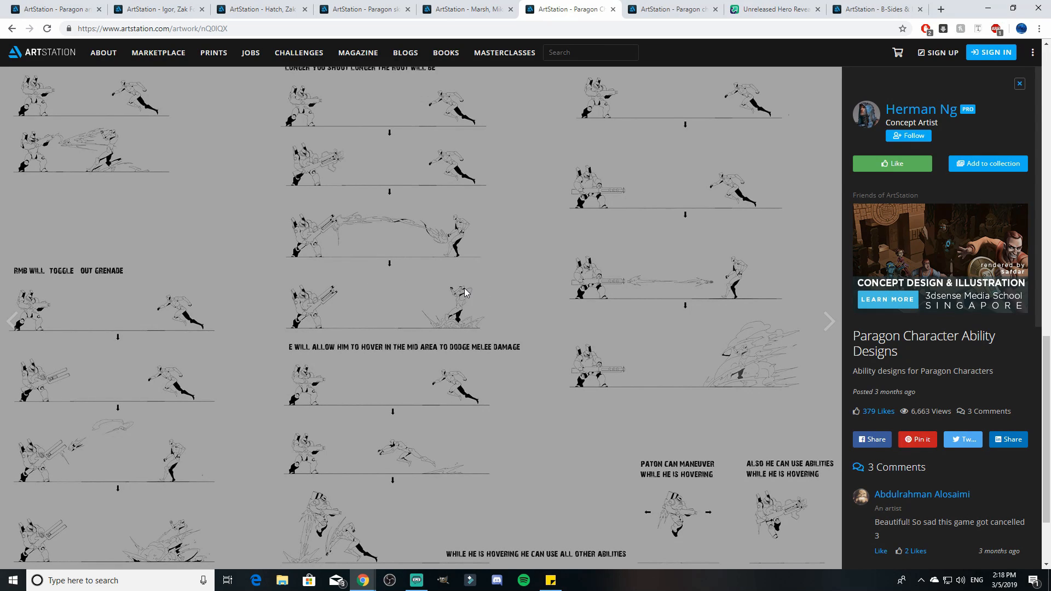
mouse_move(485, 320)
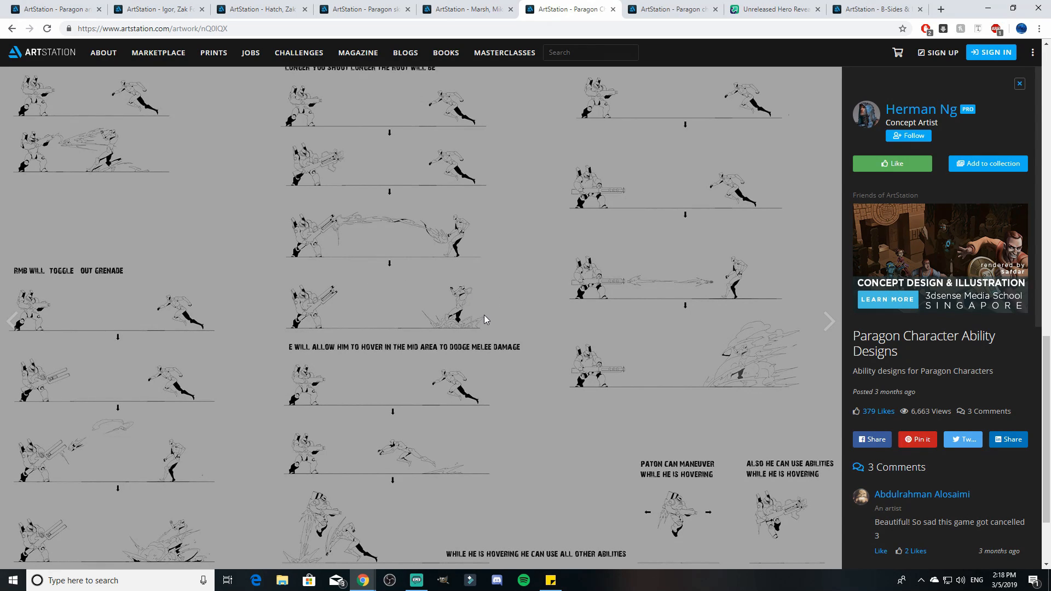
scroll("up", 3)
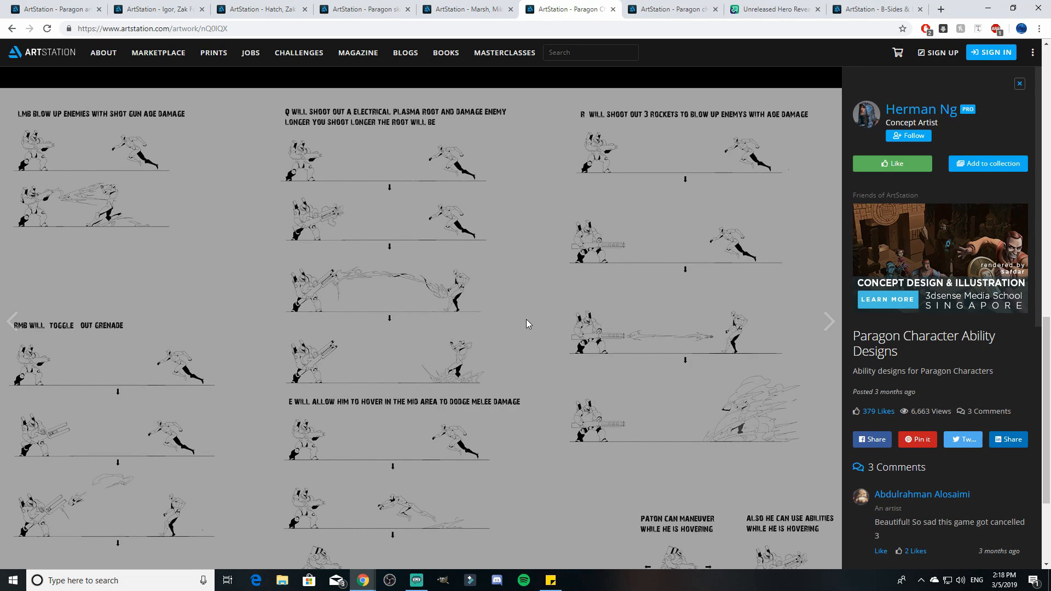
scroll("down", 3)
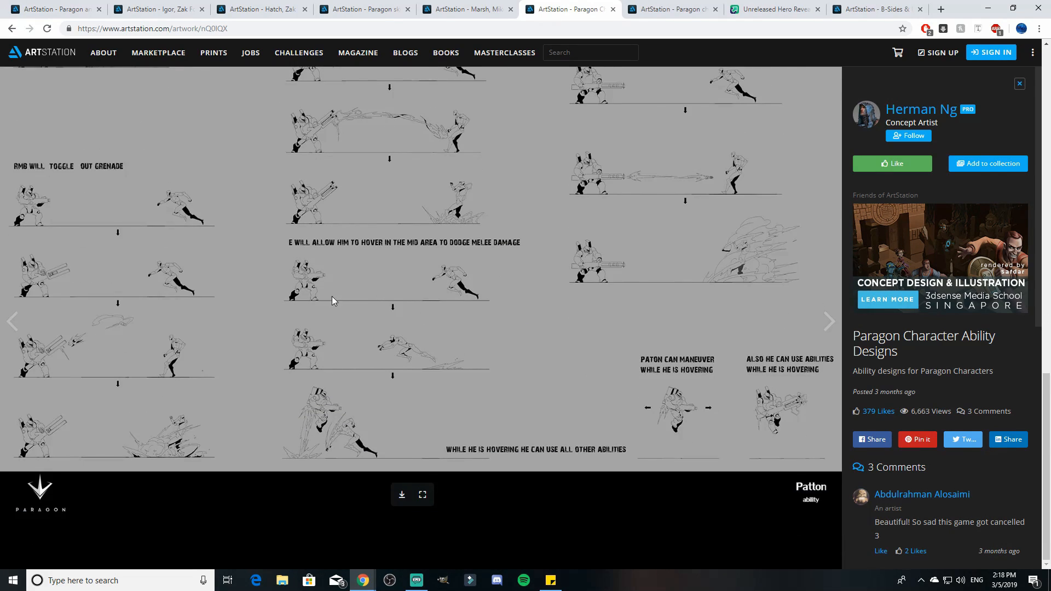
mouse_move(495, 316)
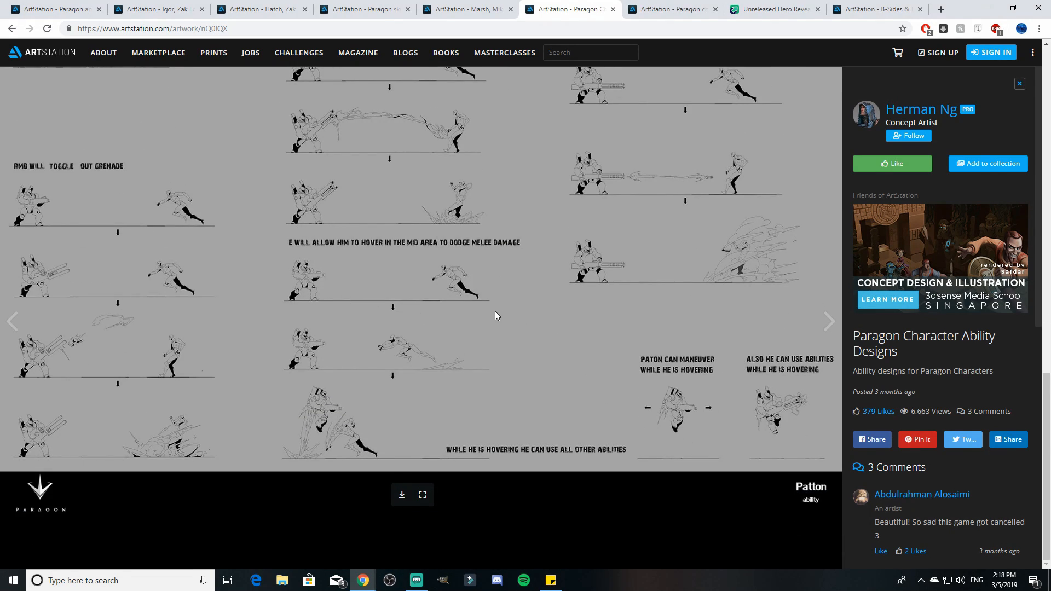
mouse_move(303, 237)
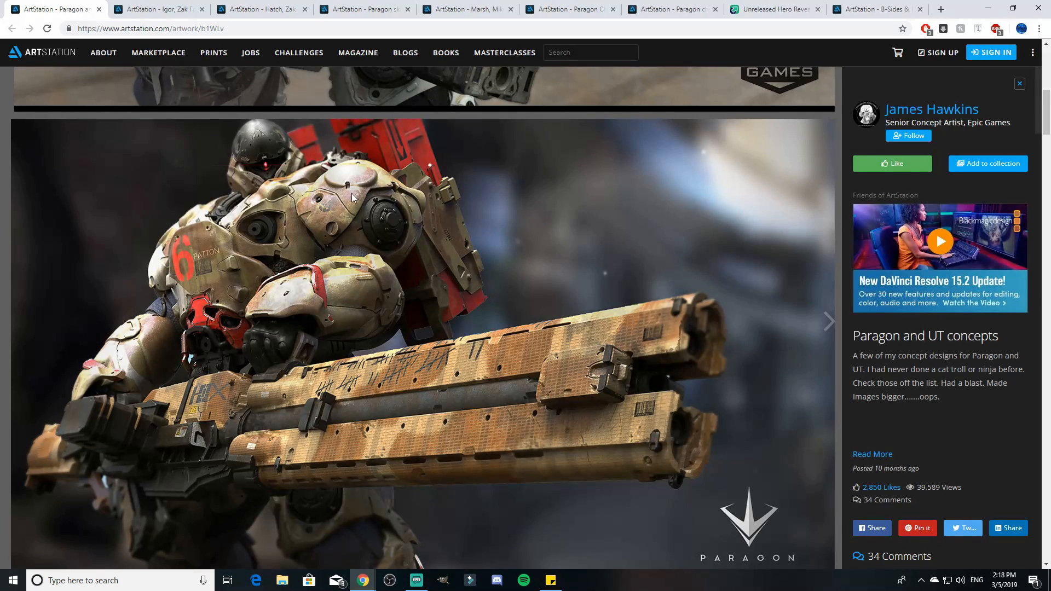
Return to the ability designs post and scroll back to Patton's opening rows with the shotgun, plasma root and rocket notes.
left_click(569, 8)
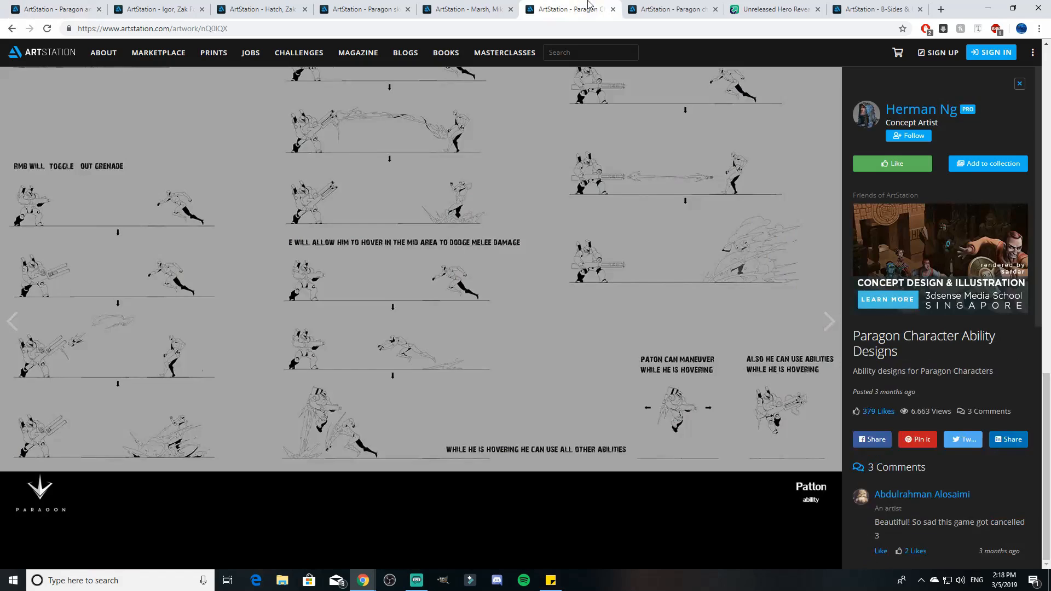
mouse_move(410, 313)
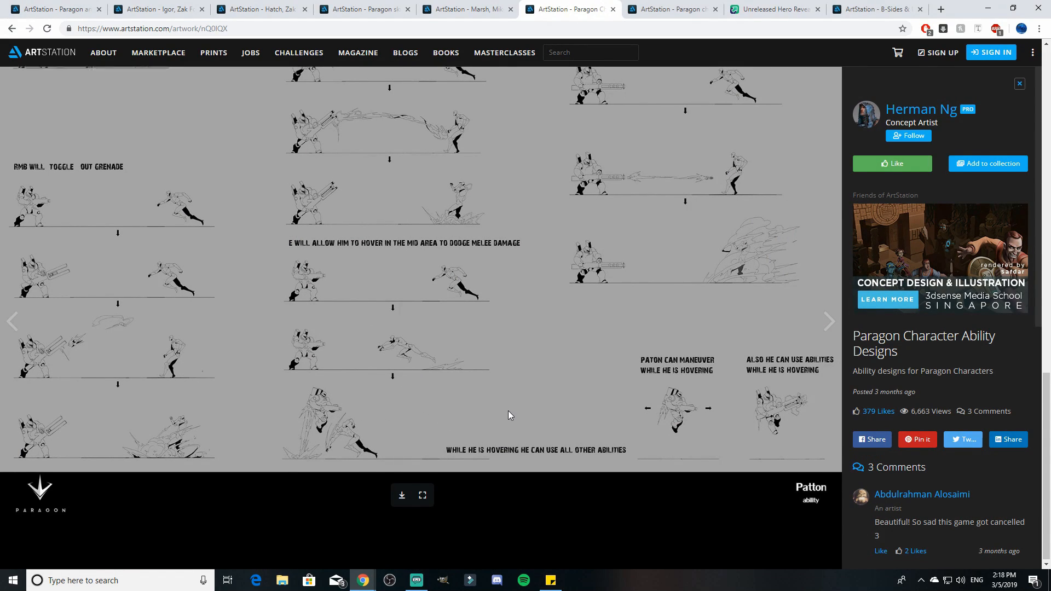
mouse_move(599, 466)
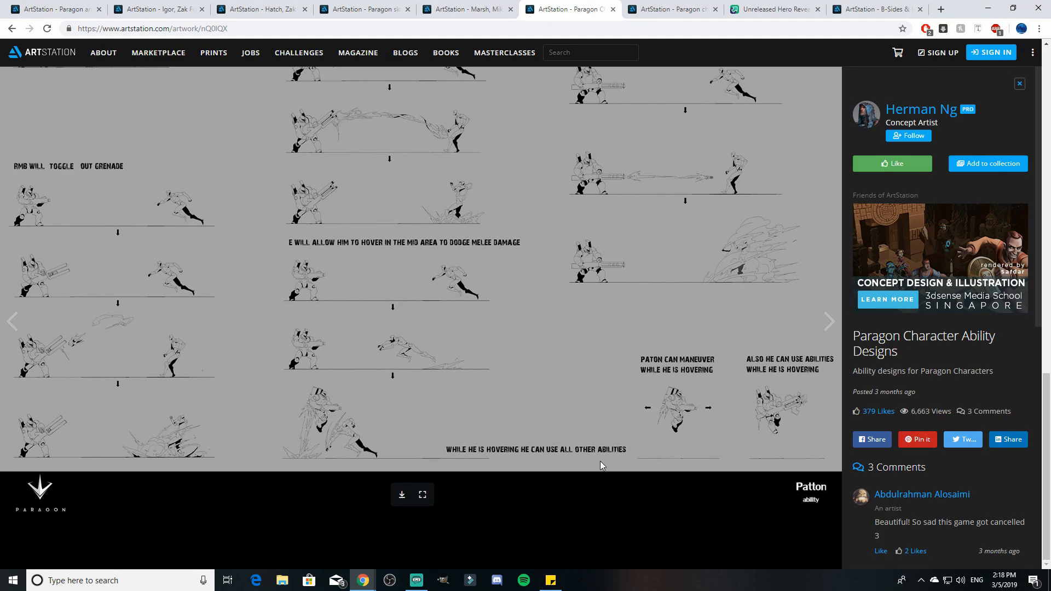
scroll("down", 3)
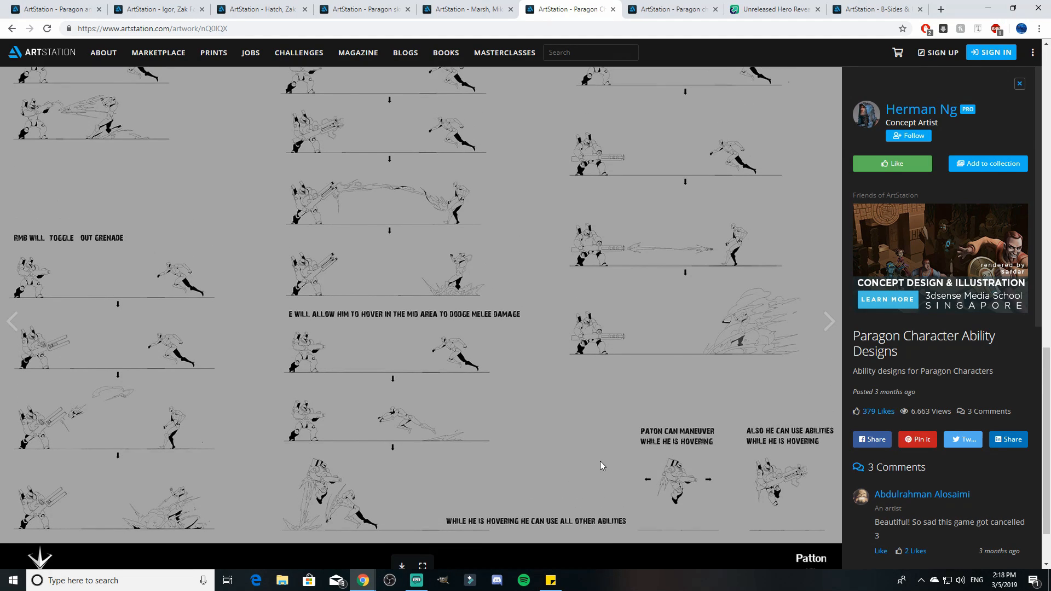
scroll("up", 3)
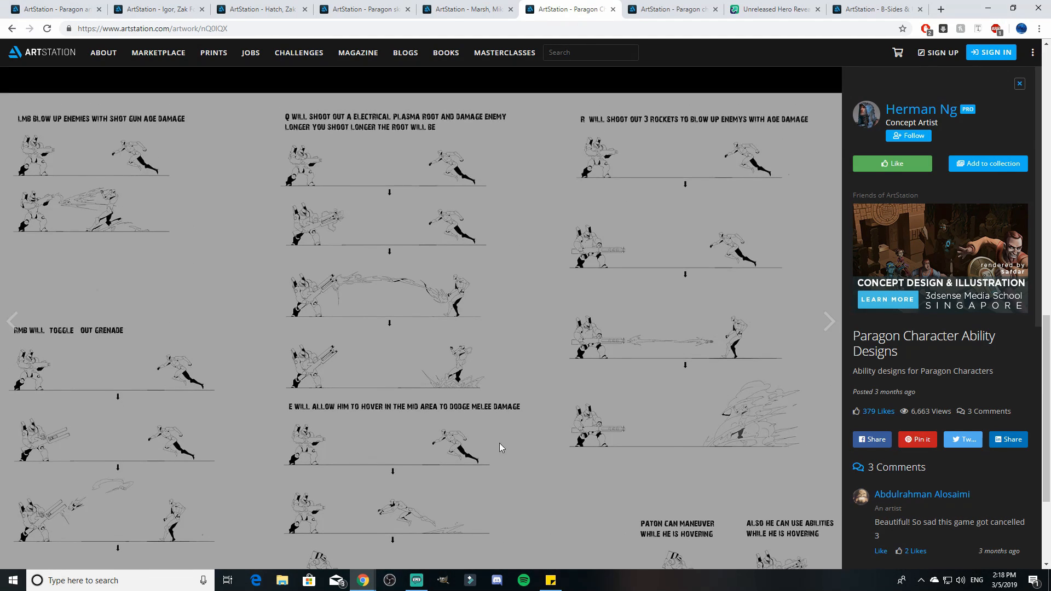
scroll("down", 3)
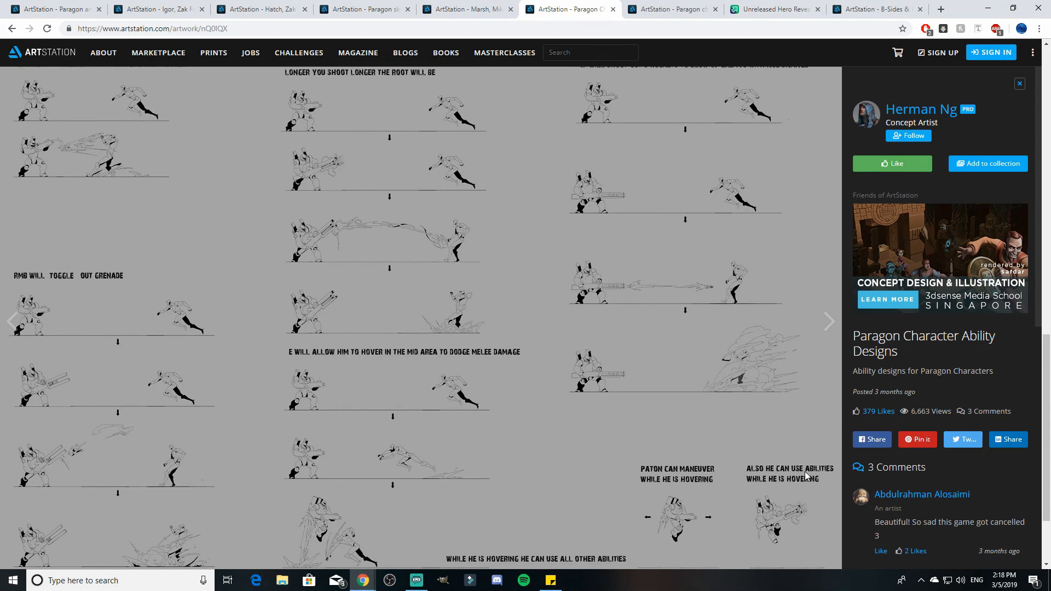
scroll("up", 3)
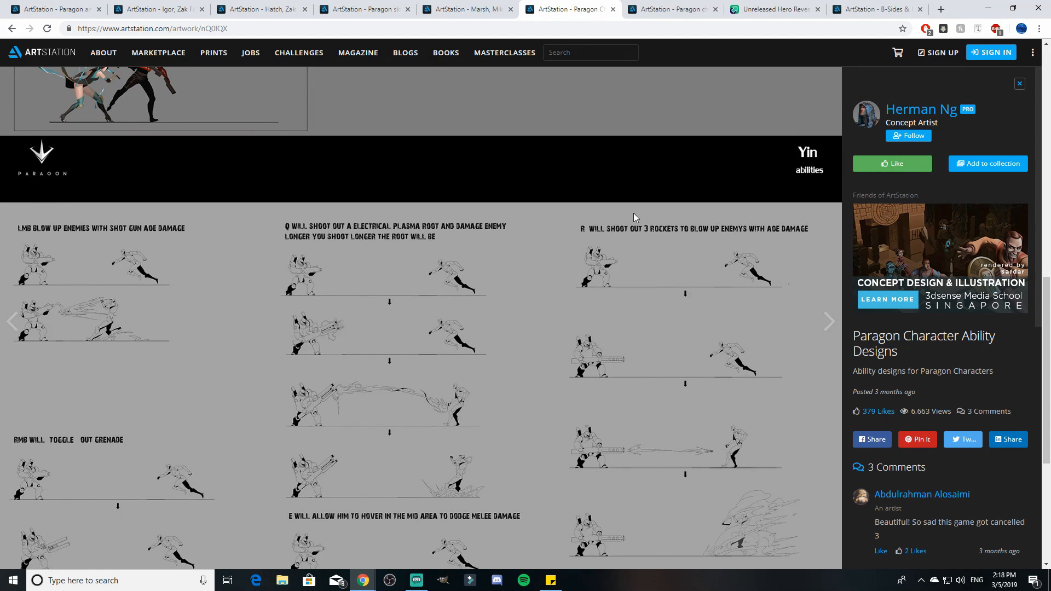
scroll("down", 3)
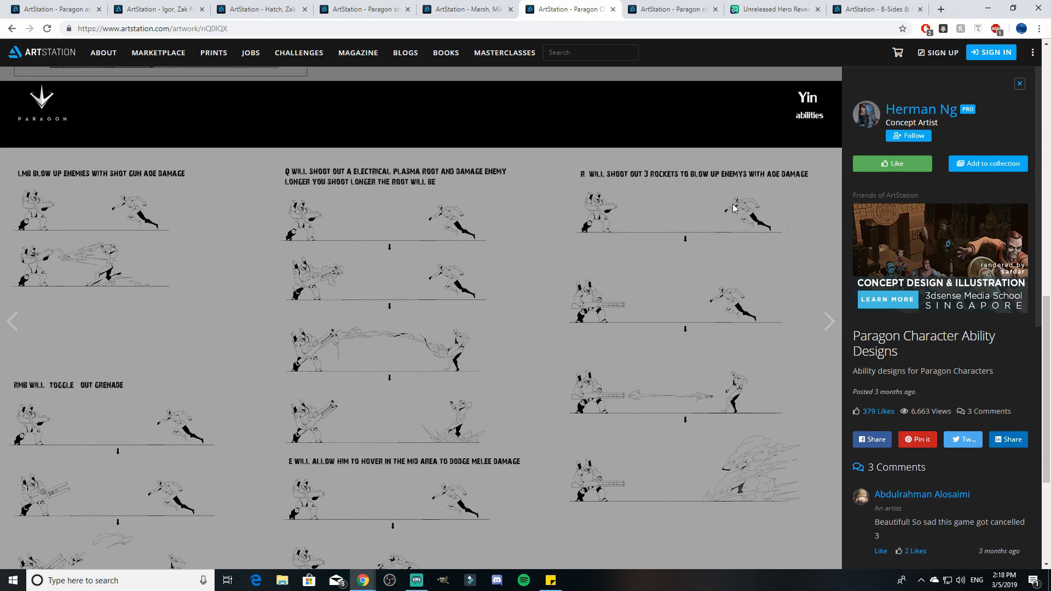
mouse_move(732, 215)
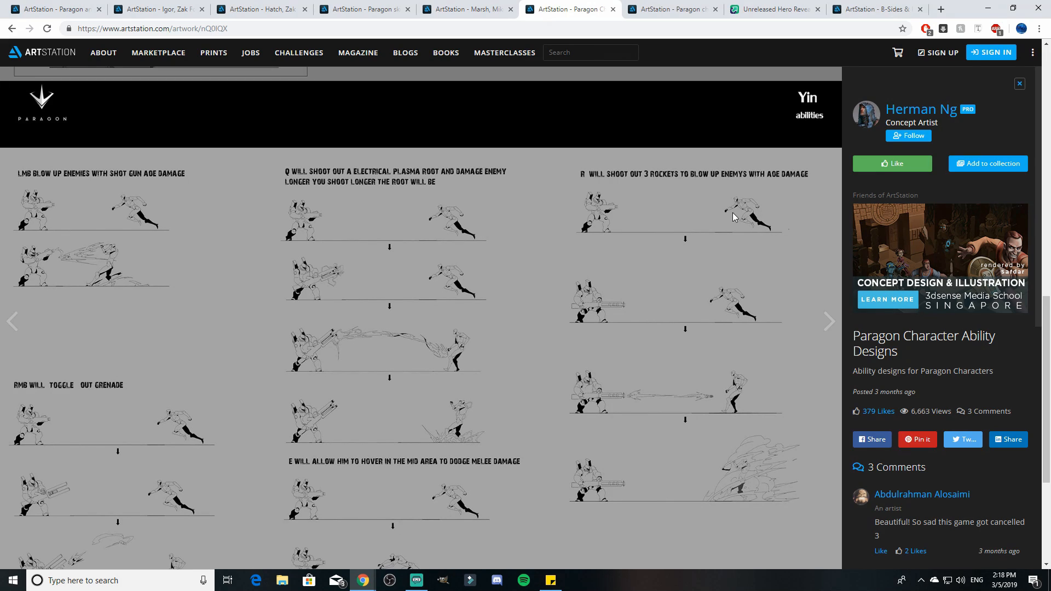
scroll("down", 3)
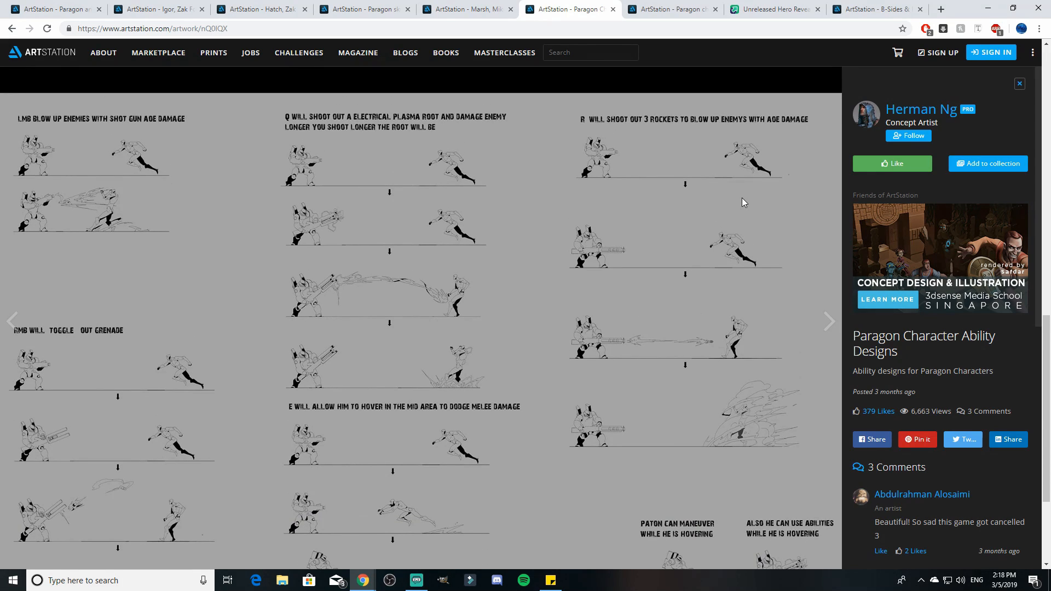
scroll("up", 3)
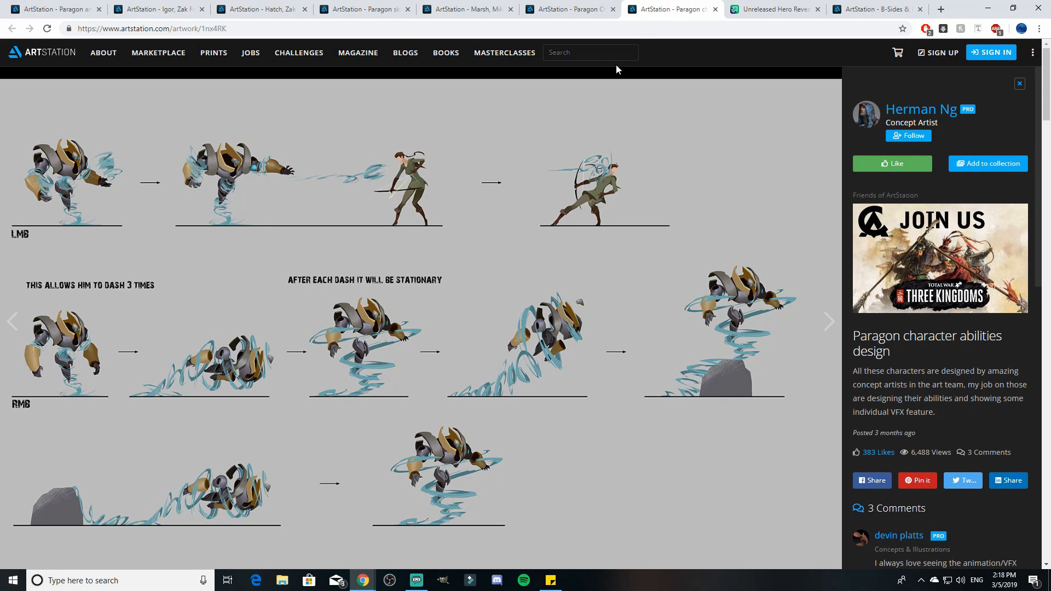
mouse_move(85, 175)
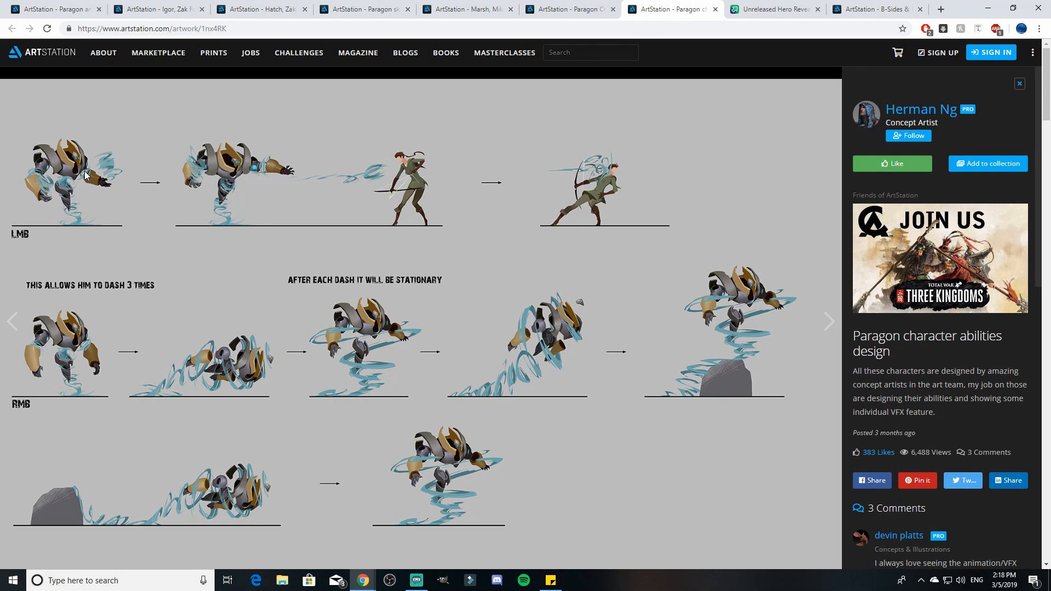
mouse_move(260, 177)
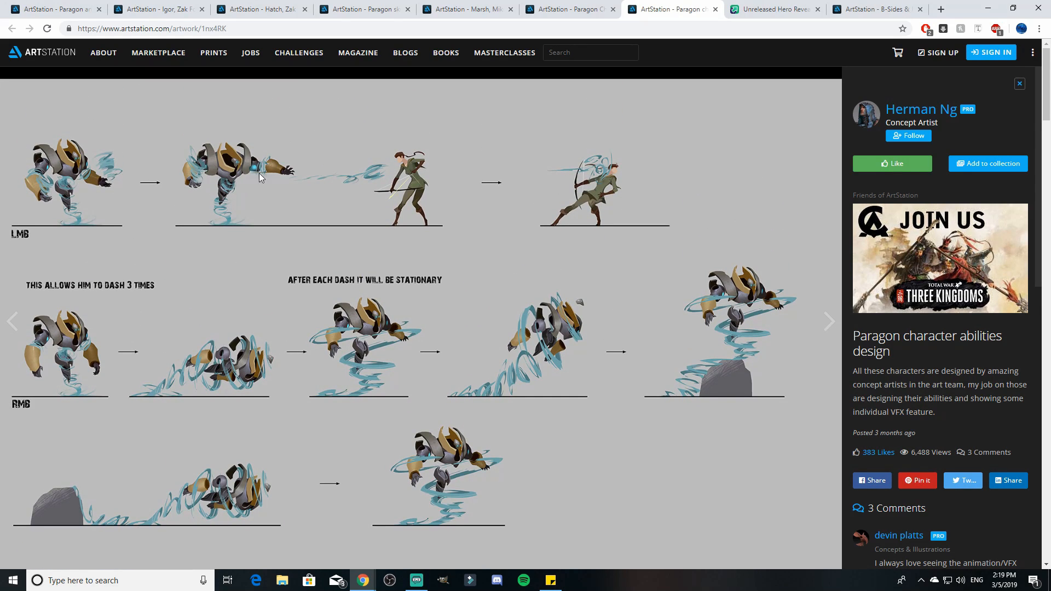
mouse_move(340, 307)
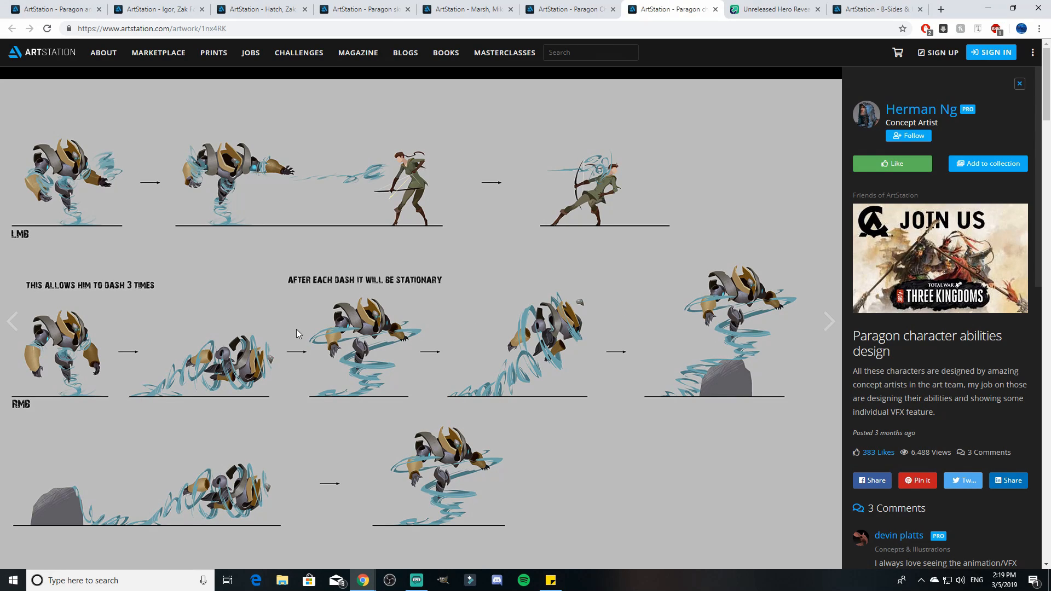
mouse_move(171, 239)
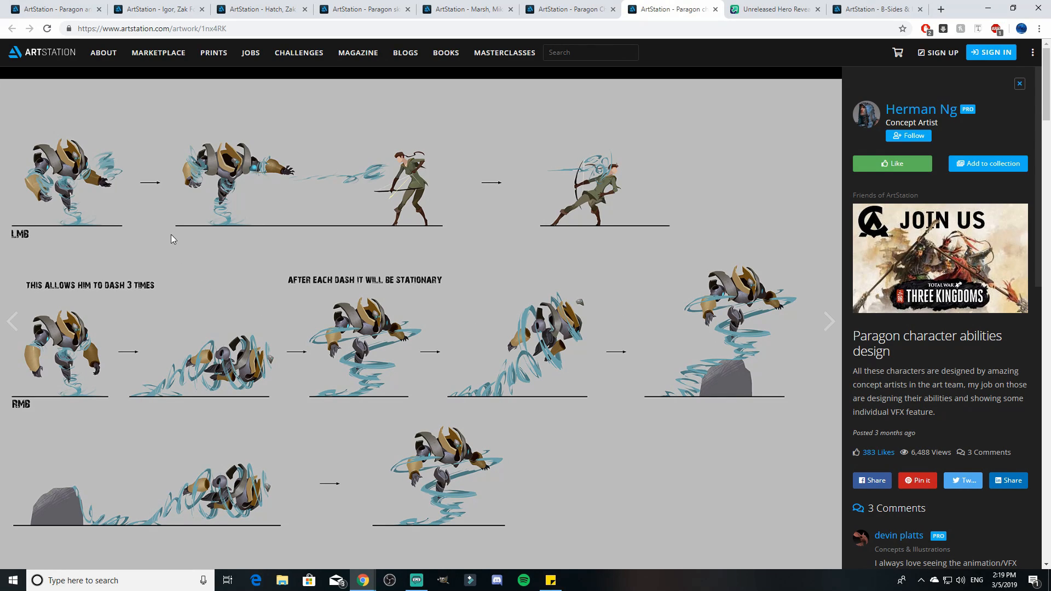
mouse_move(375, 190)
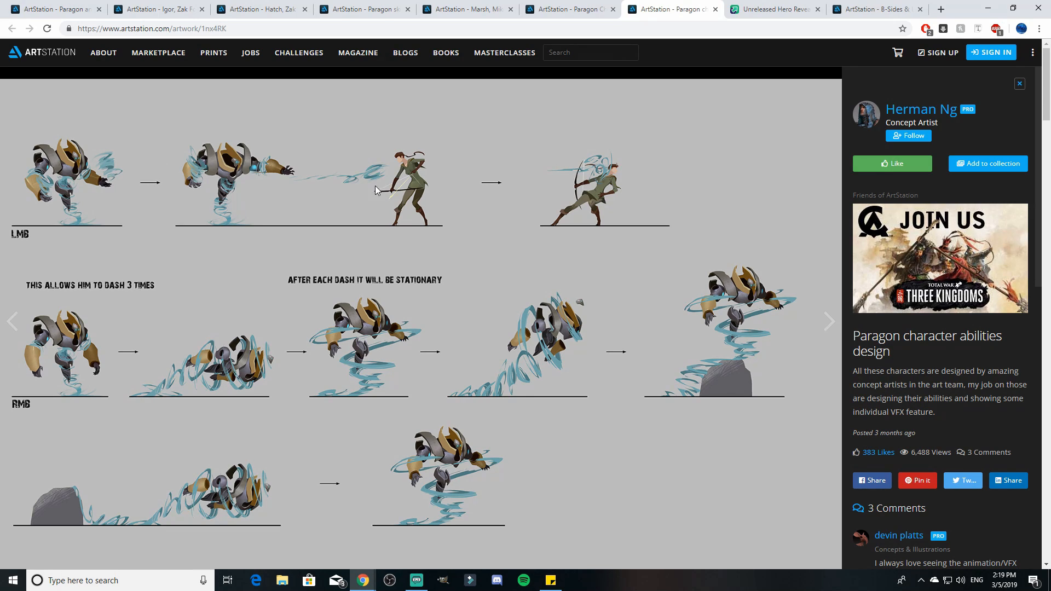
Scroll through the mech's Q, E and R ability sketches down to the AOE shot panel.
scroll("down", 3)
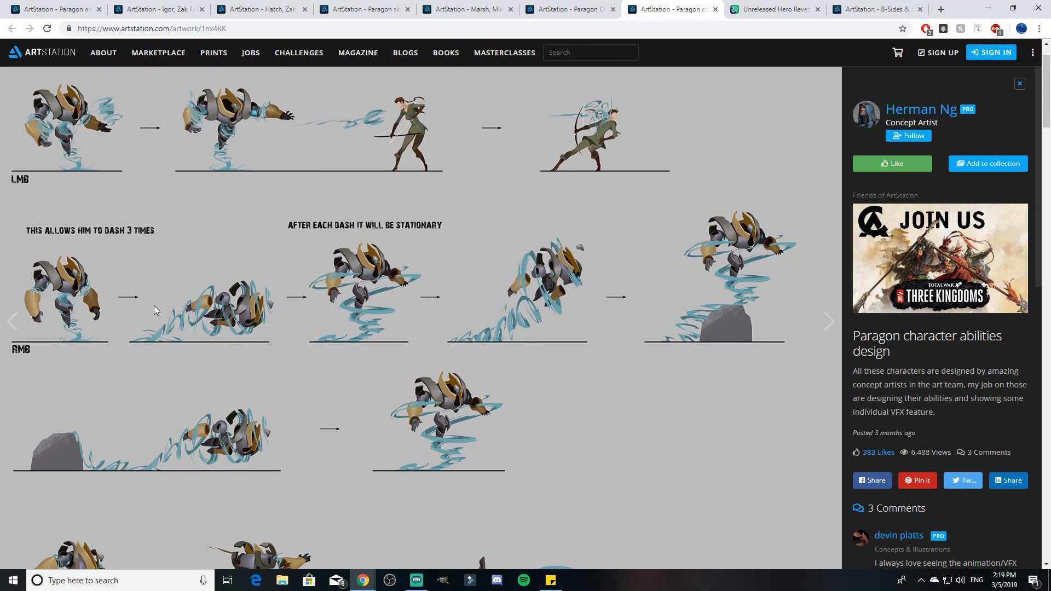
scroll("down", 3)
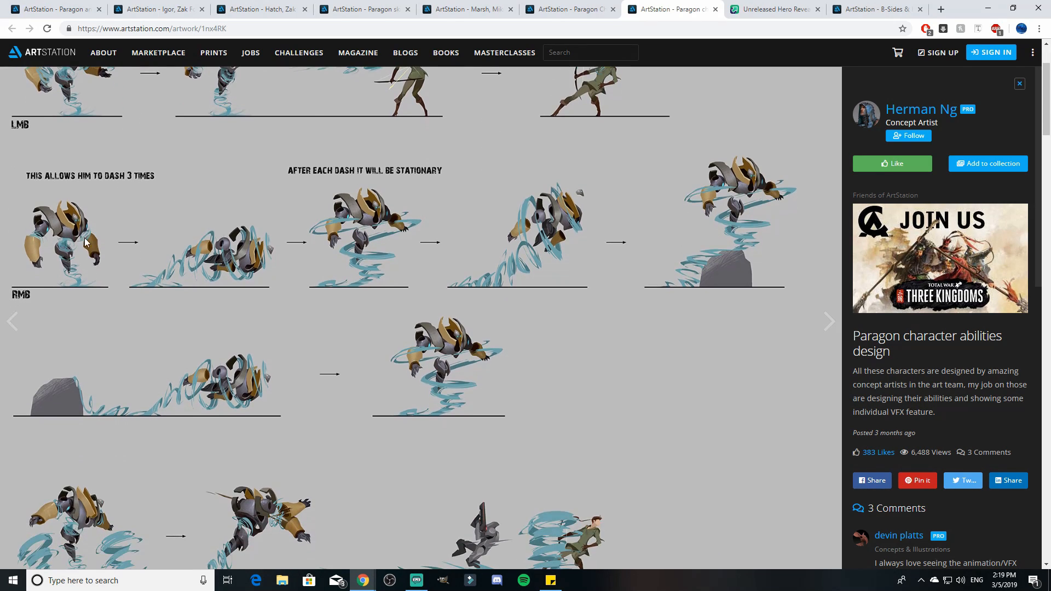
mouse_move(343, 206)
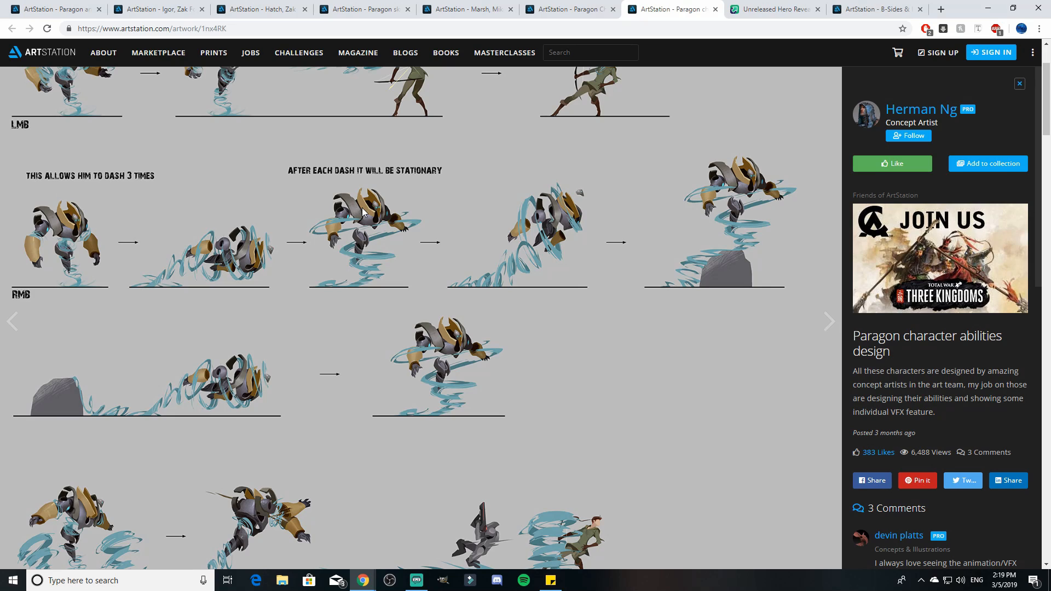
mouse_move(716, 245)
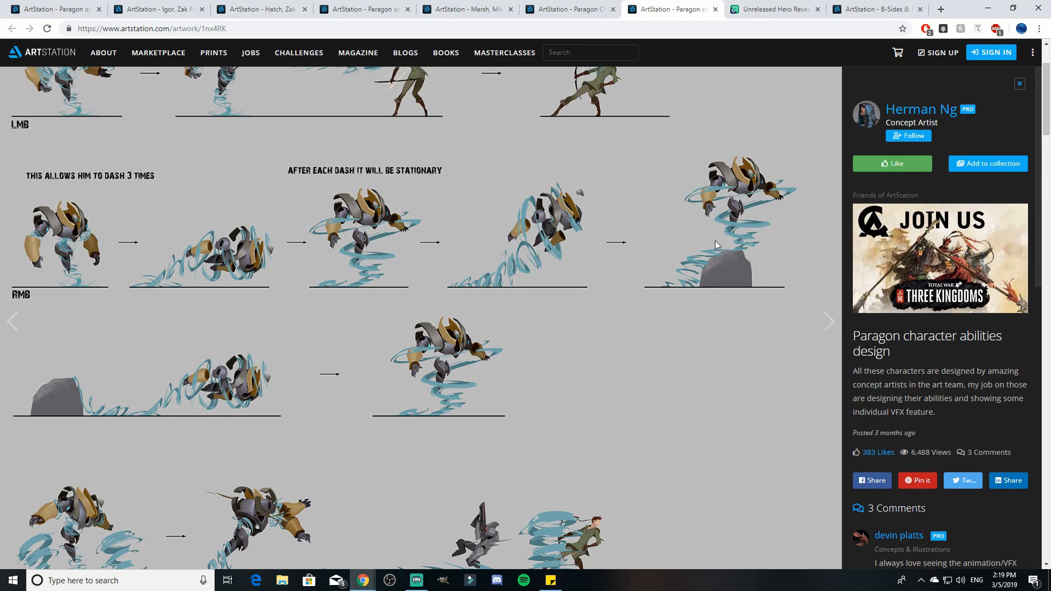
mouse_move(562, 345)
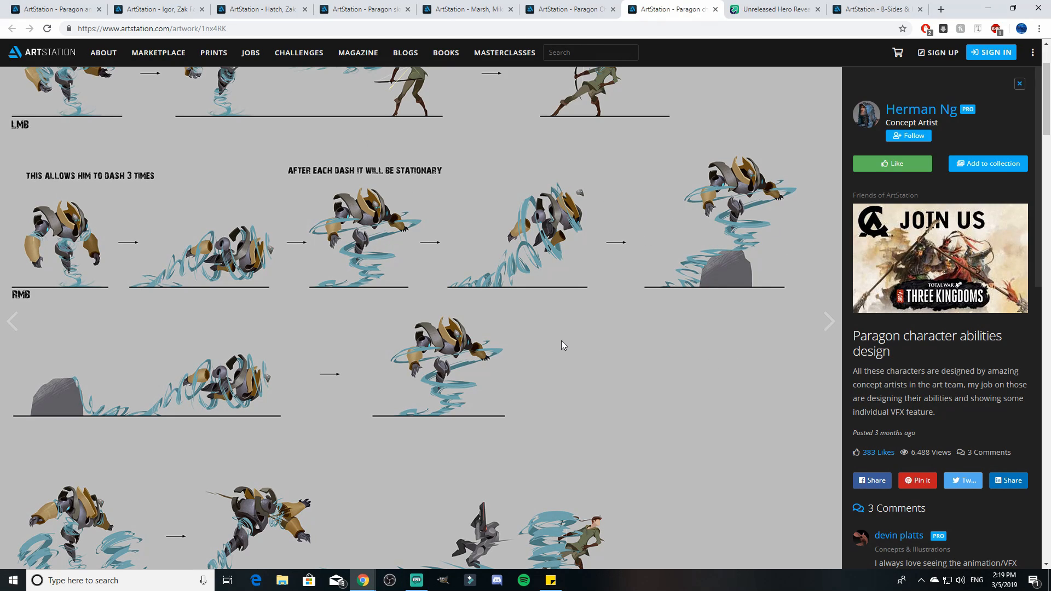
scroll("down", 3)
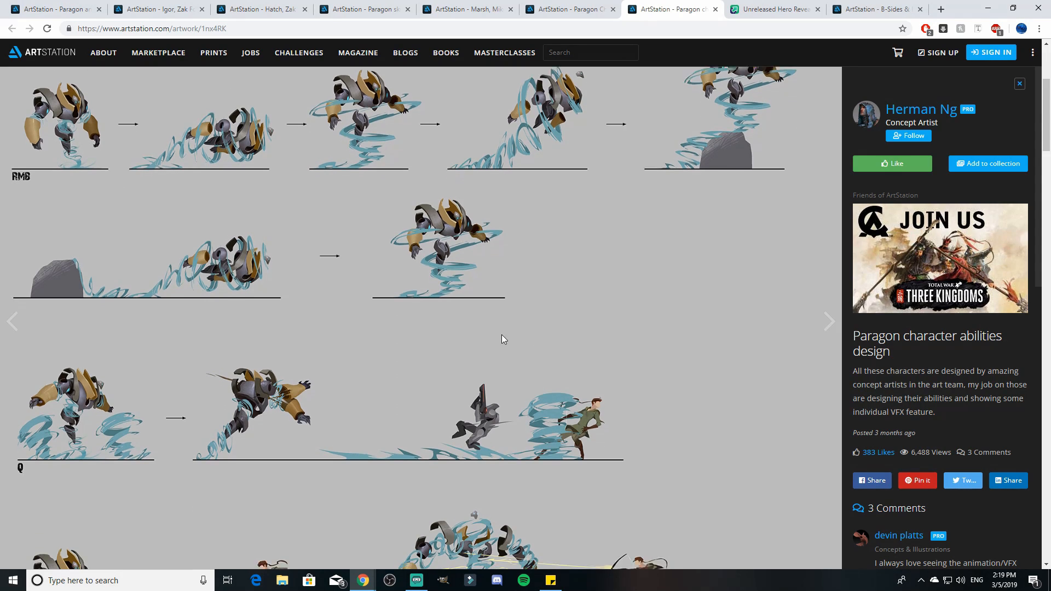
scroll("down", 3)
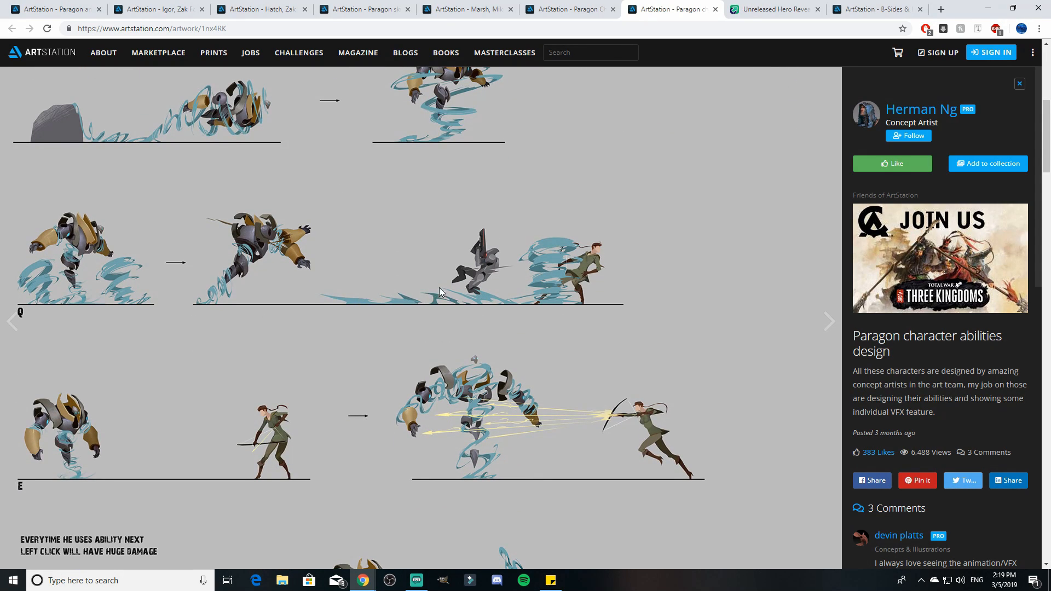
mouse_move(677, 303)
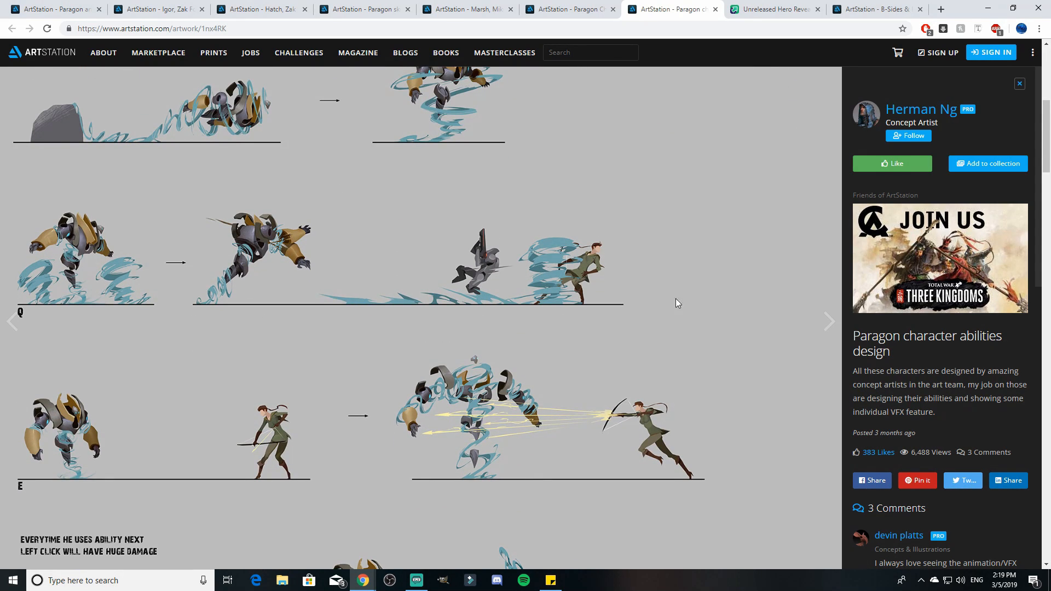
mouse_move(697, 265)
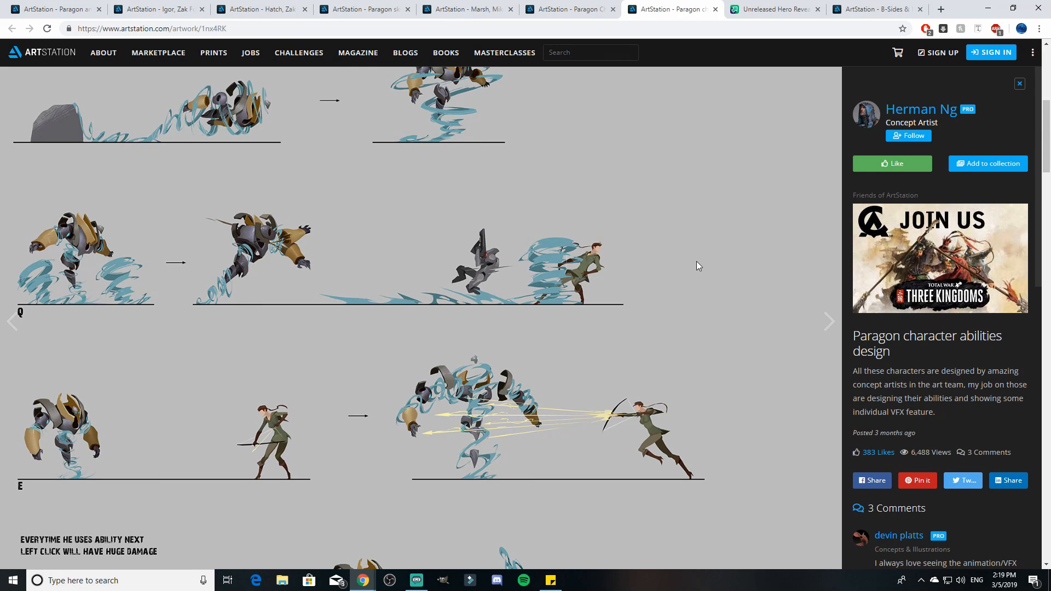
mouse_move(601, 273)
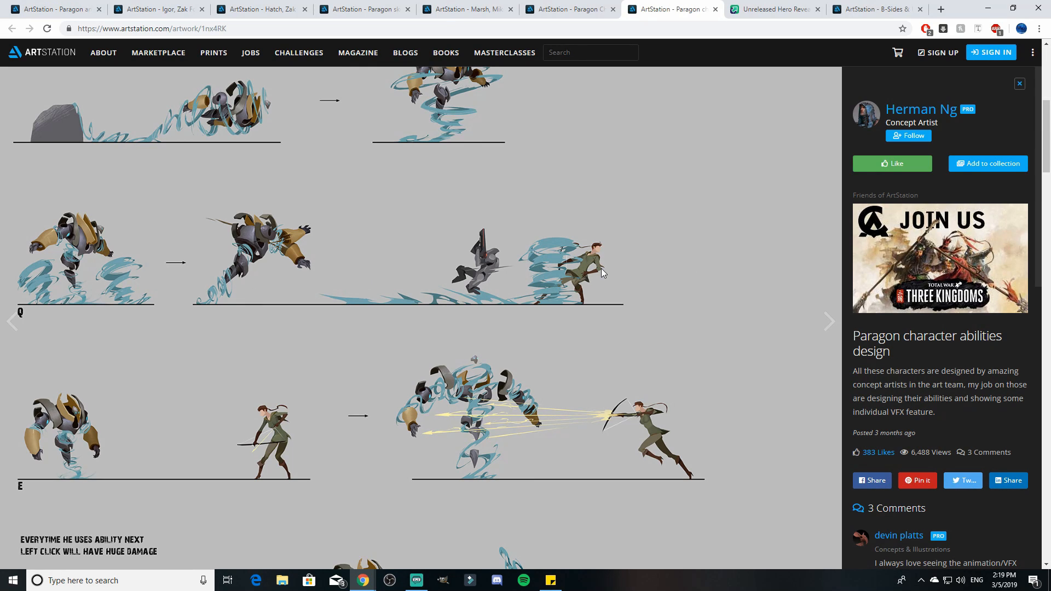
scroll("down", 3)
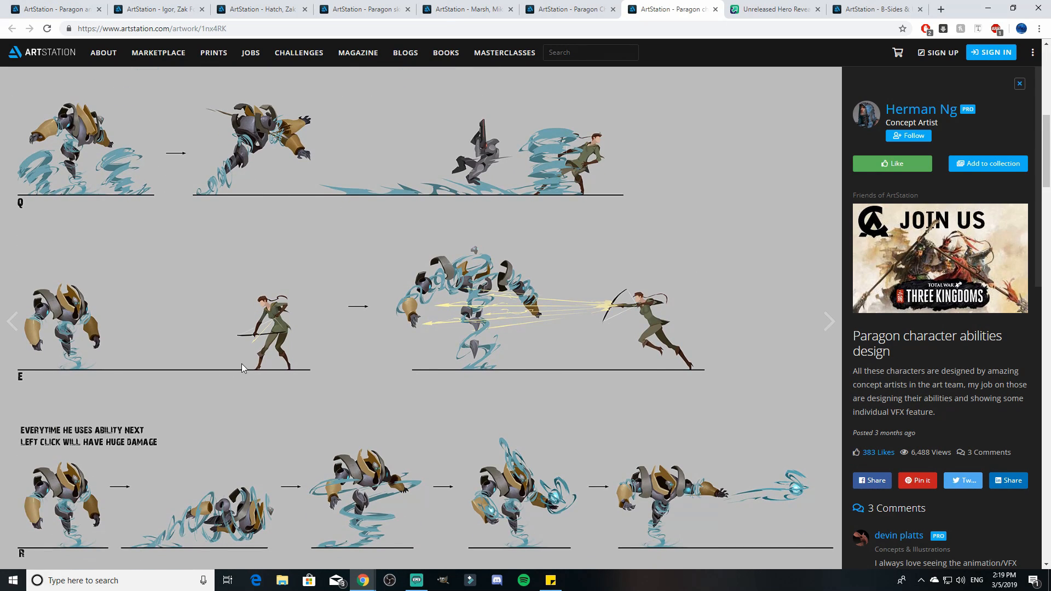
mouse_move(555, 309)
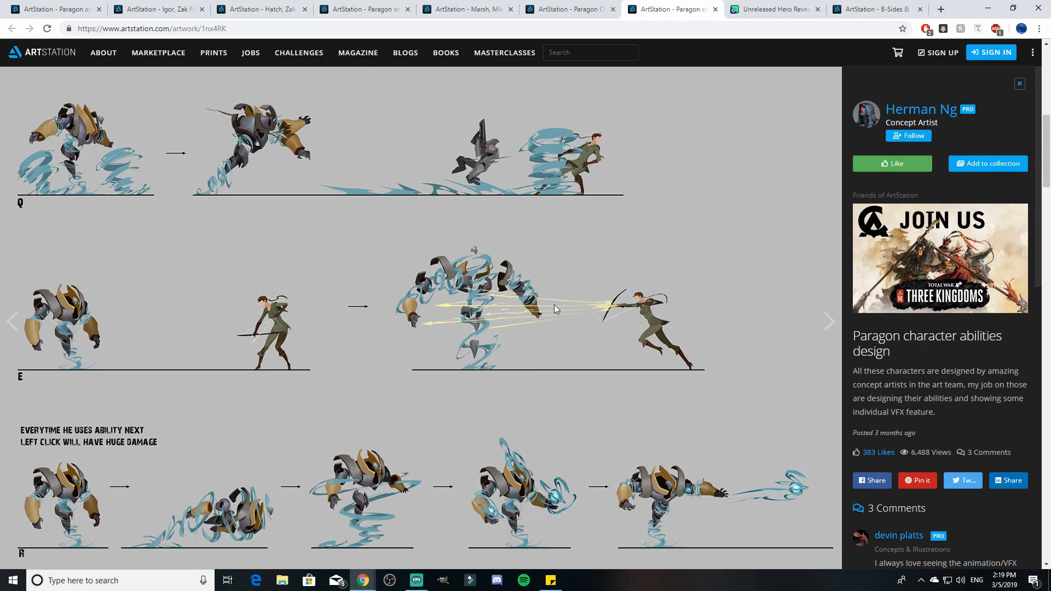
mouse_move(530, 296)
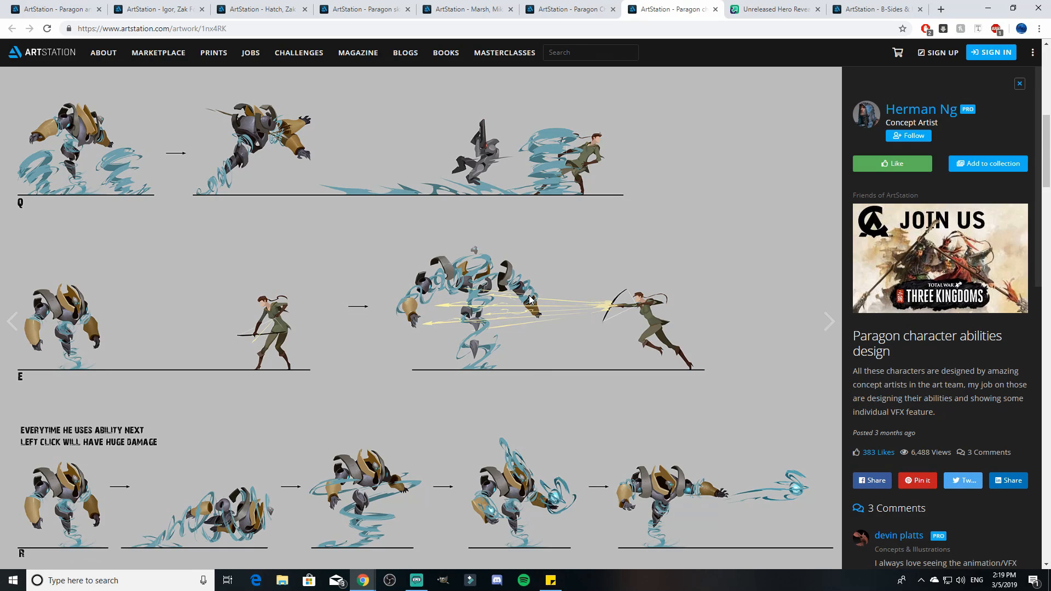
mouse_move(714, 331)
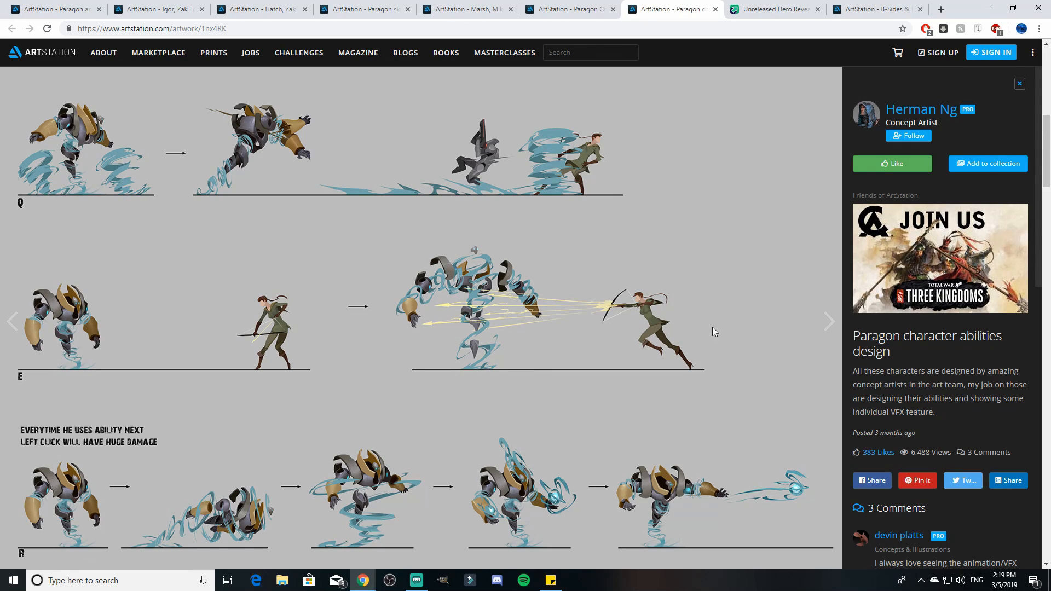
mouse_move(122, 354)
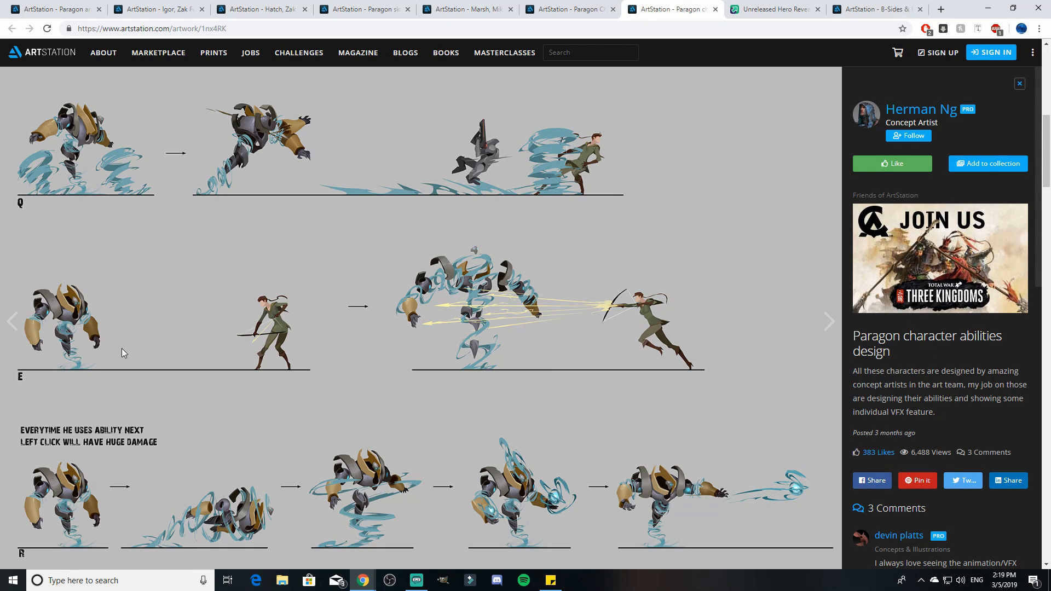
mouse_move(616, 336)
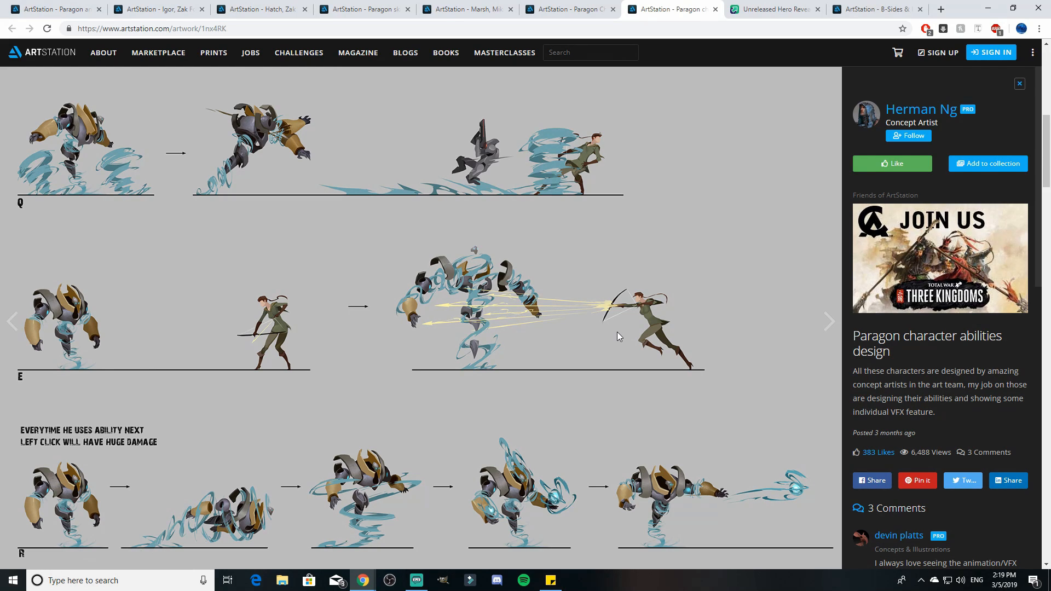
mouse_move(462, 284)
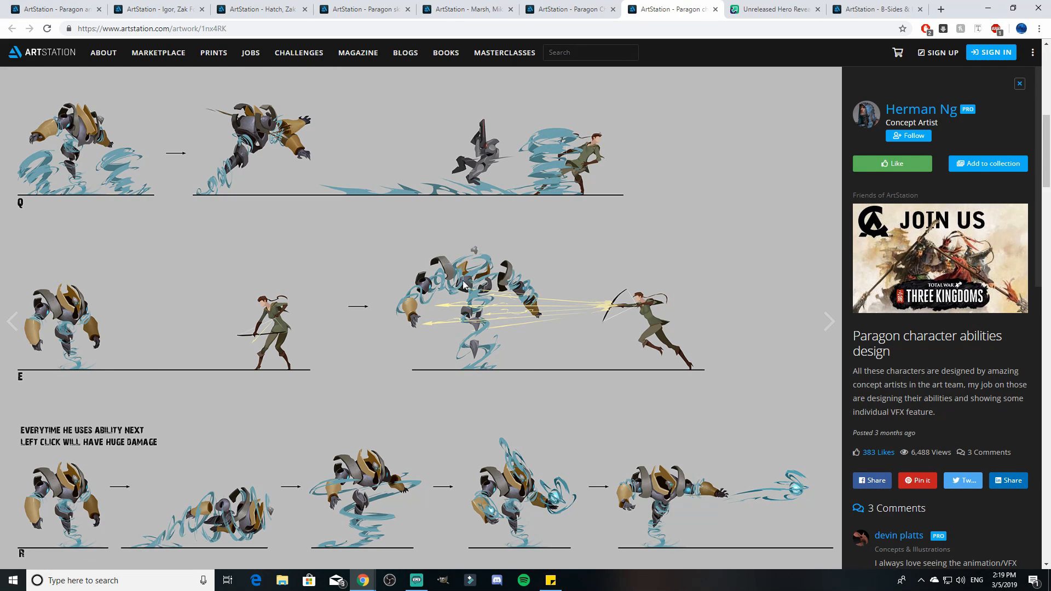
mouse_move(474, 289)
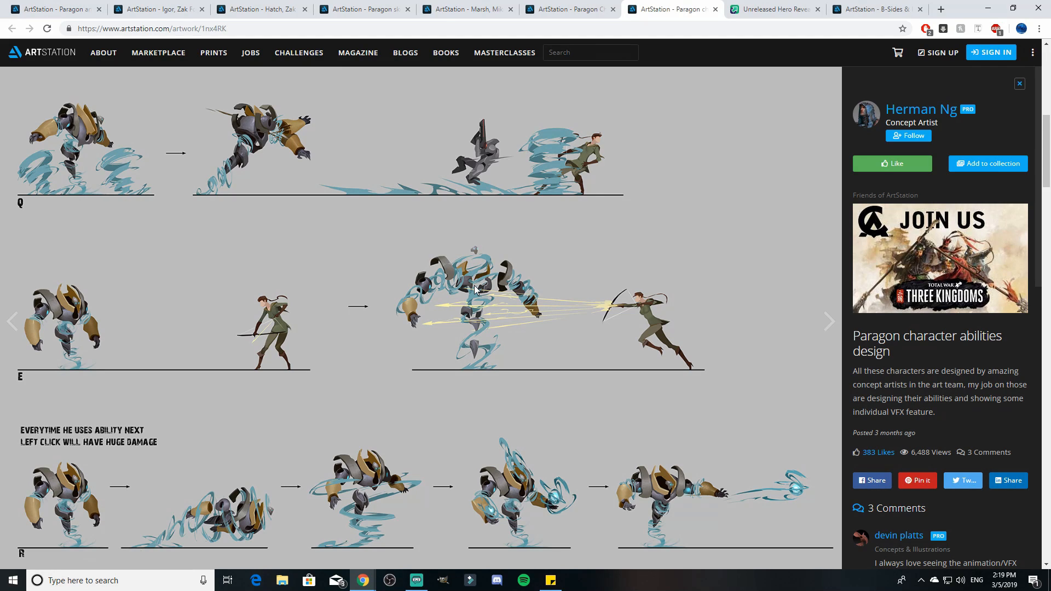
mouse_move(581, 331)
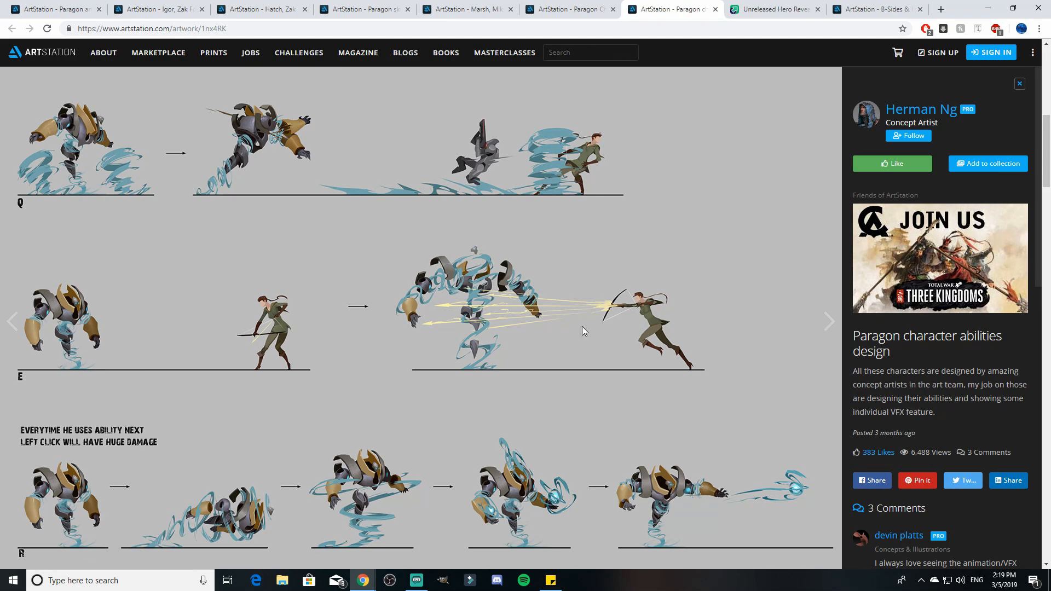
scroll("down", 3)
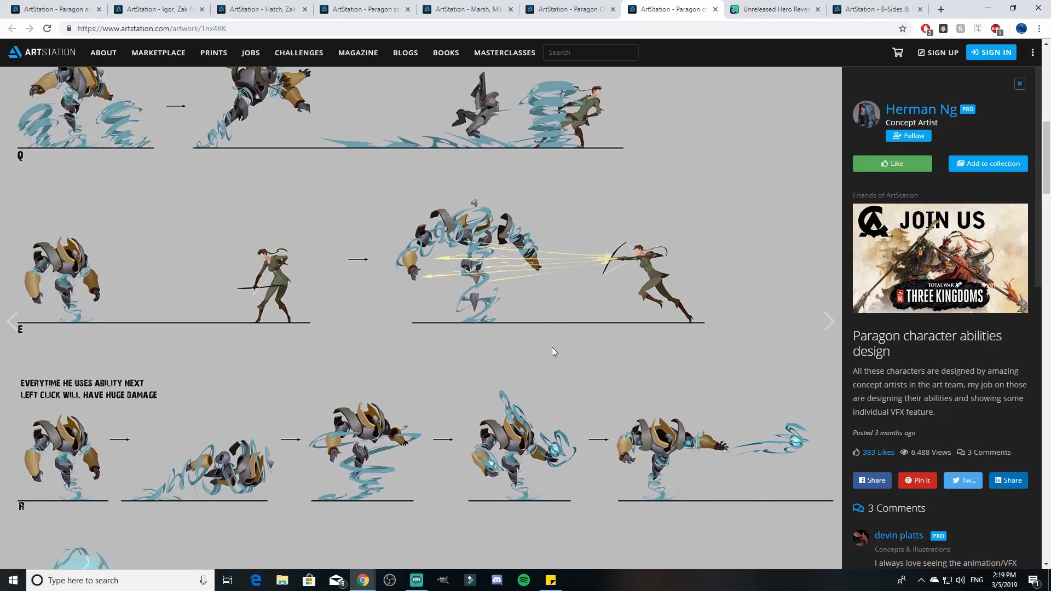
scroll("down", 3)
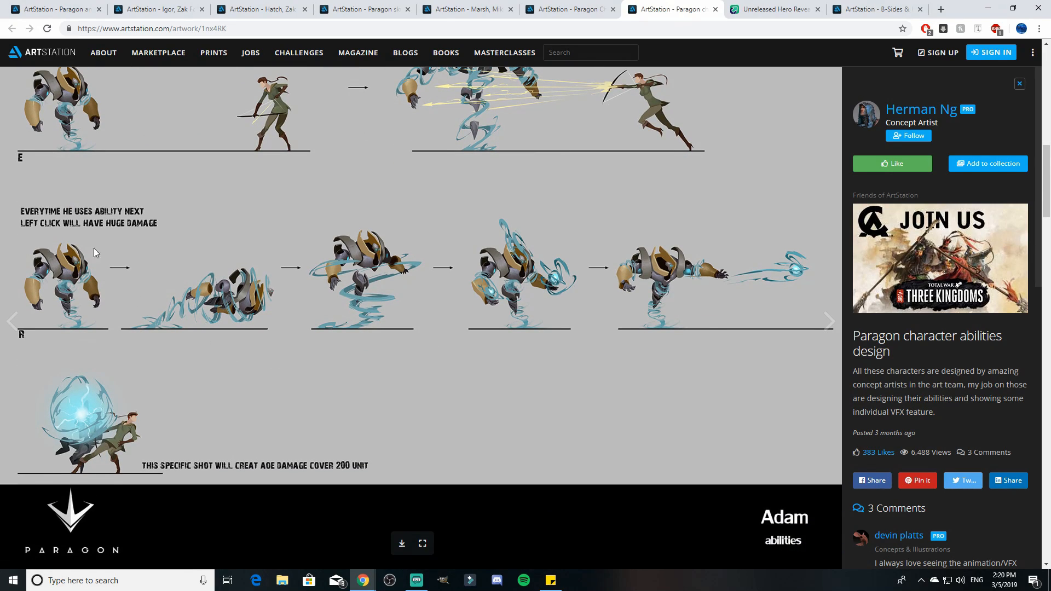
mouse_move(131, 231)
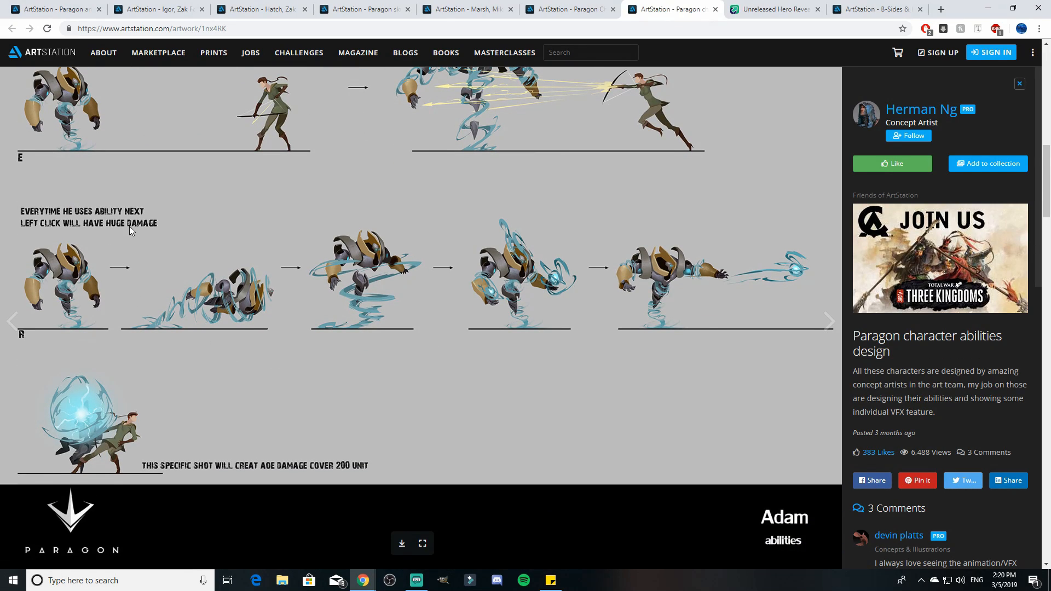
mouse_move(667, 298)
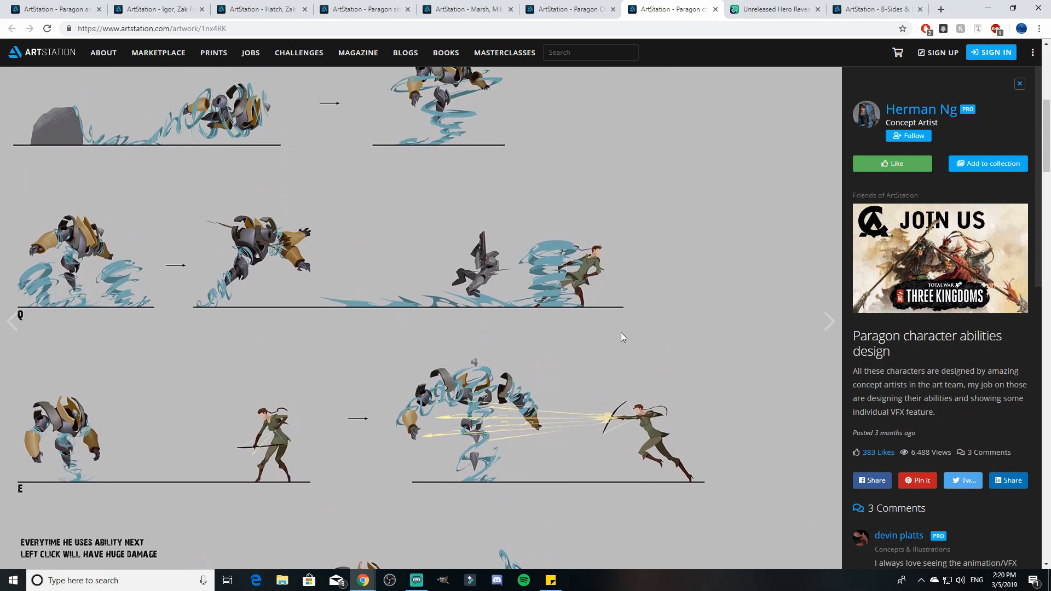
scroll("up", 3)
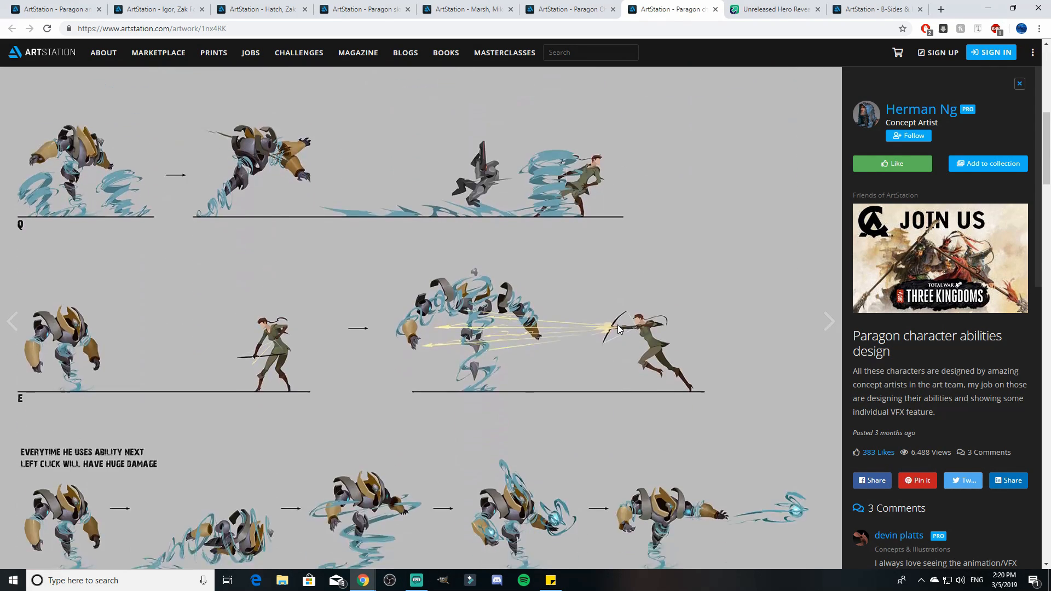
scroll("down", 3)
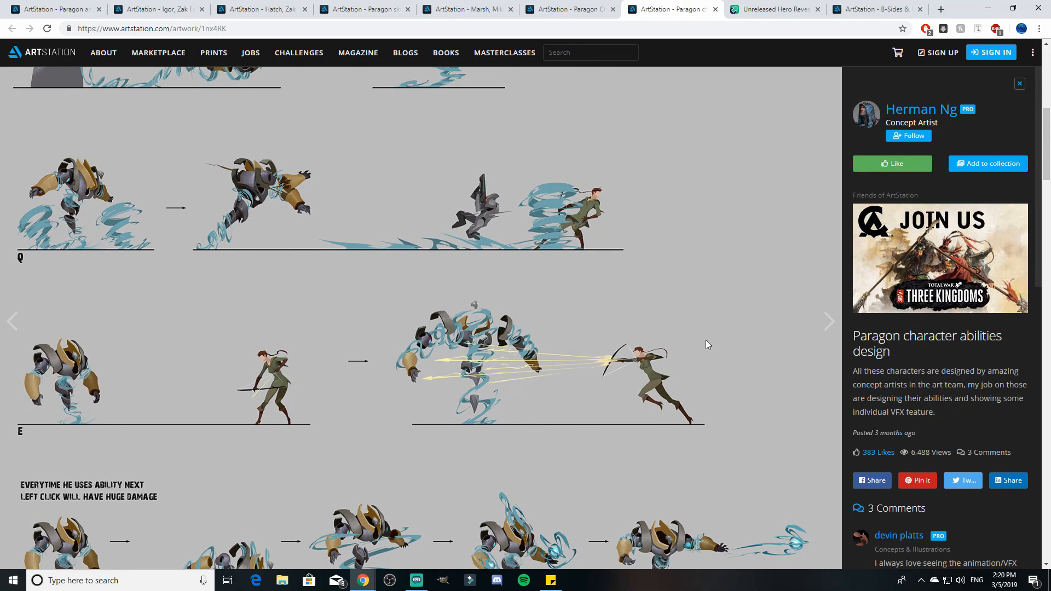
Scroll back and forth through Adam's water-based ability concept sheets.
scroll("up", 3)
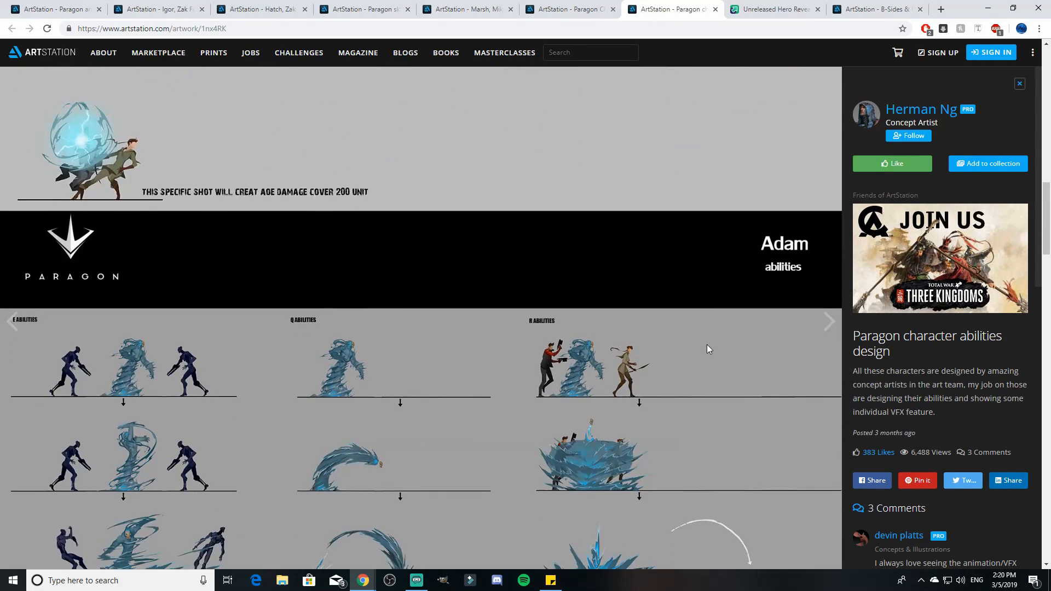
scroll("down", 3)
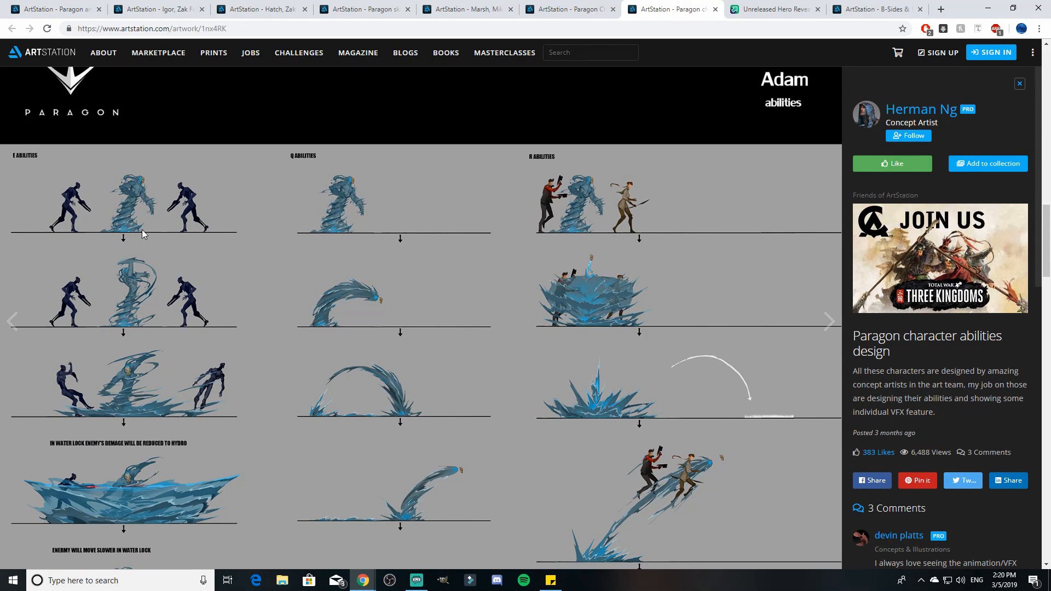
mouse_move(153, 180)
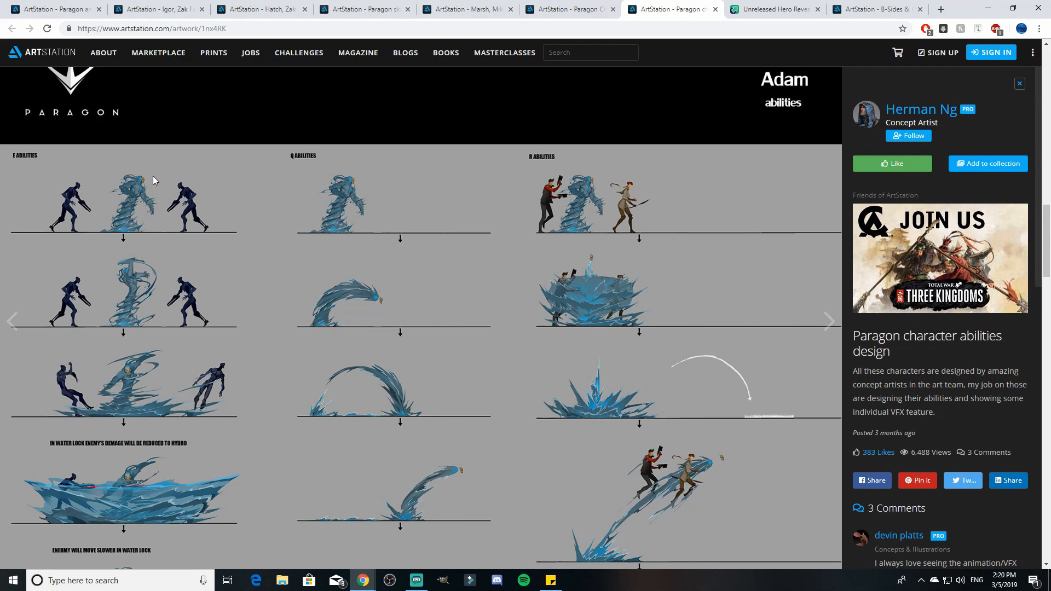
mouse_move(133, 188)
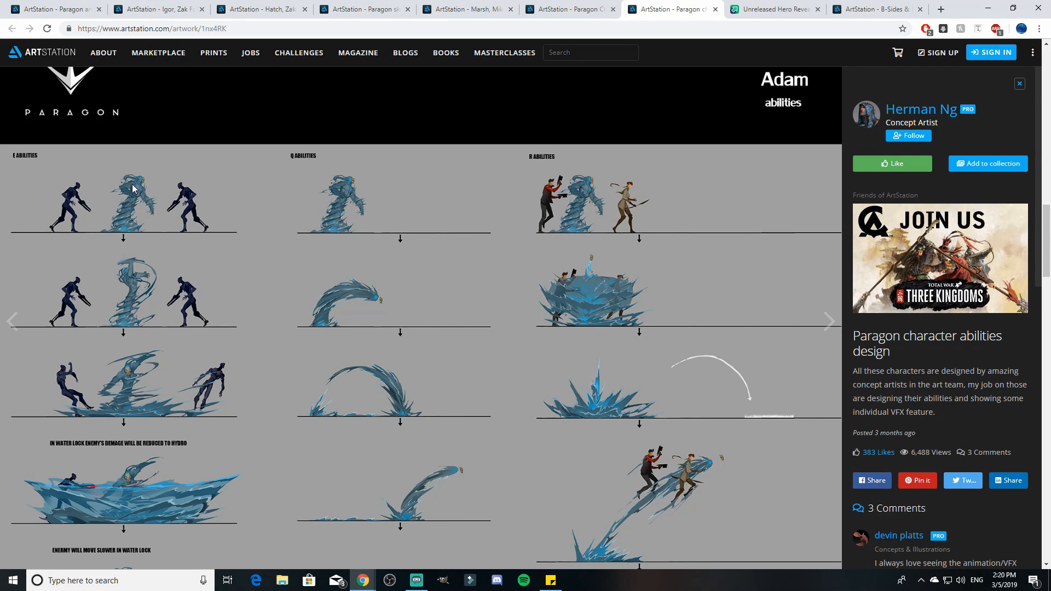
scroll("down", 3)
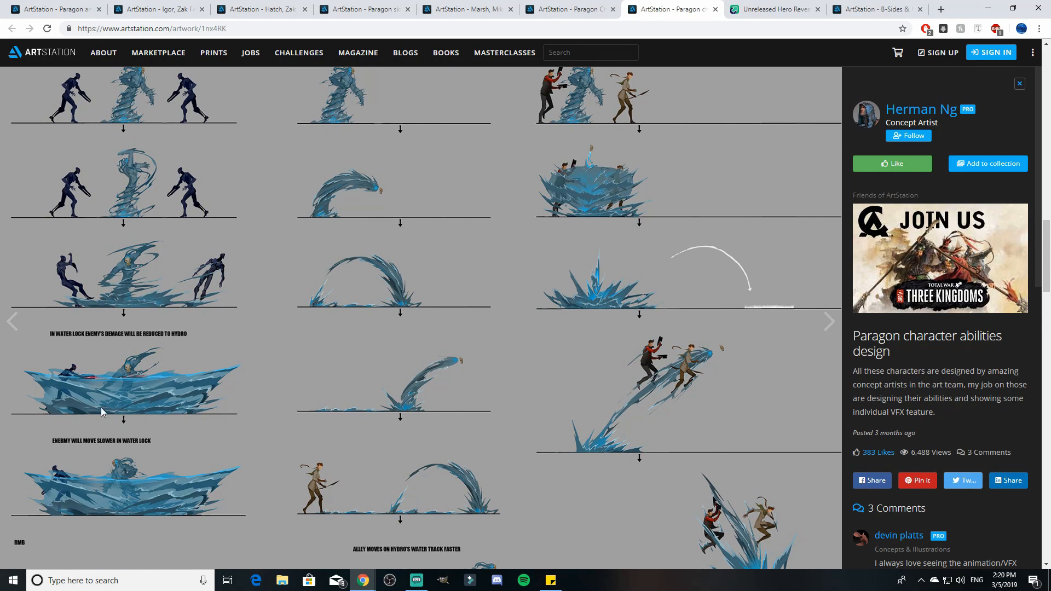
mouse_move(117, 336)
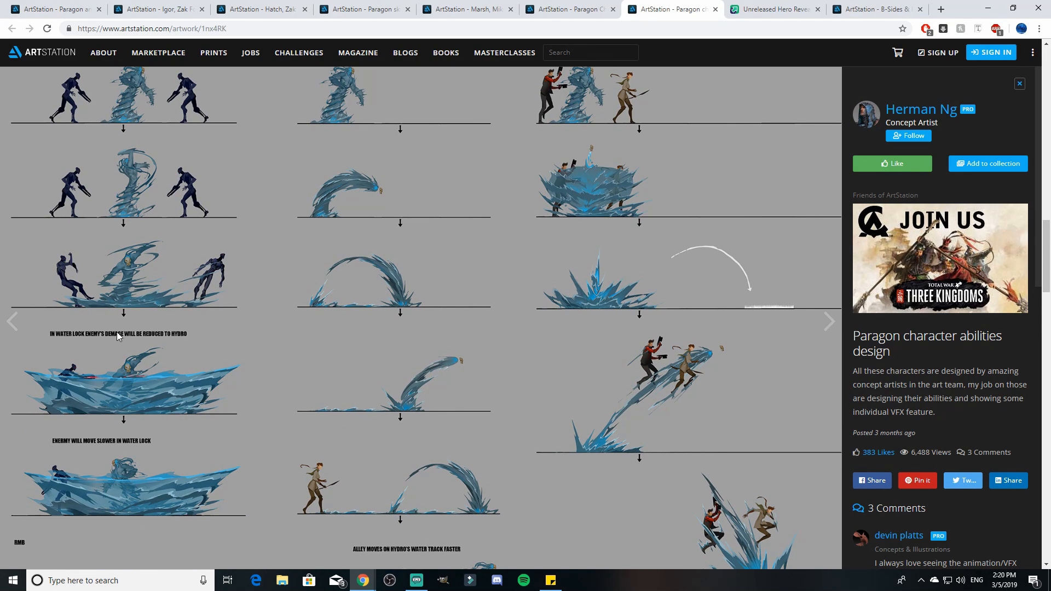
mouse_move(141, 347)
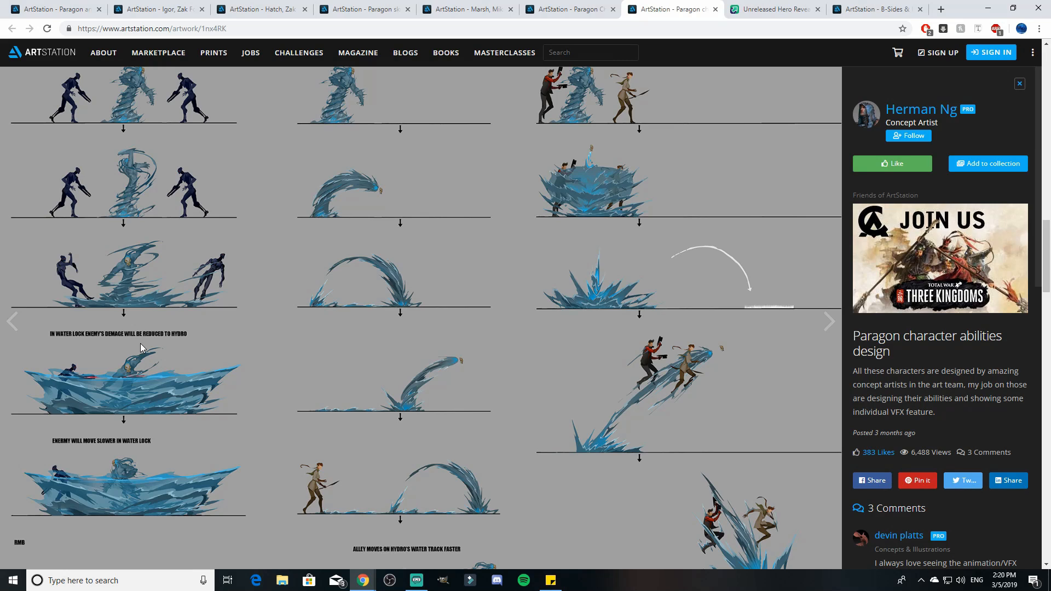
mouse_move(133, 426)
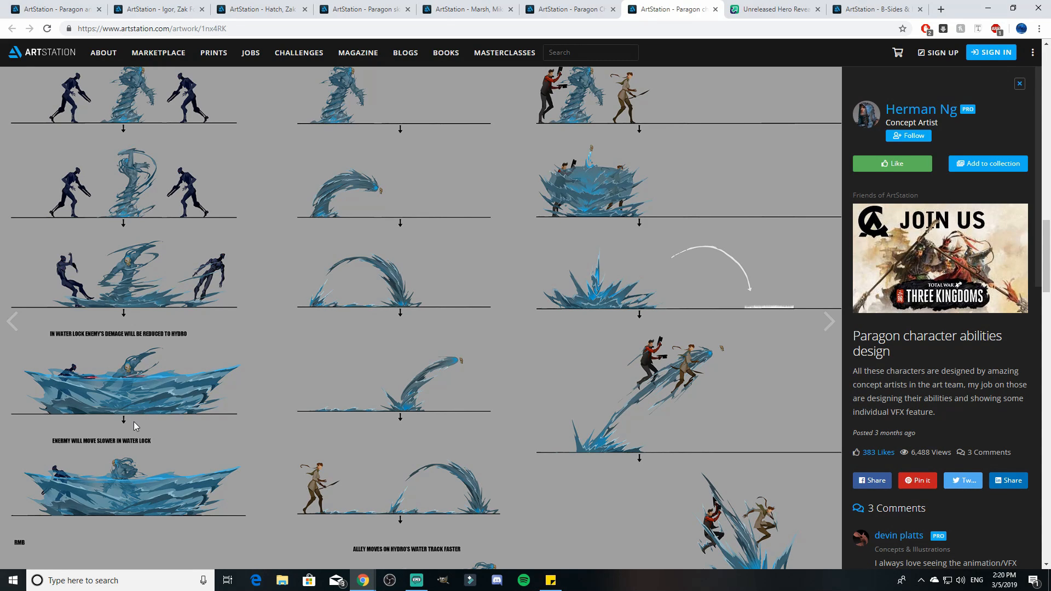
scroll("up", 3)
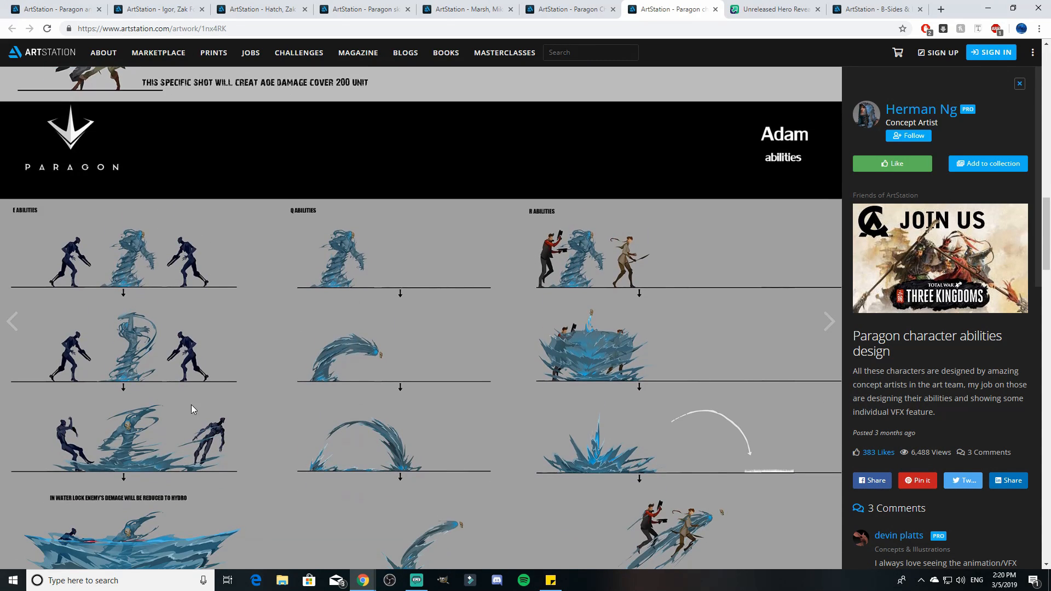
mouse_move(284, 374)
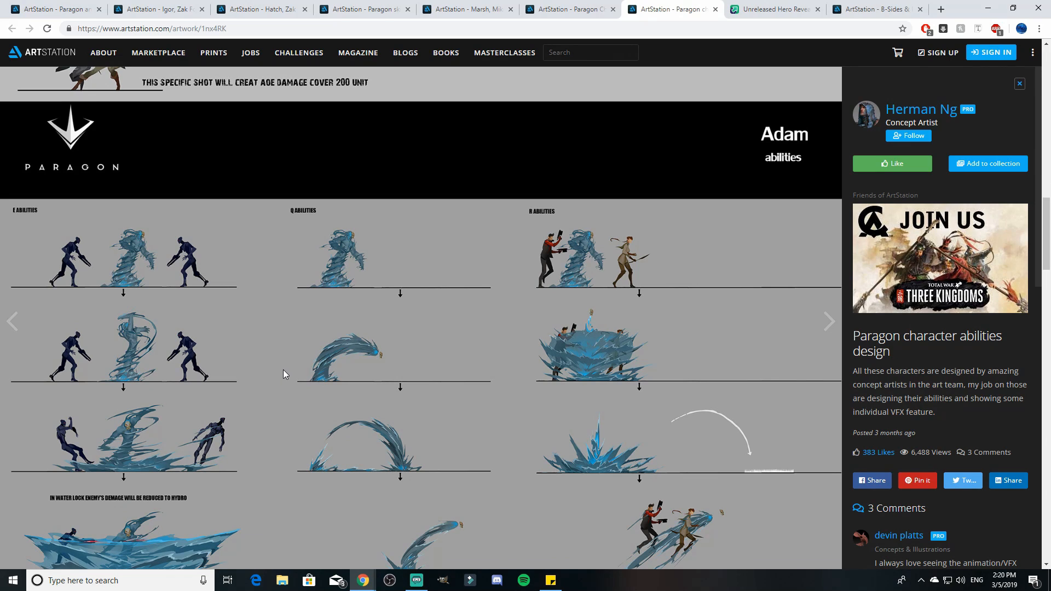
mouse_move(412, 331)
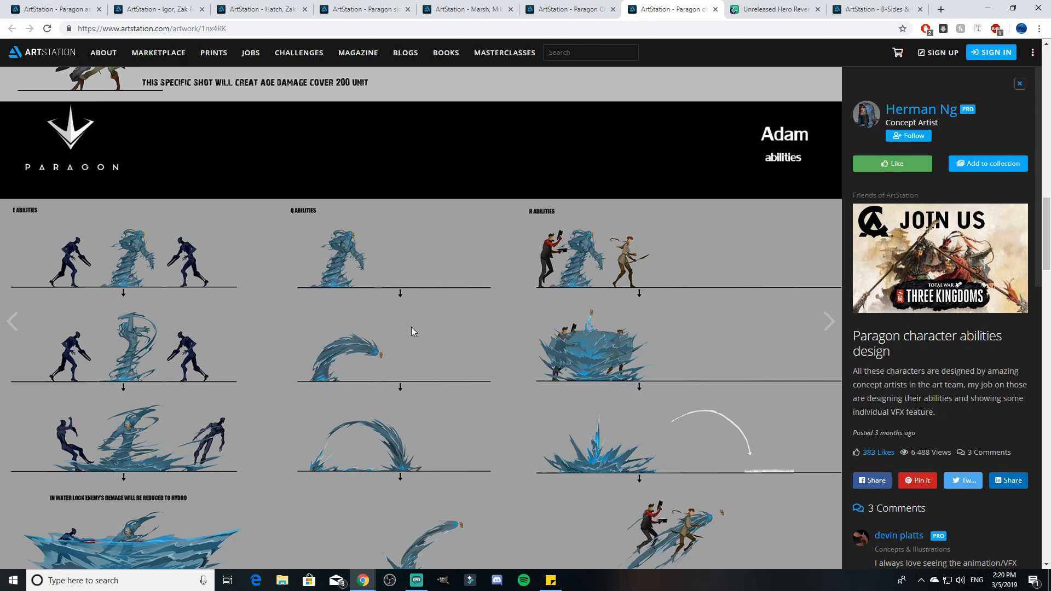
scroll("down", 3)
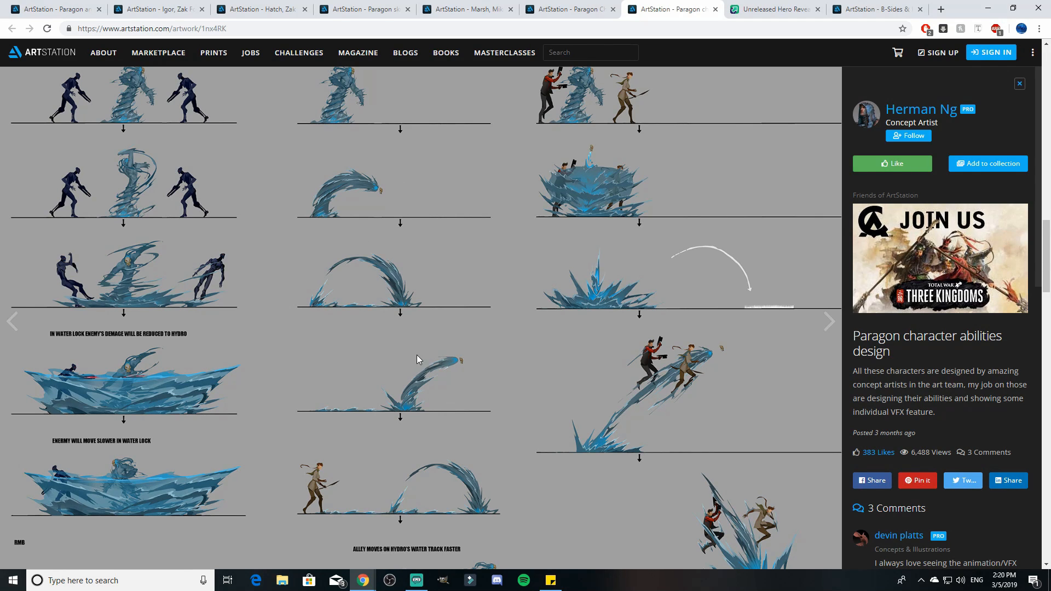
scroll("down", 3)
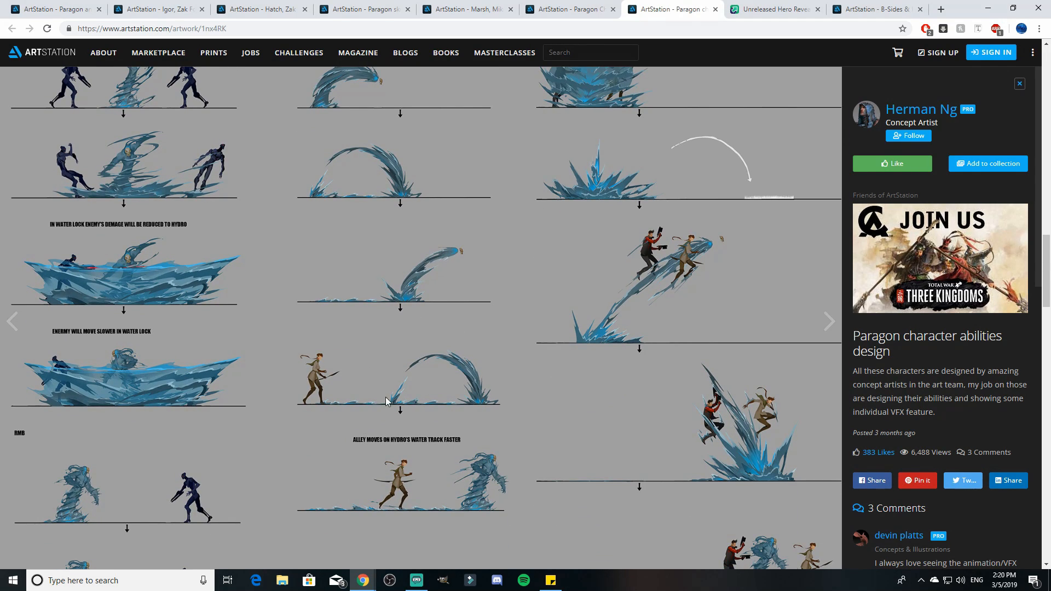
scroll("down", 3)
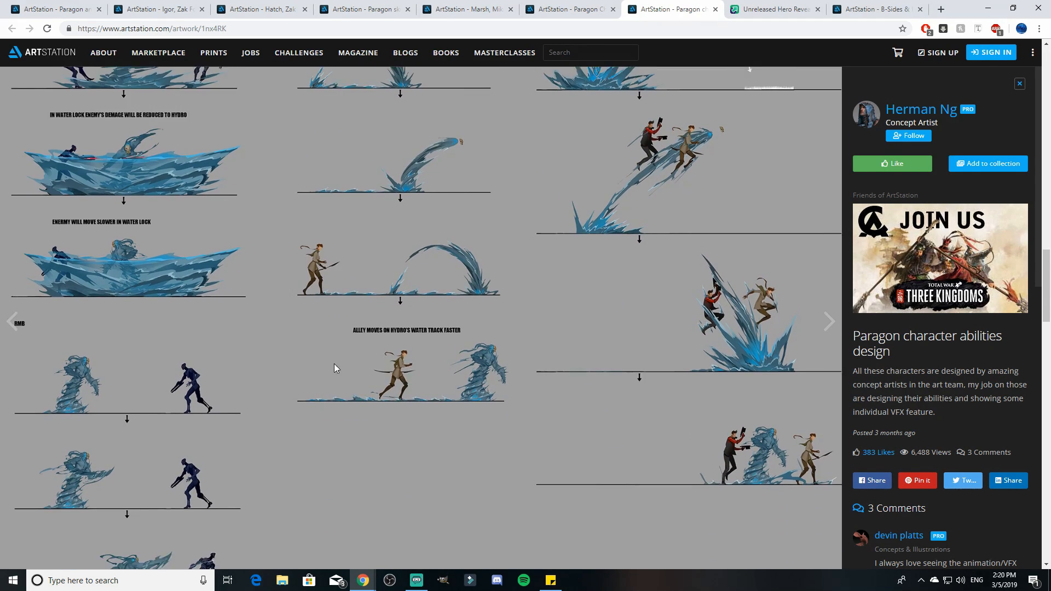
mouse_move(461, 376)
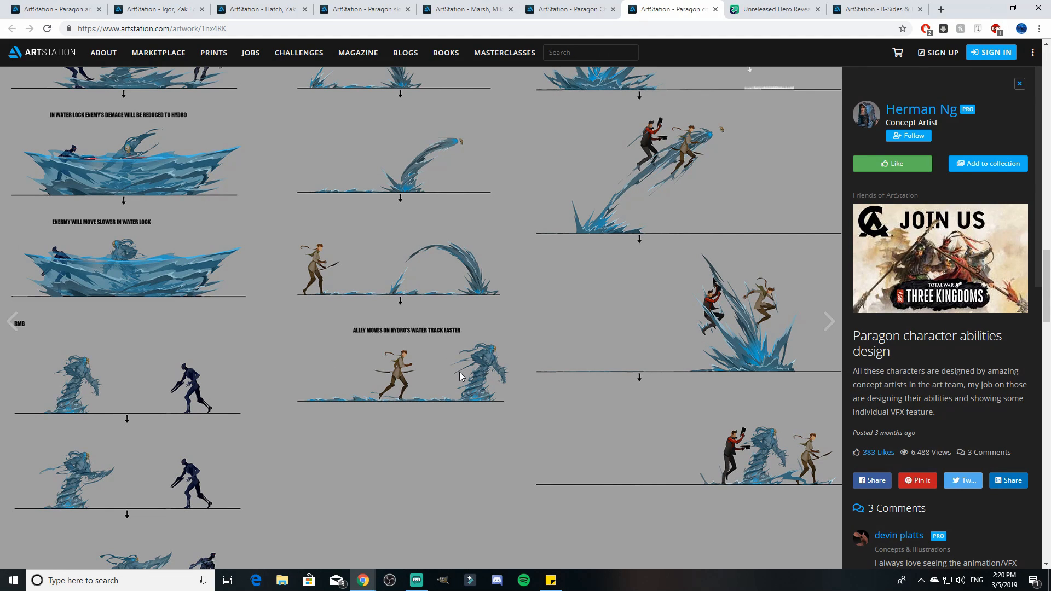
scroll("up", 3)
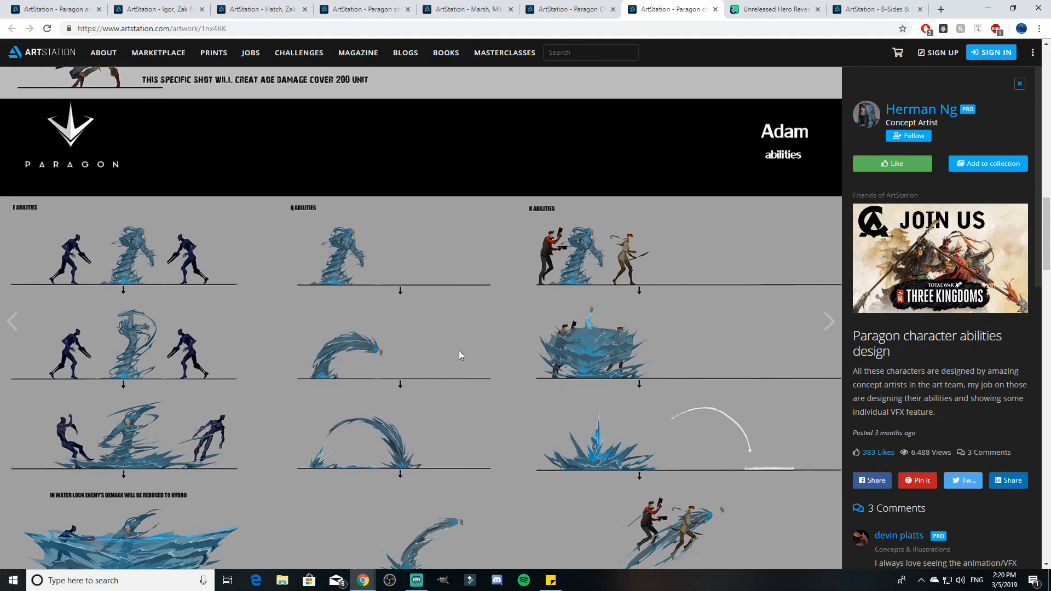
scroll("down", 3)
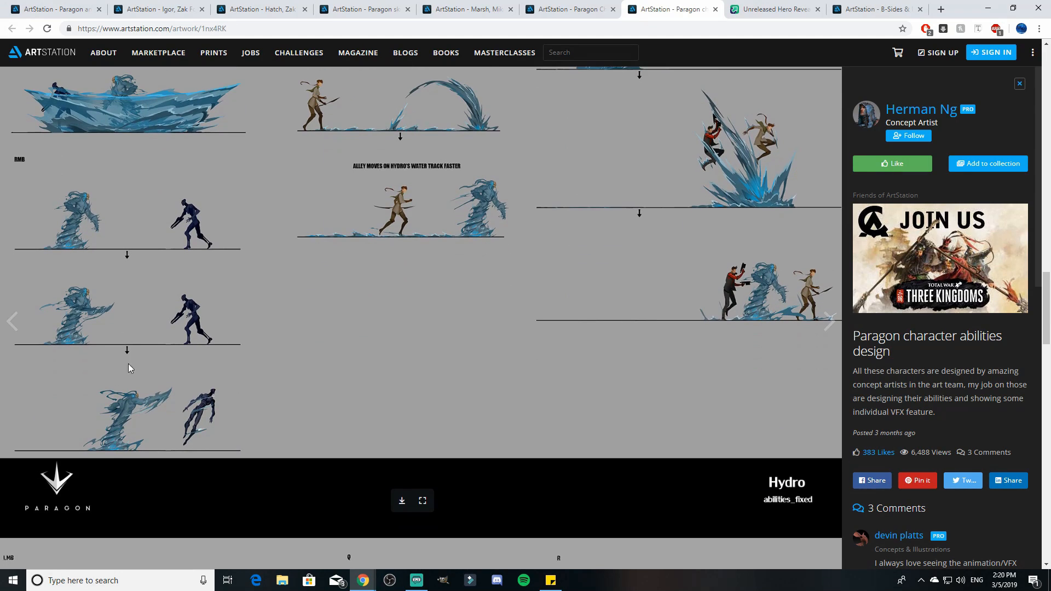
mouse_move(213, 396)
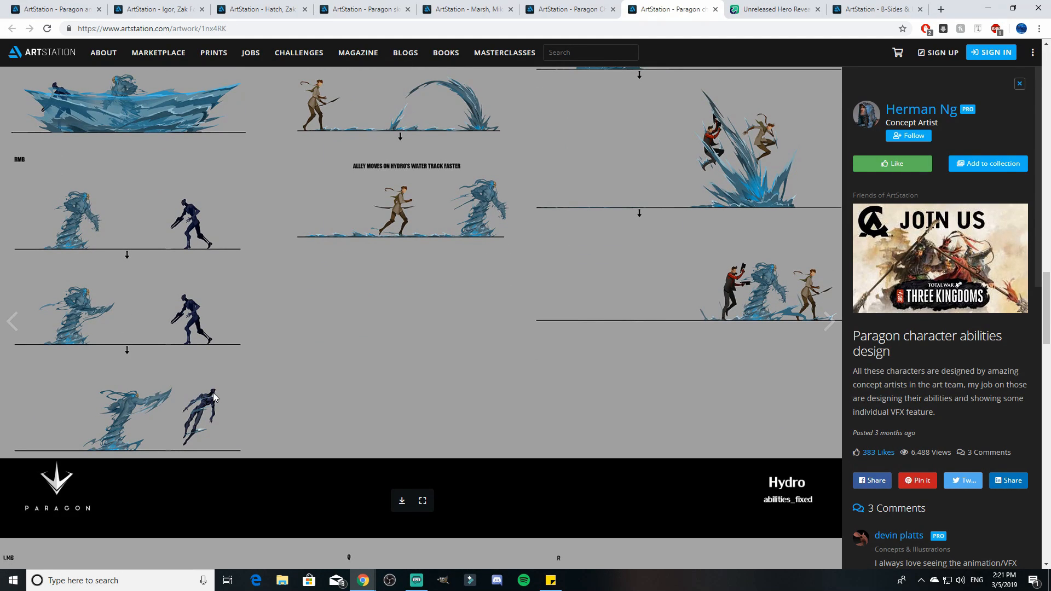
mouse_move(191, 420)
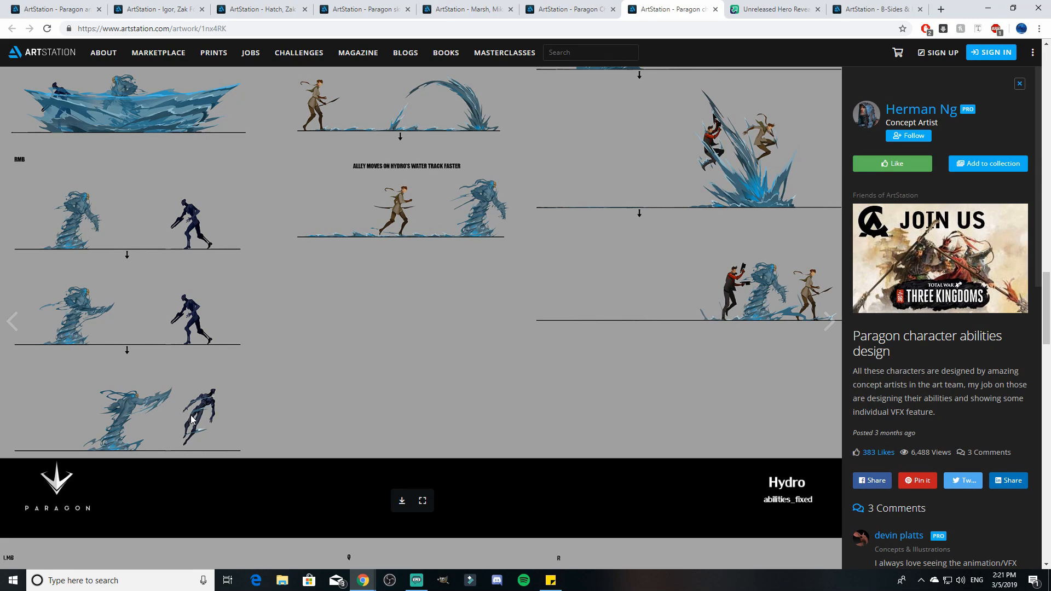
mouse_move(230, 422)
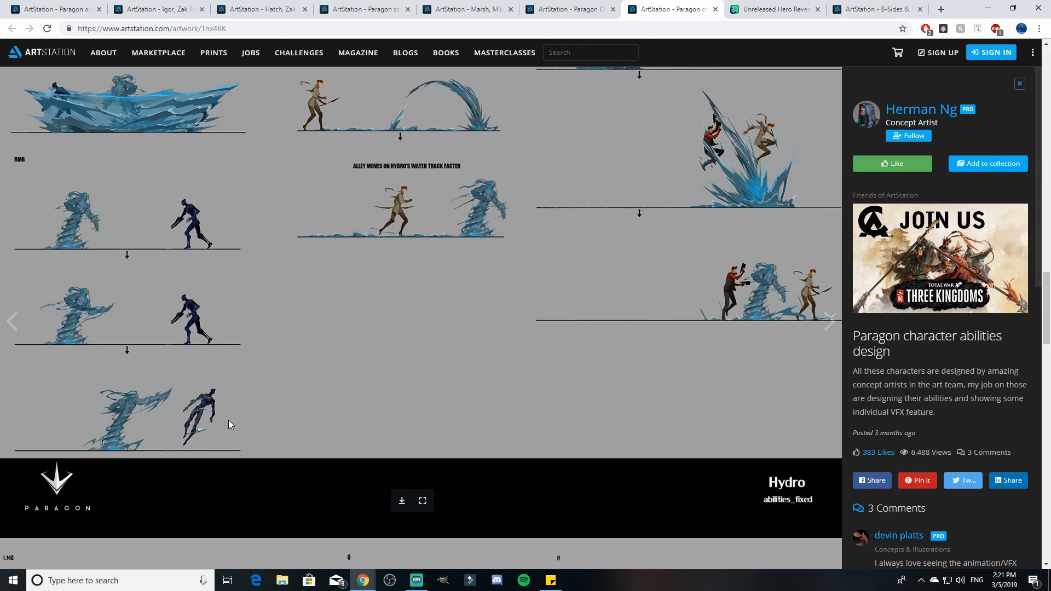
mouse_move(208, 372)
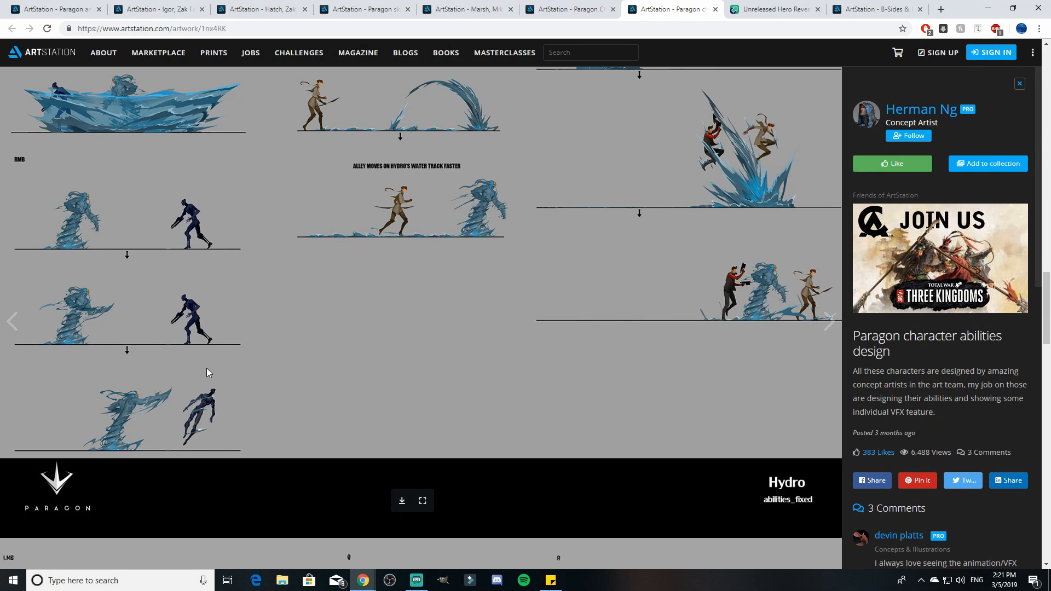
mouse_move(209, 416)
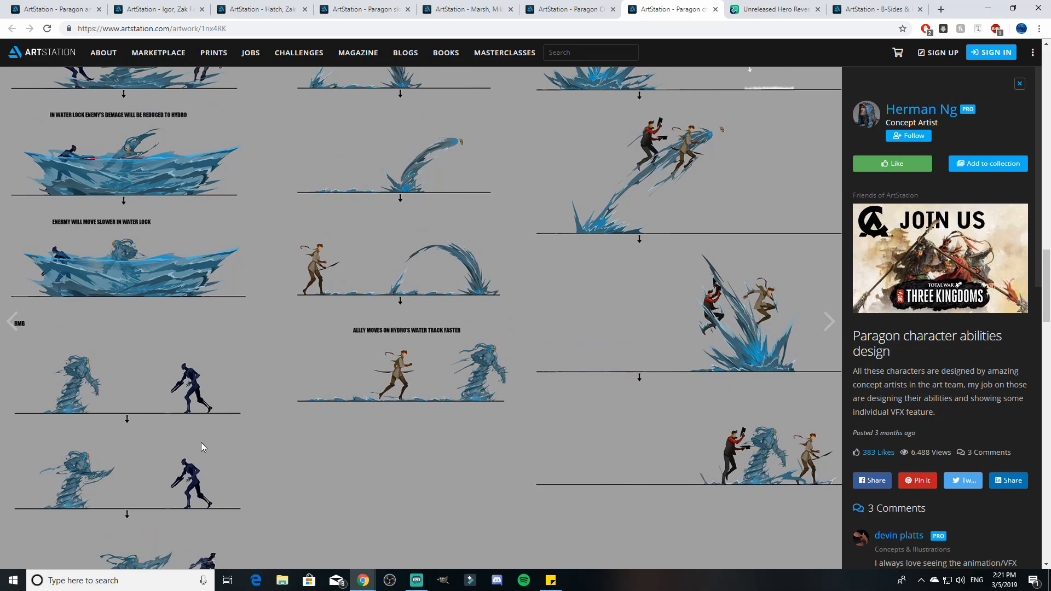
Continue down the water ability sketches to the Hydro abilities_fixed banner.
scroll("up", 3)
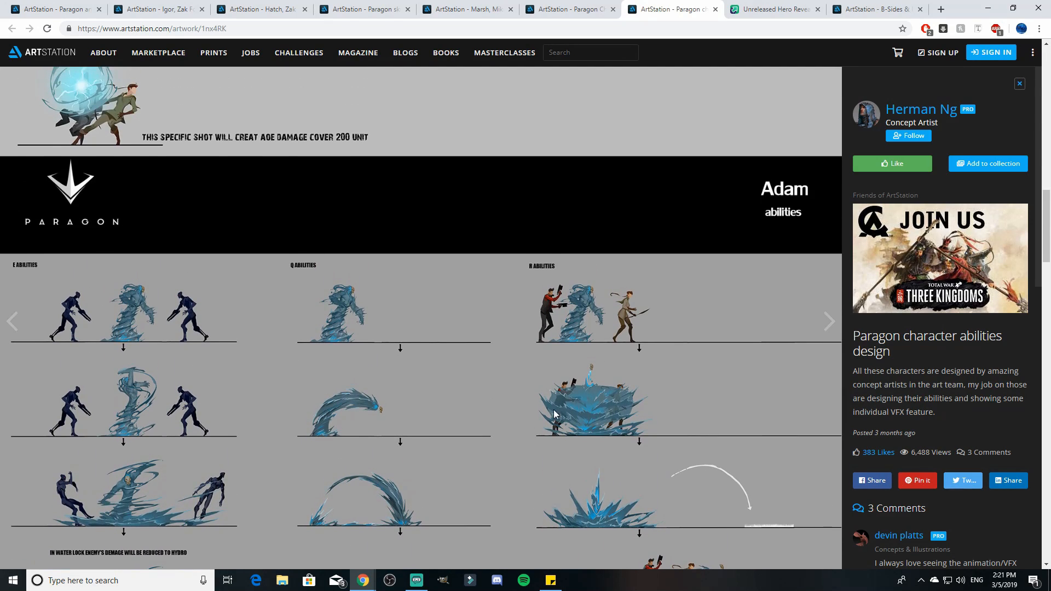
scroll("down", 3)
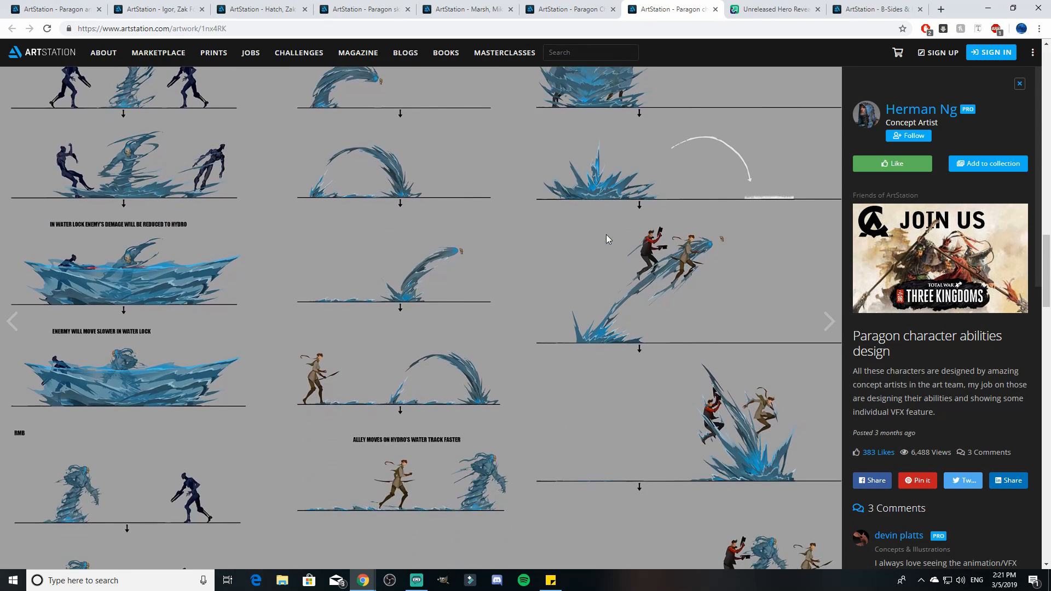
mouse_move(680, 263)
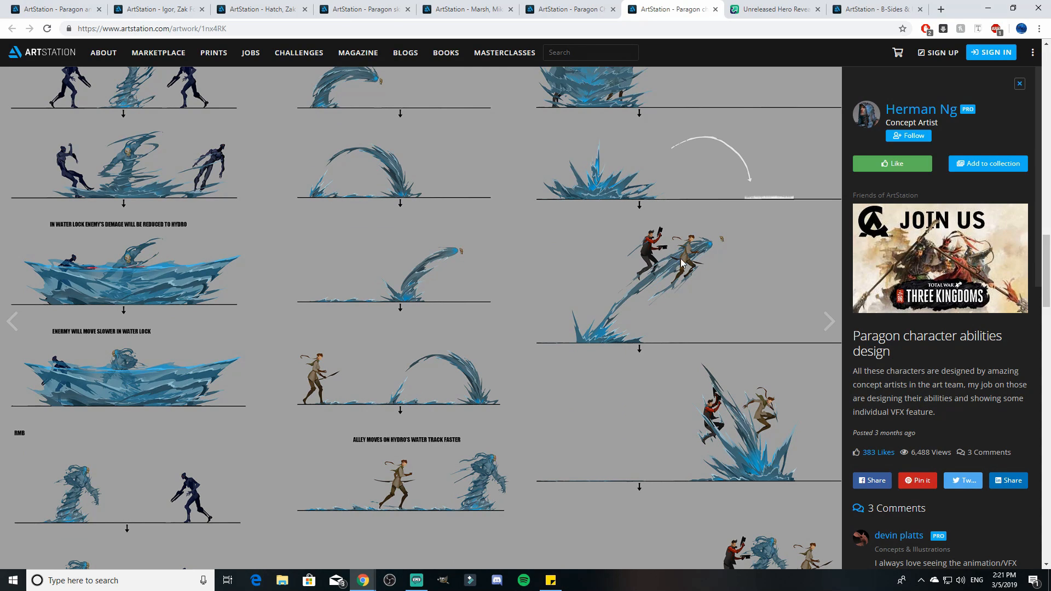
scroll("down", 3)
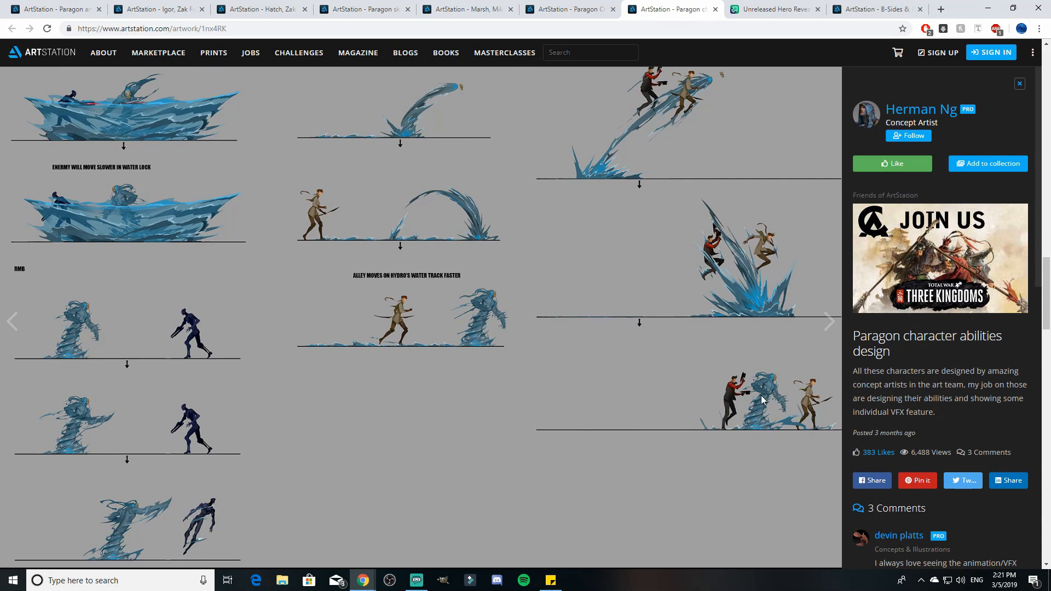
scroll("up", 3)
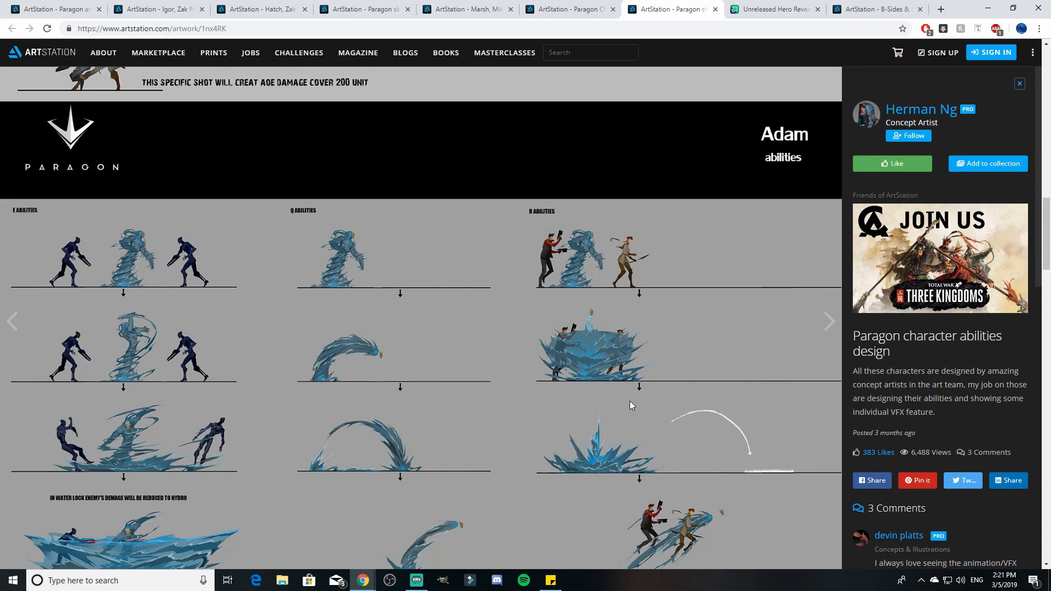
scroll("down", 3)
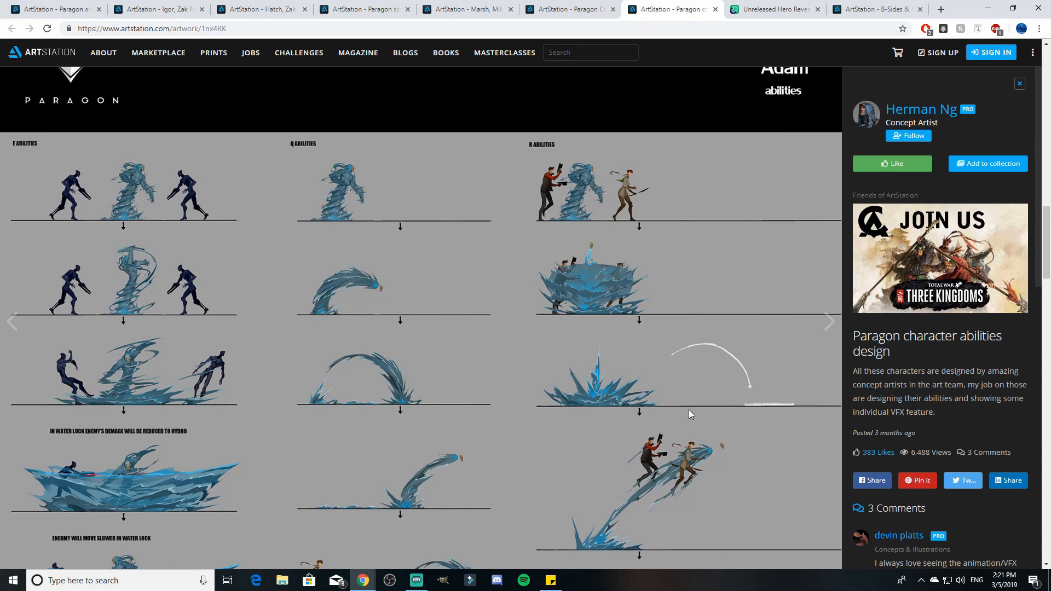
scroll("down", 3)
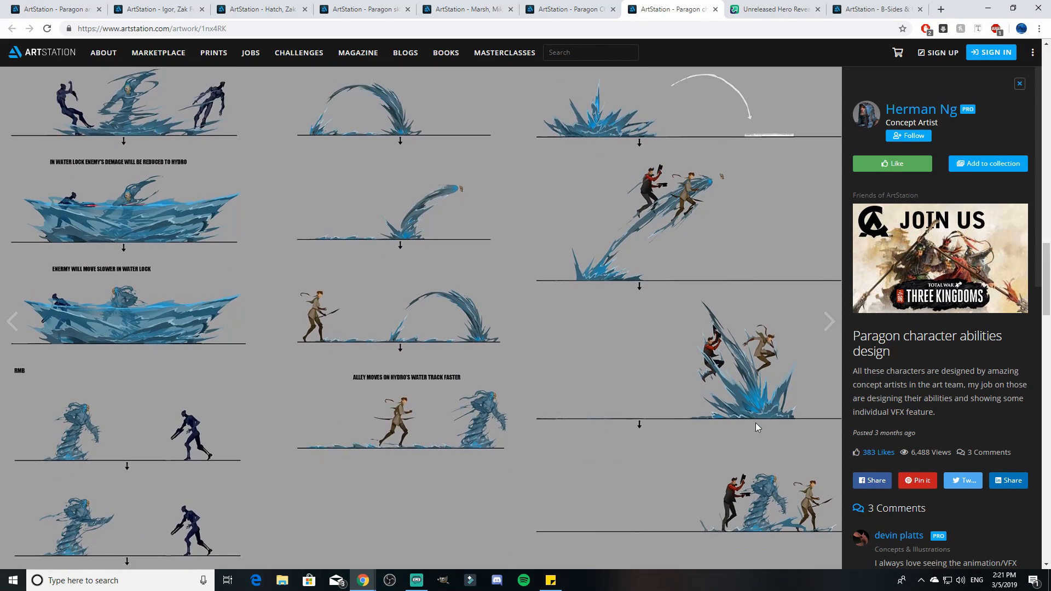
scroll("down", 3)
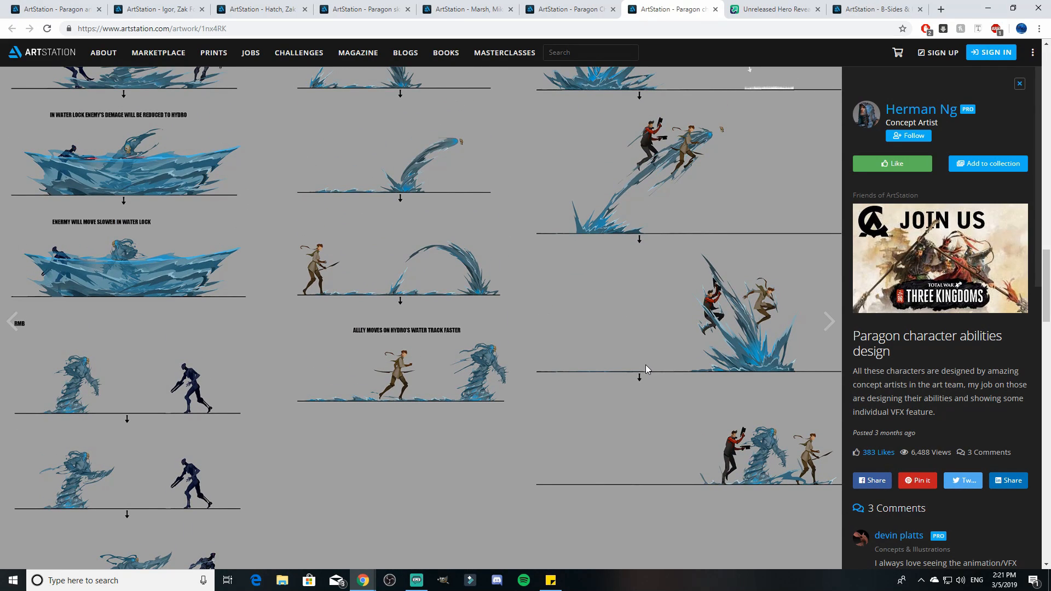
scroll("up", 3)
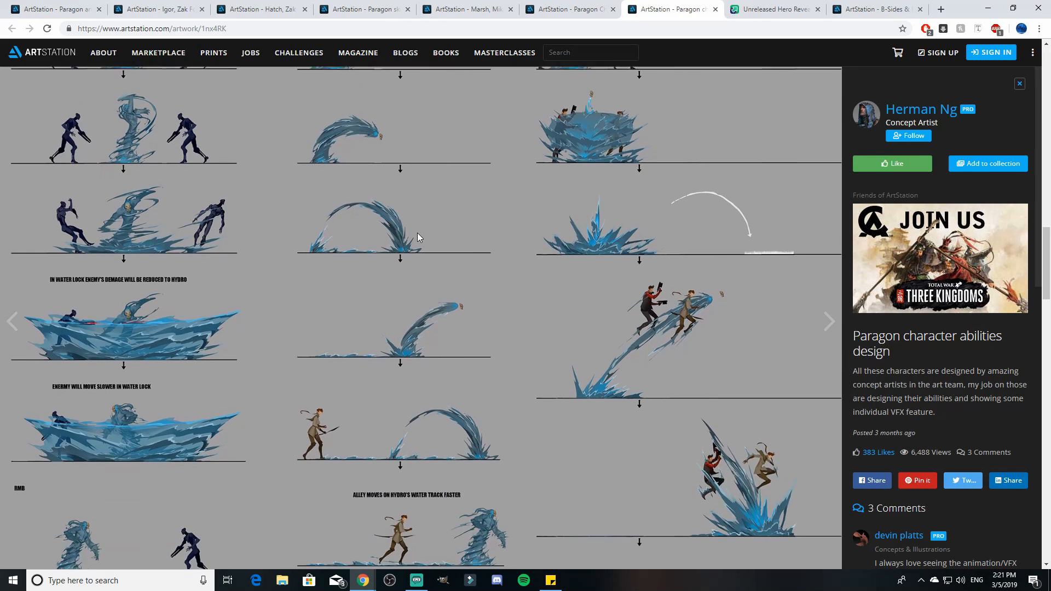
scroll("down", 3)
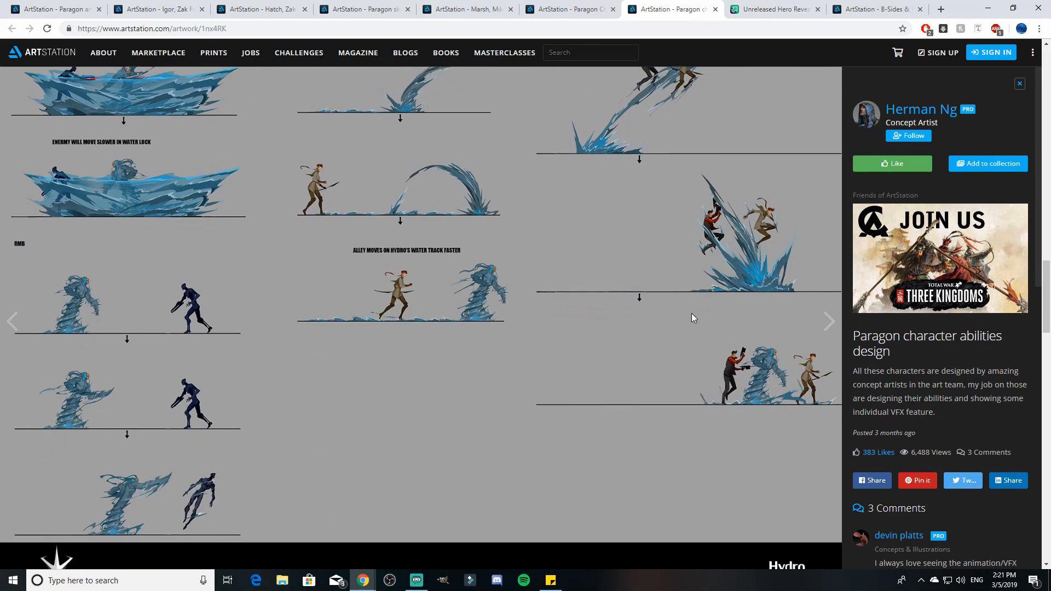
scroll("down", 3)
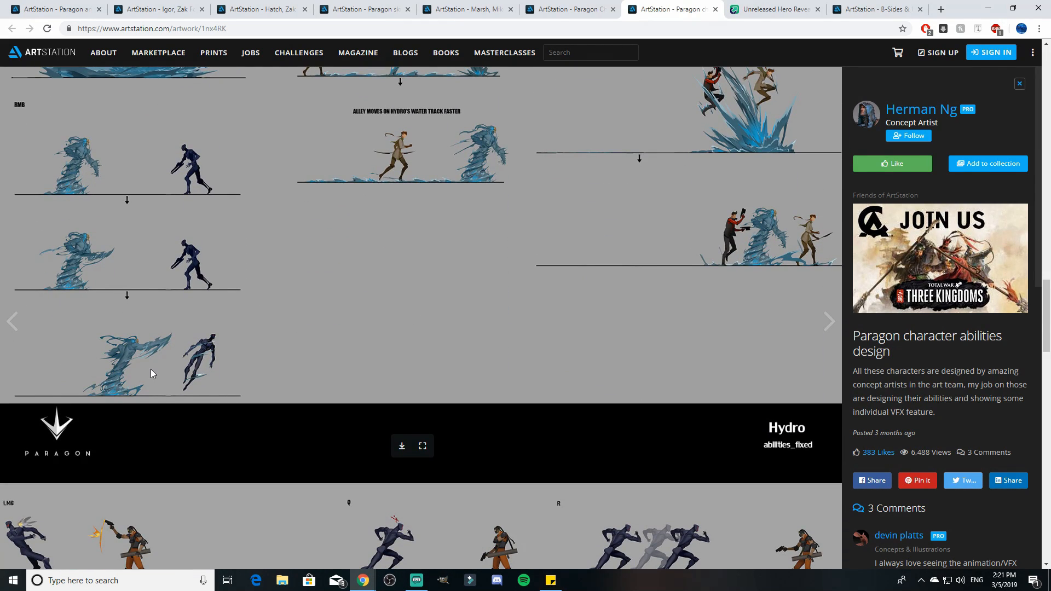
scroll("down", 3)
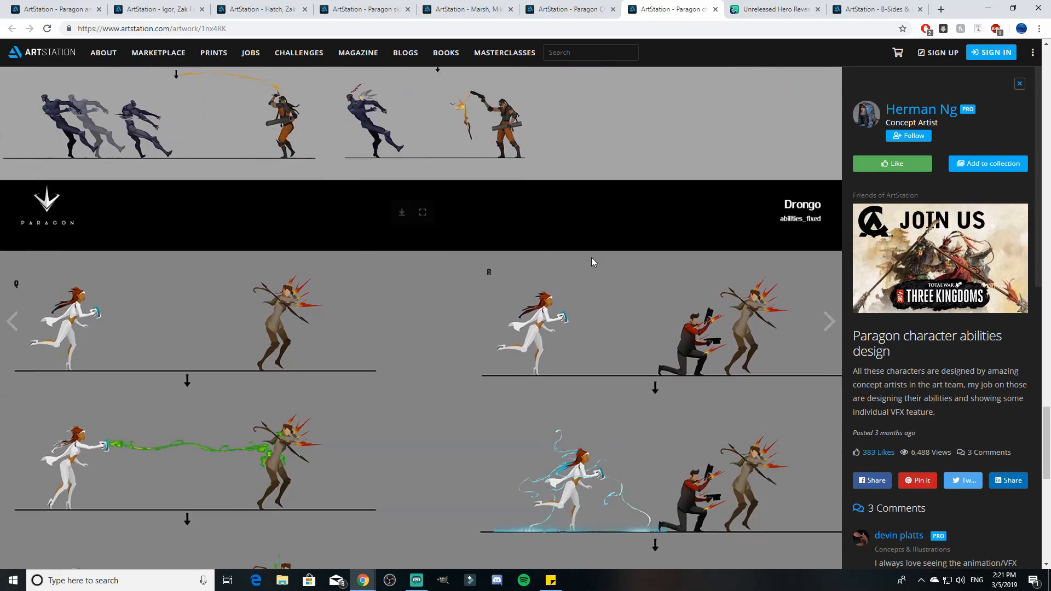
scroll("down", 3)
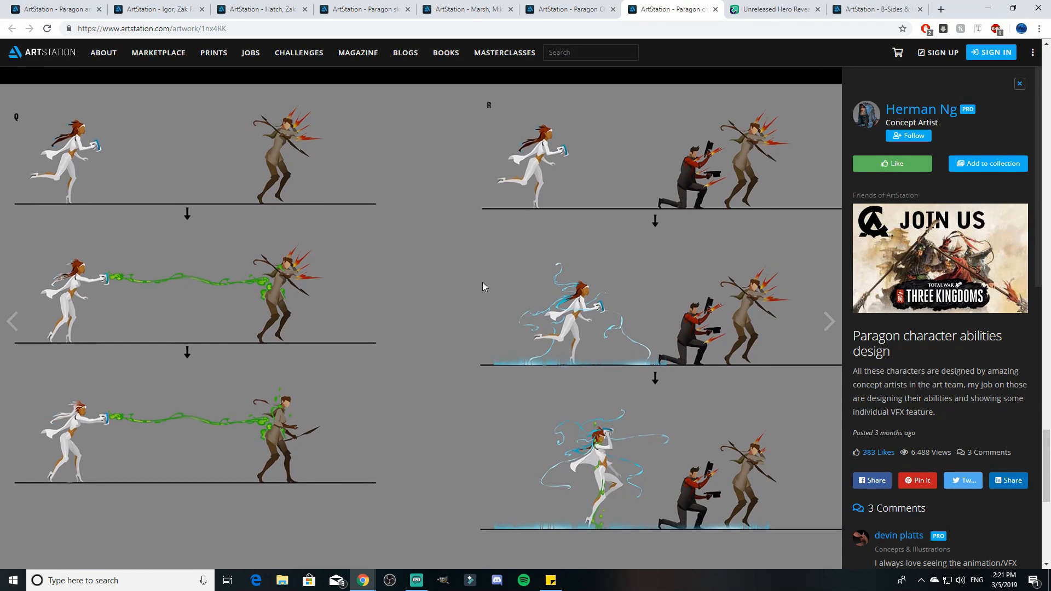
scroll("down", 3)
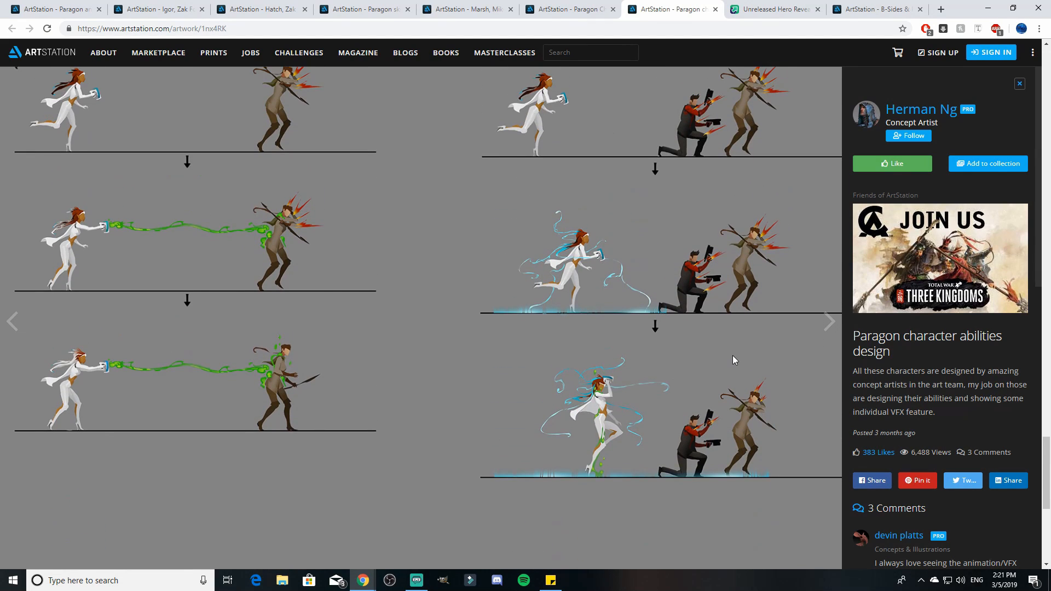
scroll("up", 3)
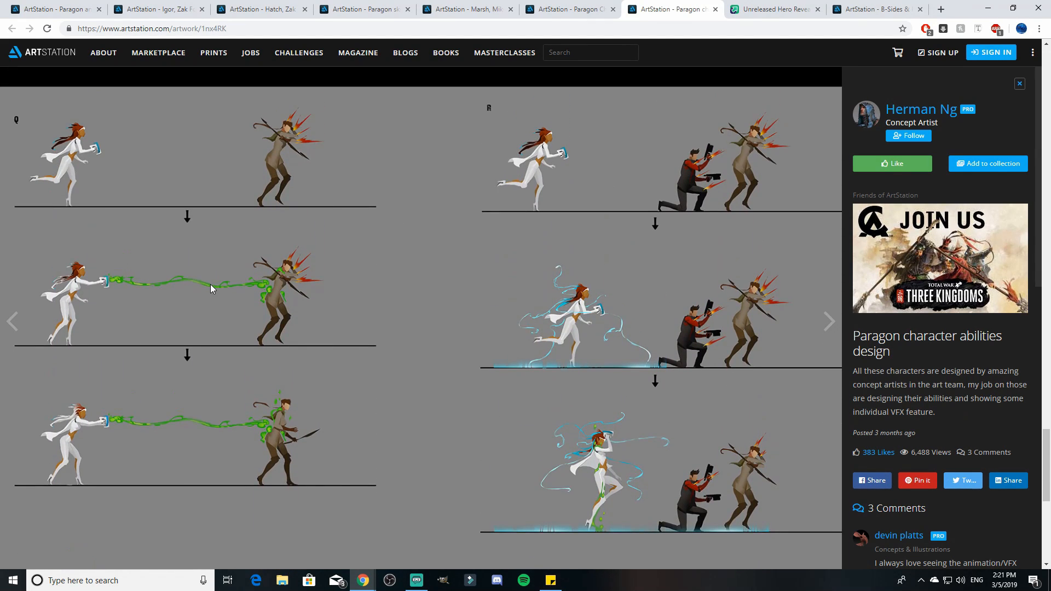
scroll("down", 3)
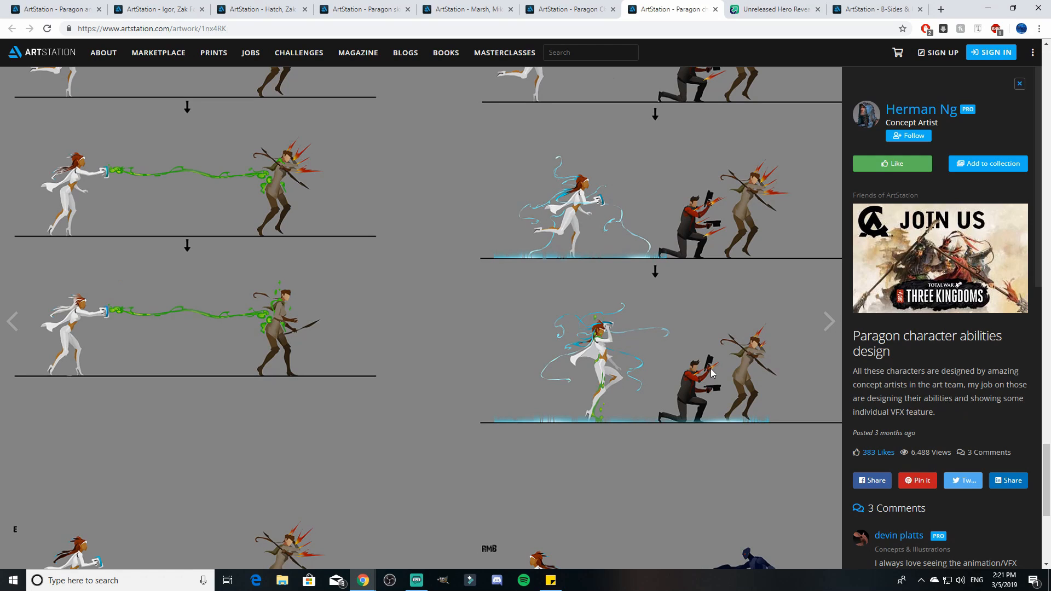
scroll("down", 3)
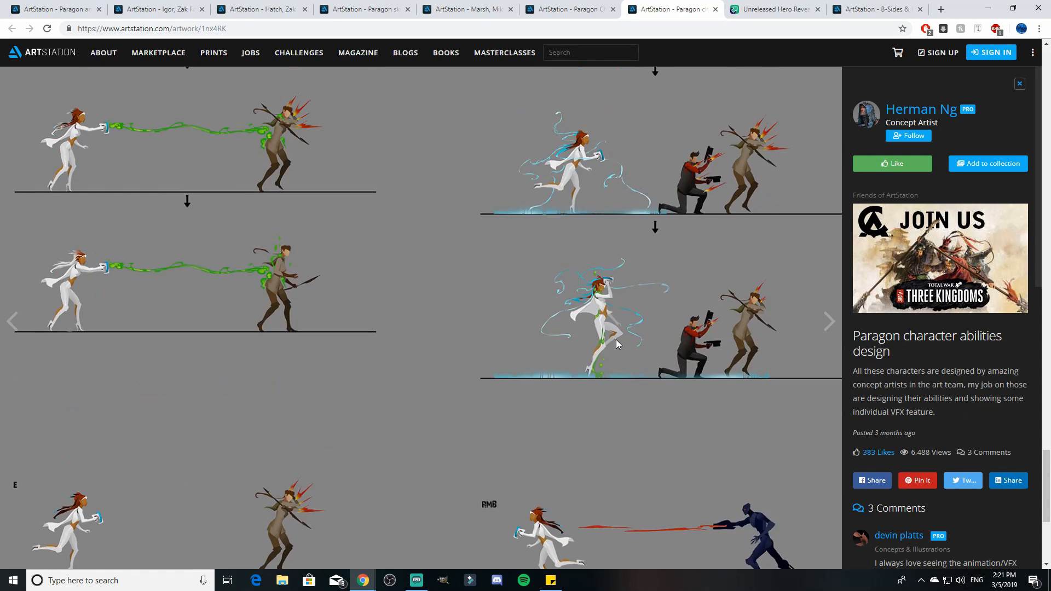
scroll("up", 3)
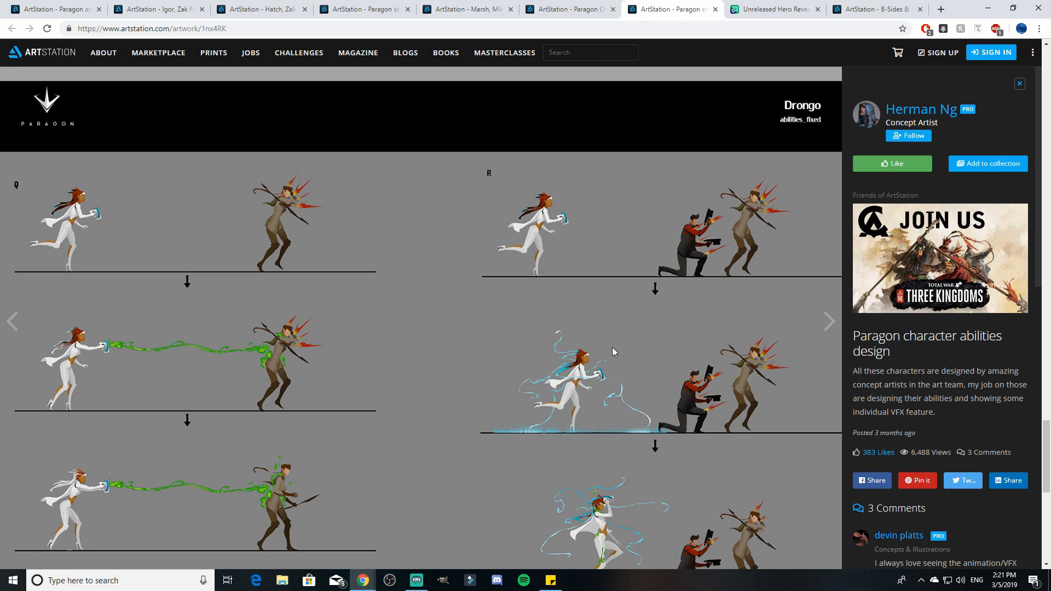
scroll("down", 3)
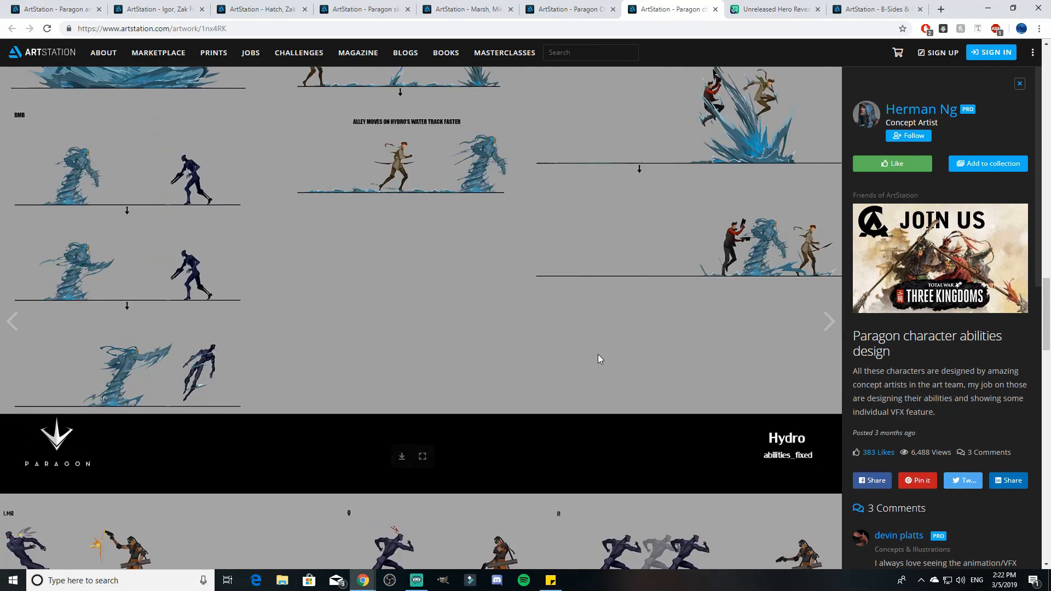
Switch to the Imgur Marsh hero reveal tab and scroll to his ability list.
left_click(774, 9)
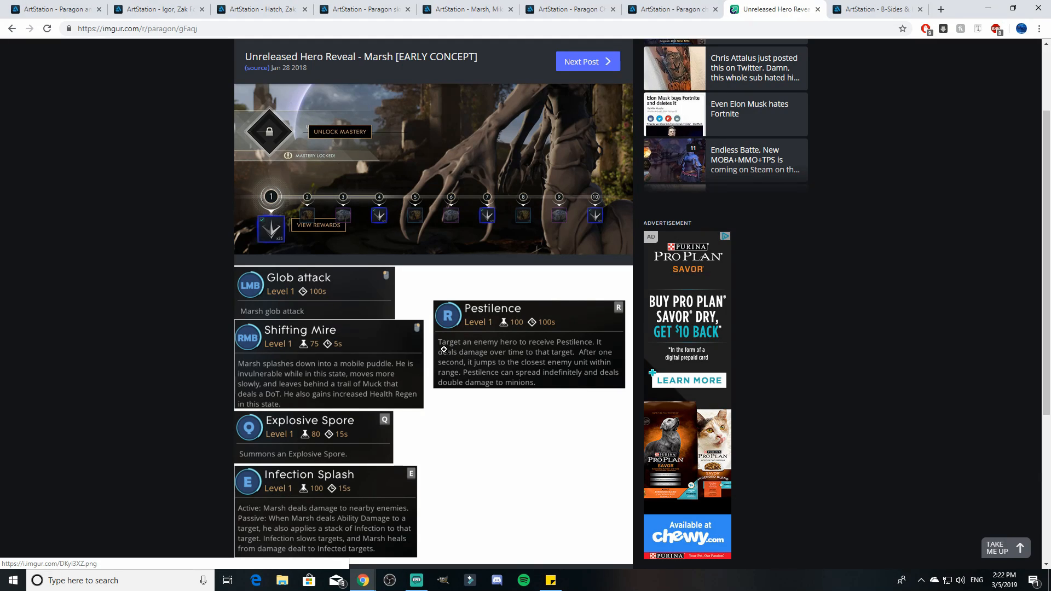
mouse_move(378, 342)
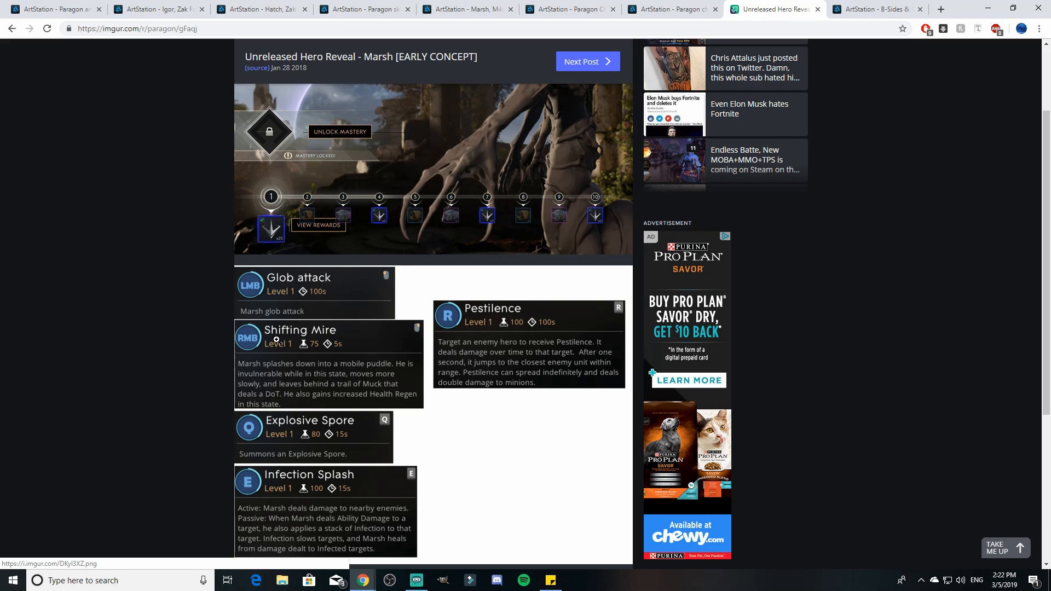
scroll("down", 3)
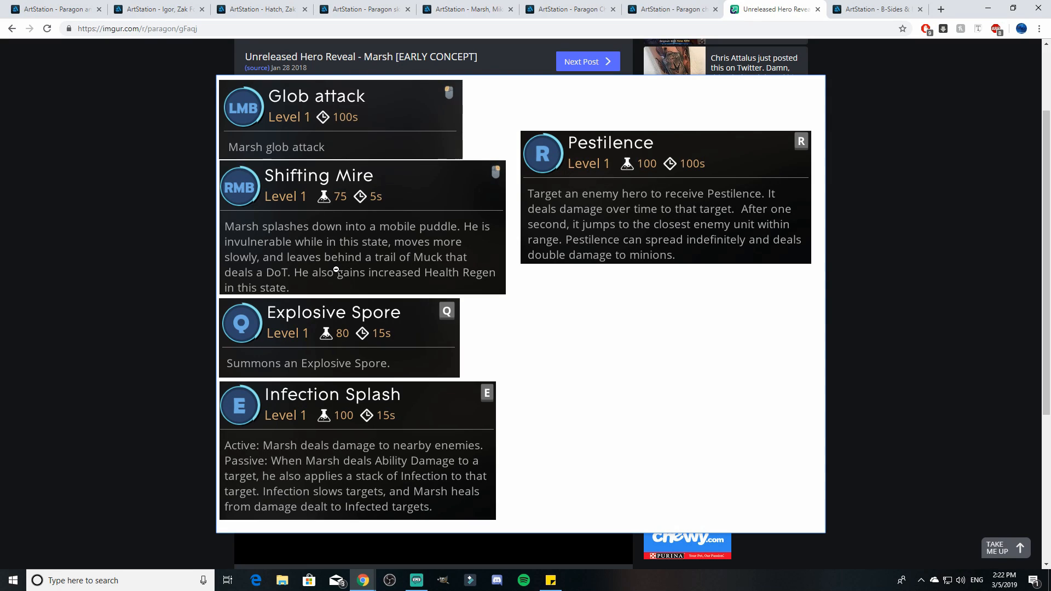
mouse_move(356, 284)
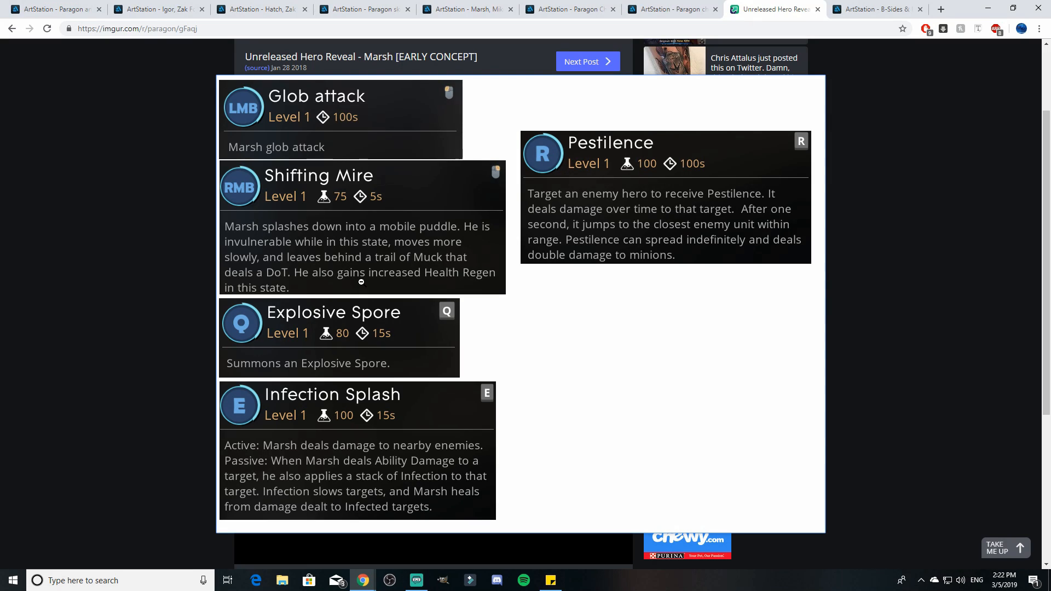
mouse_move(409, 345)
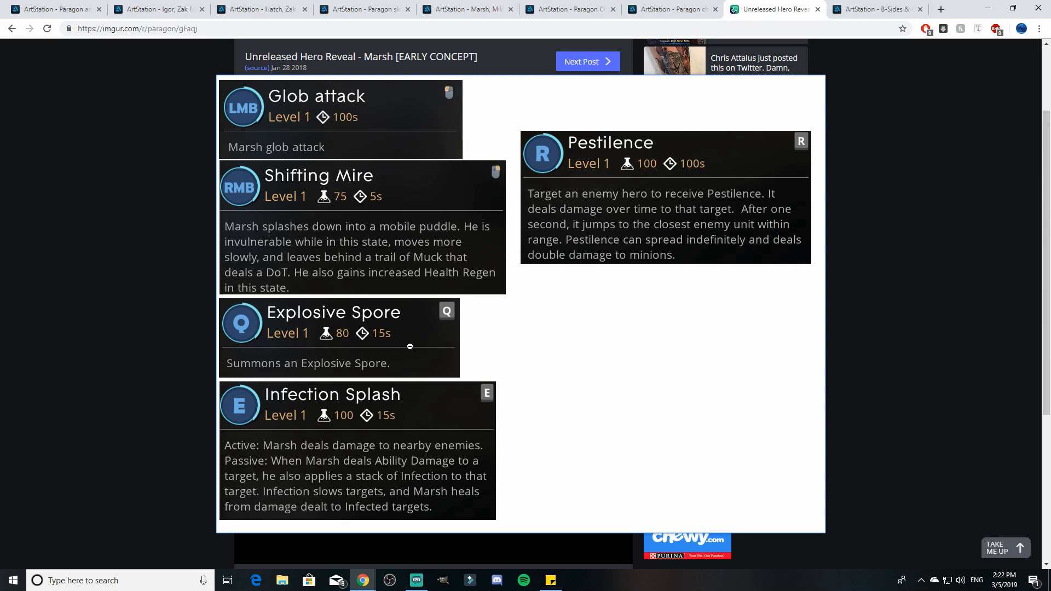
mouse_move(342, 443)
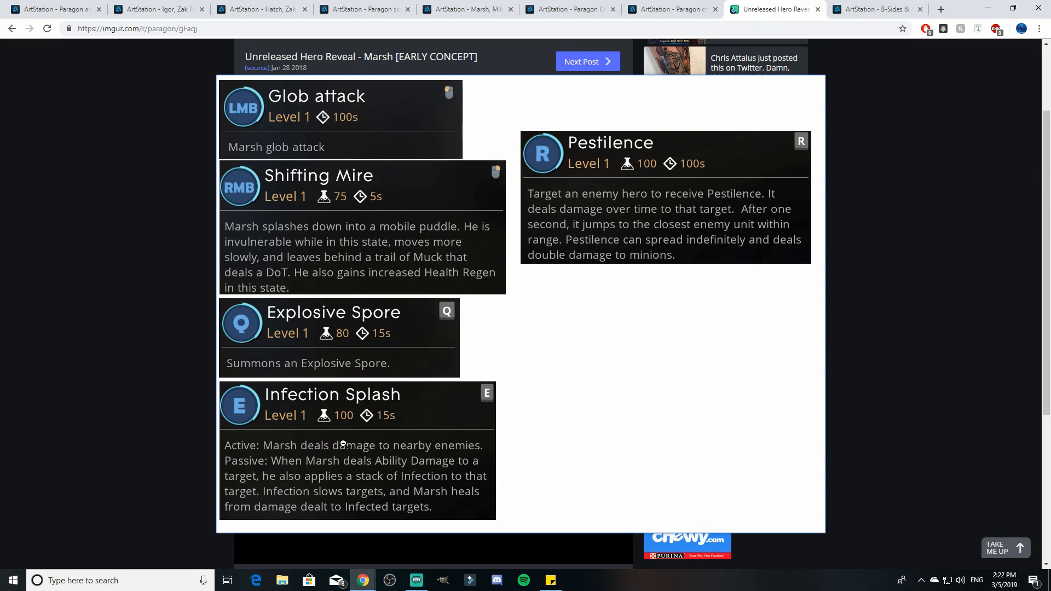
mouse_move(324, 462)
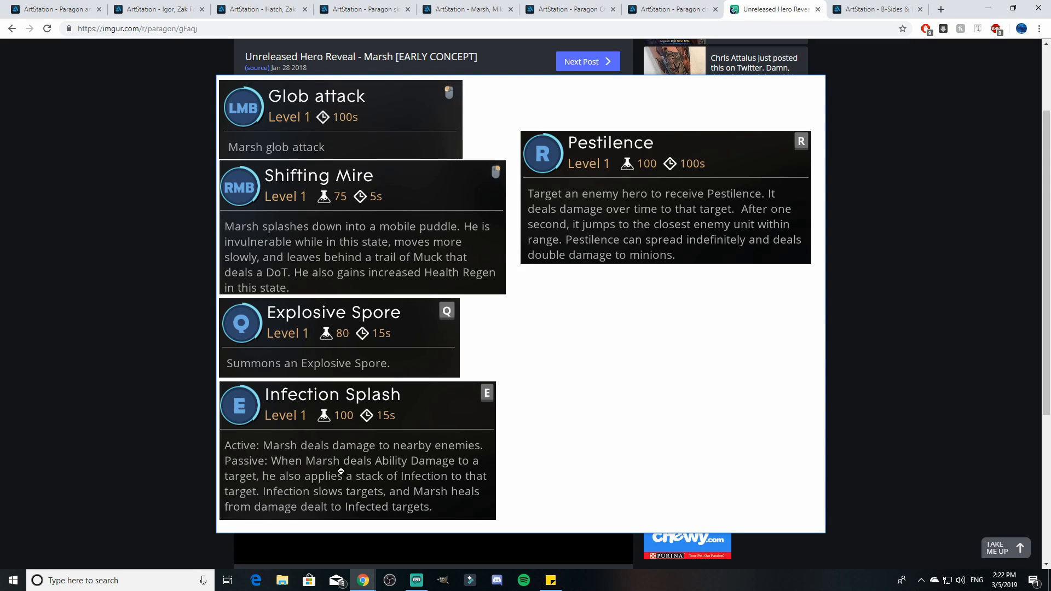
mouse_move(347, 500)
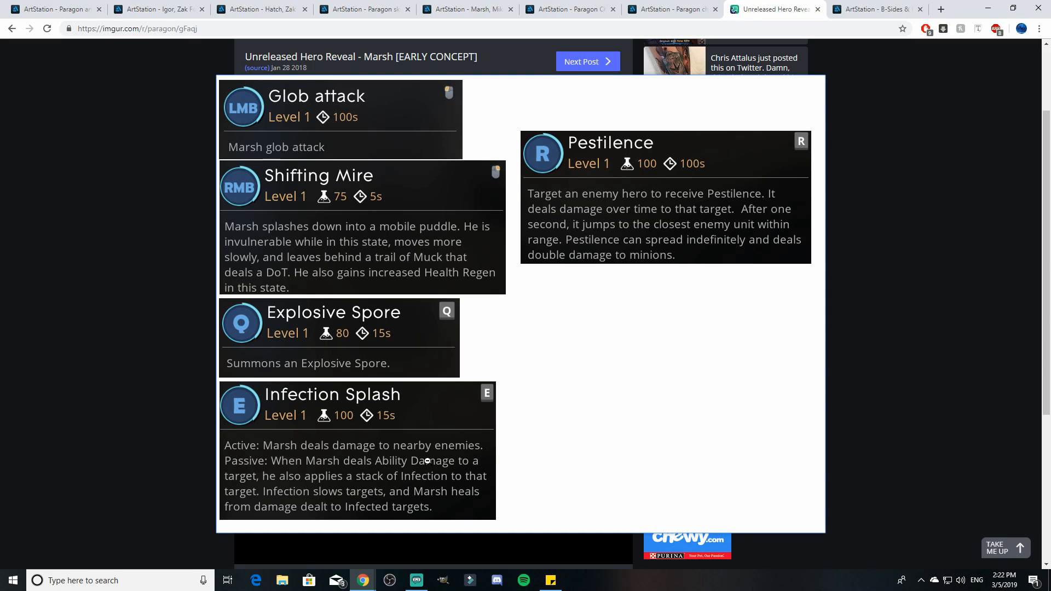
mouse_move(425, 462)
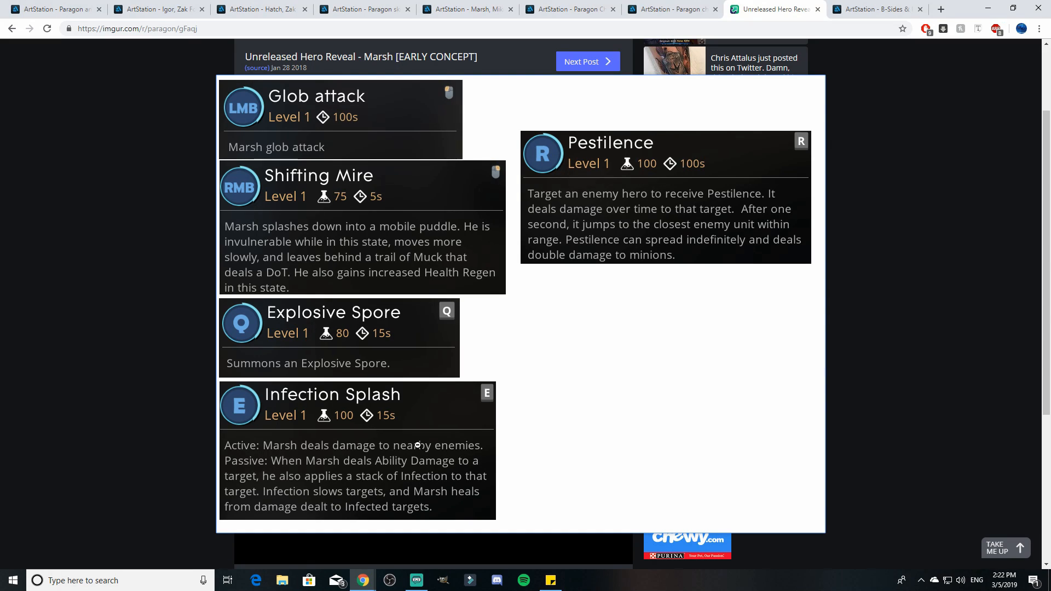
mouse_move(596, 123)
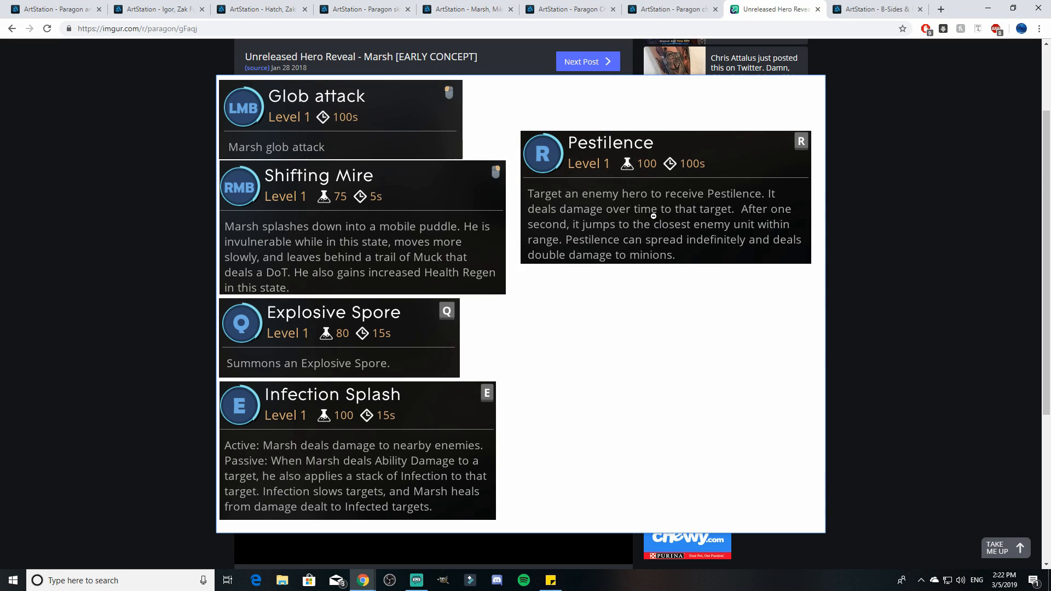
mouse_move(644, 232)
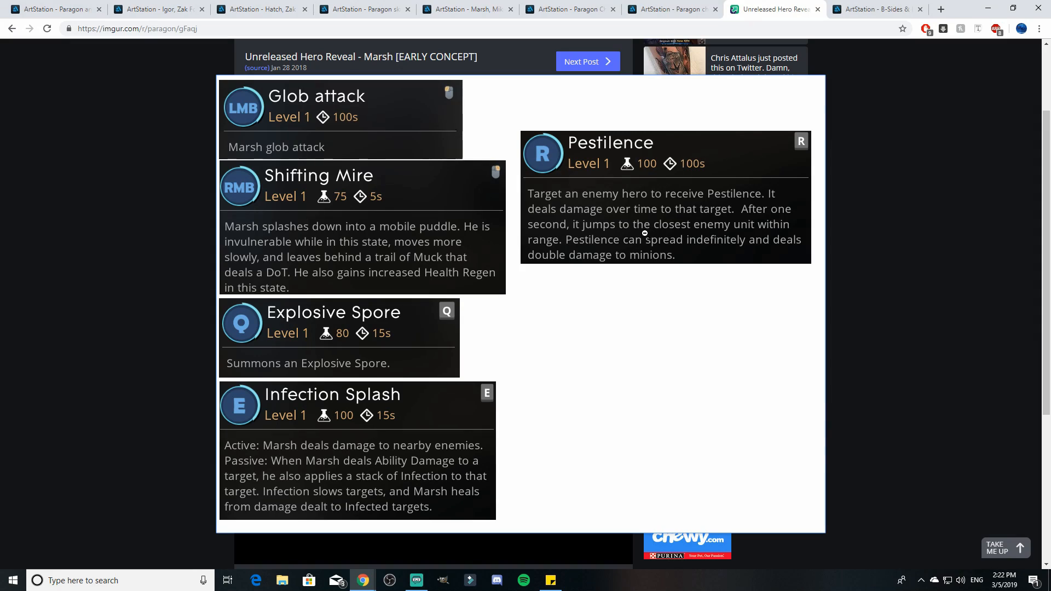
mouse_move(691, 281)
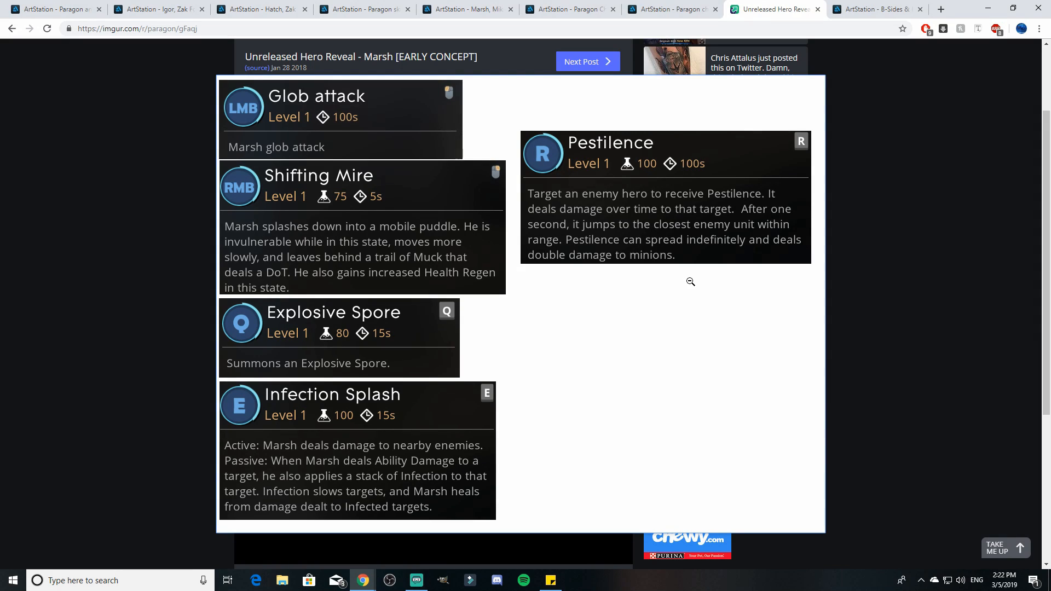
mouse_move(709, 288)
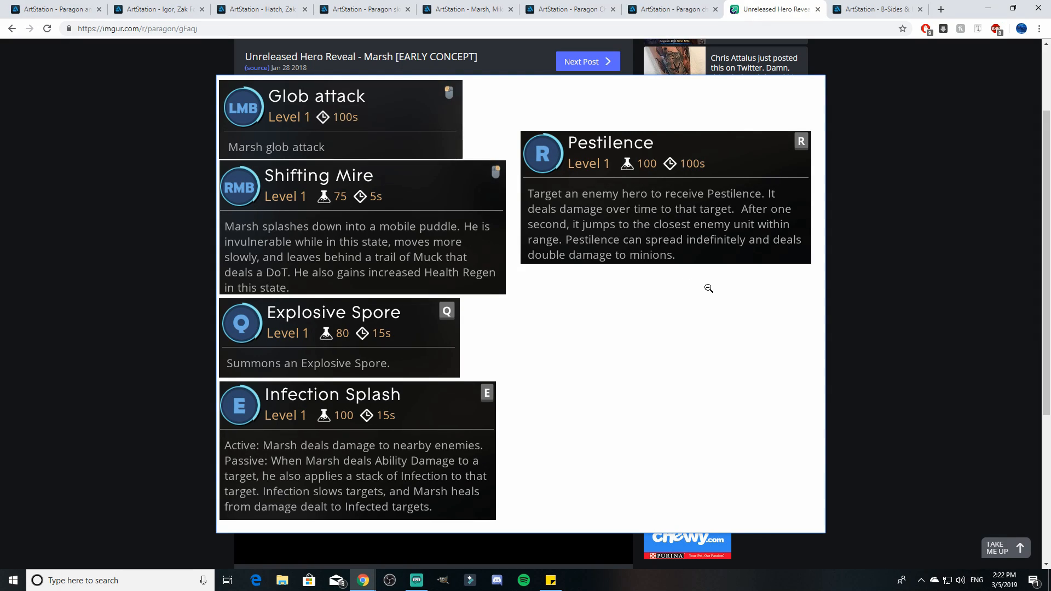
mouse_move(704, 281)
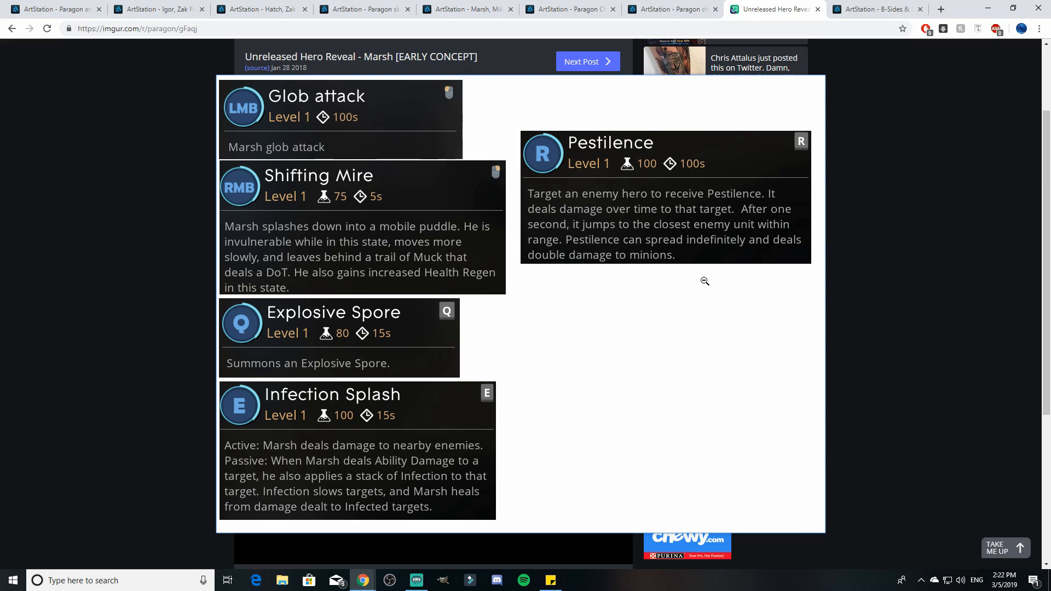
mouse_move(818, 325)
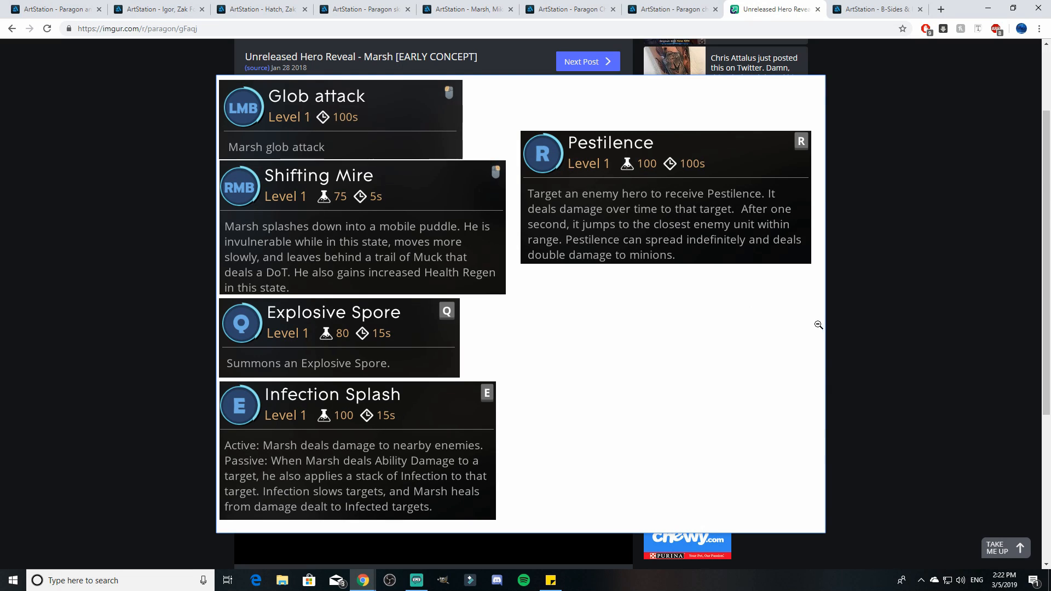
Read Marsh's ability cards from Glob attack and Shifting Mire through Infection Splash and Pestilence.
scroll("up", 3)
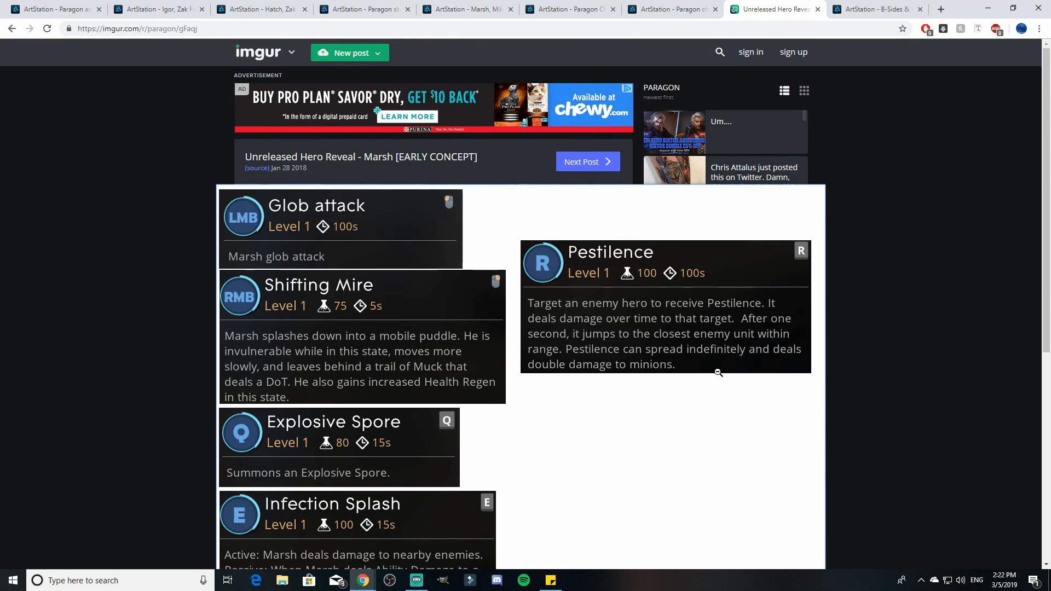
scroll("down", 3)
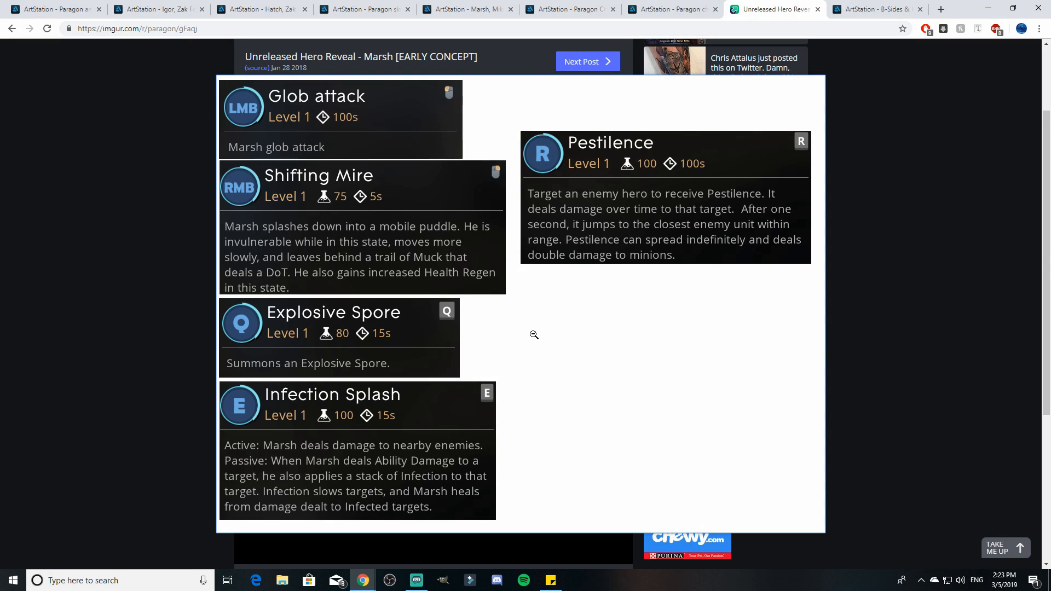
mouse_move(743, 223)
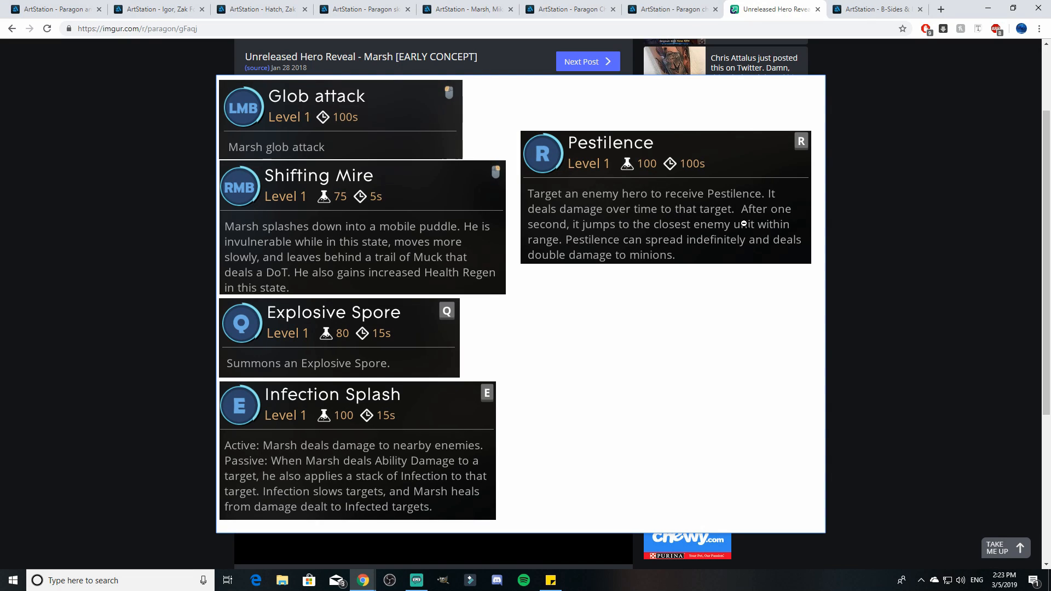
scroll("up", 3)
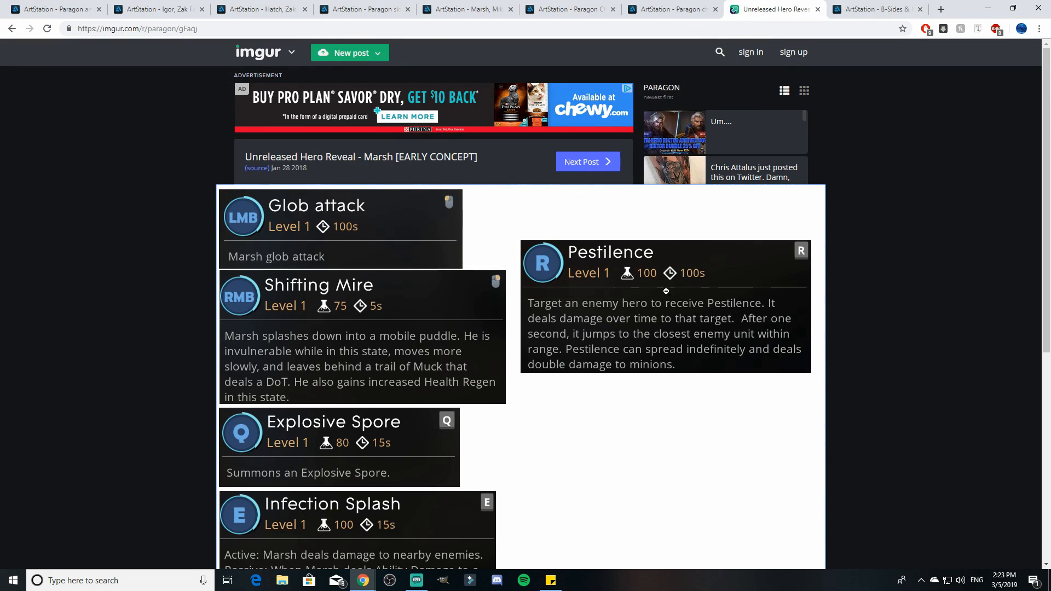
Switch to Paul Richards' B-Sides & Rarities project and scroll through the Deuath sketches.
left_click(877, 9)
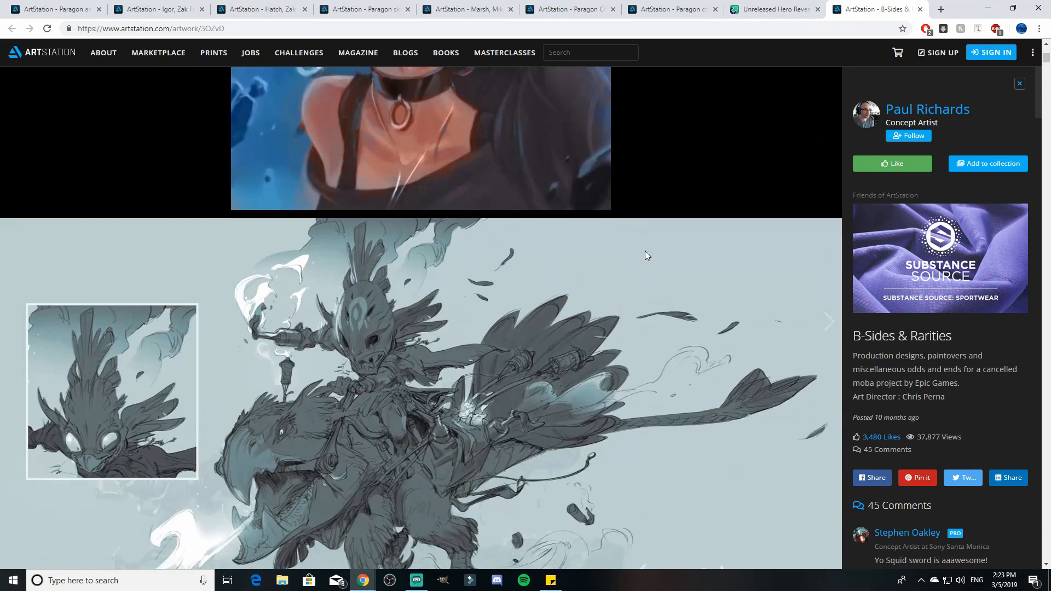
scroll("down", 3)
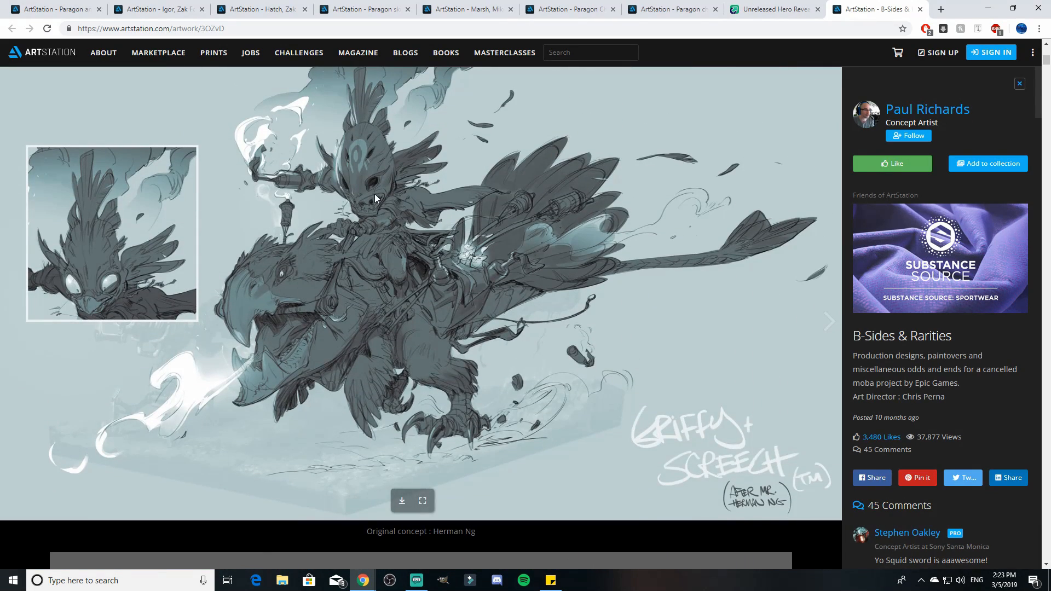
mouse_move(516, 253)
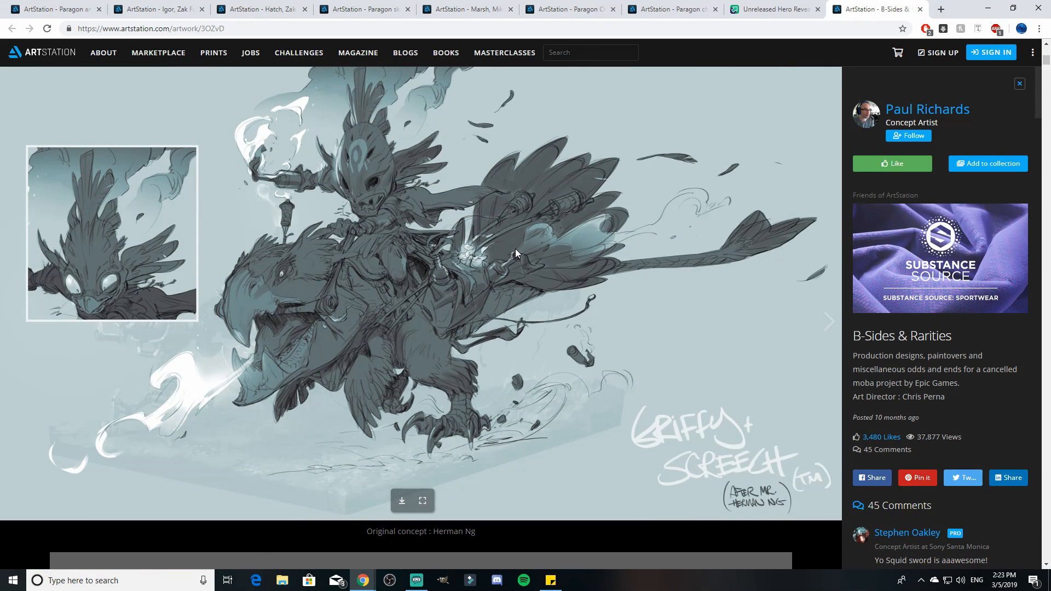
left_click(828, 321)
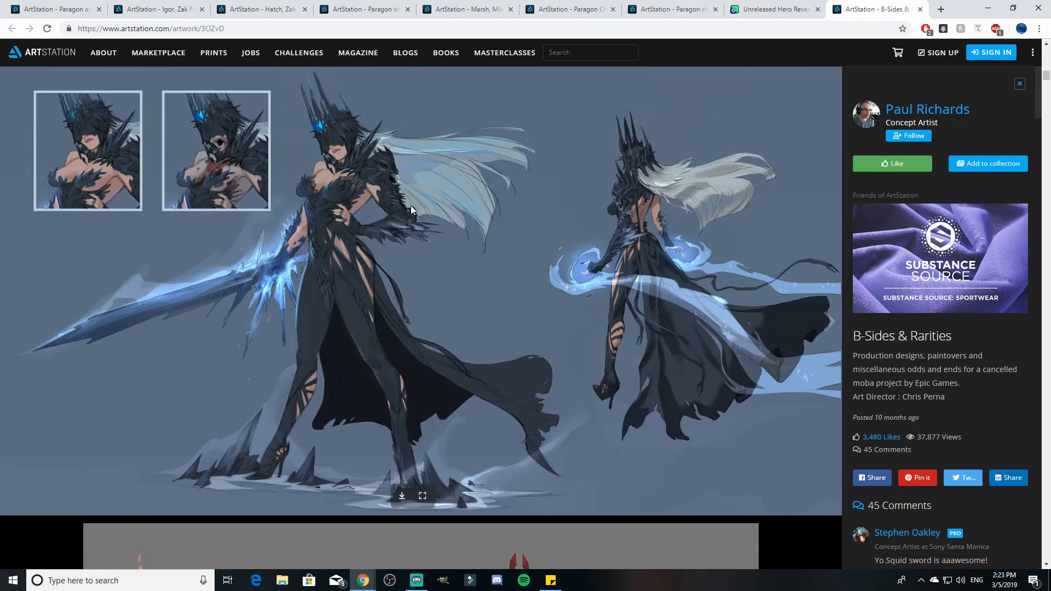
mouse_move(402, 228)
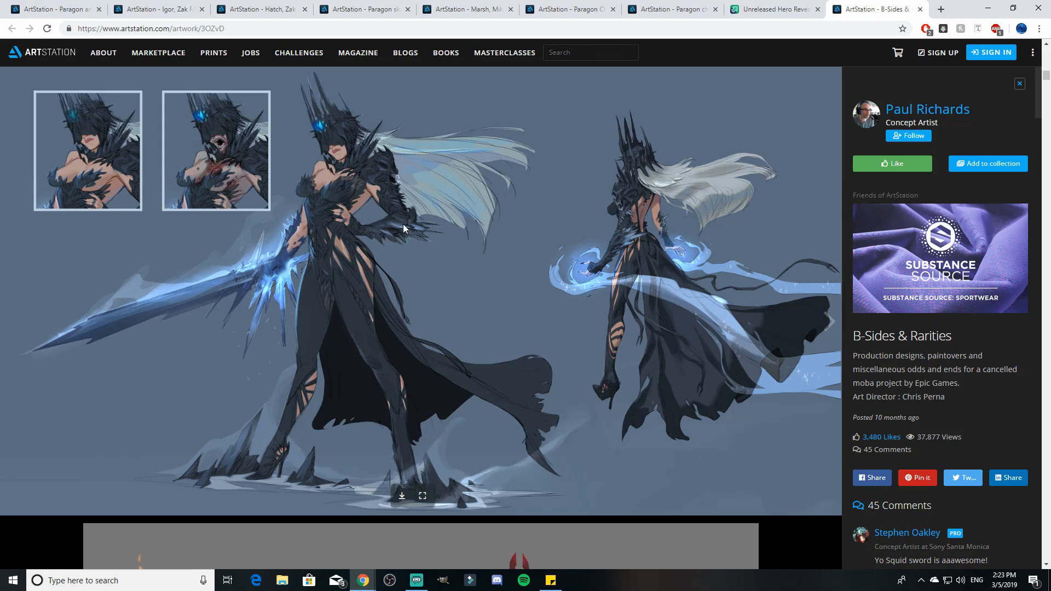
mouse_move(401, 232)
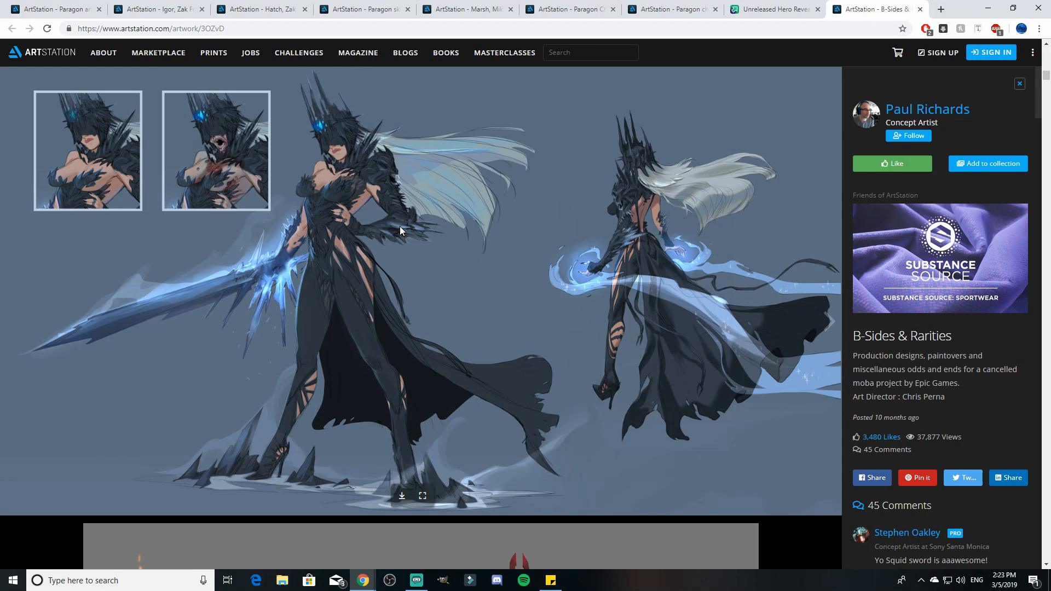
mouse_move(216, 155)
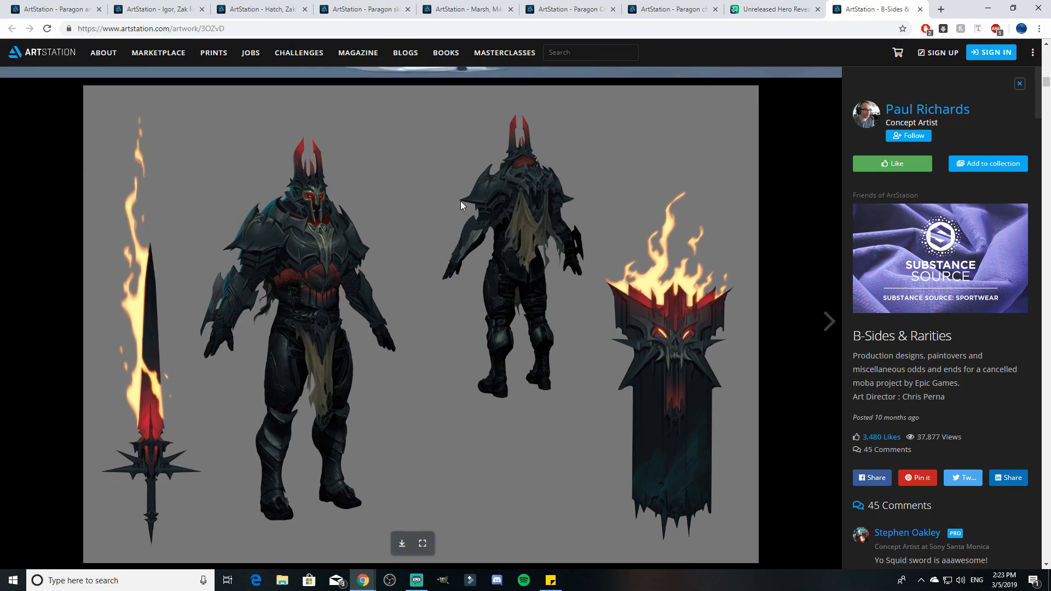
scroll("down", 3)
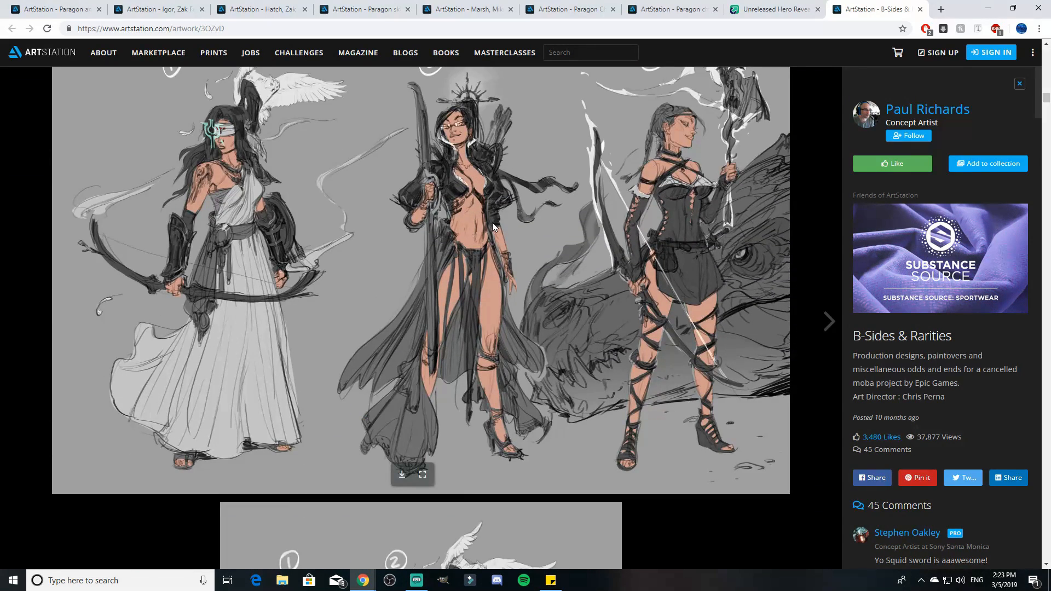
scroll("down", 3)
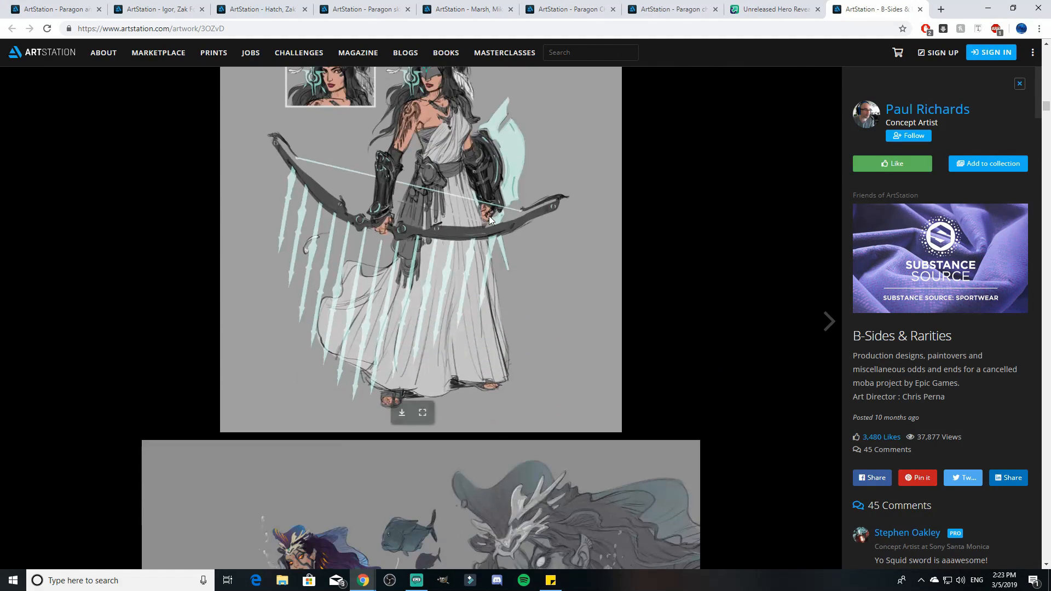
scroll("down", 3)
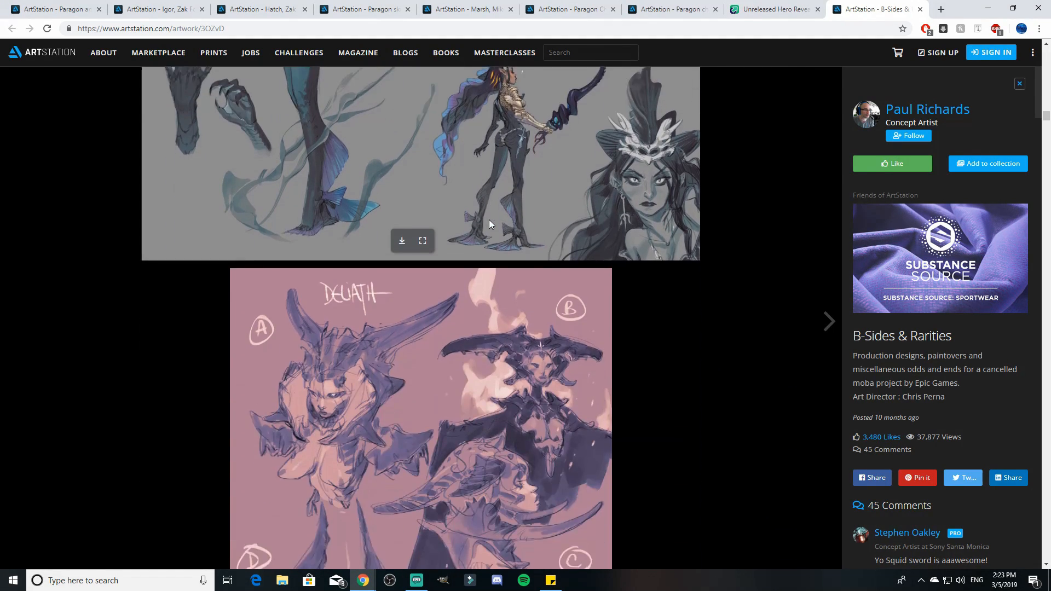
scroll("down", 3)
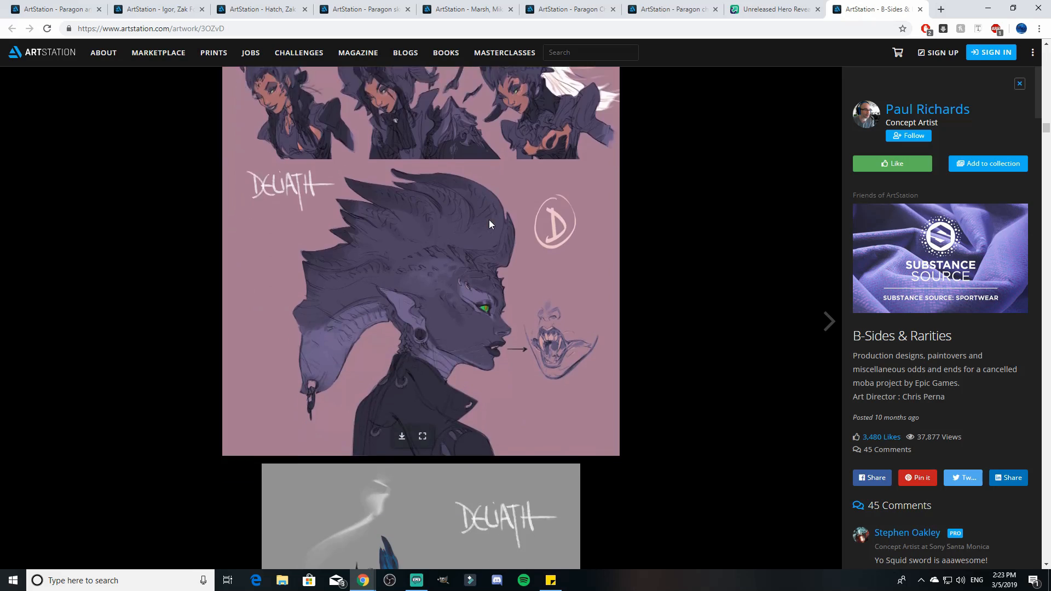
scroll("down", 3)
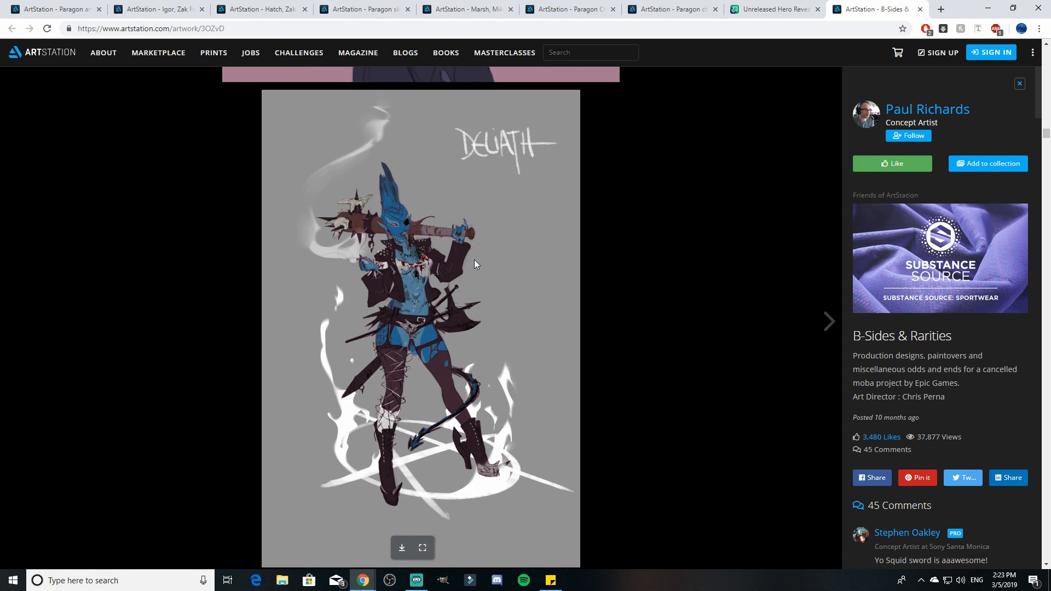
Scroll further down to the winged white-armored angel and android designs.
left_click(828, 321)
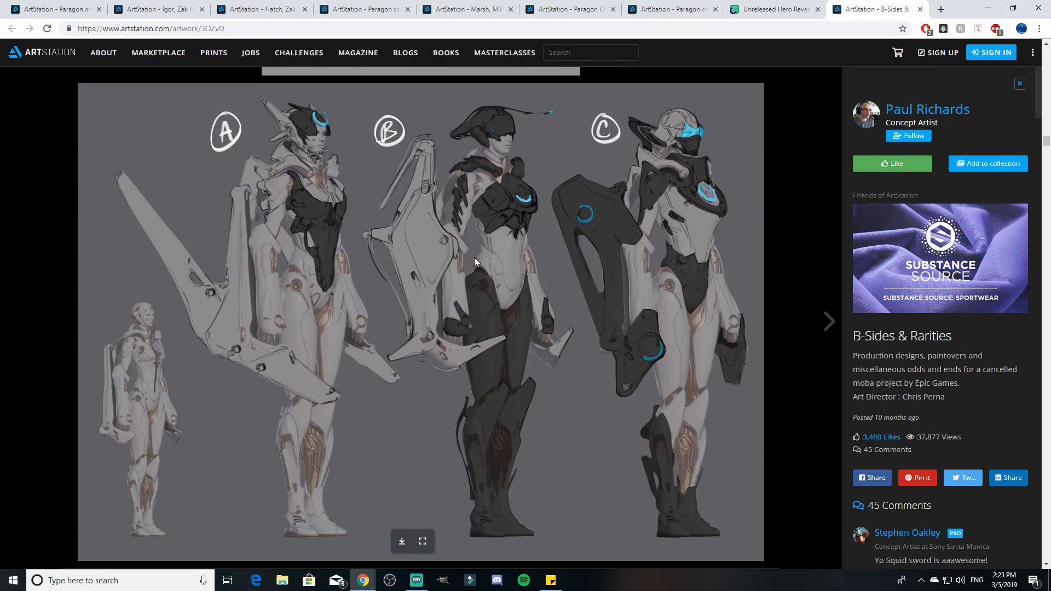
scroll("down", 3)
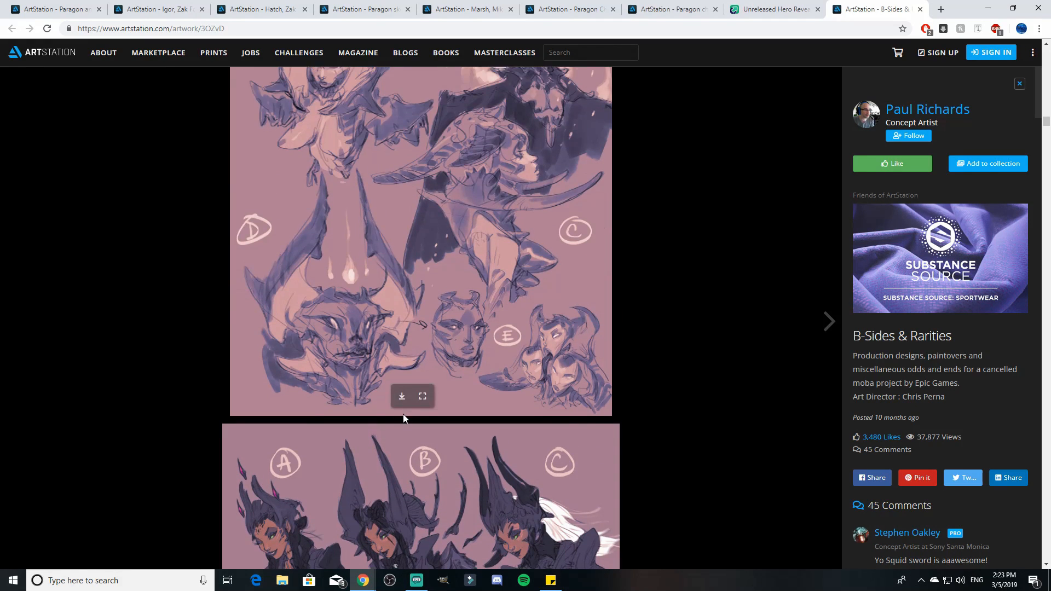
scroll("down", 3)
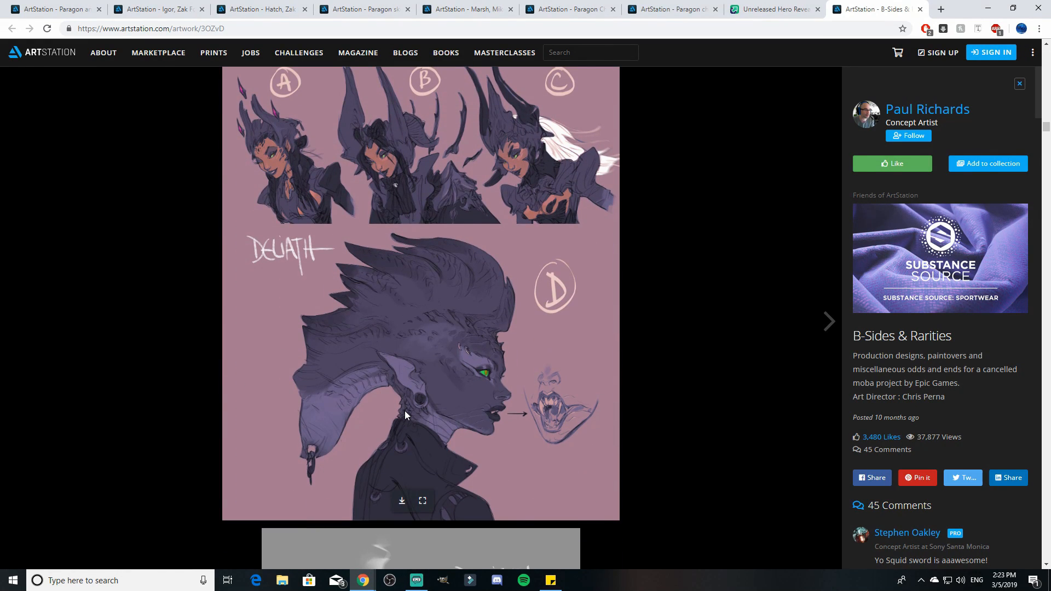
scroll("down", 3)
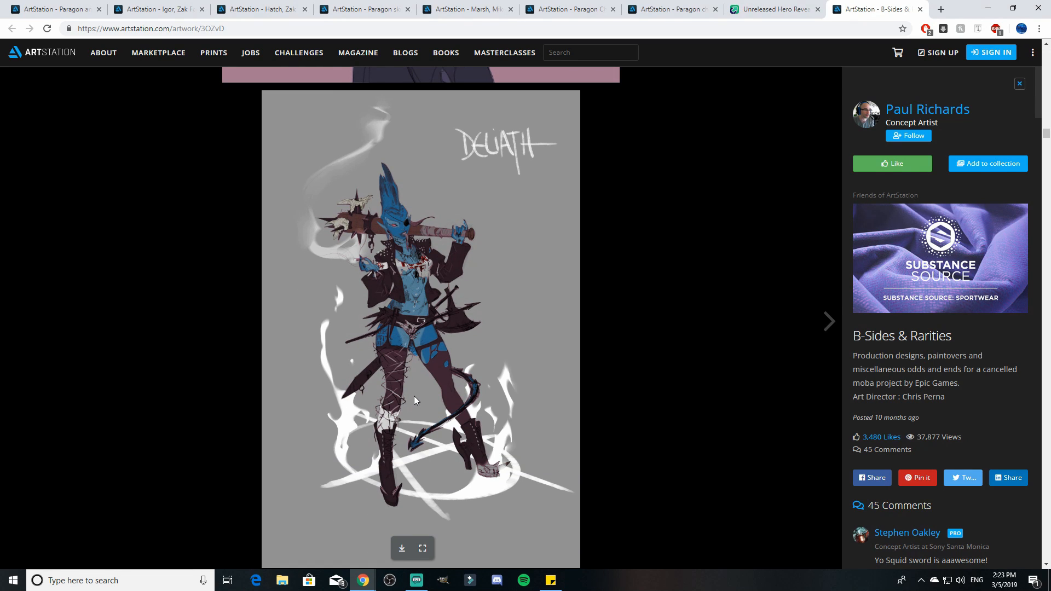
scroll("down", 3)
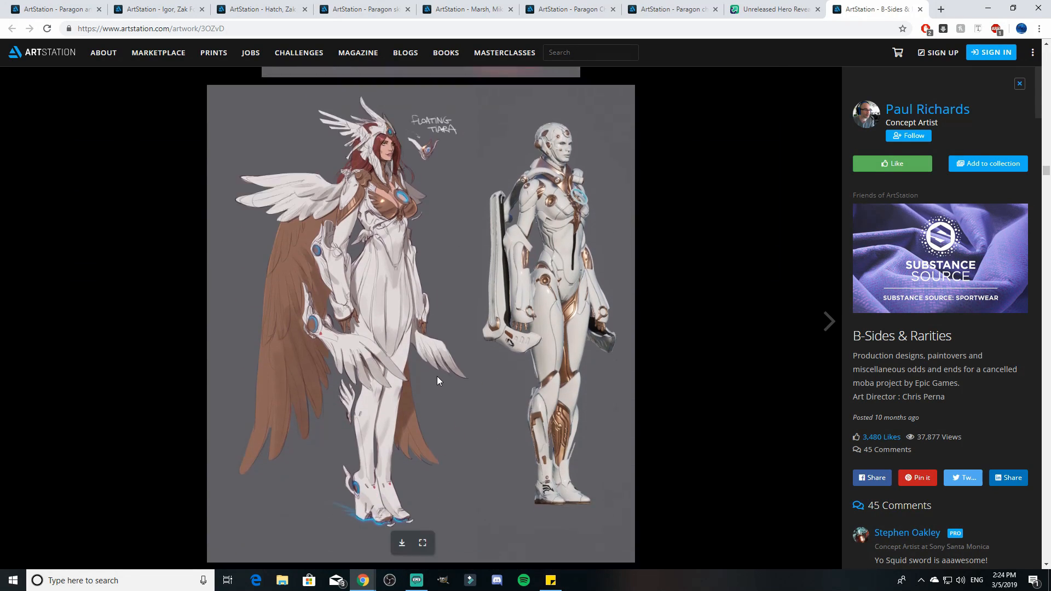
Scroll past the Khaimera Viking Edition sketches and Sevarog remix variants.
scroll("down", 3)
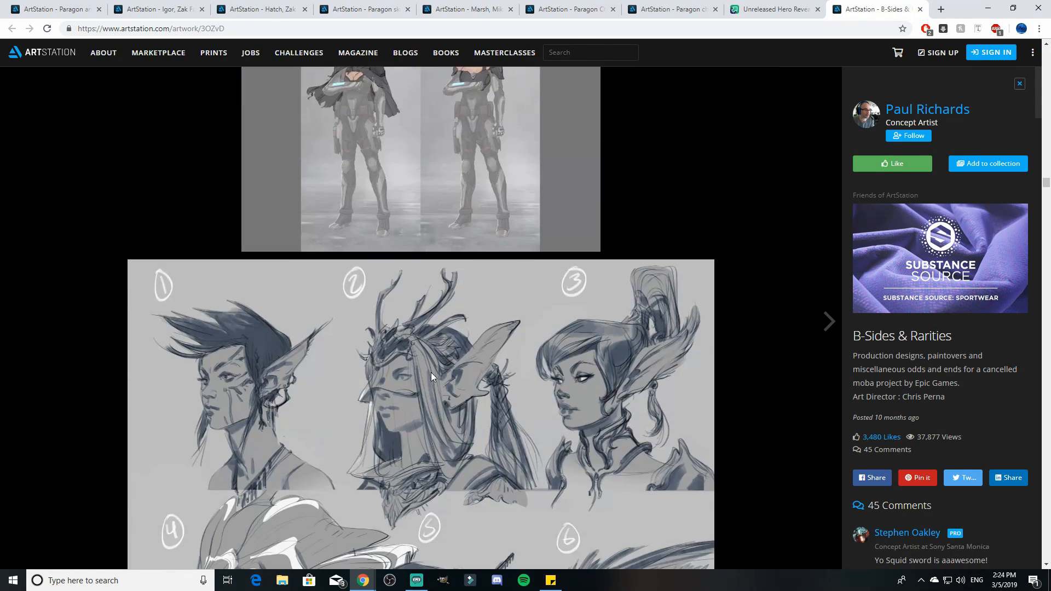
scroll("down", 3)
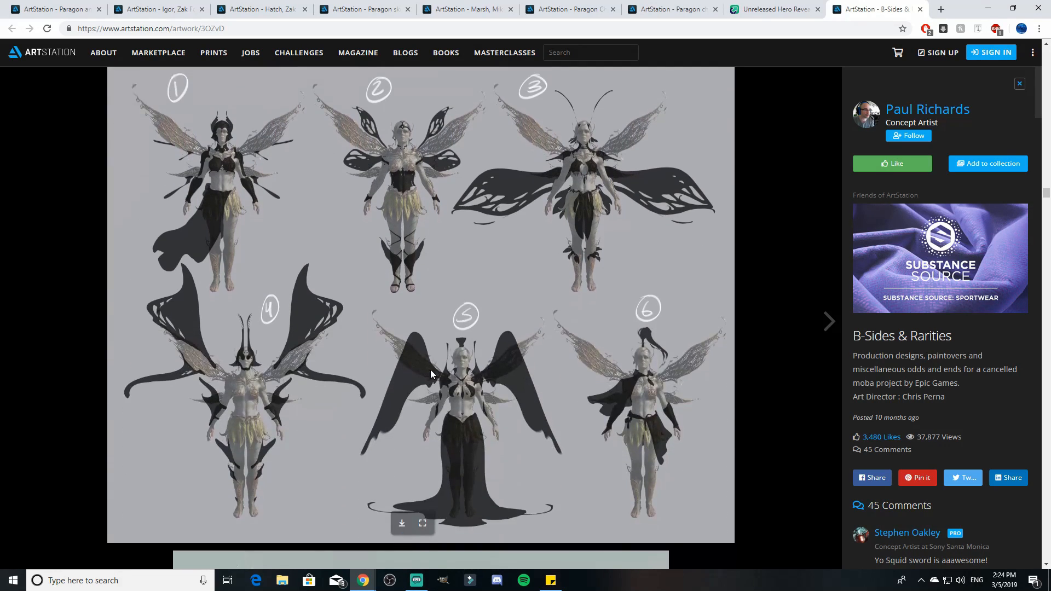
scroll("down", 3)
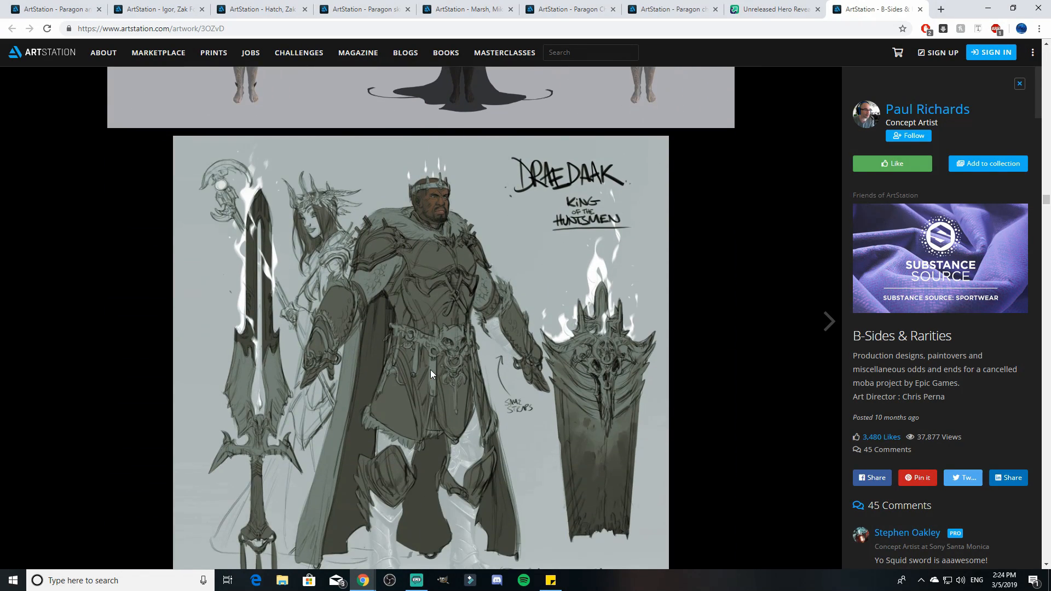
scroll("down", 3)
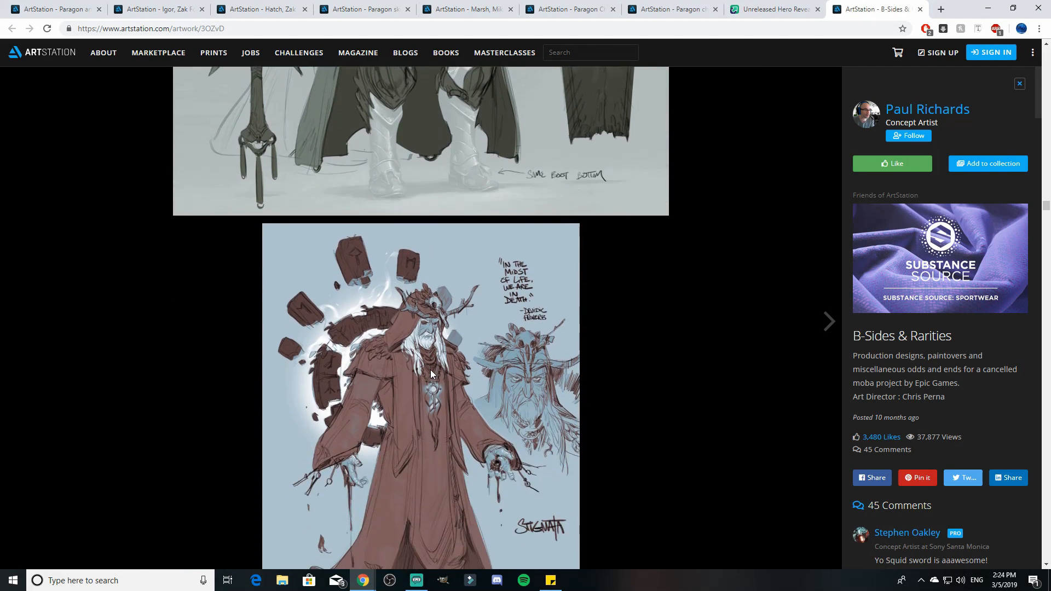
scroll("down", 3)
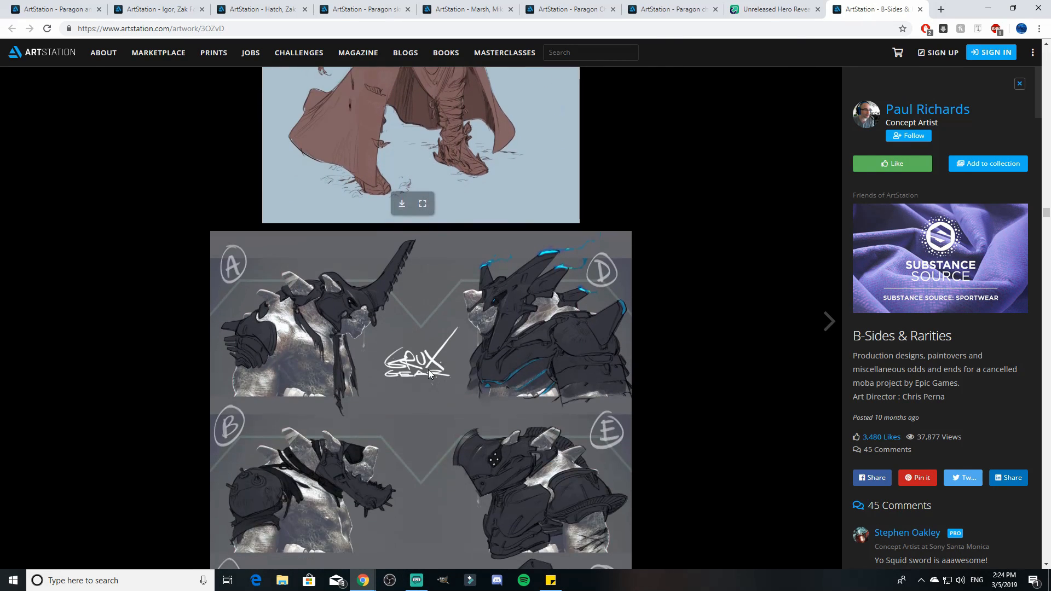
scroll("down", 3)
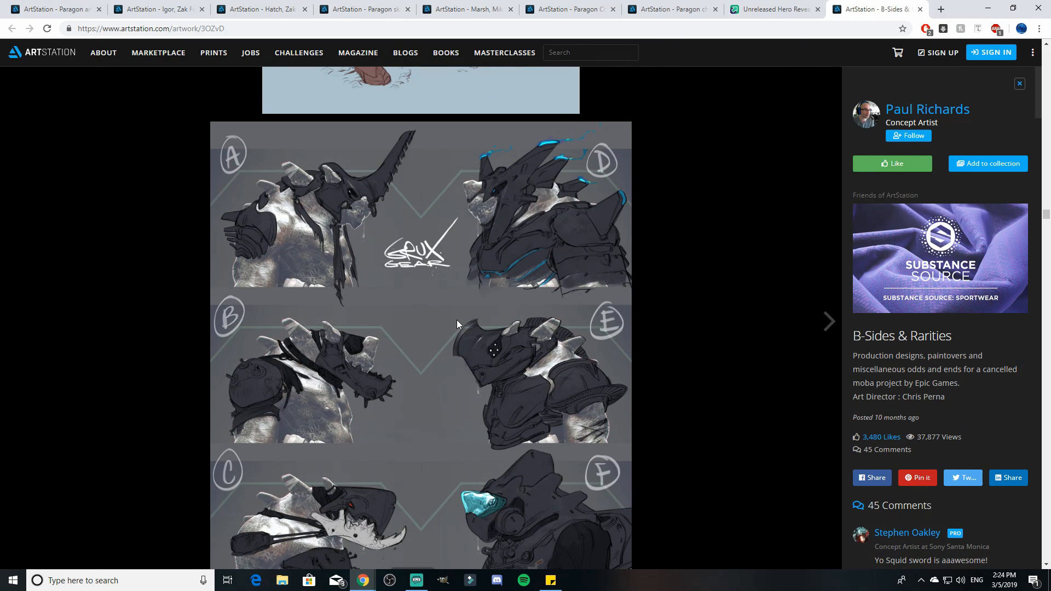
scroll("down", 3)
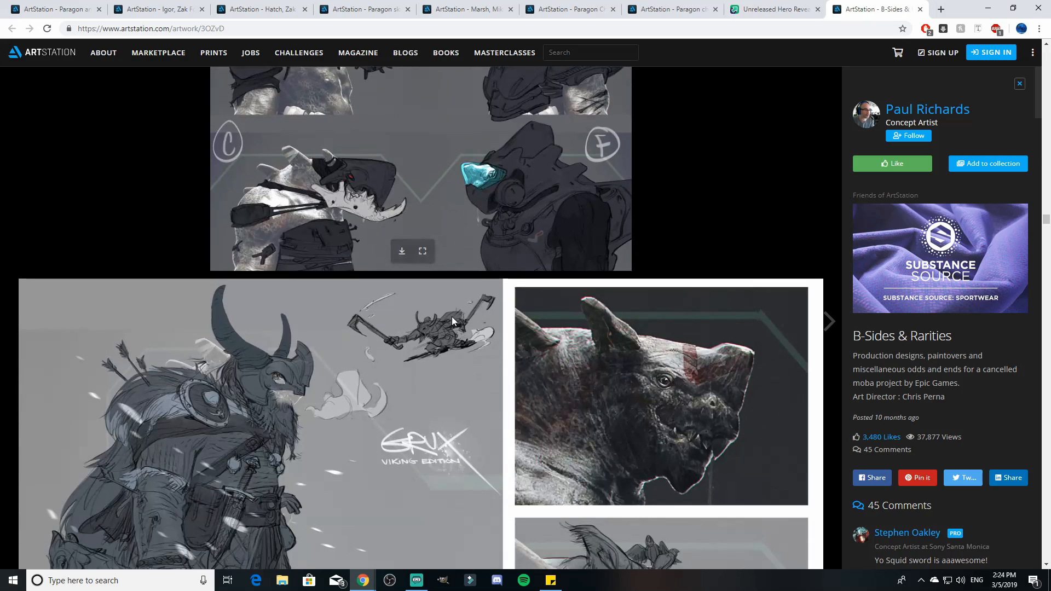
scroll("down", 3)
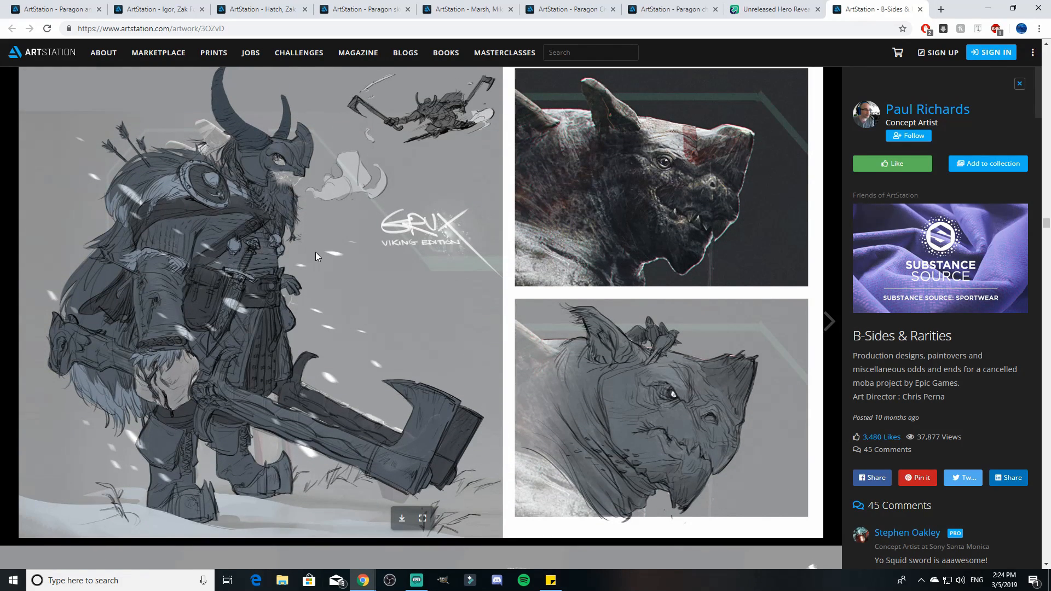
mouse_move(367, 268)
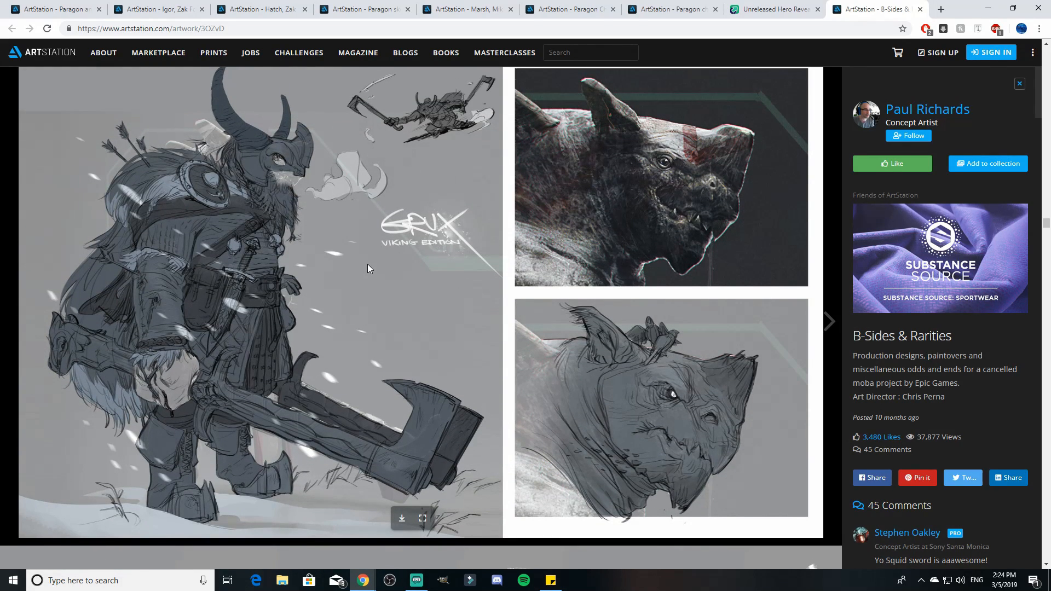
Continue down to the creature concept credited to Herman Ng.
scroll("down", 3)
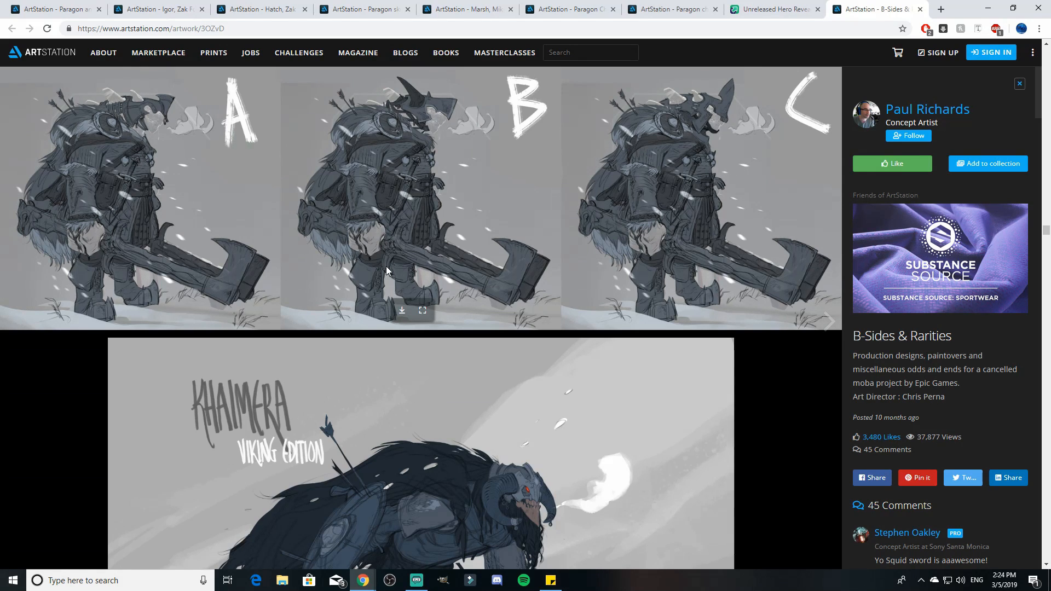
scroll("down", 3)
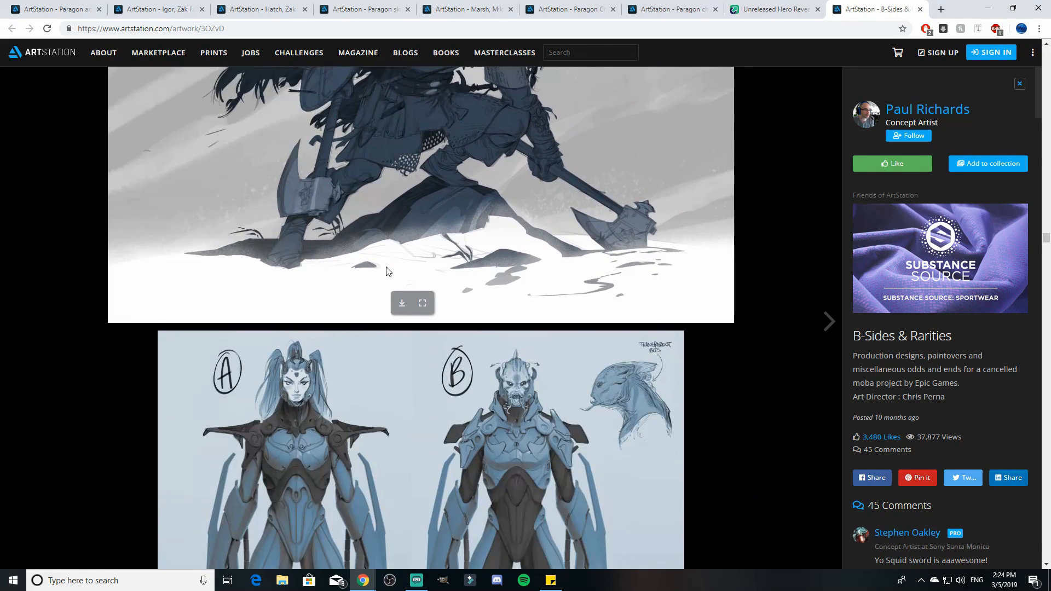
scroll("down", 3)
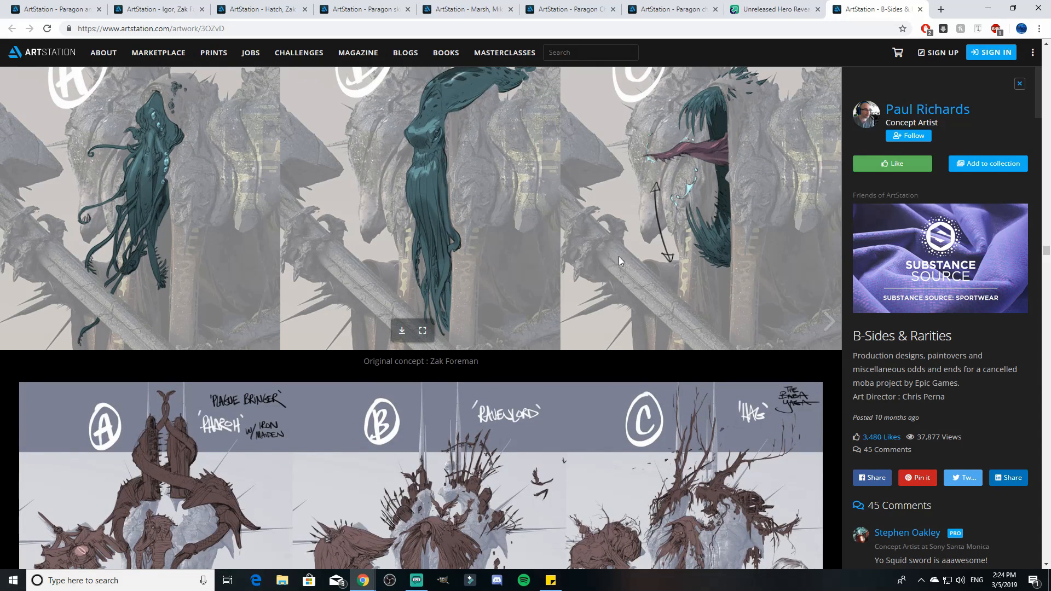
scroll("down", 3)
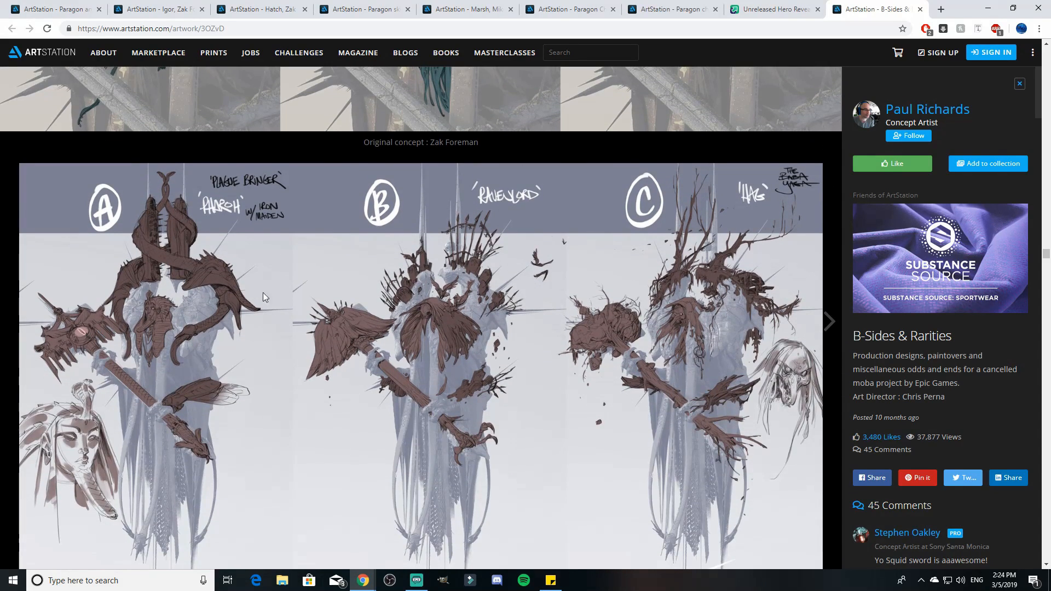
scroll("down", 3)
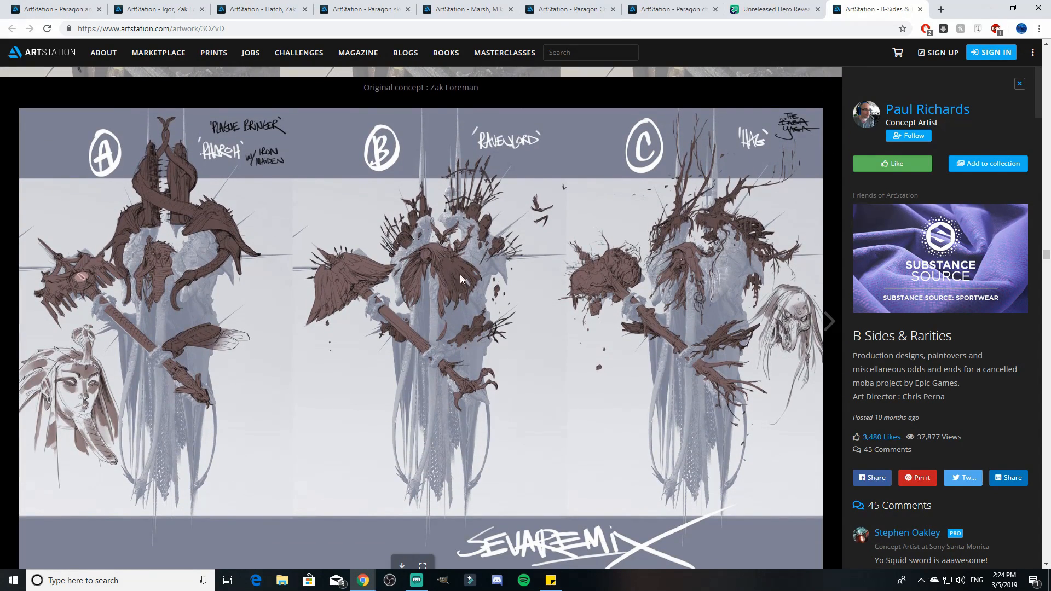
scroll("down", 3)
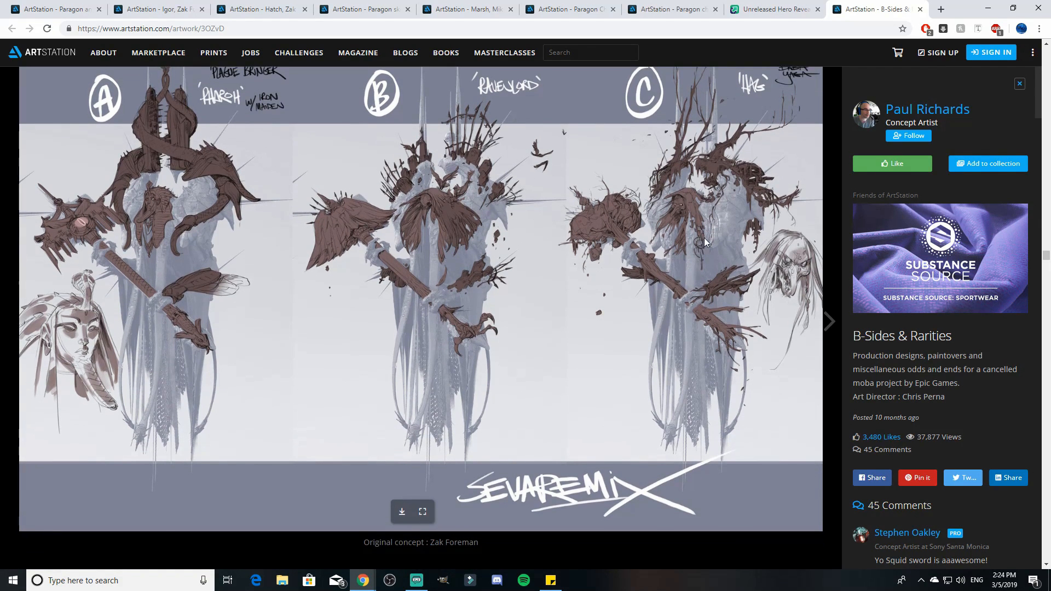
left_click(829, 321)
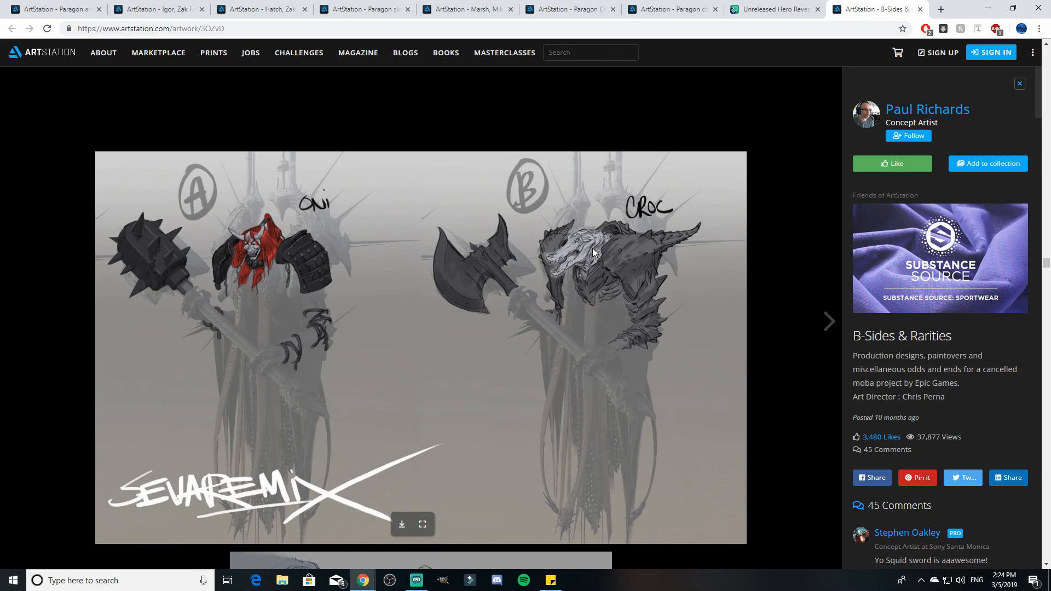
left_click(829, 321)
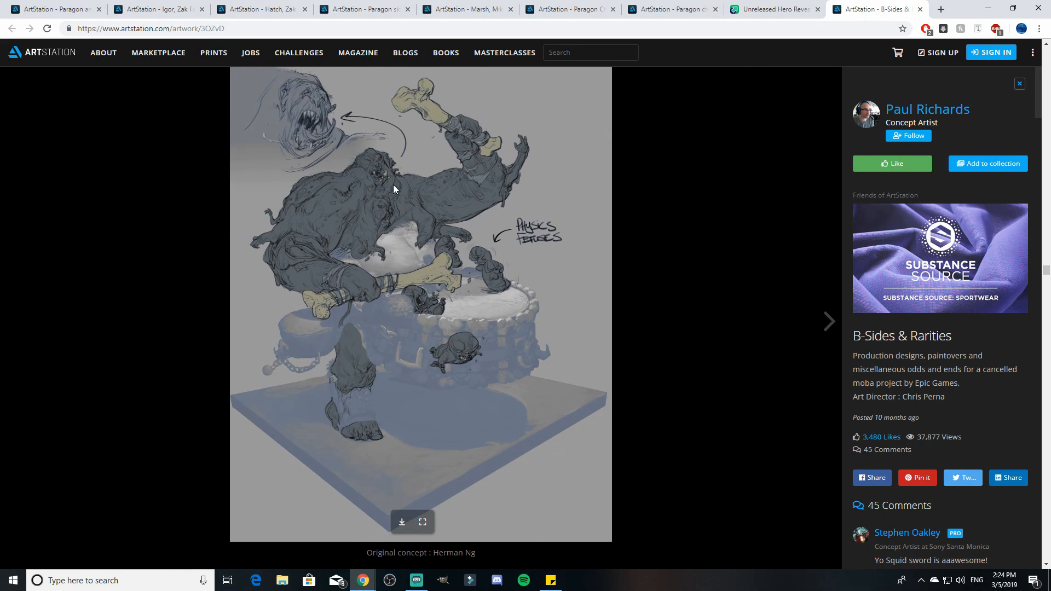
mouse_move(635, 247)
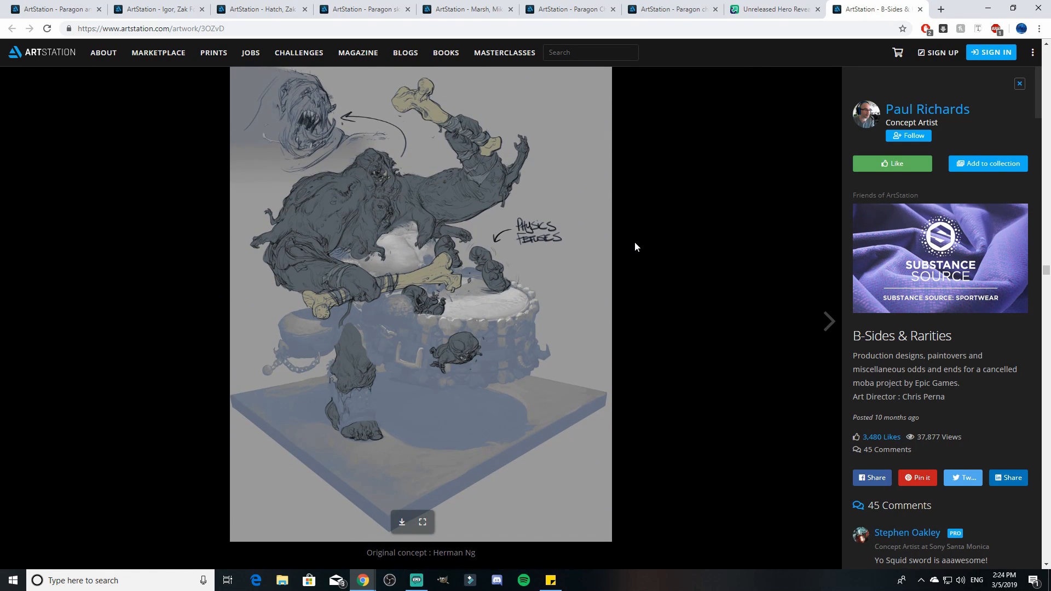
Scroll past tier skins, pumpkin-head variants and the Commando Twinblast gun to the numbered shadow creature sketches.
left_click(829, 321)
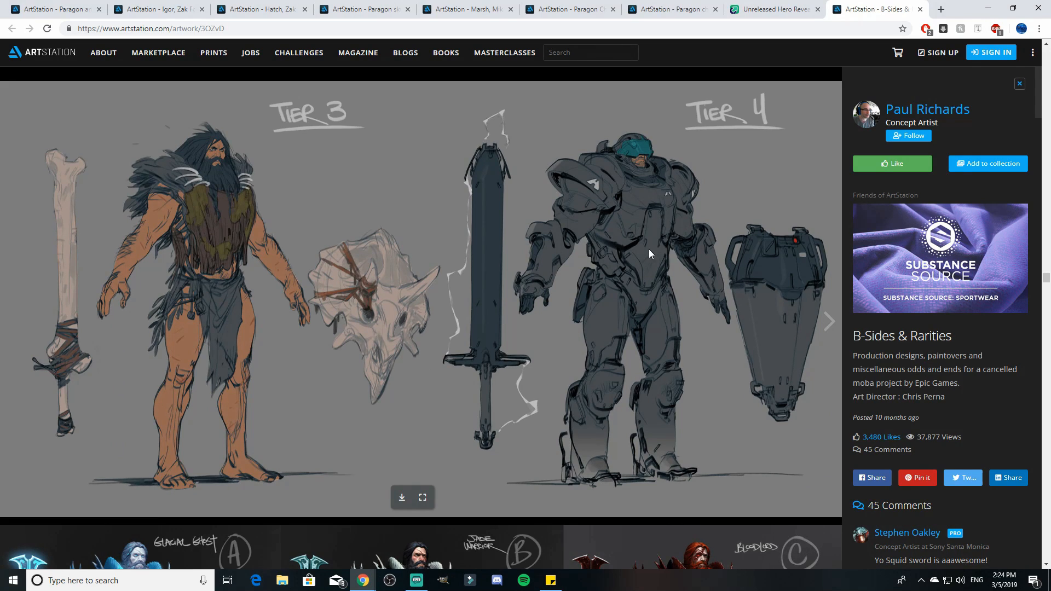
scroll("down", 3)
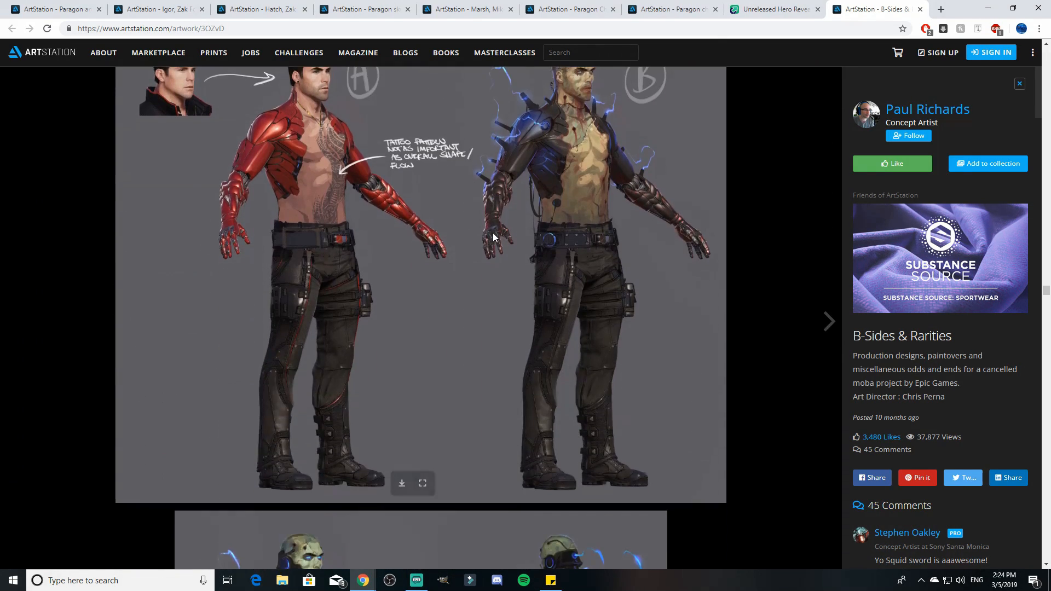
scroll("down", 3)
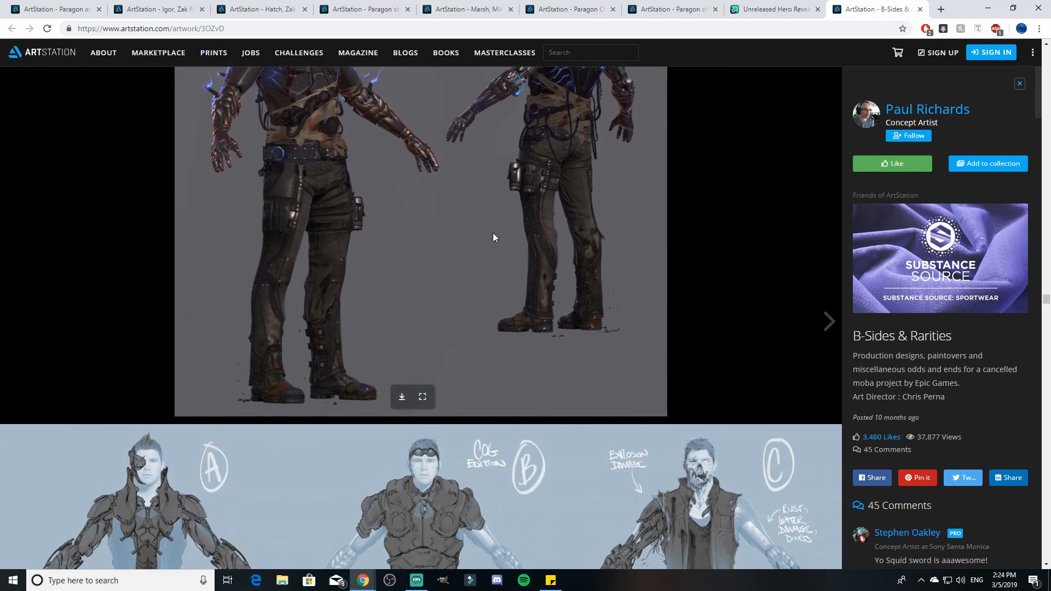
scroll("down", 3)
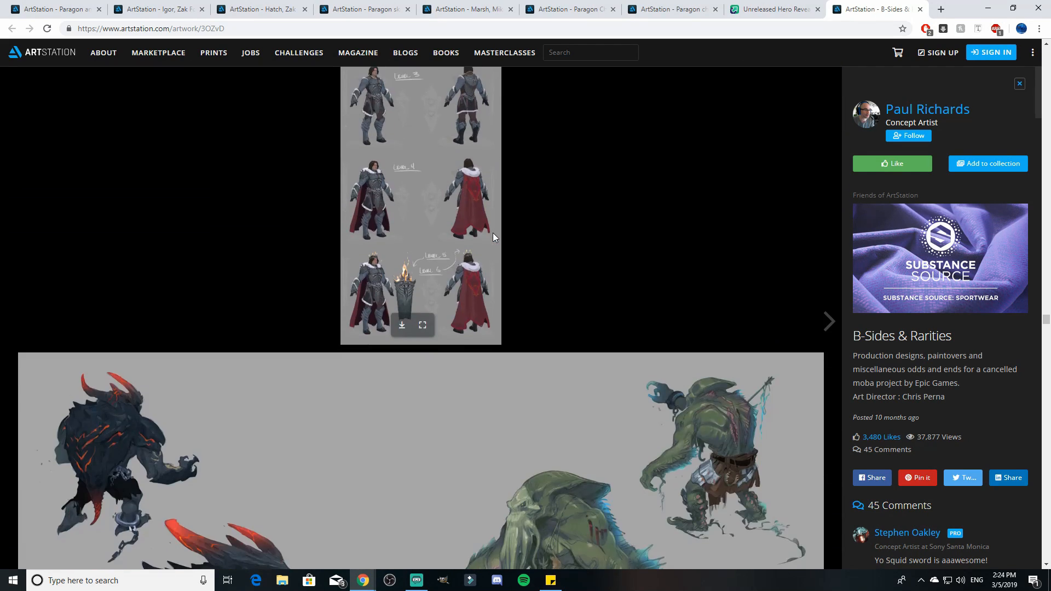
scroll("down", 3)
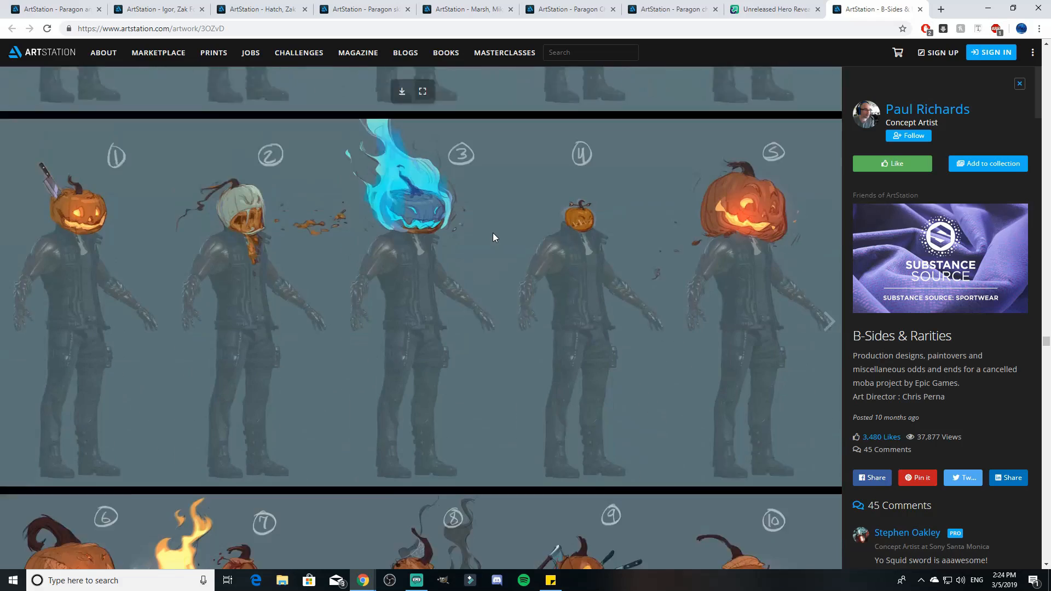
scroll("down", 3)
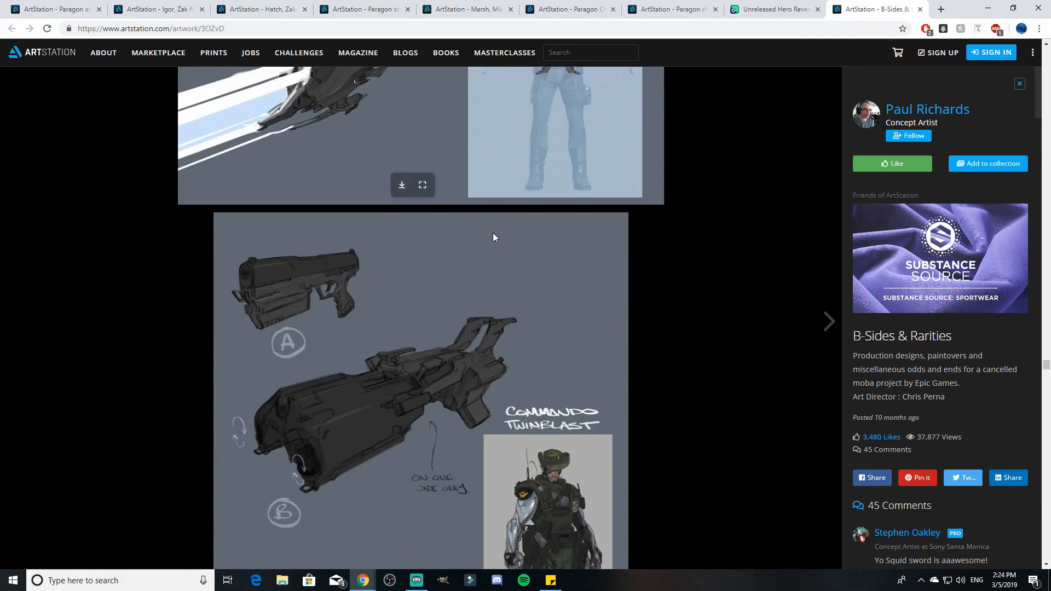
scroll("down", 3)
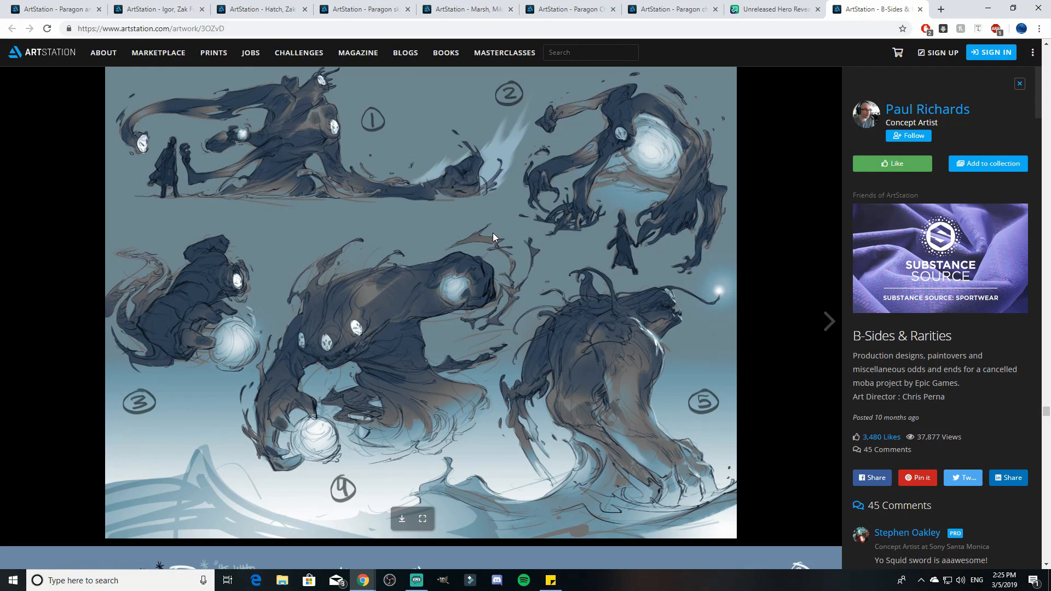
Scroll past the lion-beast sketches and armored female hero skins to the tentacled alien weapon sheet.
scroll("down", 3)
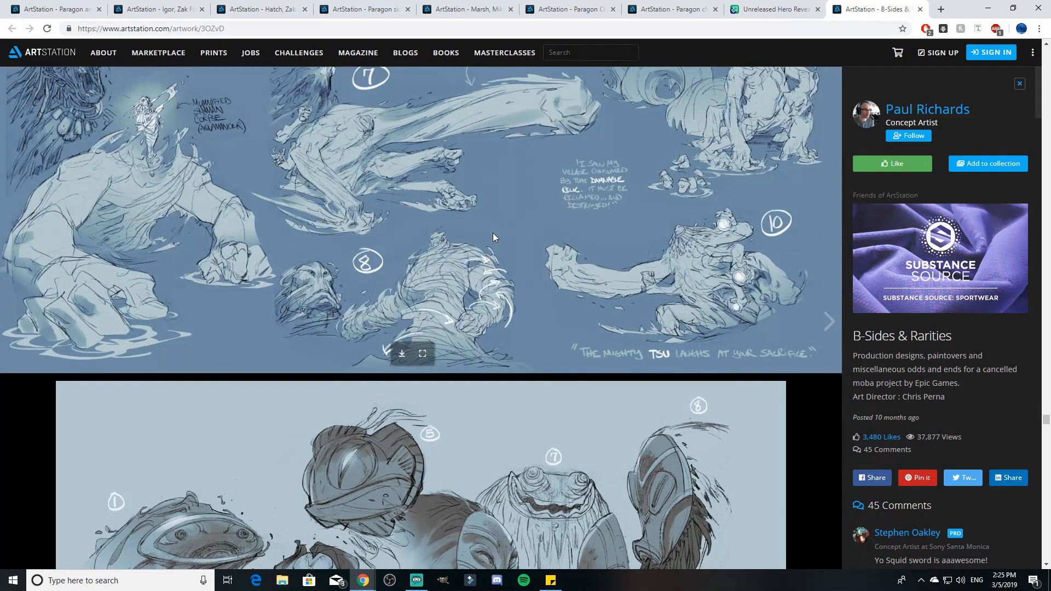
scroll("down", 3)
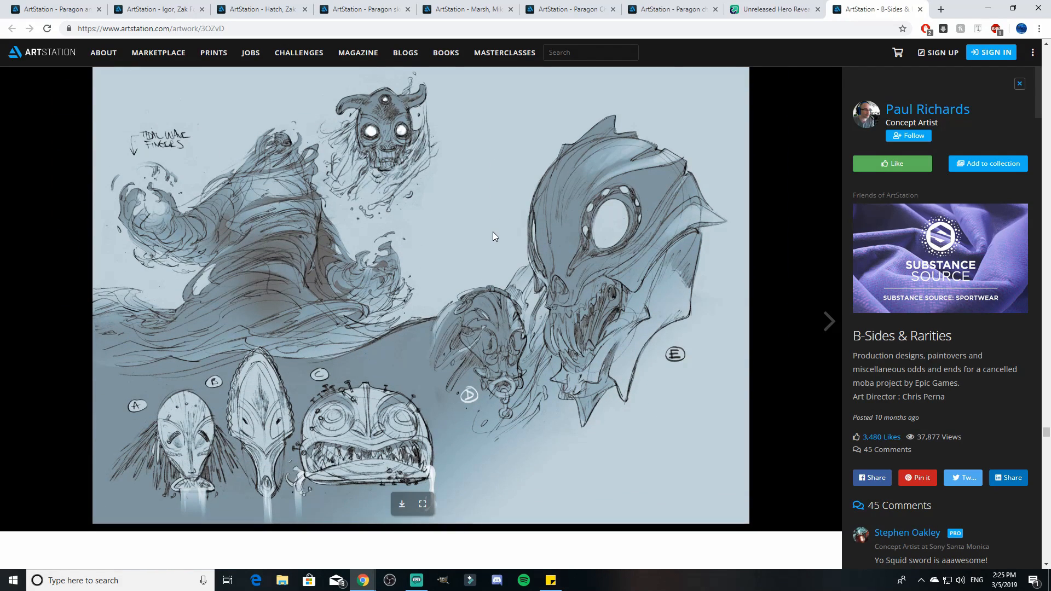
scroll("down", 3)
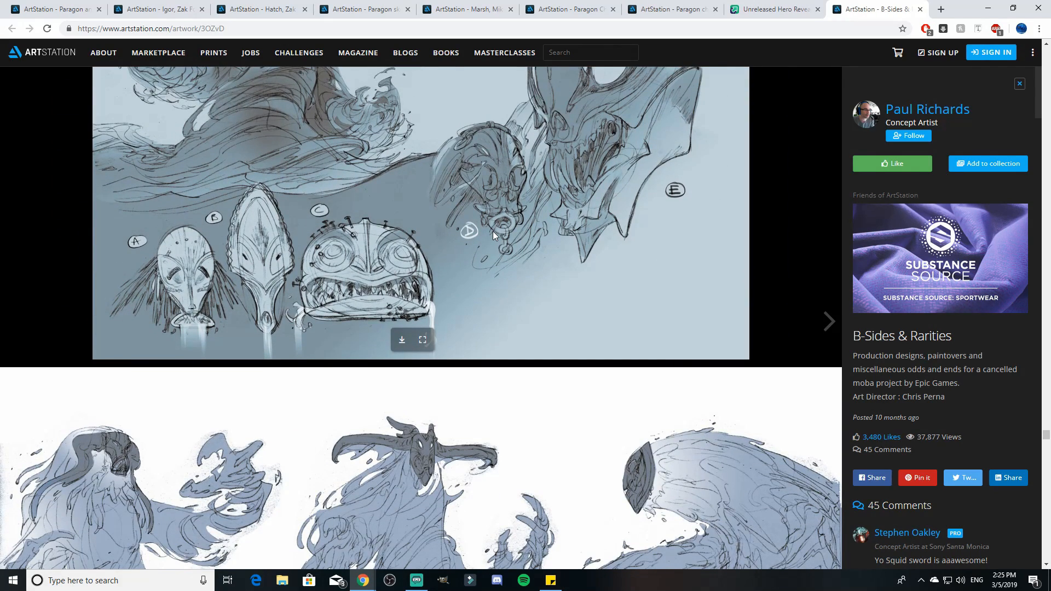
scroll("down", 3)
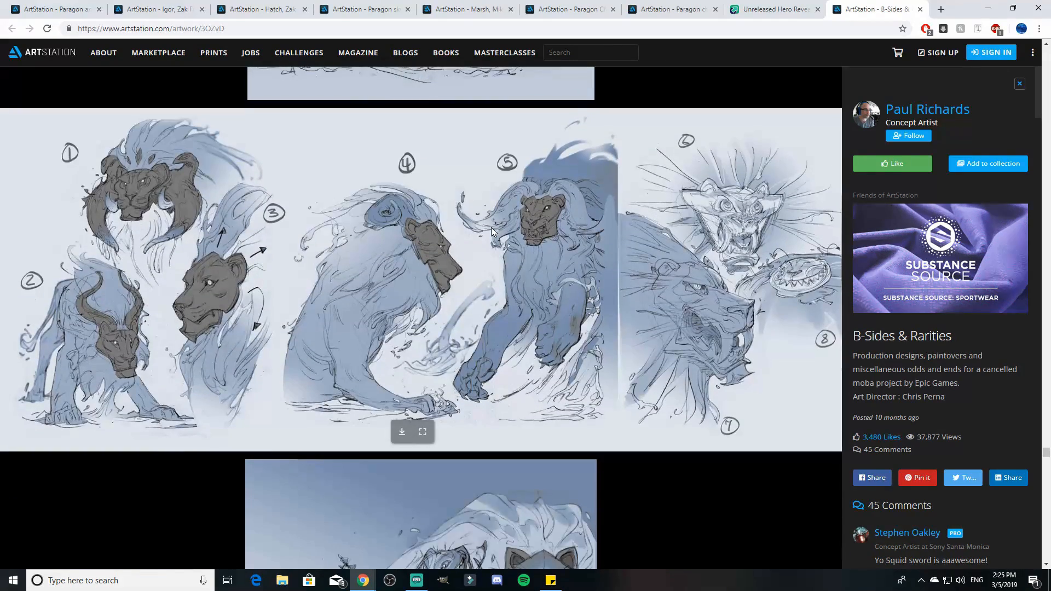
scroll("down", 3)
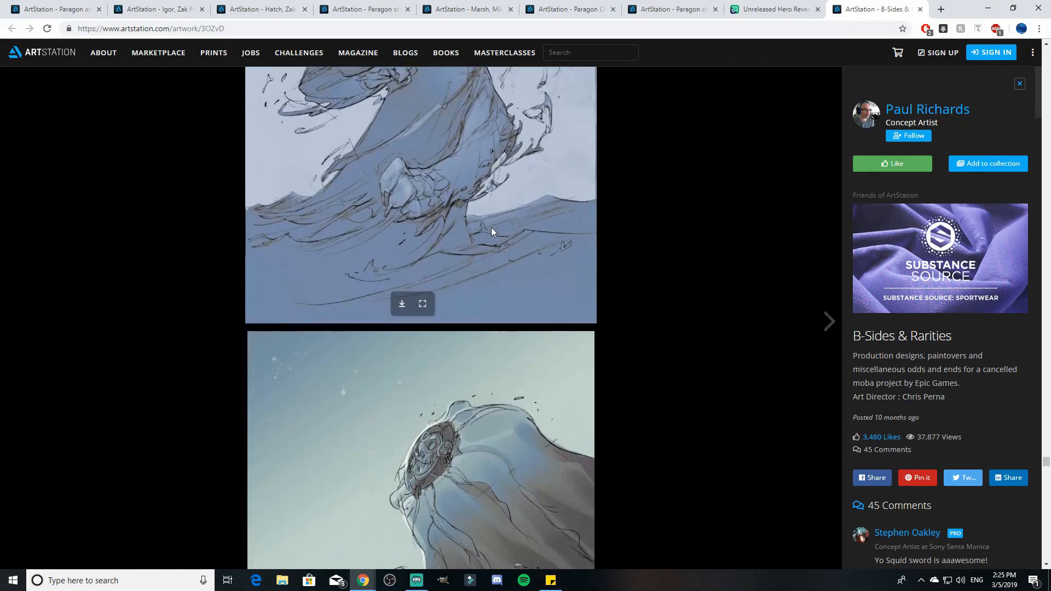
scroll("down", 3)
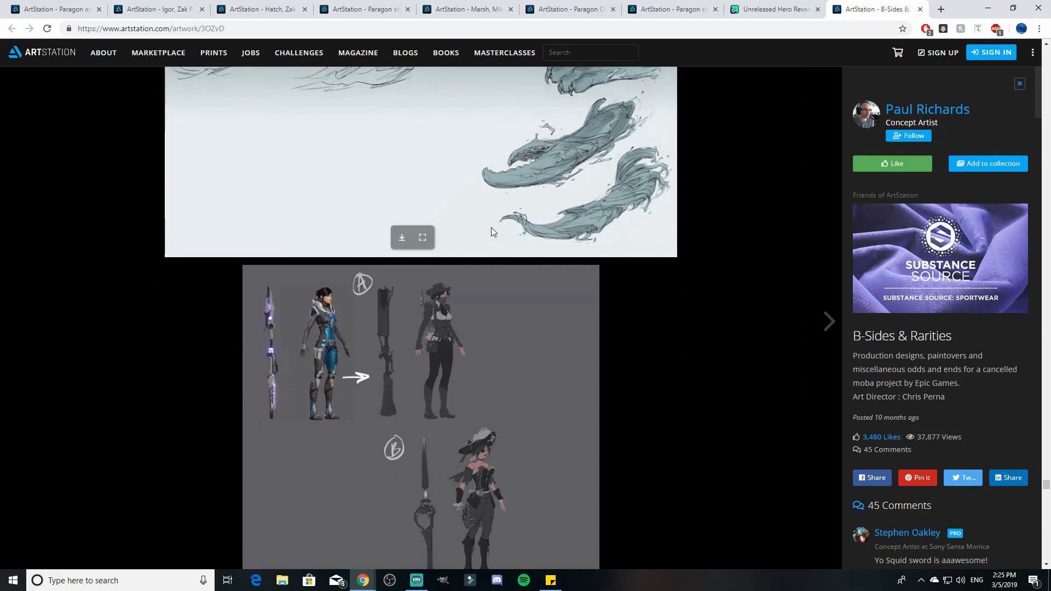
scroll("down", 3)
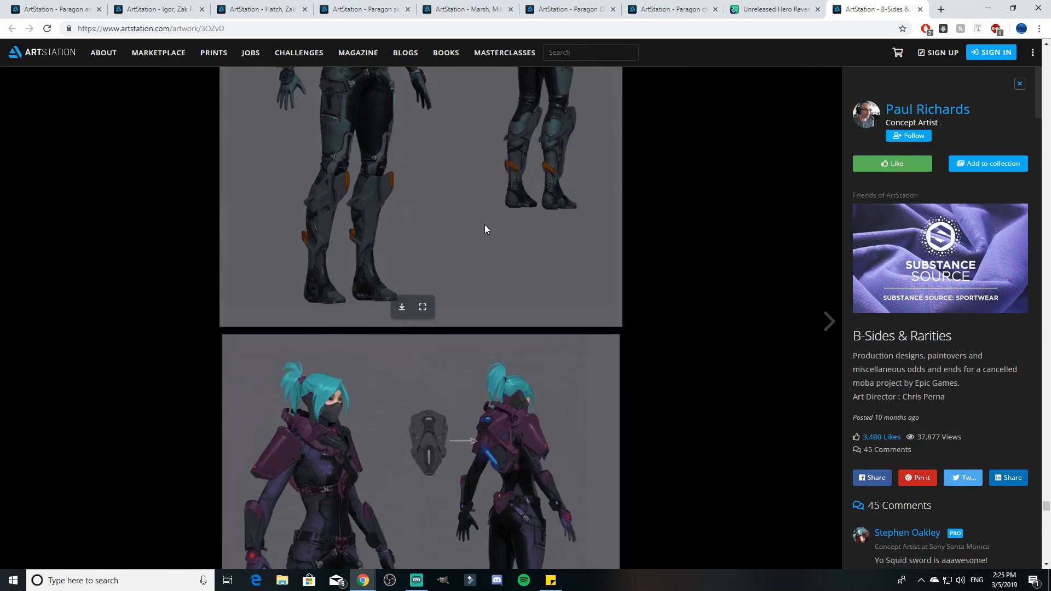
scroll("down", 3)
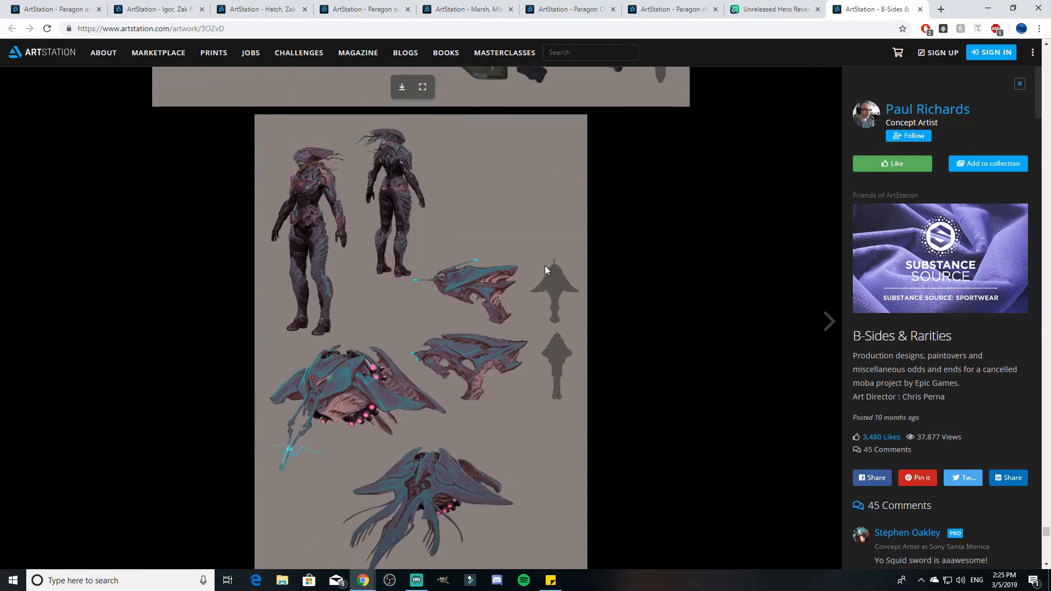